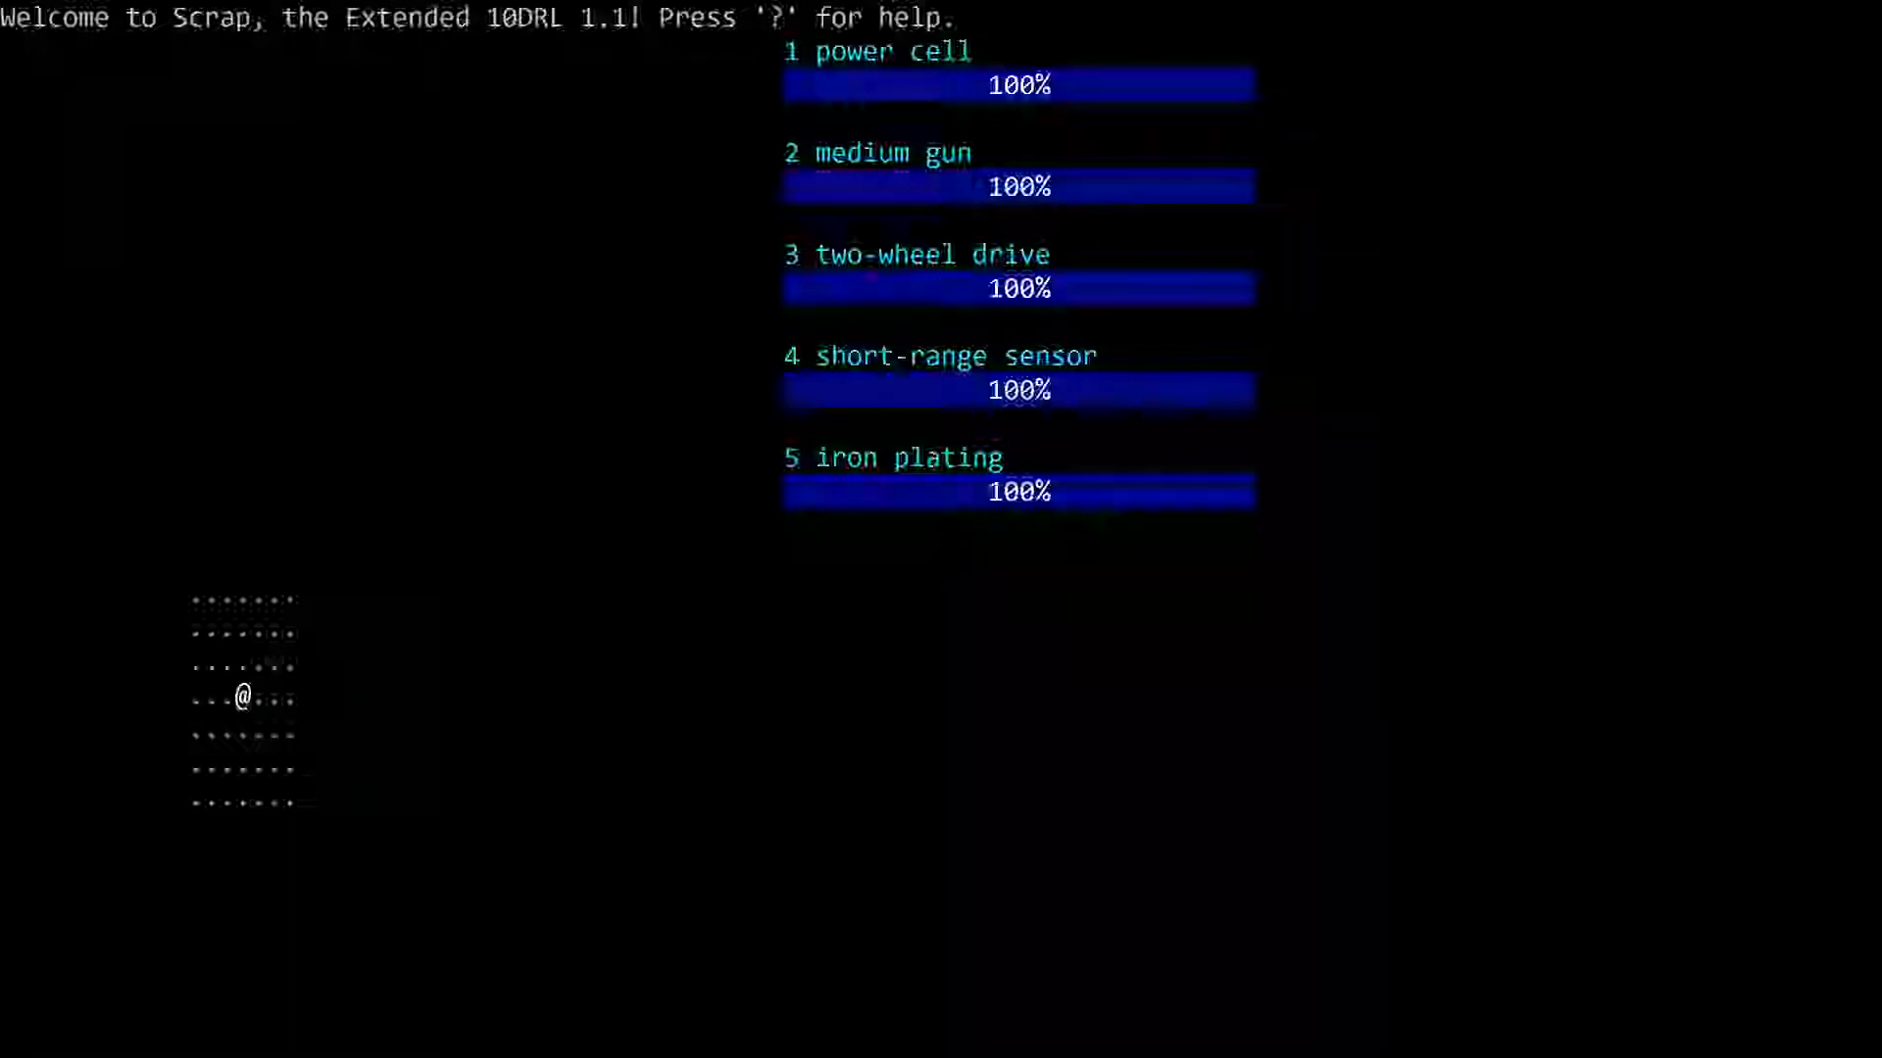
{"action": "mouse_move", "coordinate": [886, 984]}
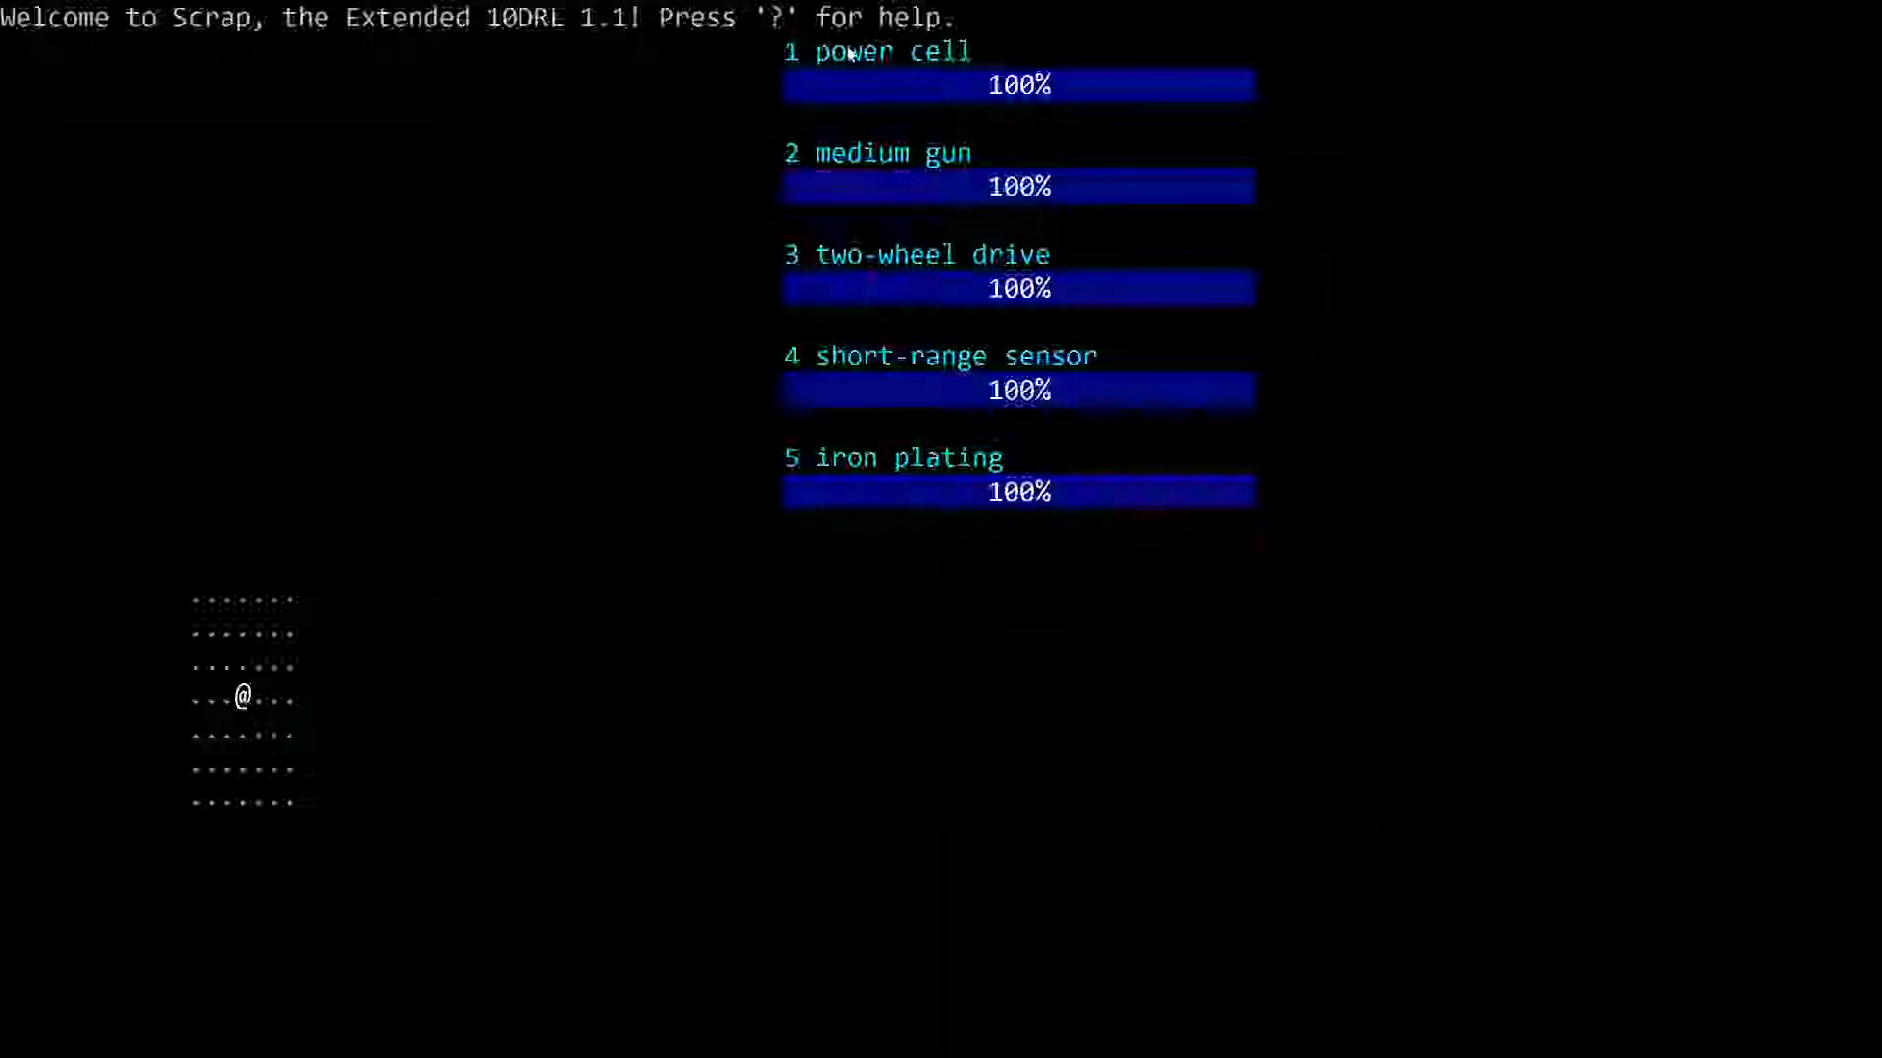
{"action": "mouse_move", "coordinate": [1590, 573]}
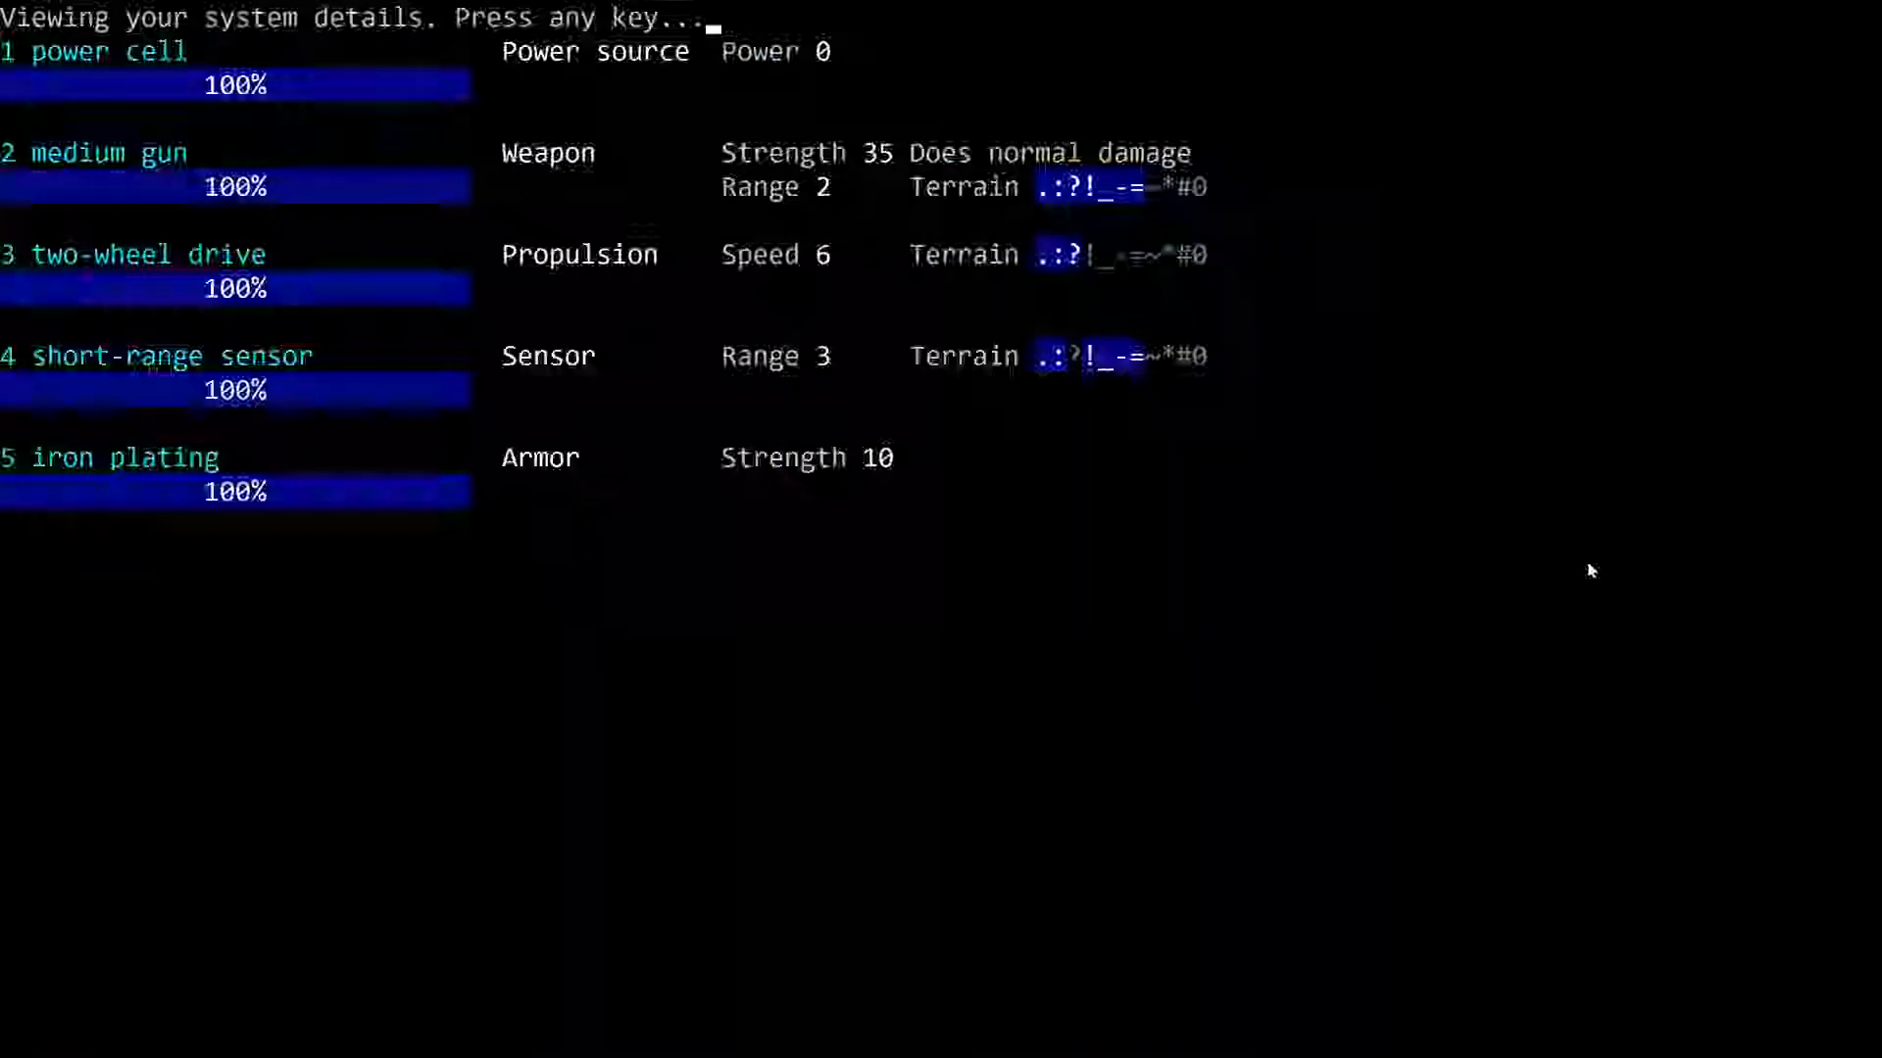
{"action": "mouse_move", "coordinate": [1585, 512]}
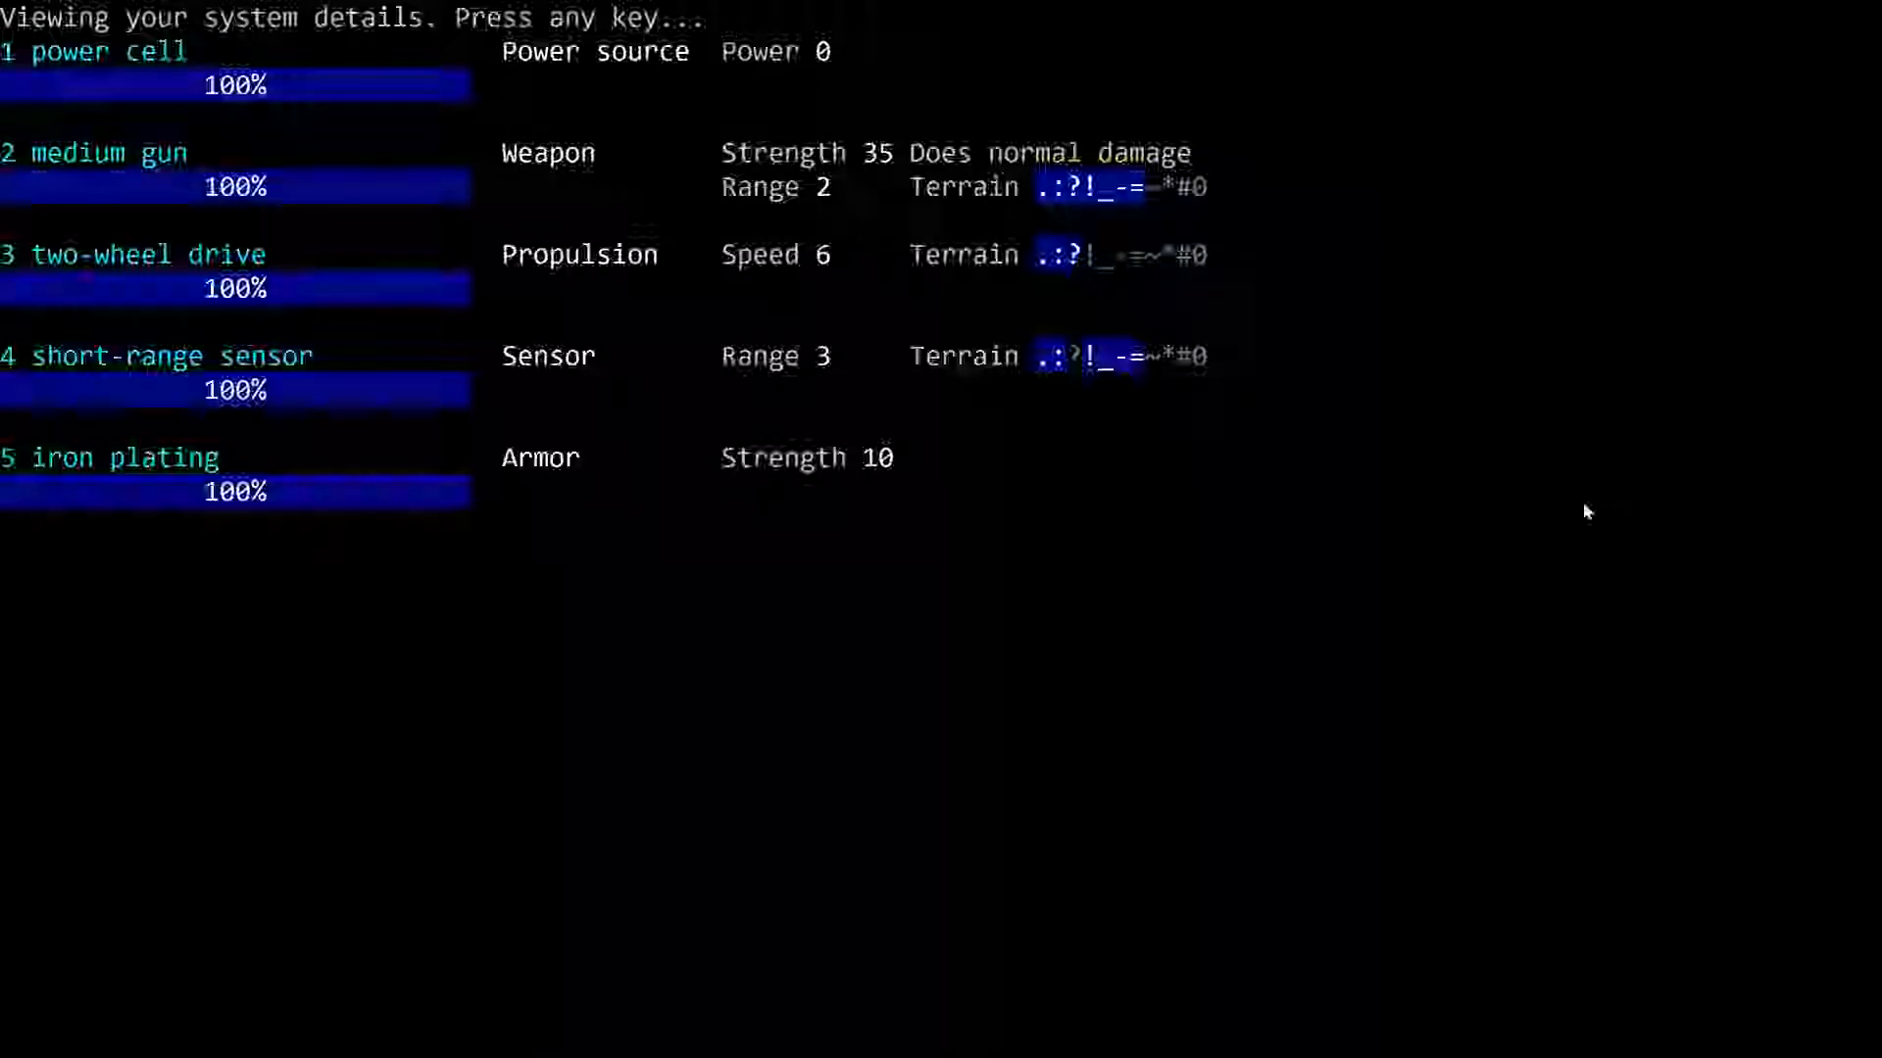
{"action": "mouse_move", "coordinate": [1433, 237]}
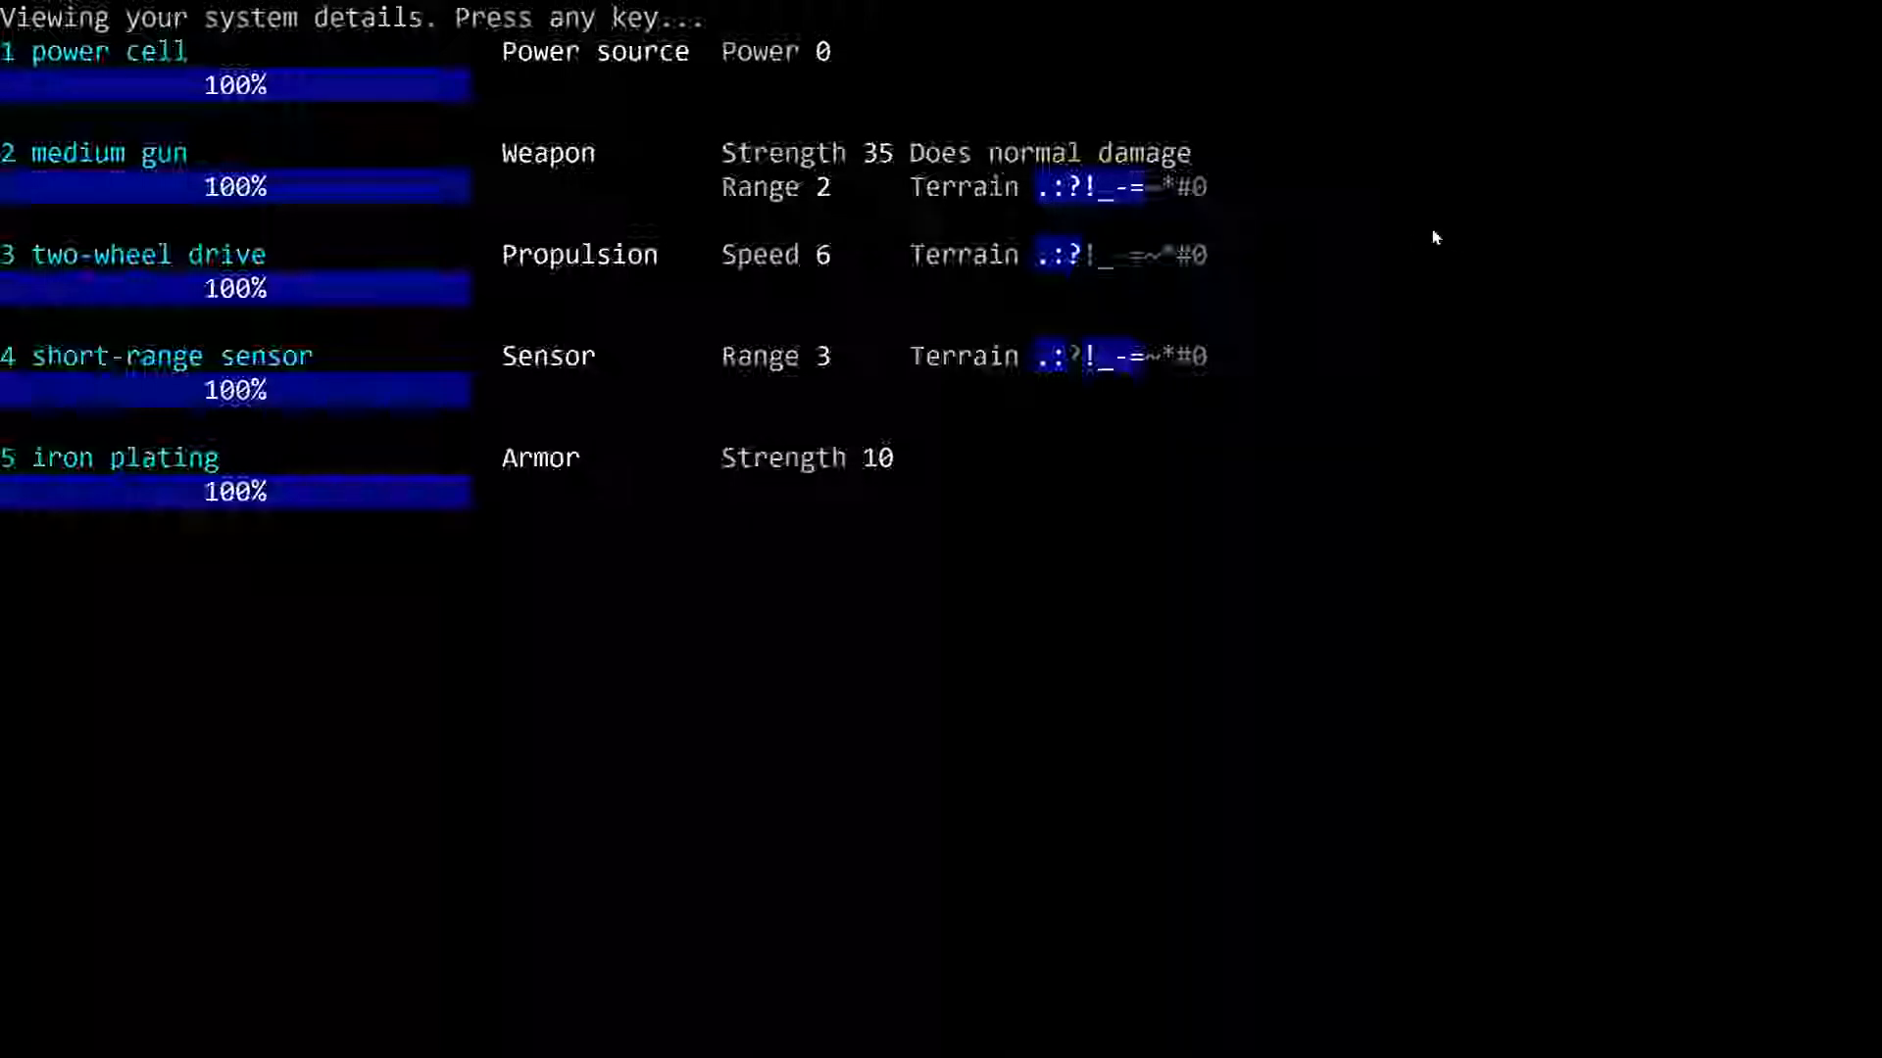
{"action": "mouse_move", "coordinate": [1048, 207]}
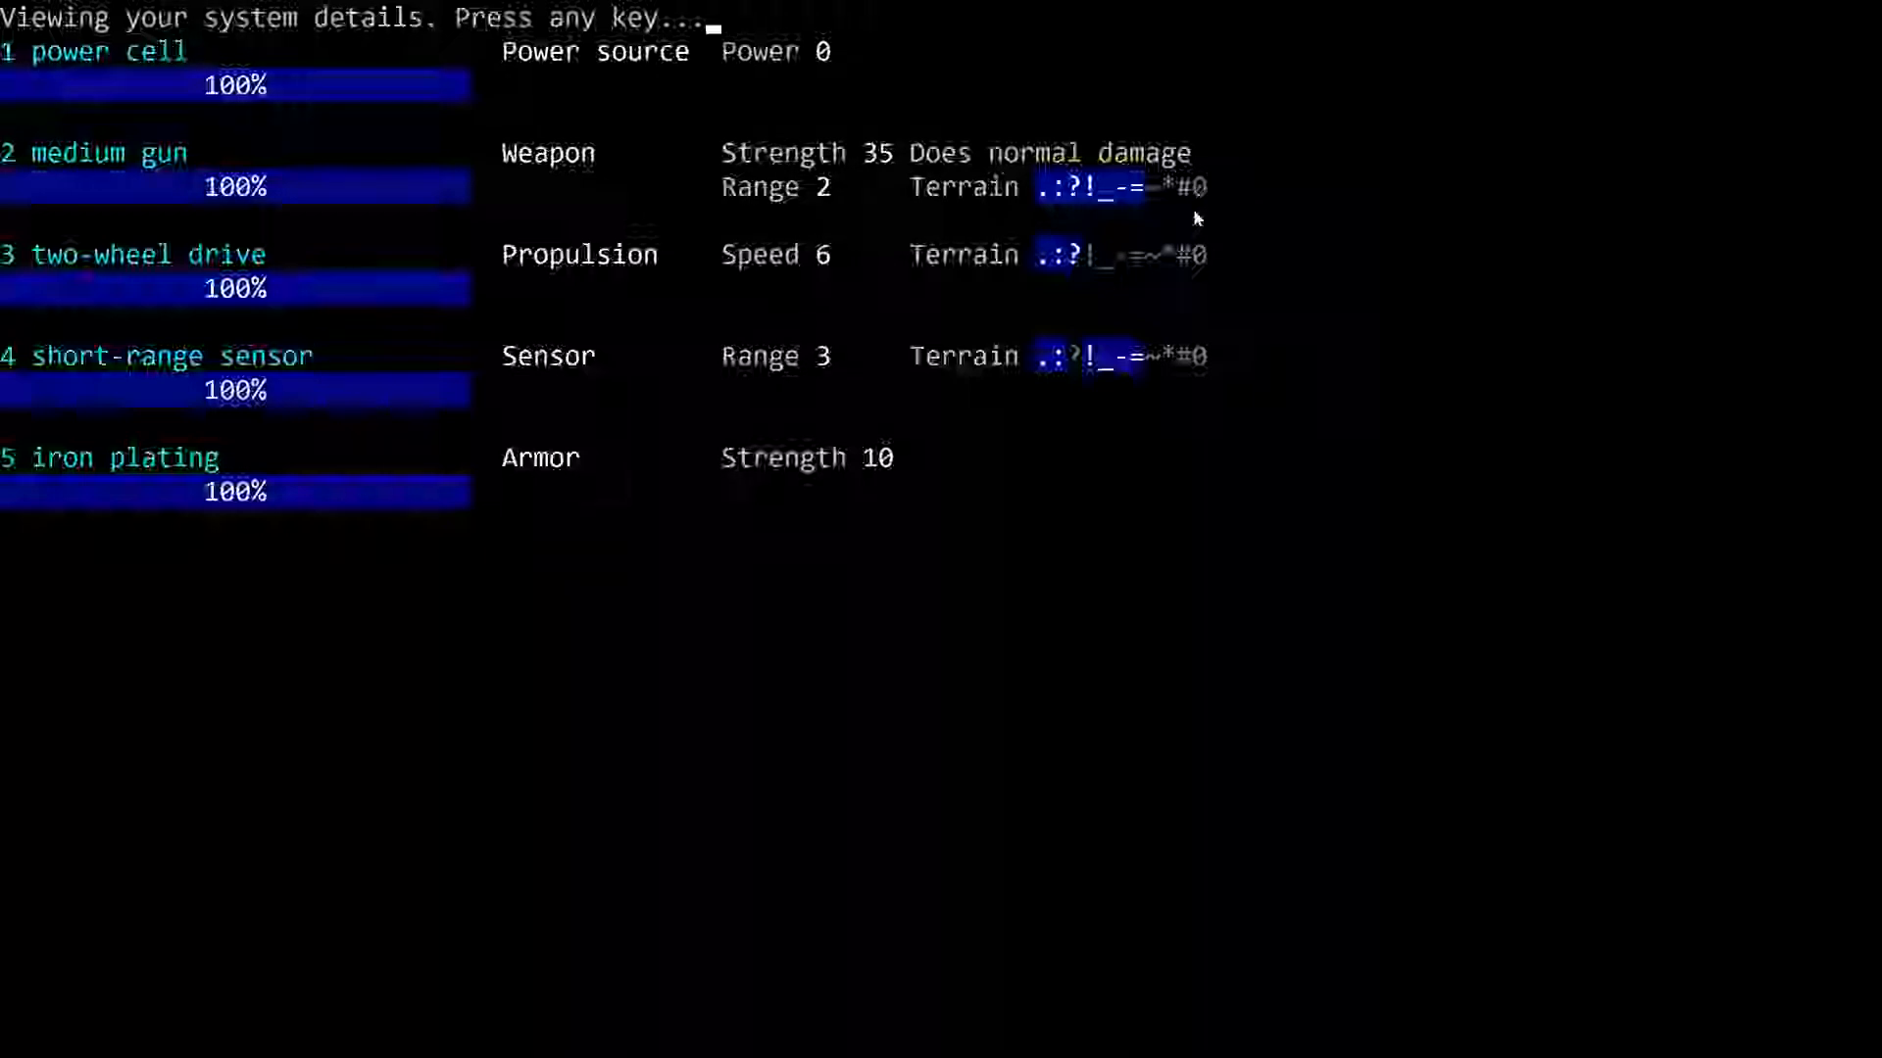
{"action": "mouse_move", "coordinate": [1141, 208]}
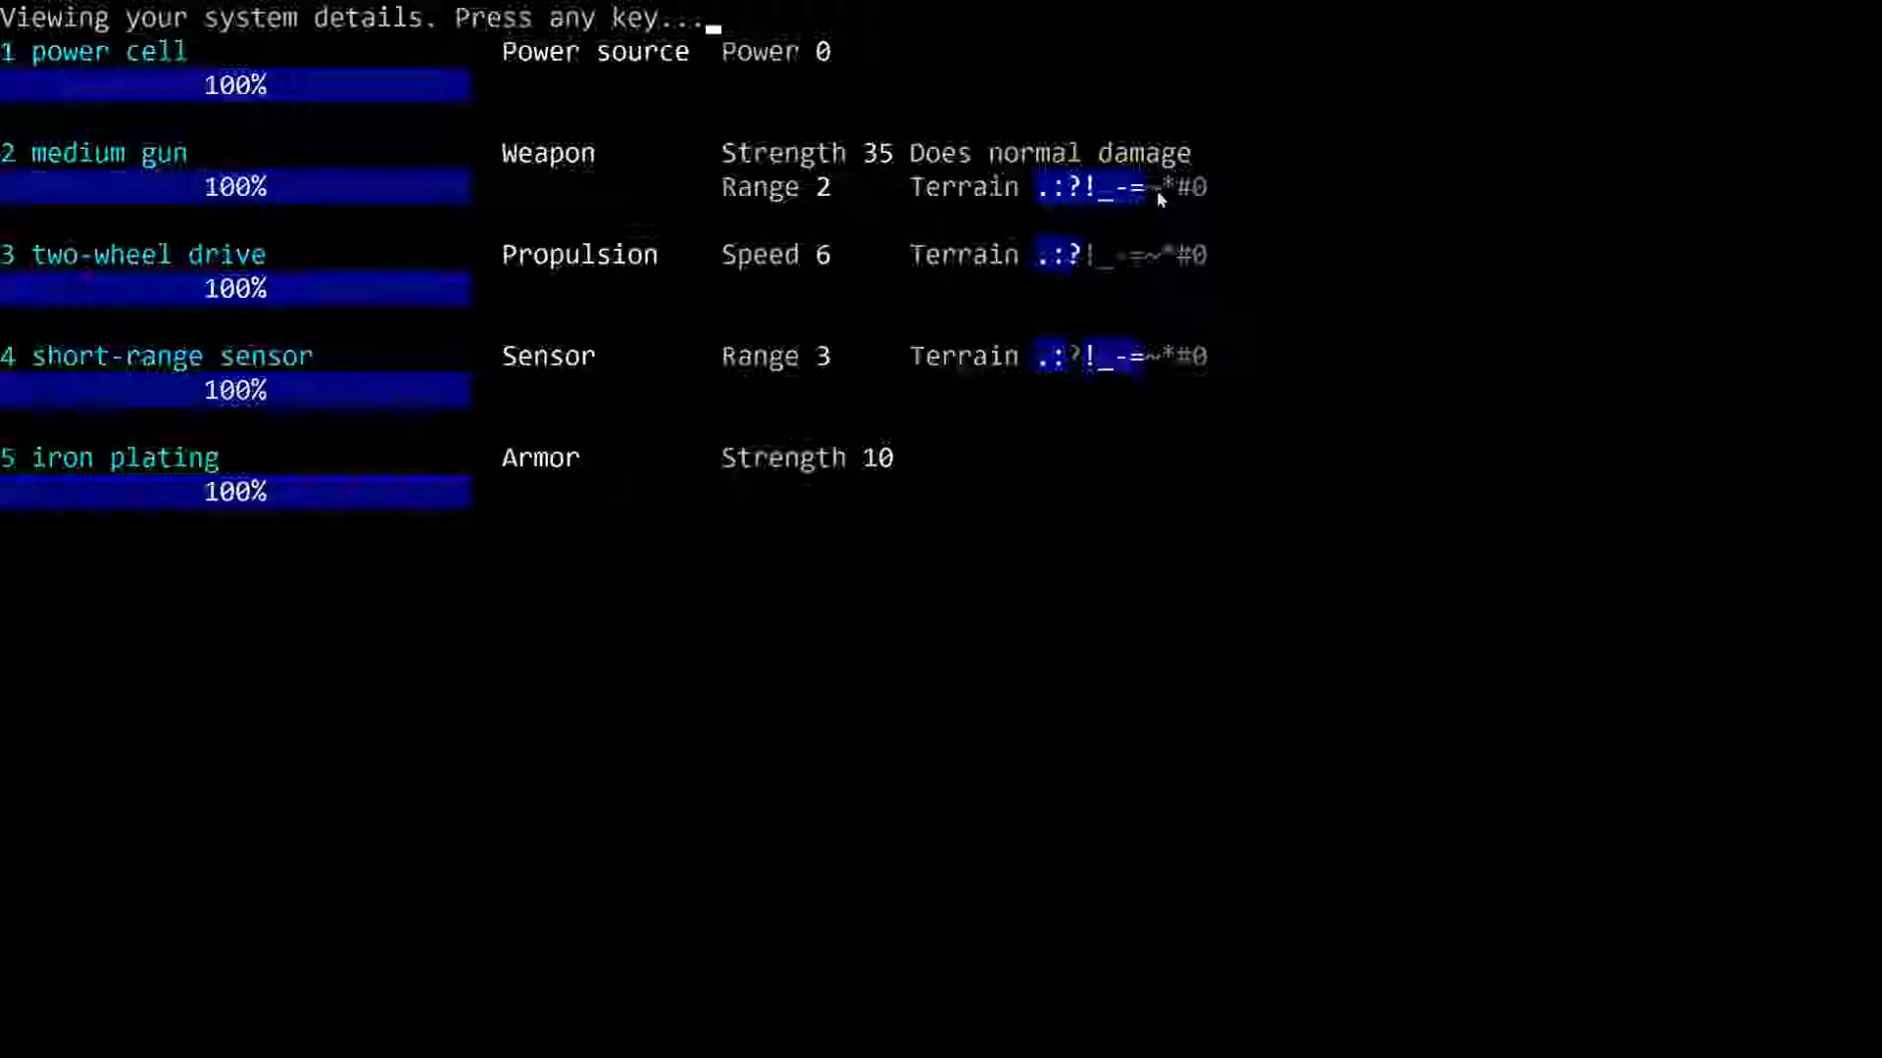
{"action": "mouse_move", "coordinate": [1281, 213]}
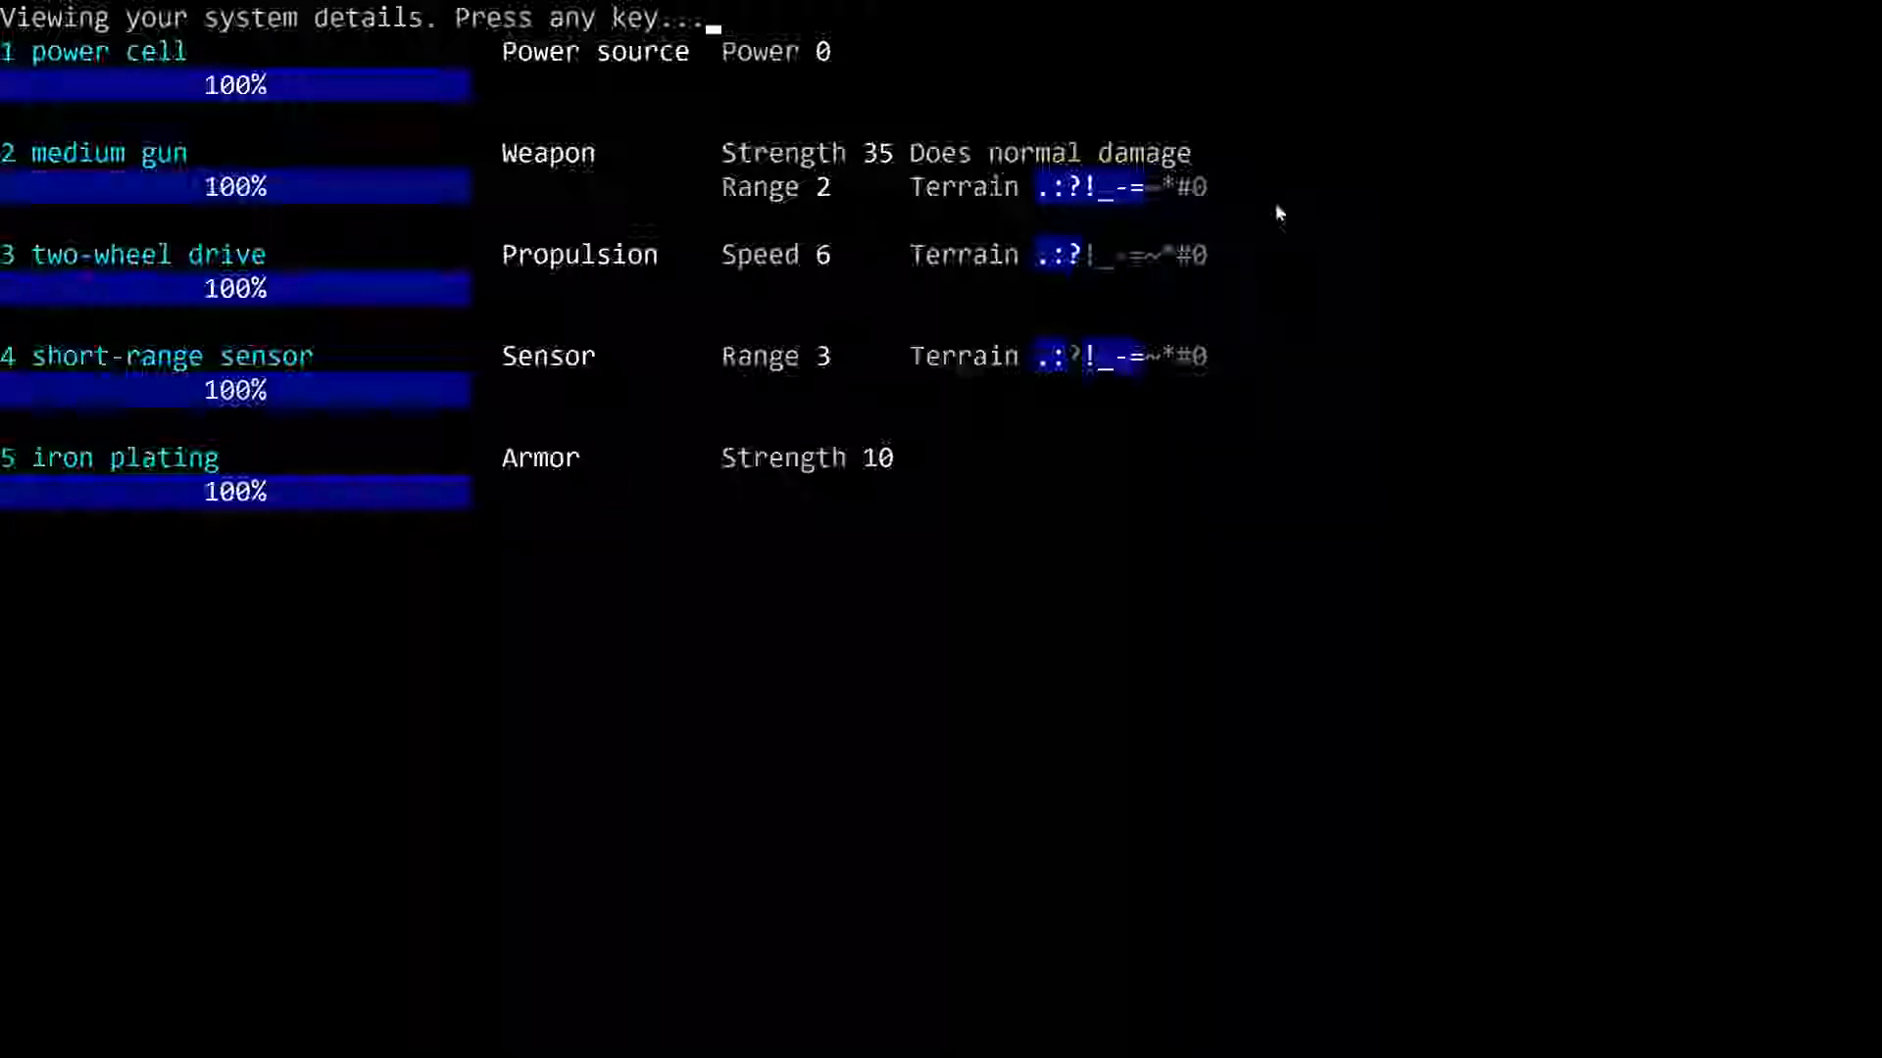
{"action": "mouse_move", "coordinate": [1226, 213]}
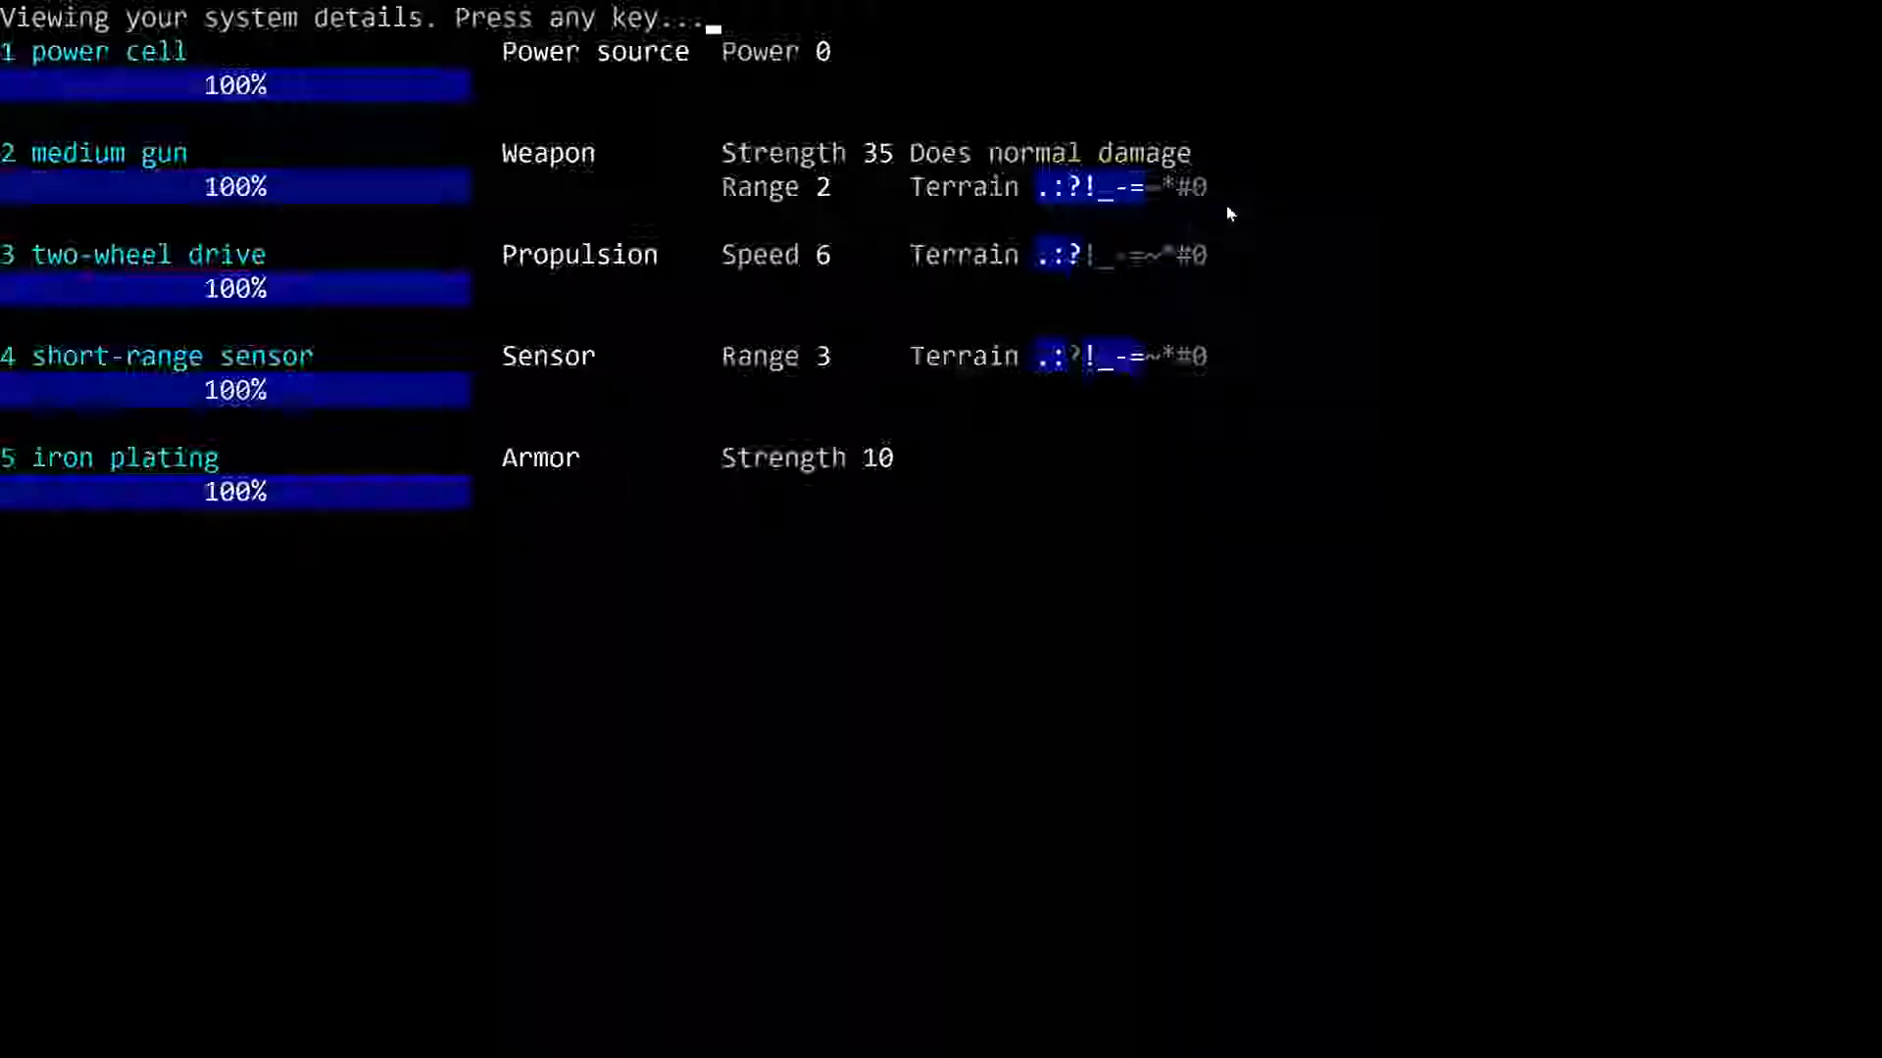
{"action": "mouse_move", "coordinate": [1191, 192]}
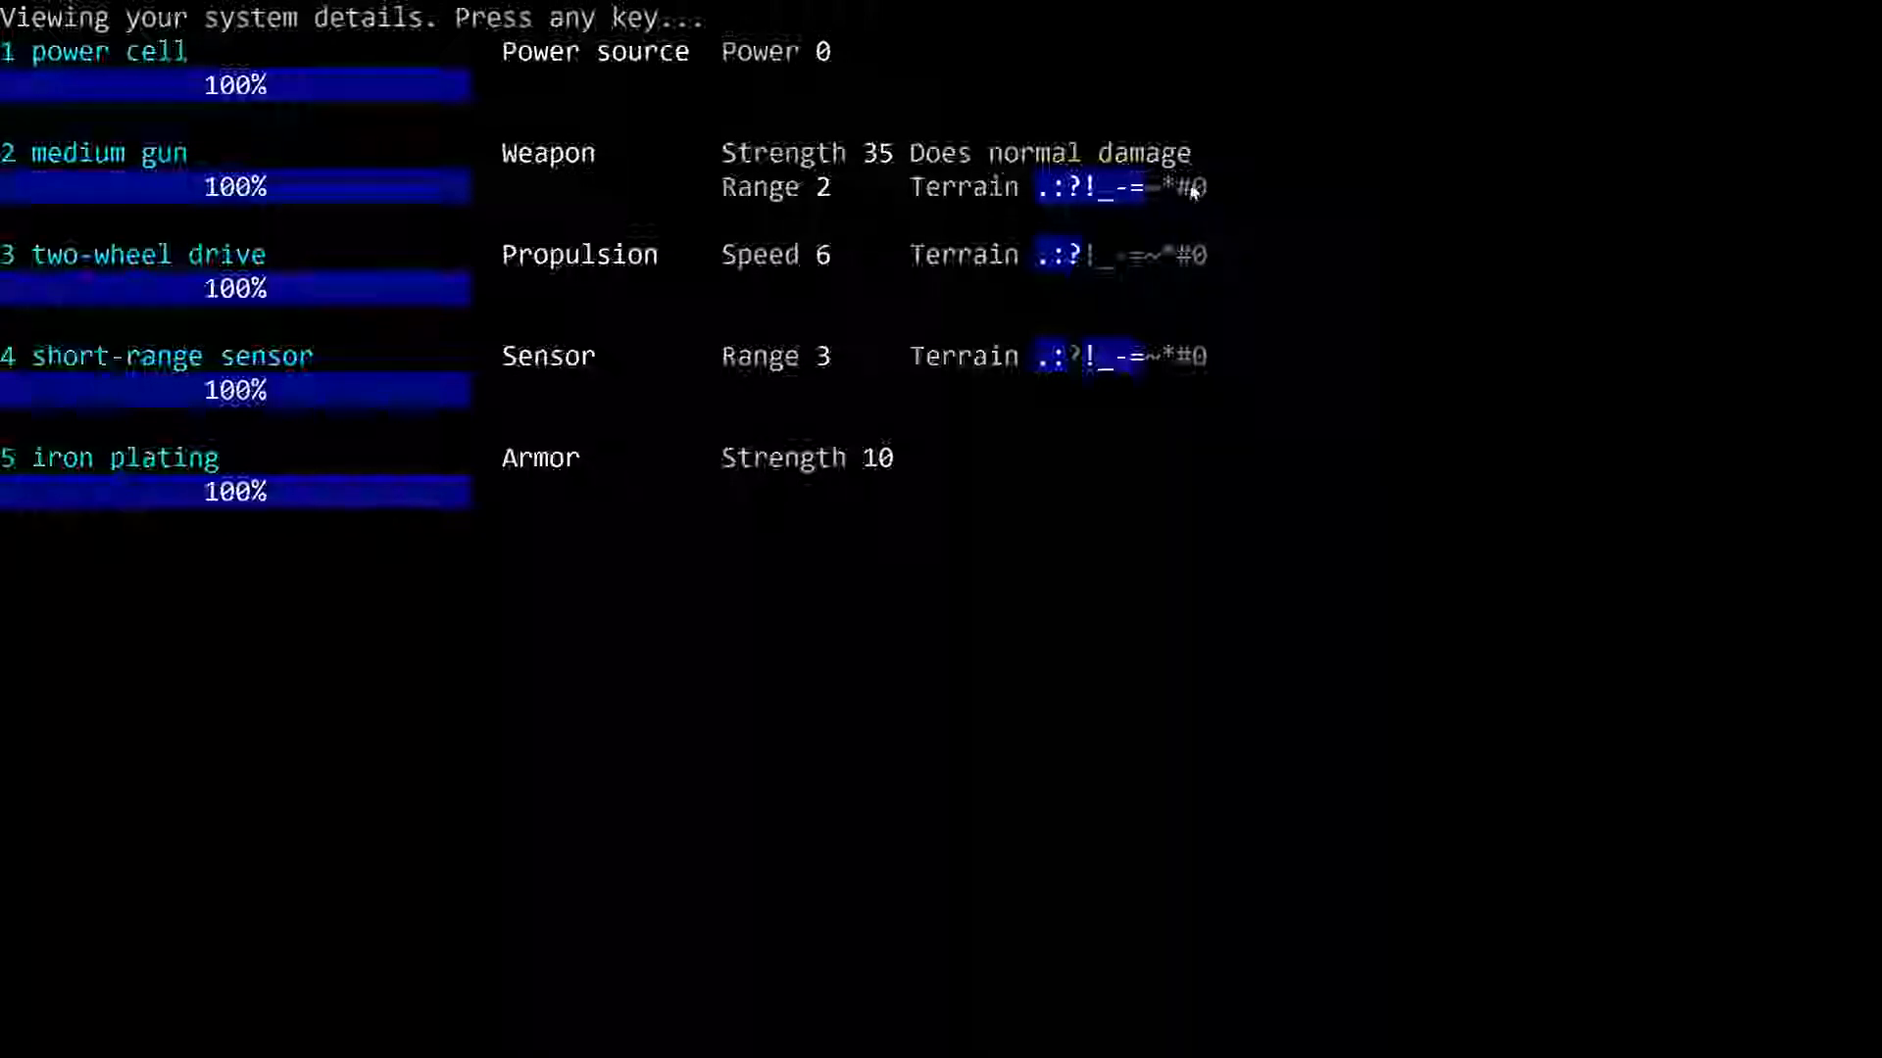
{"action": "mouse_move", "coordinate": [1498, 231]}
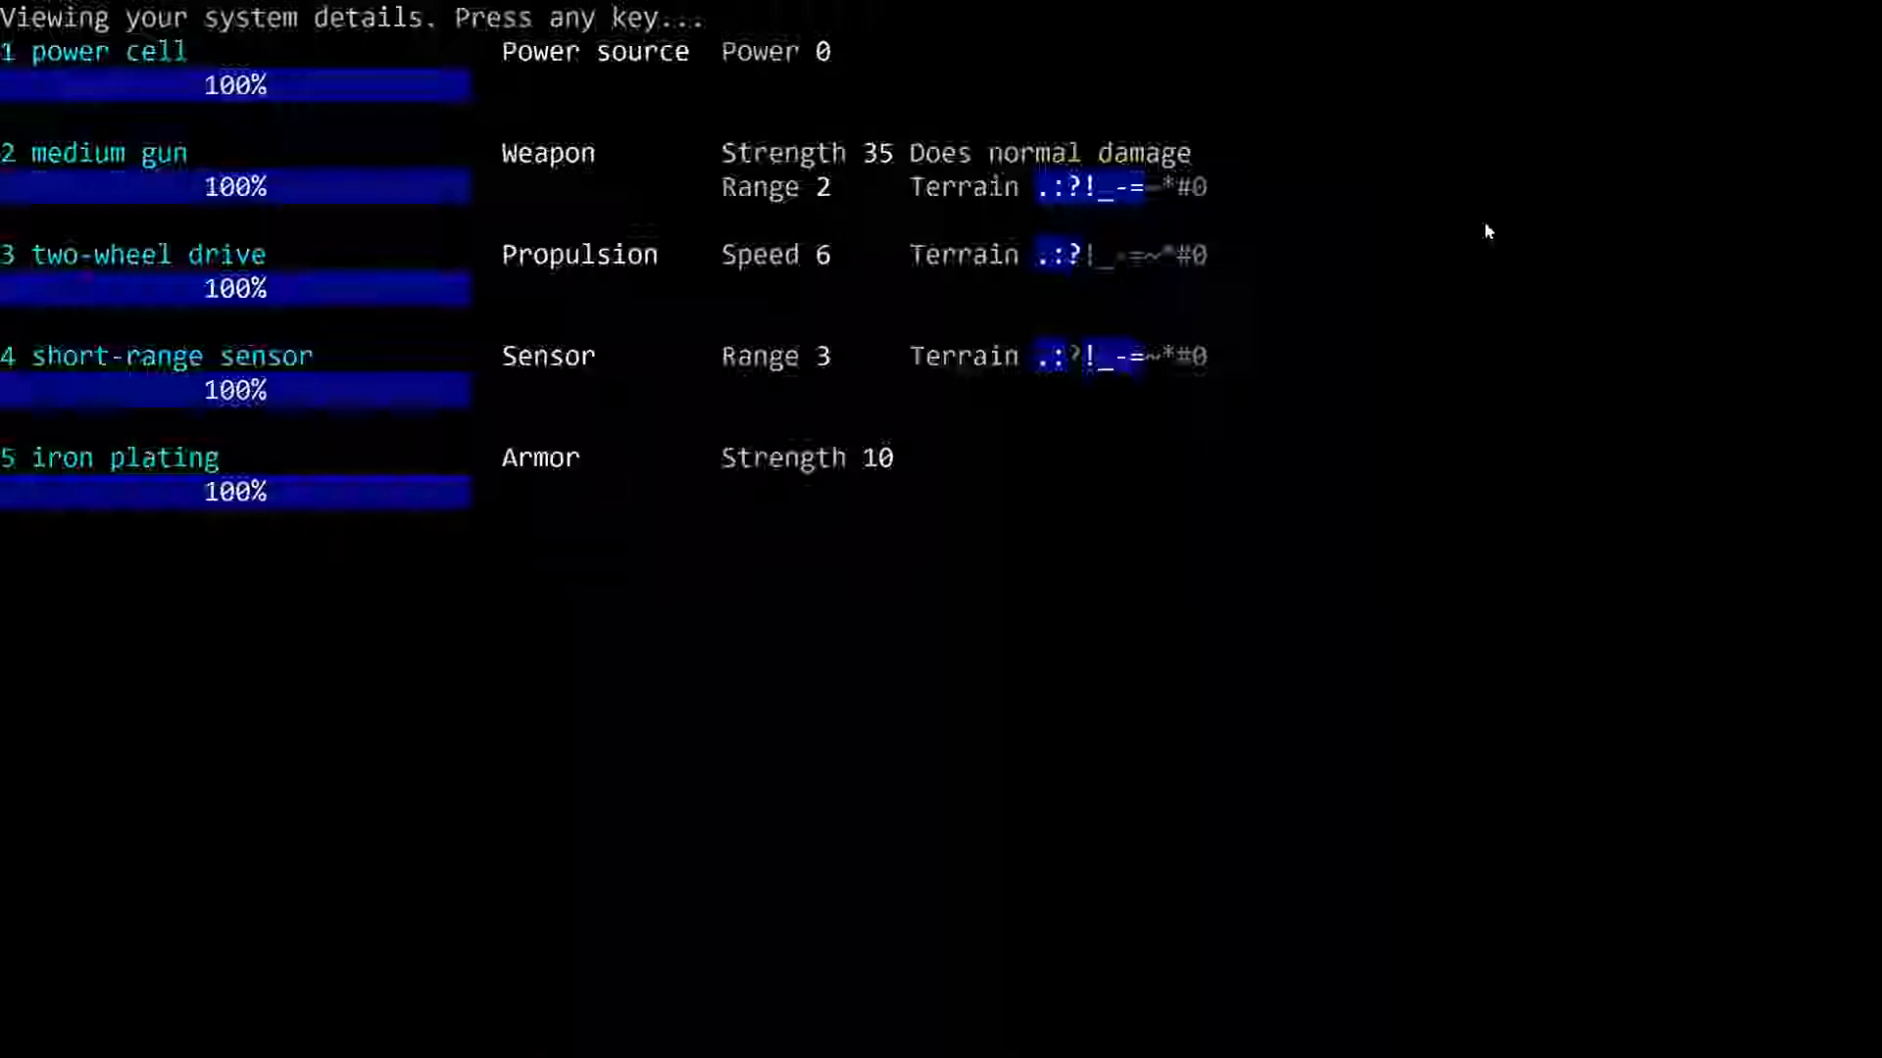
{"action": "mouse_move", "coordinate": [340, 255]}
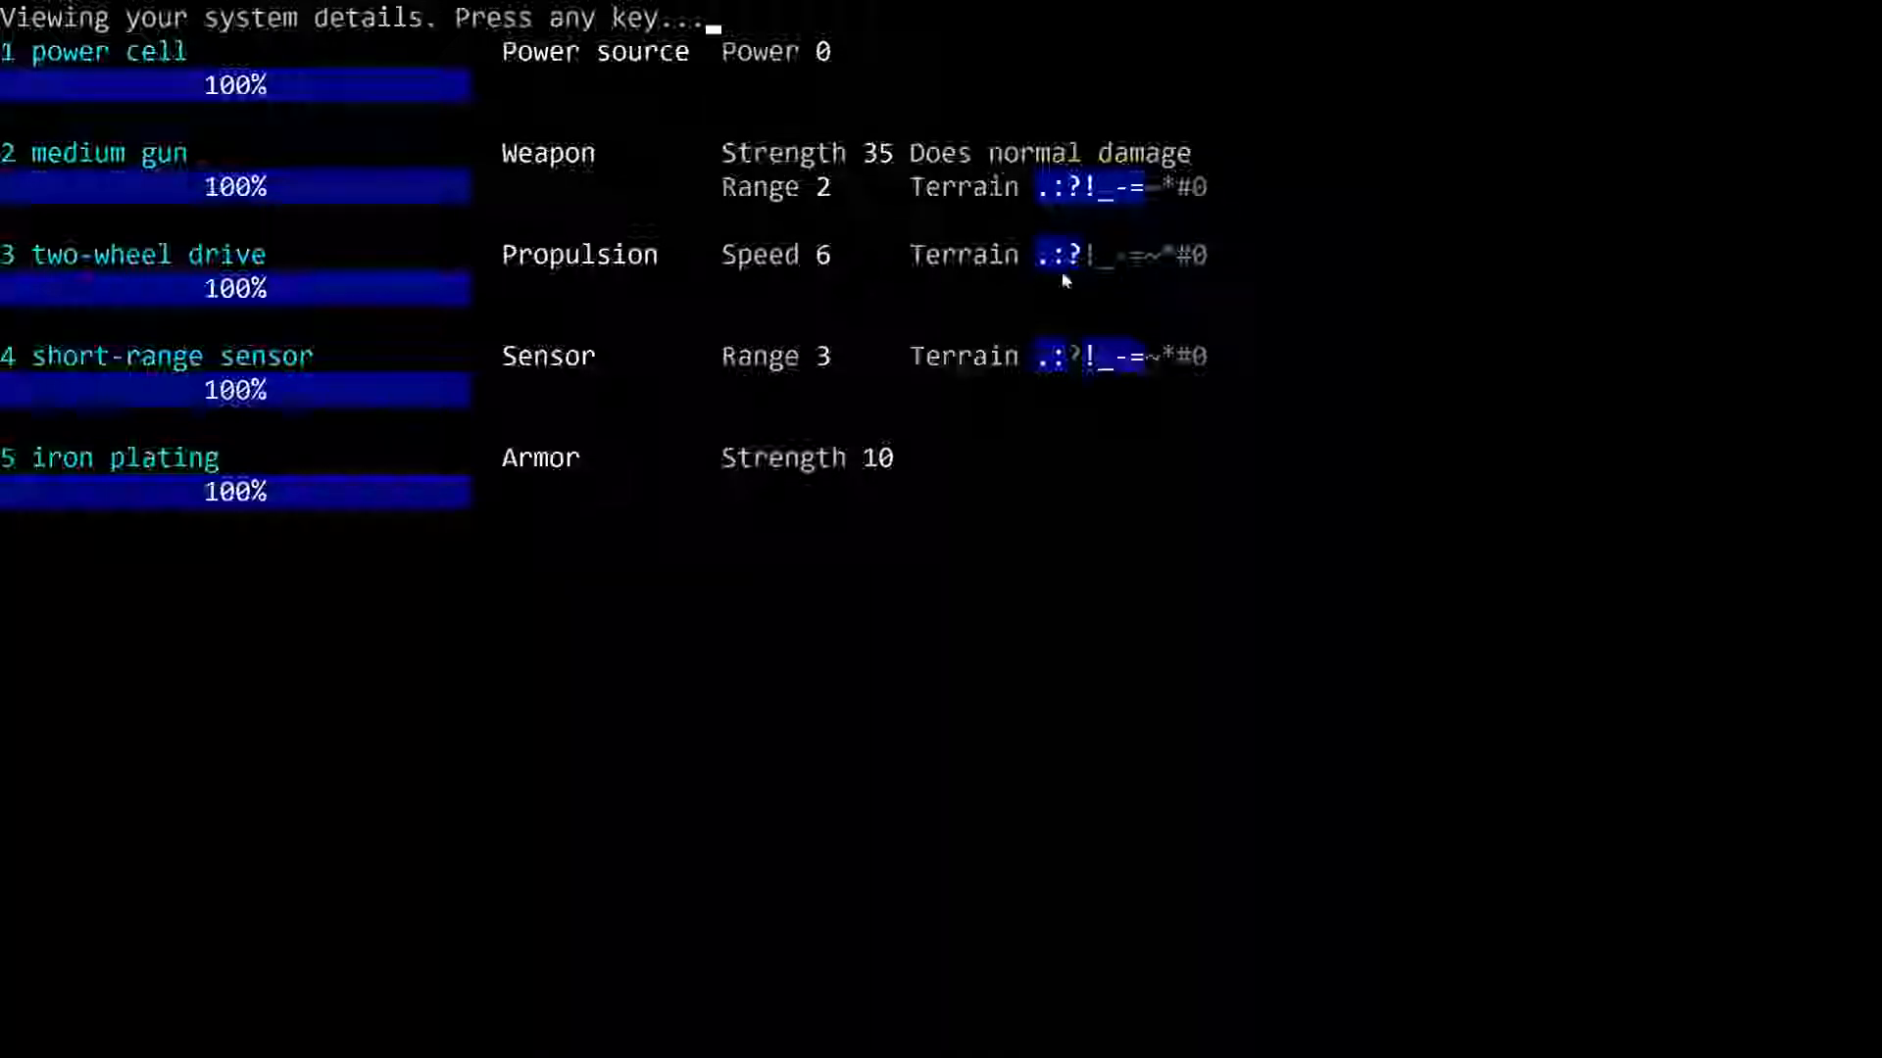
{"action": "mouse_move", "coordinate": [1209, 273]}
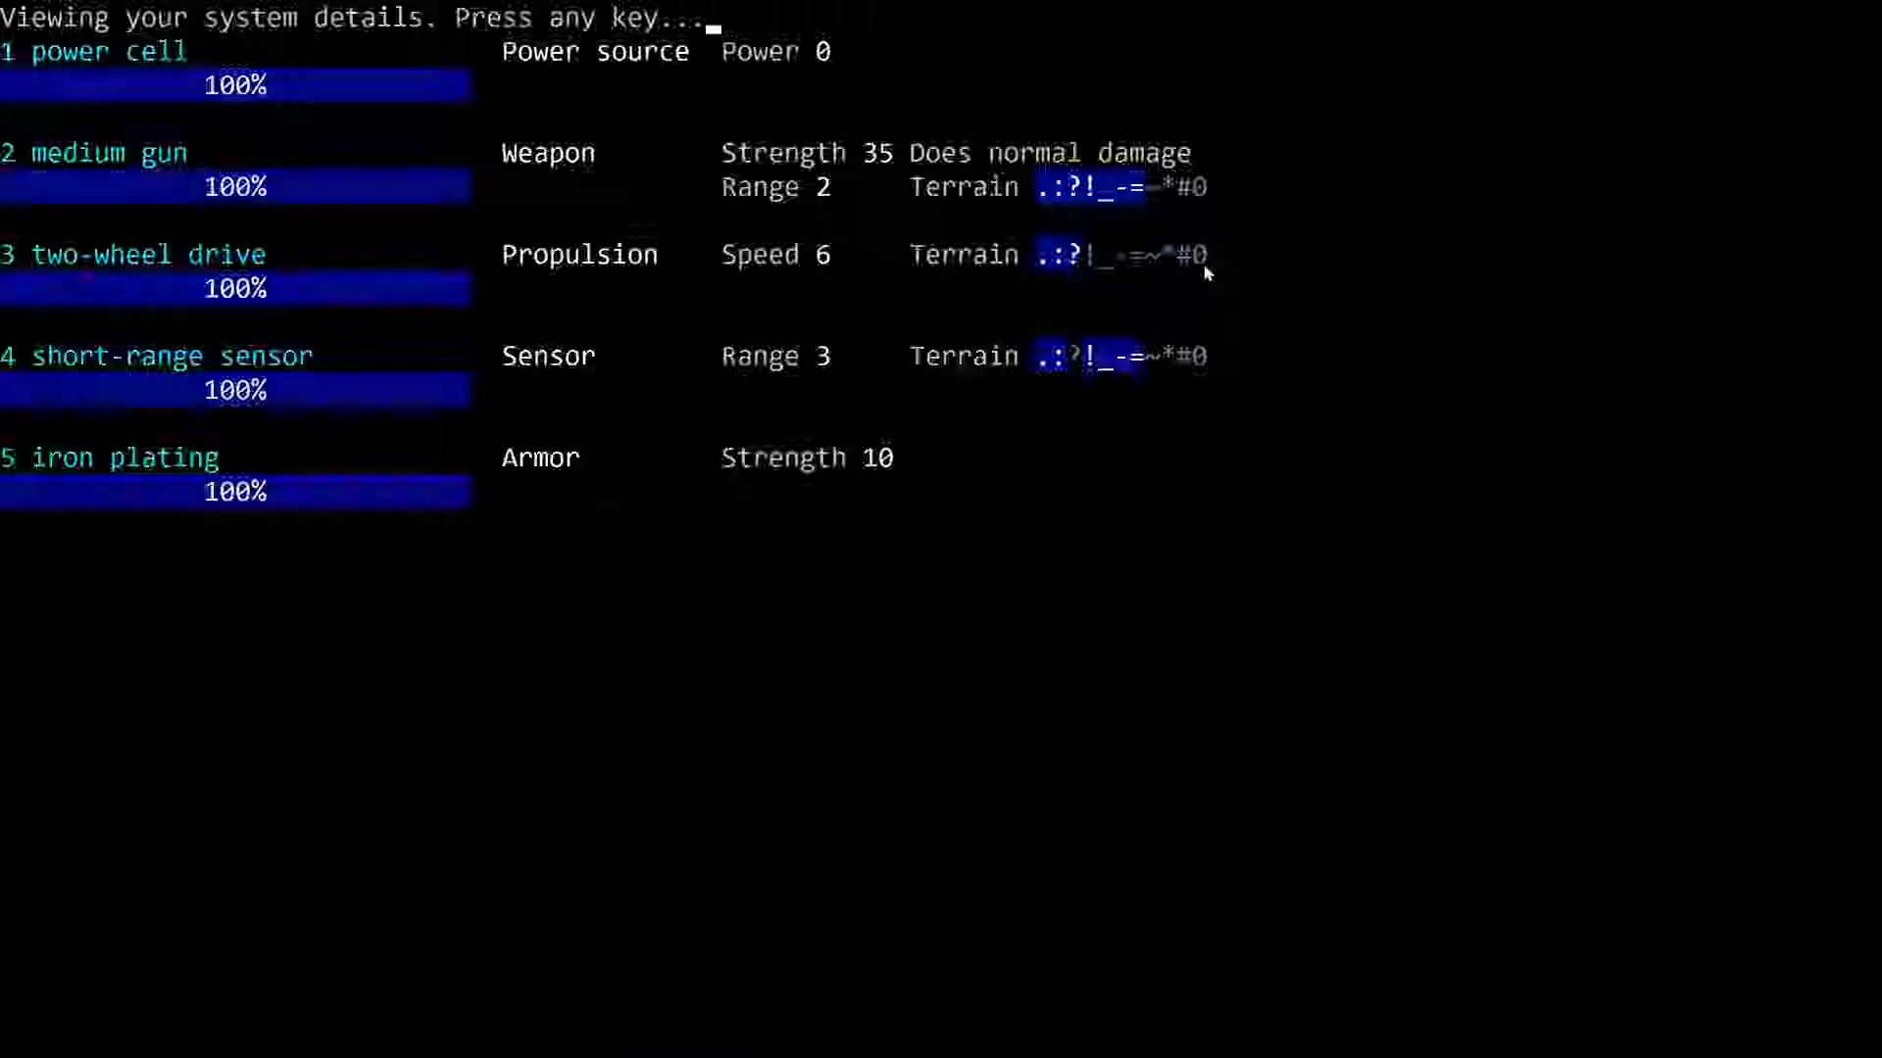
{"action": "mouse_move", "coordinate": [894, 342]}
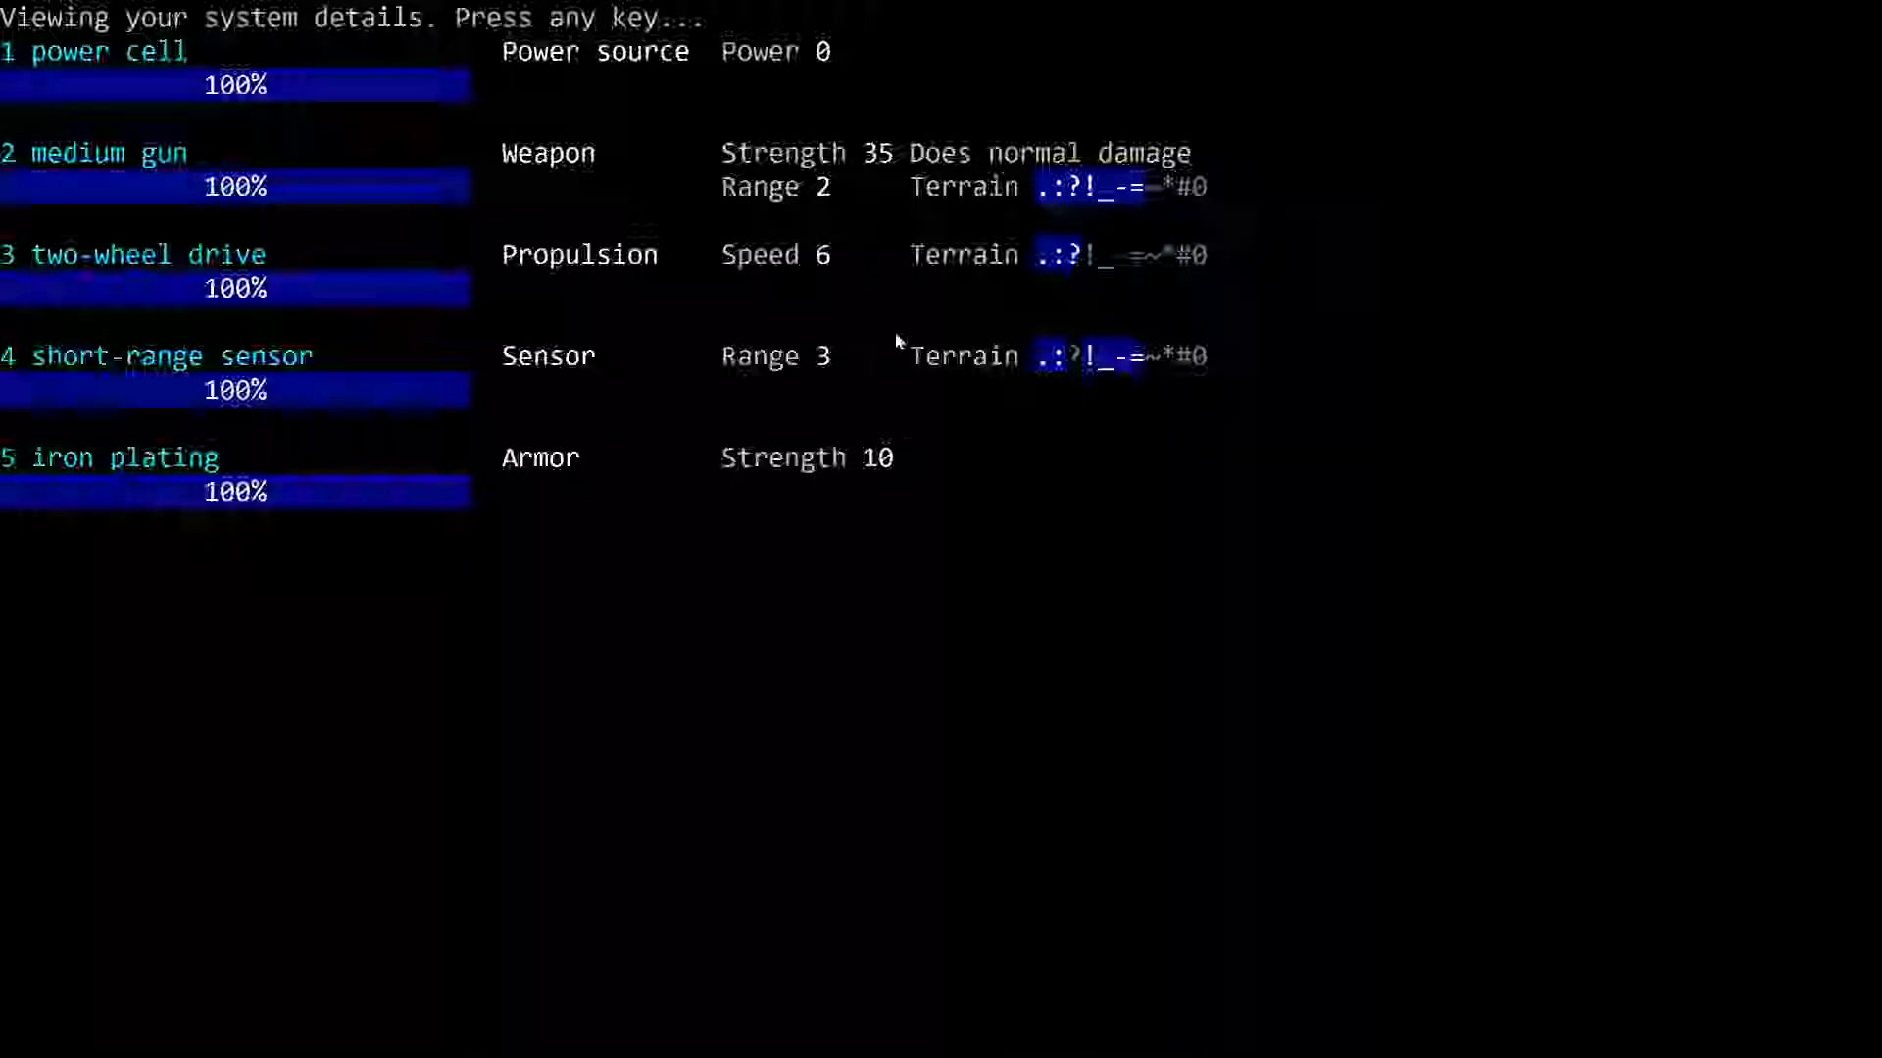
{"action": "mouse_move", "coordinate": [880, 354]}
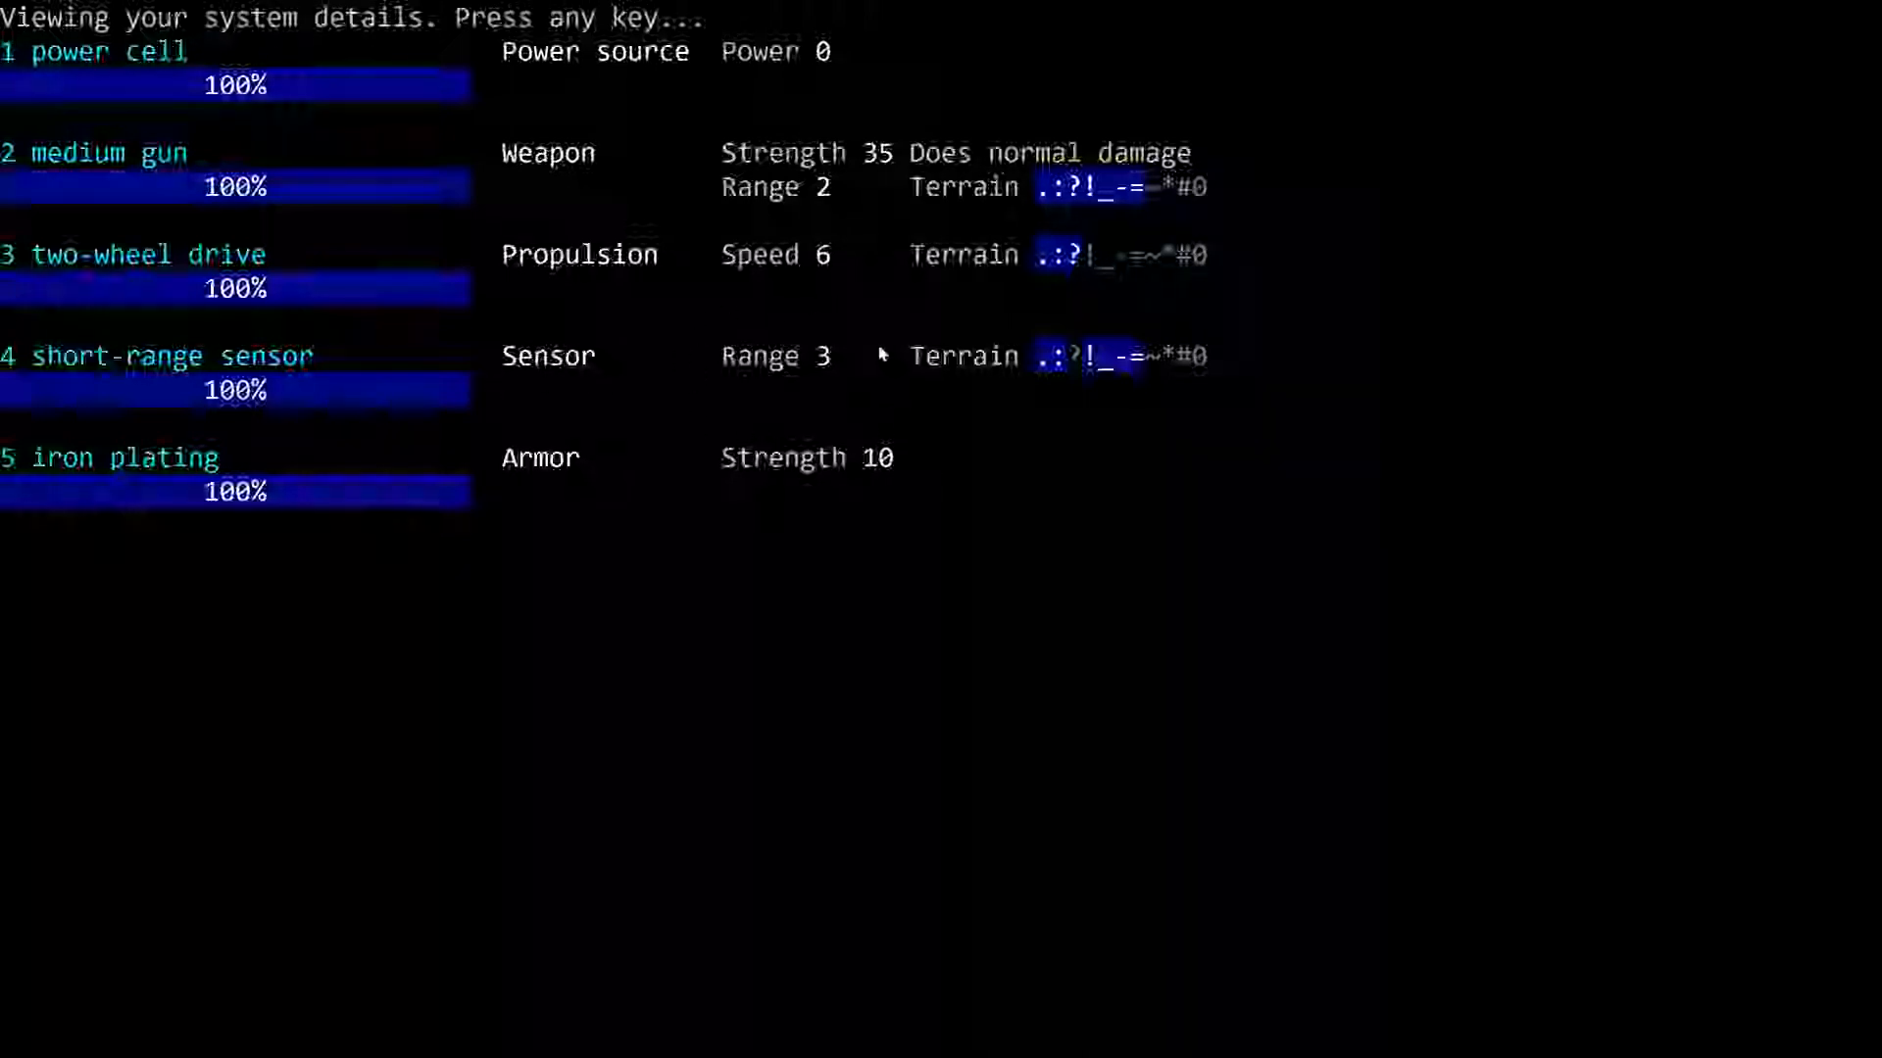
{"action": "mouse_move", "coordinate": [1071, 392]}
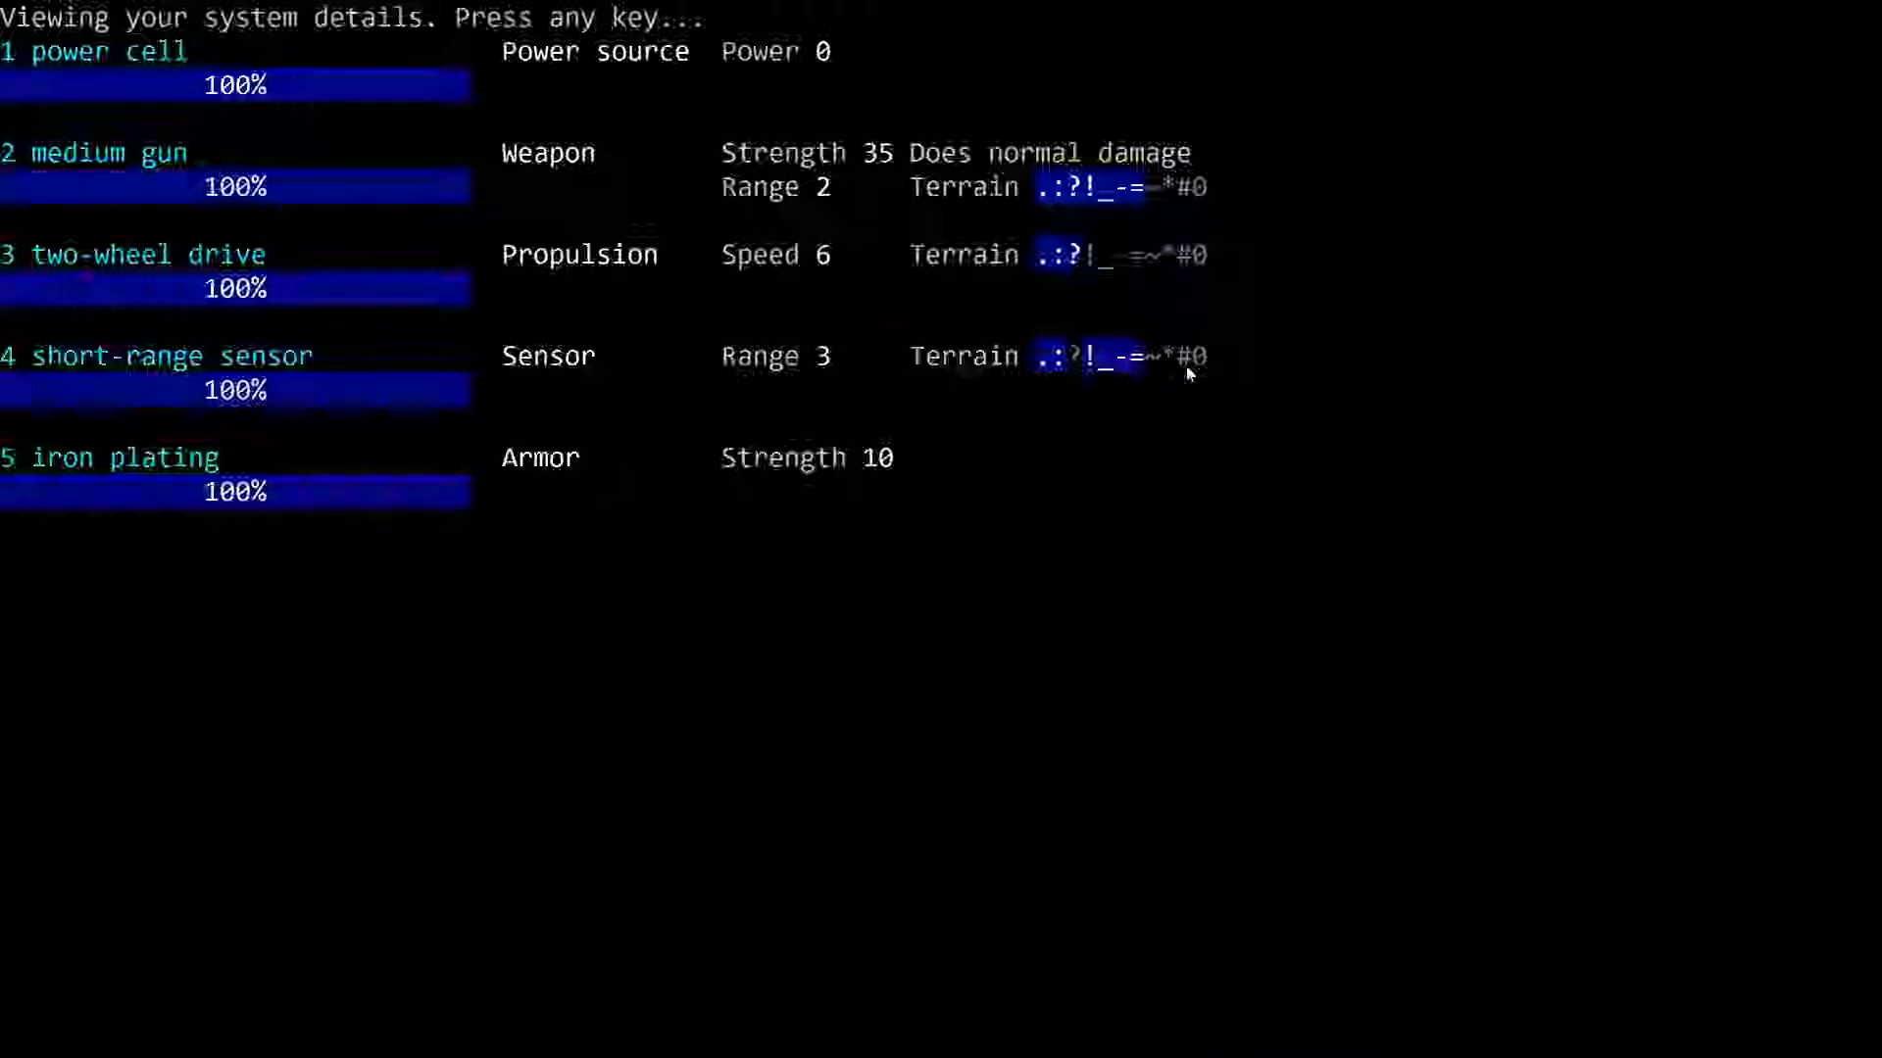
{"action": "mouse_move", "coordinate": [659, 428]}
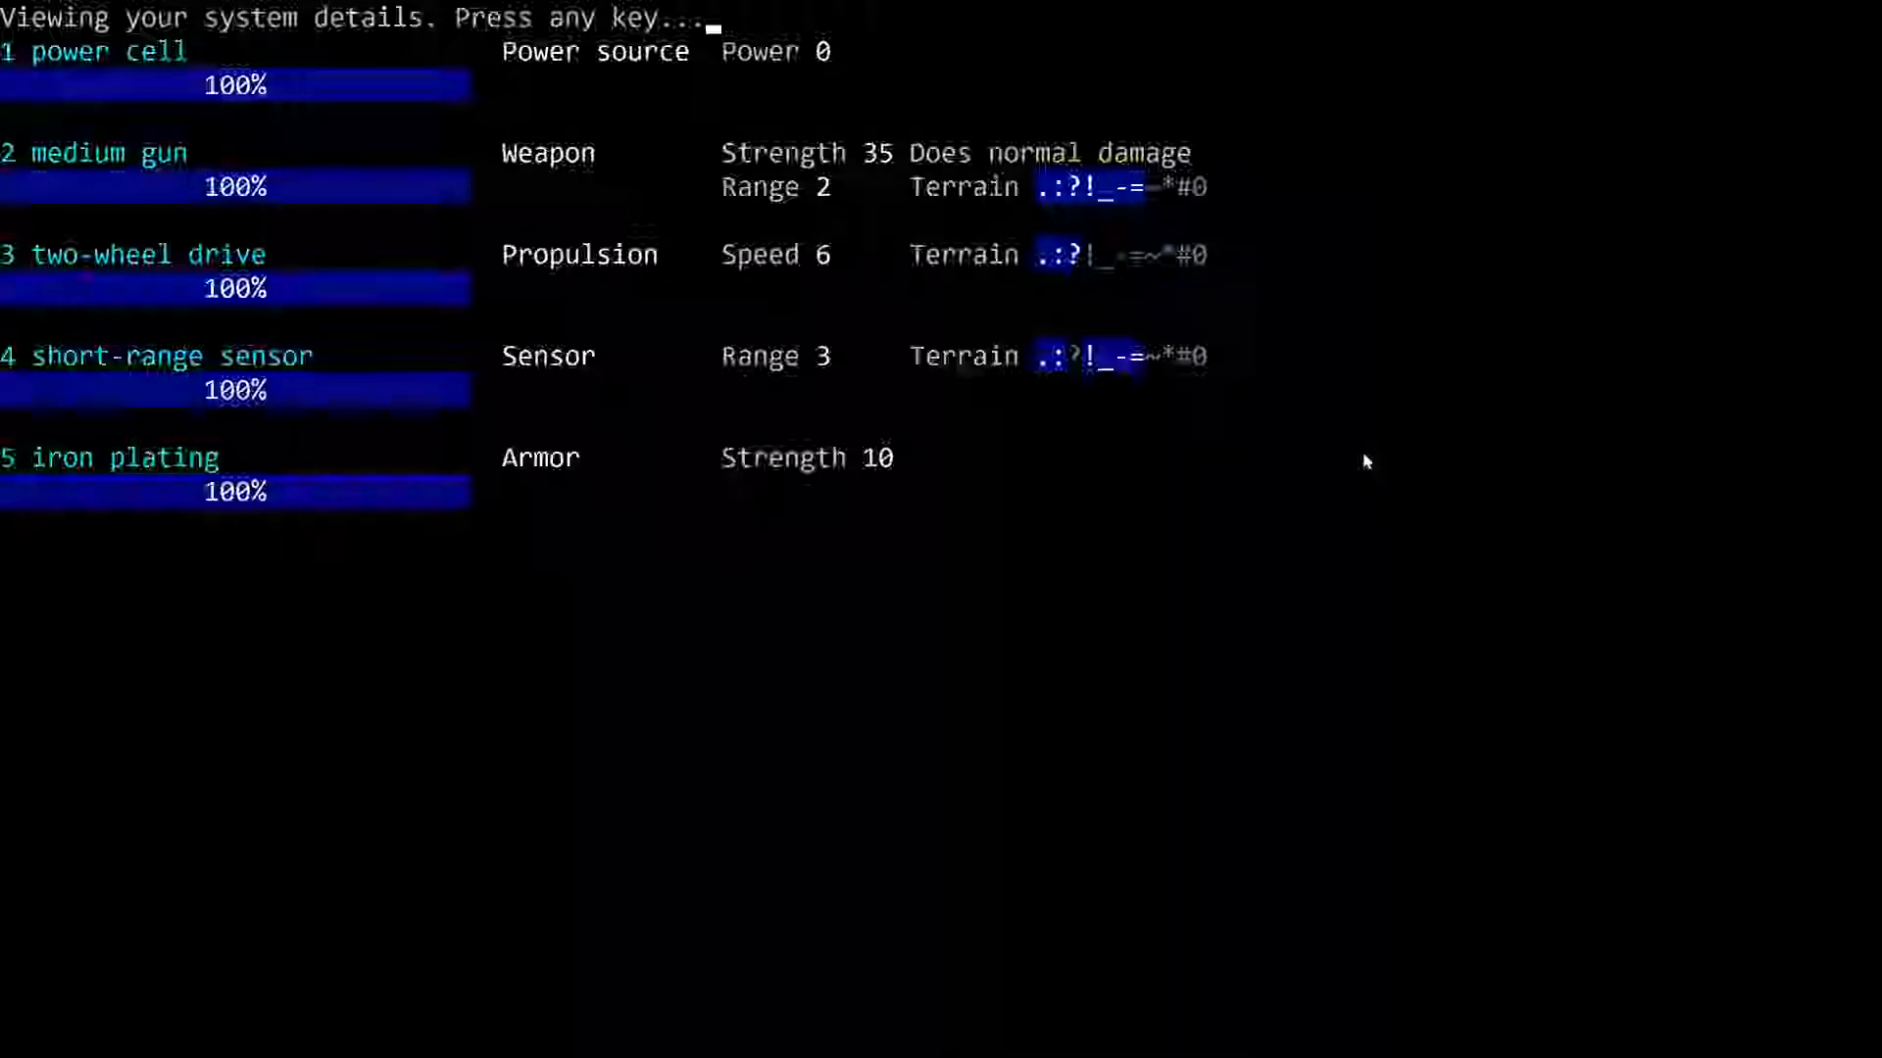
{"action": "mouse_move", "coordinate": [1128, 12]}
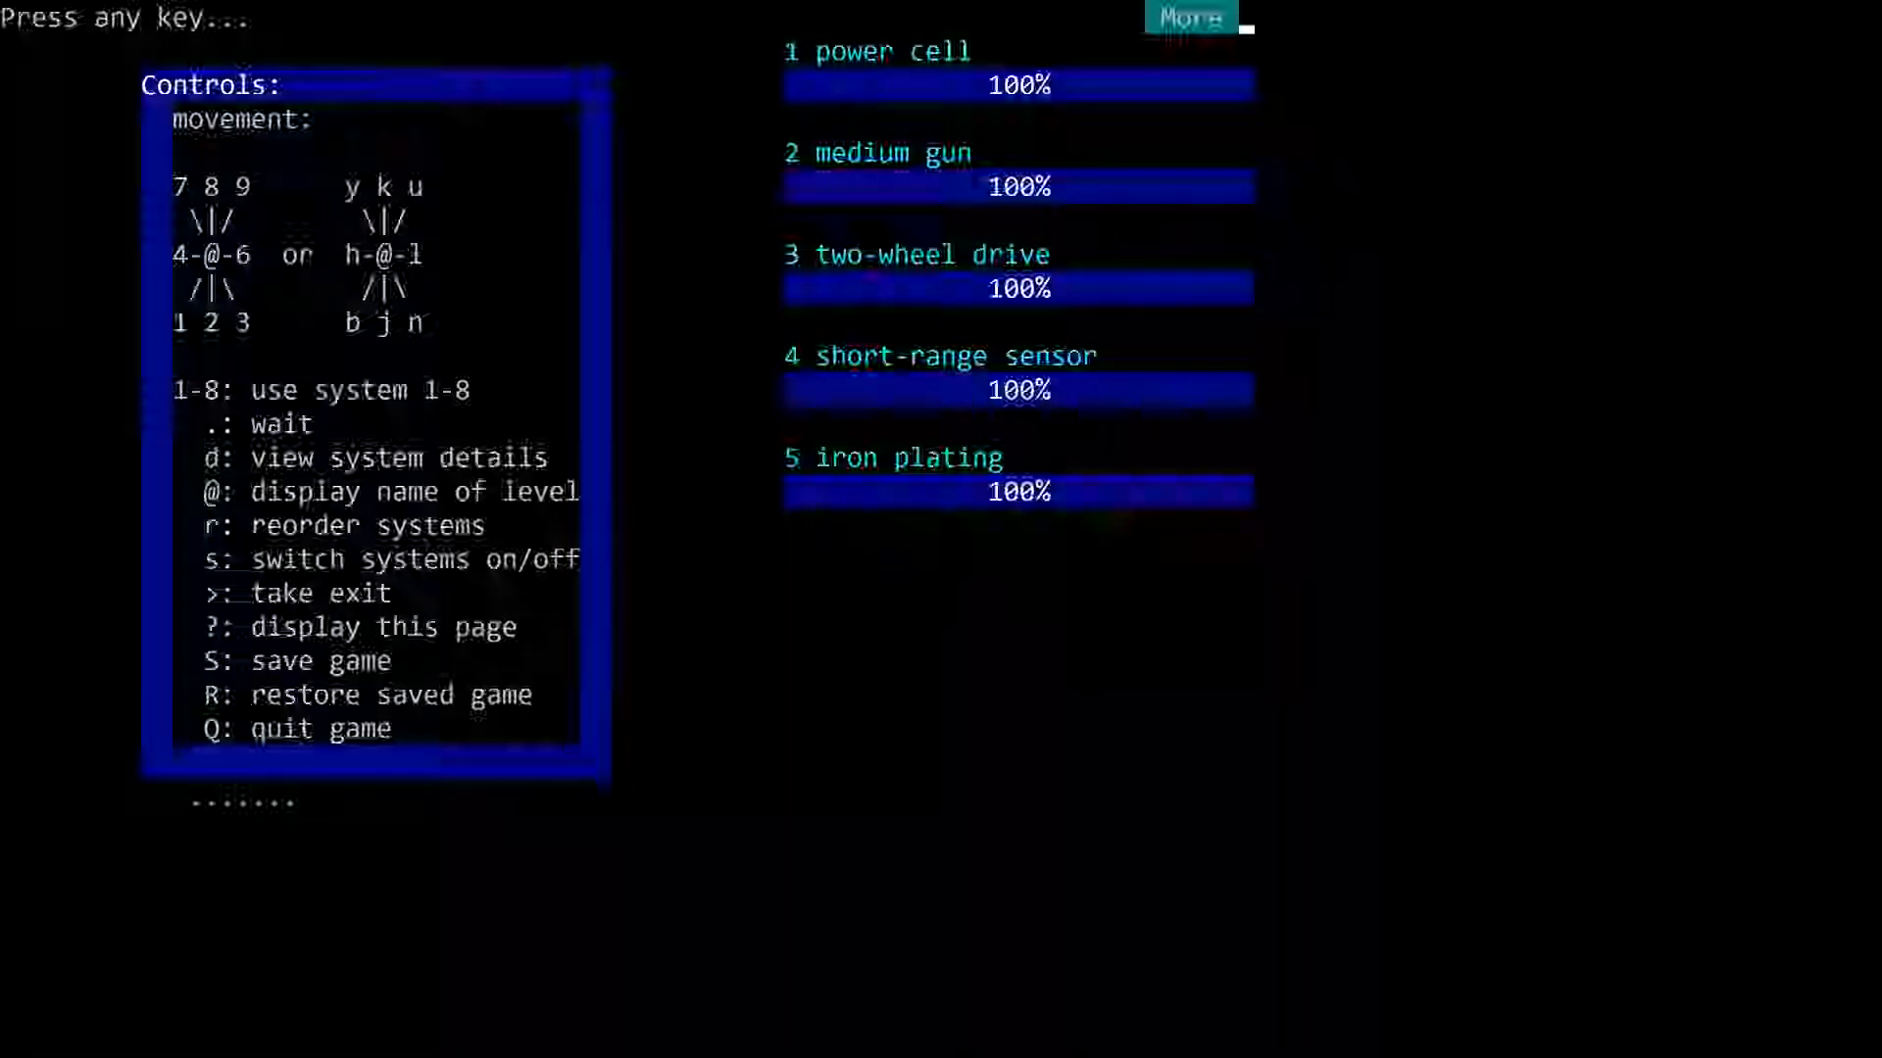
Step: Bring up the controls help page listing the game's key commands
{"action": "key", "text": "space"}
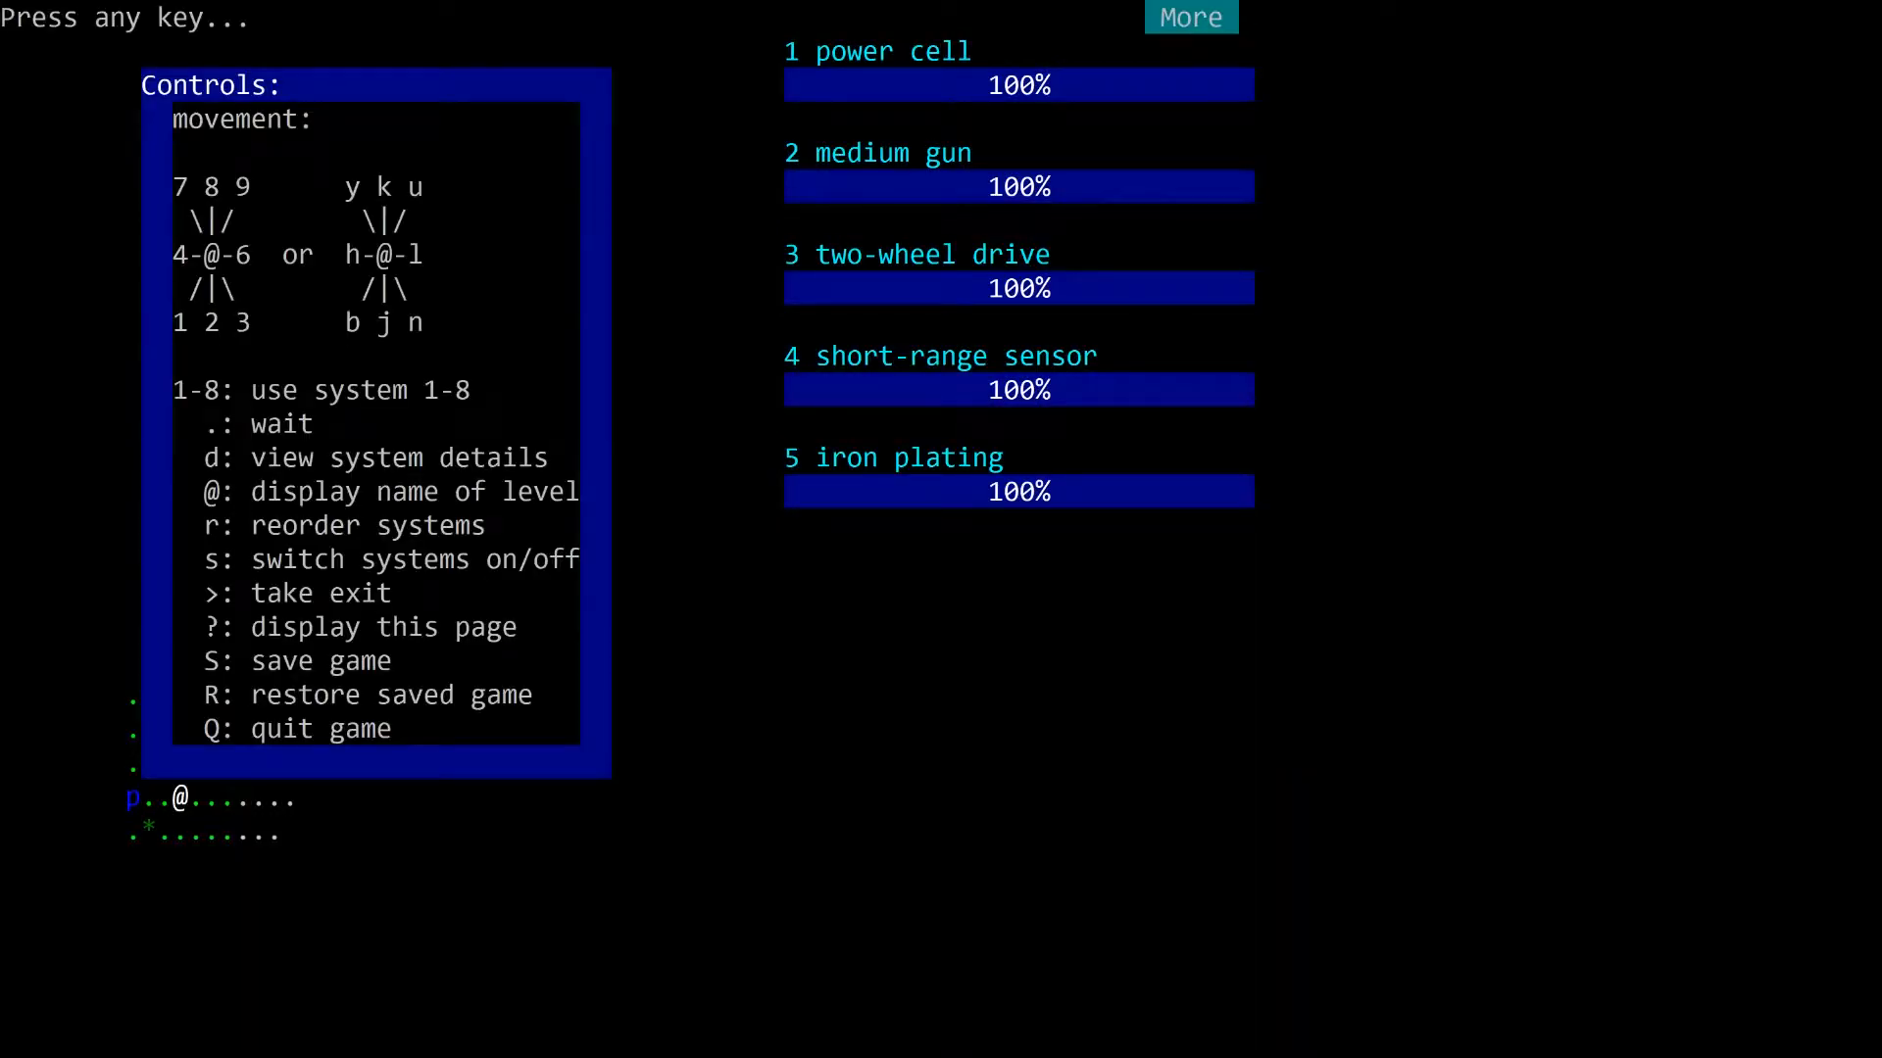
{"action": "key", "text": "space"}
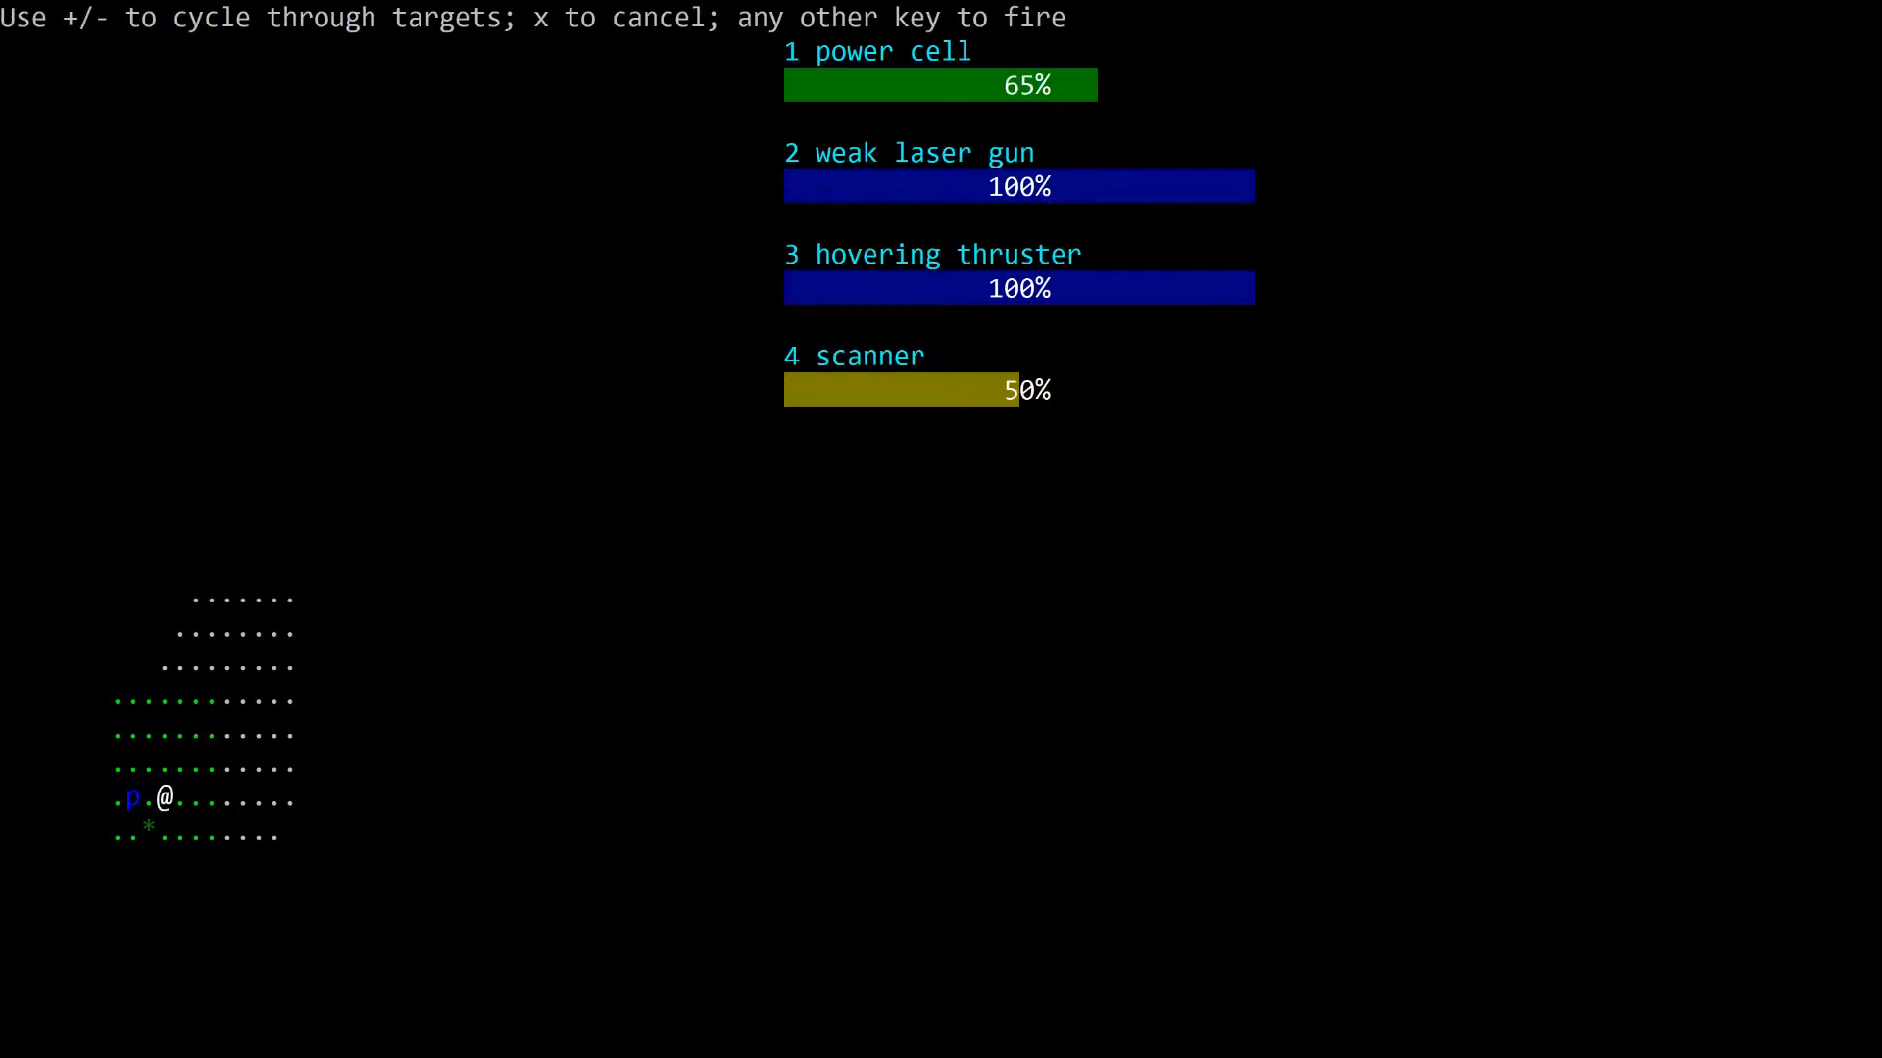
Step: Fire at the probe to destroy it, then close the system details showing its laser and scanner
{"action": "key", "text": "space"}
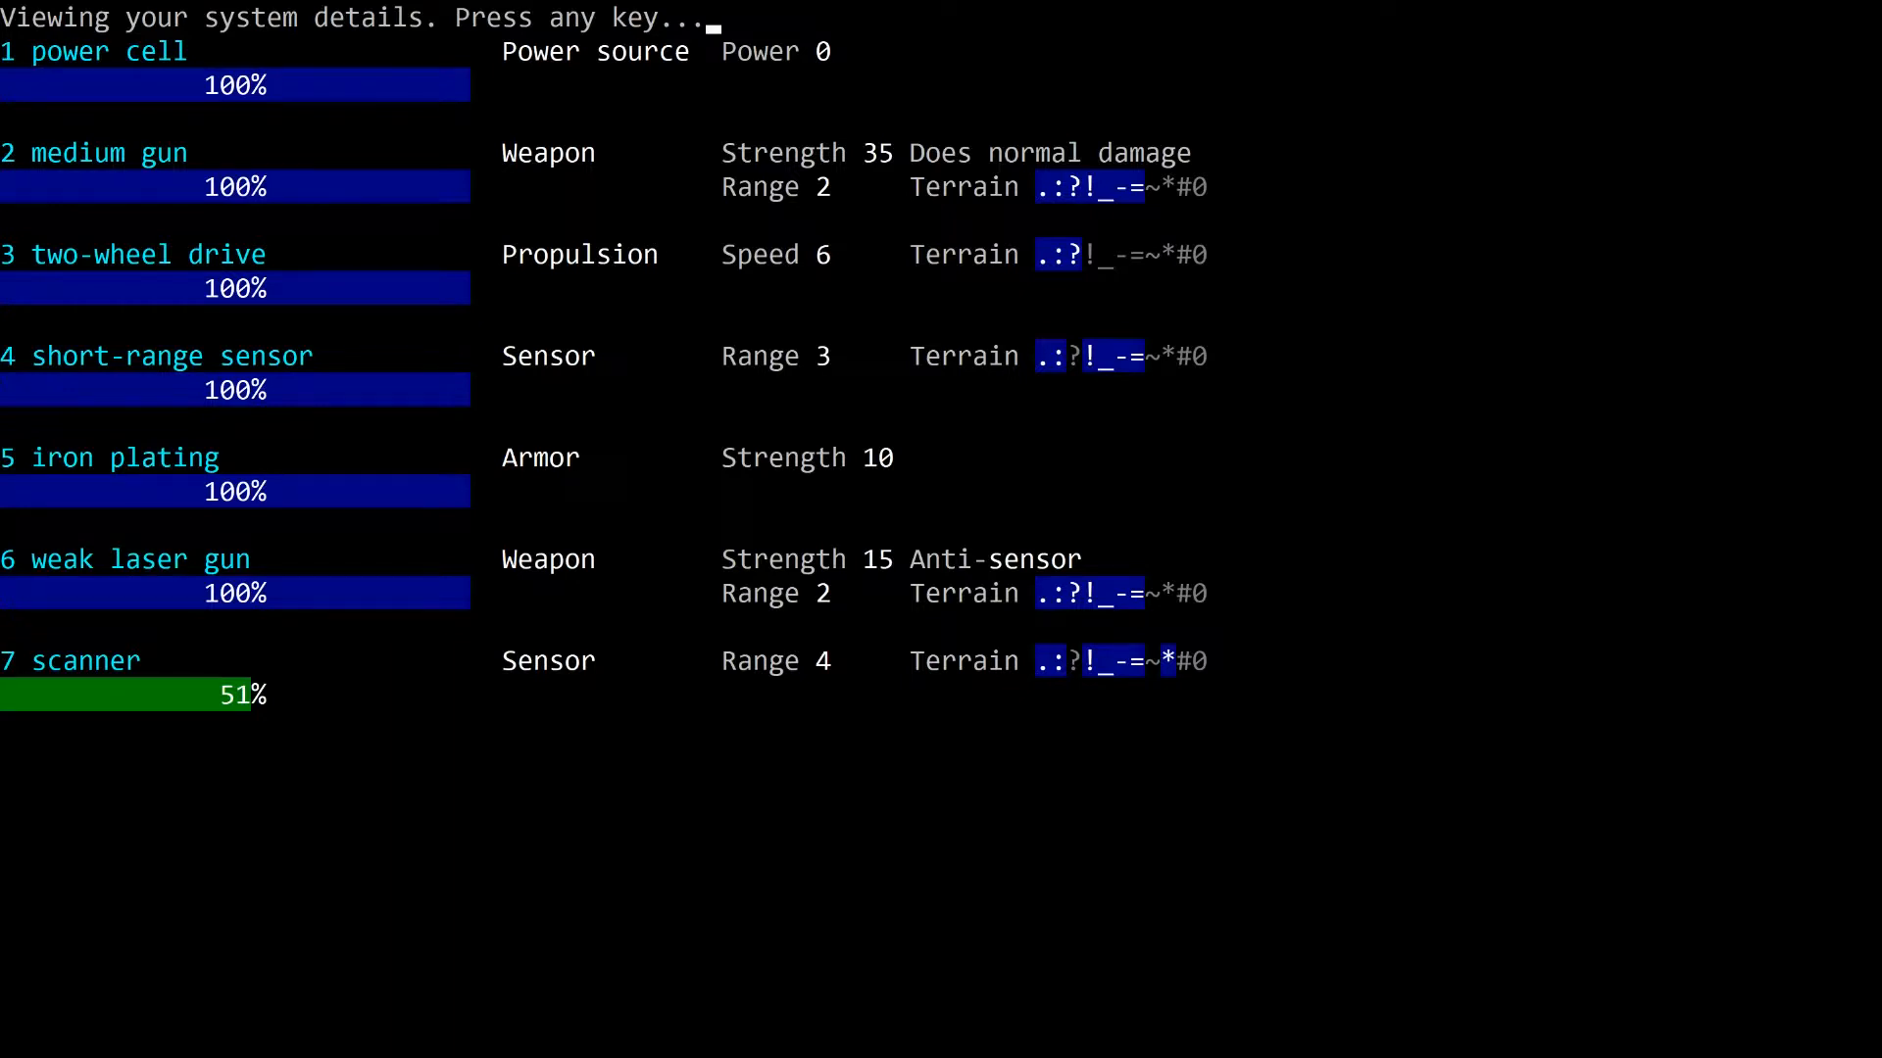
{"action": "key", "text": "space"}
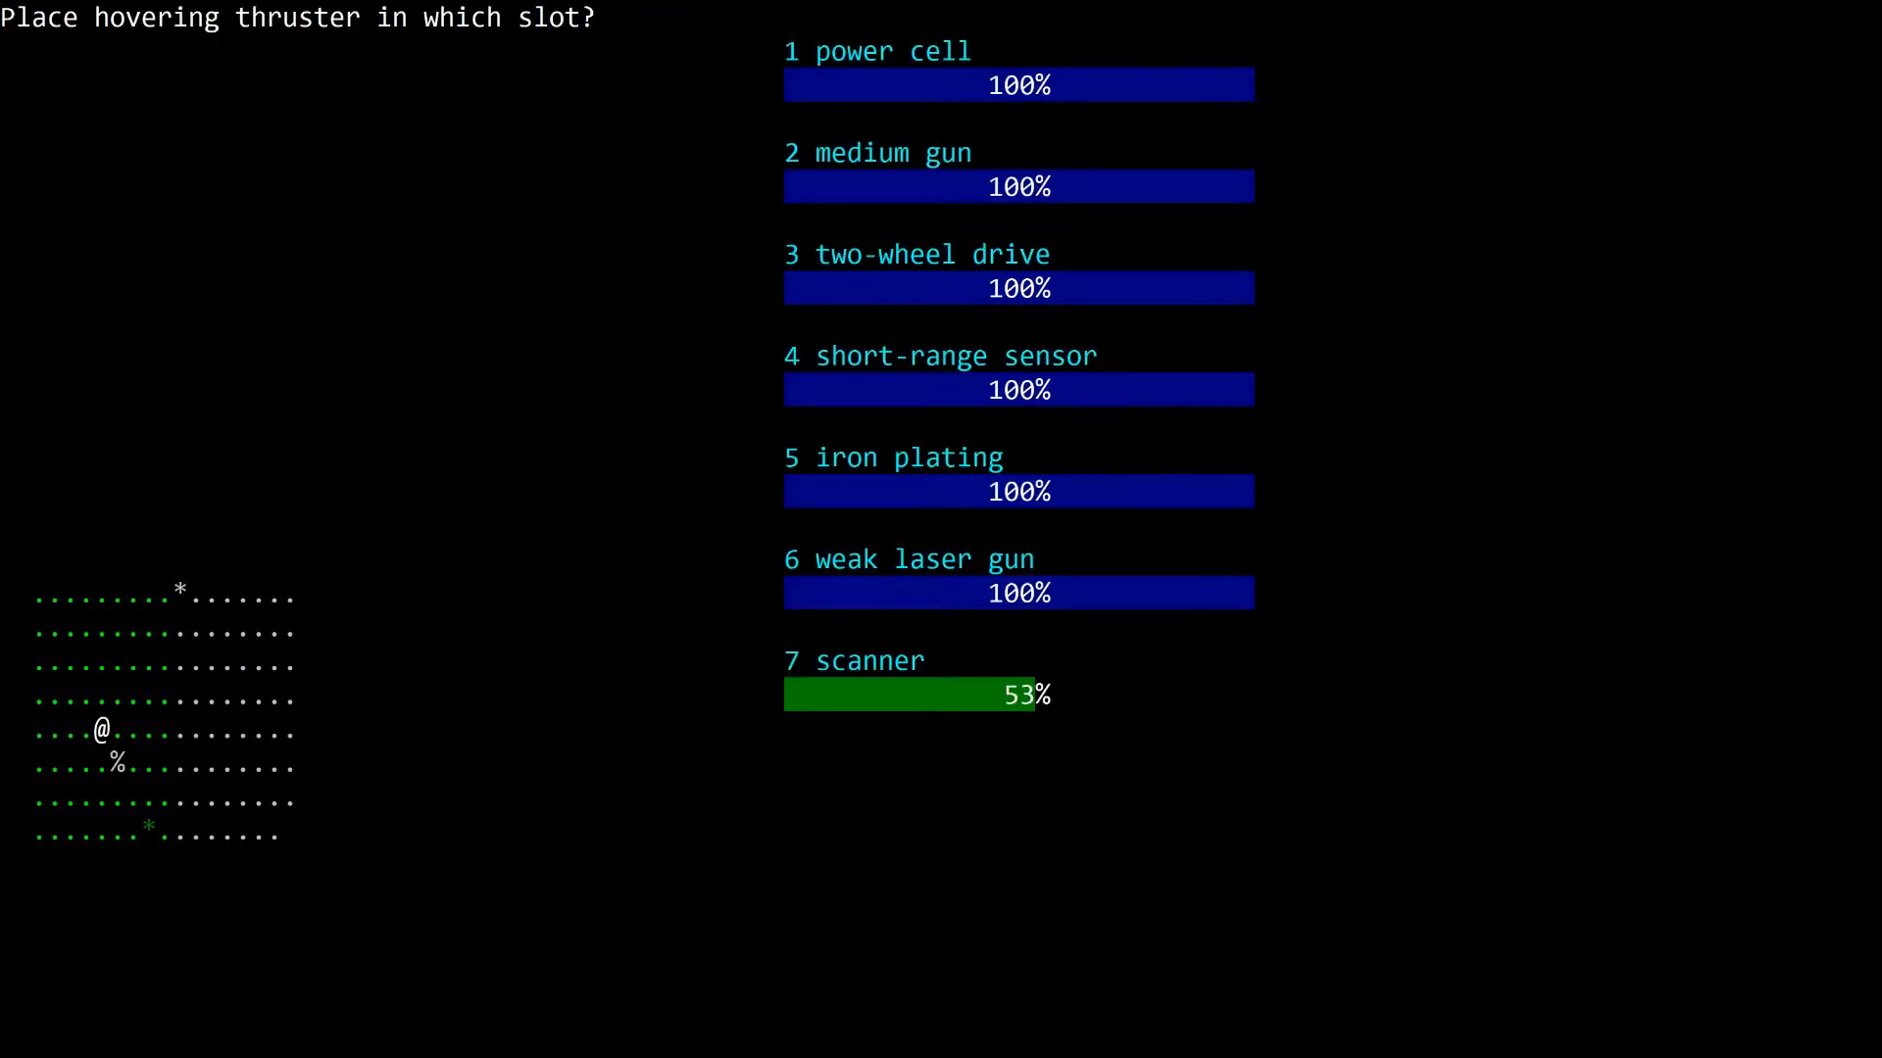
Step: Fit the hovering thruster into slot 8, then walk the robot south and east
{"action": "key", "text": "8"}
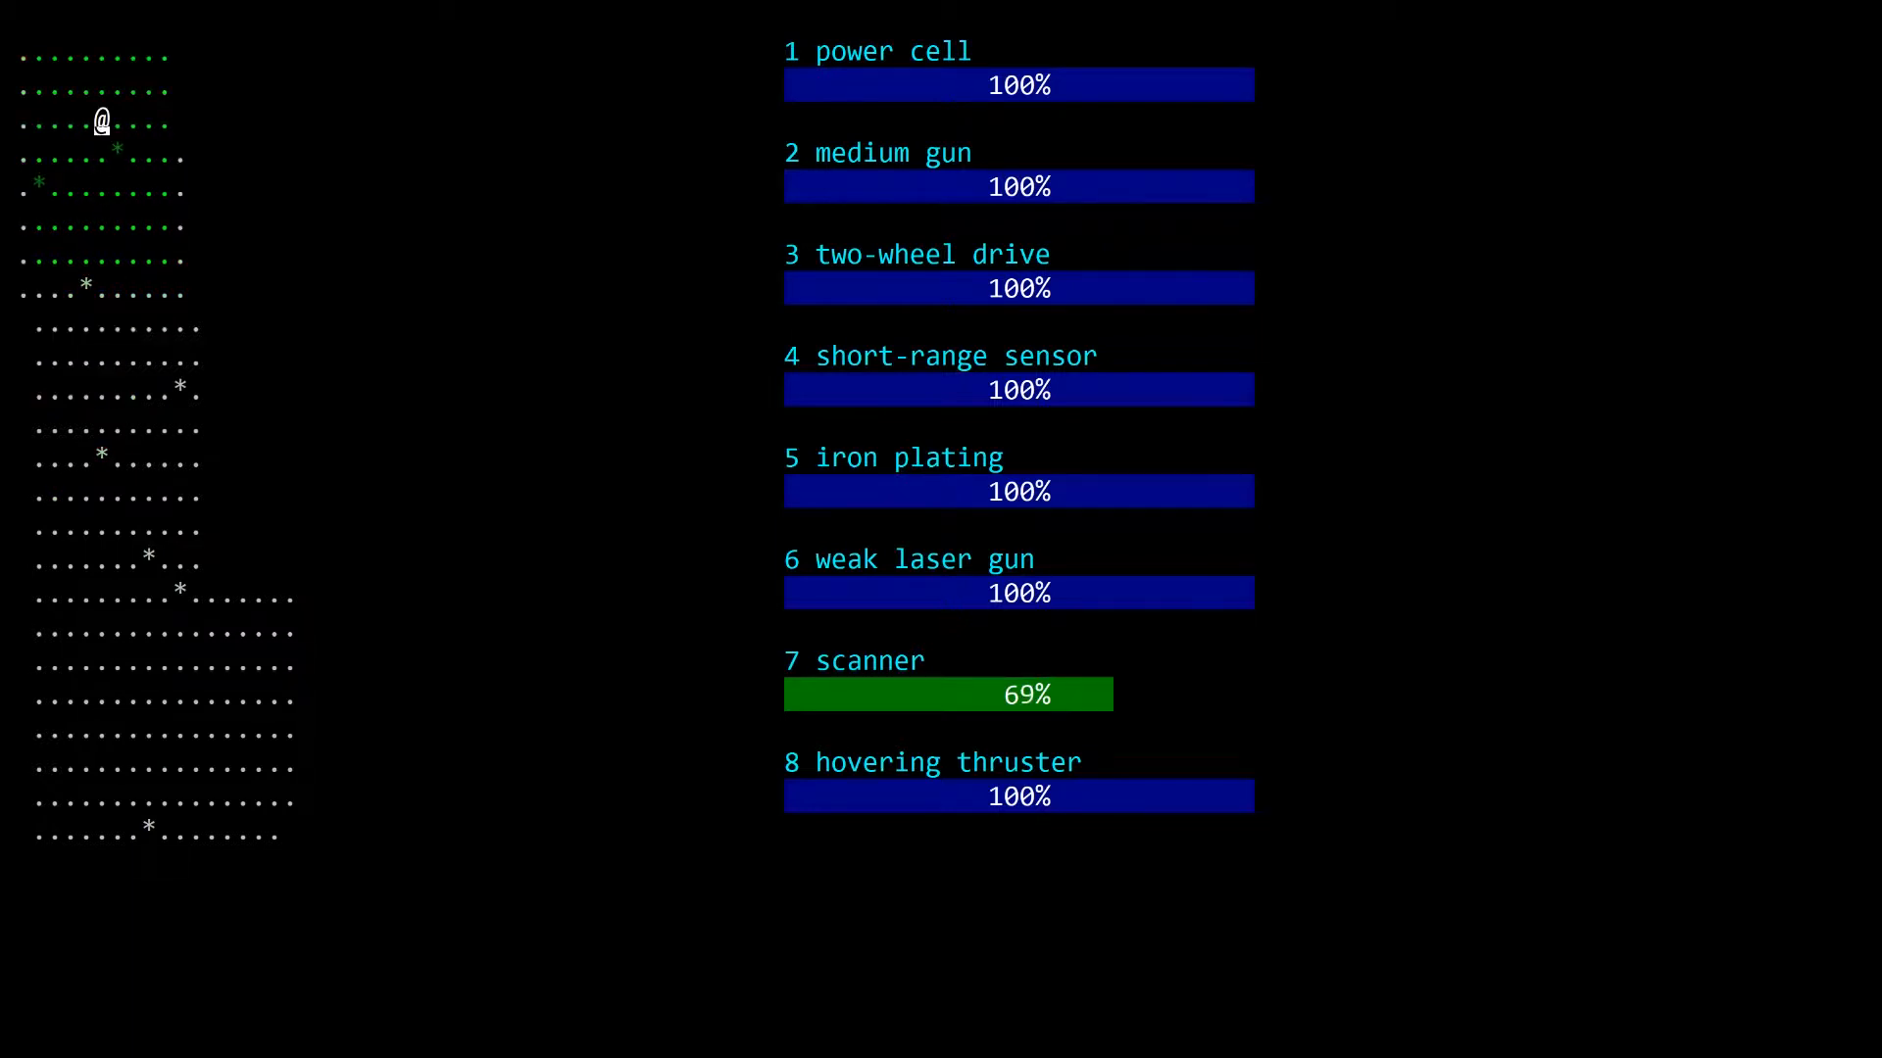
{"action": "key", "text": "Down"}
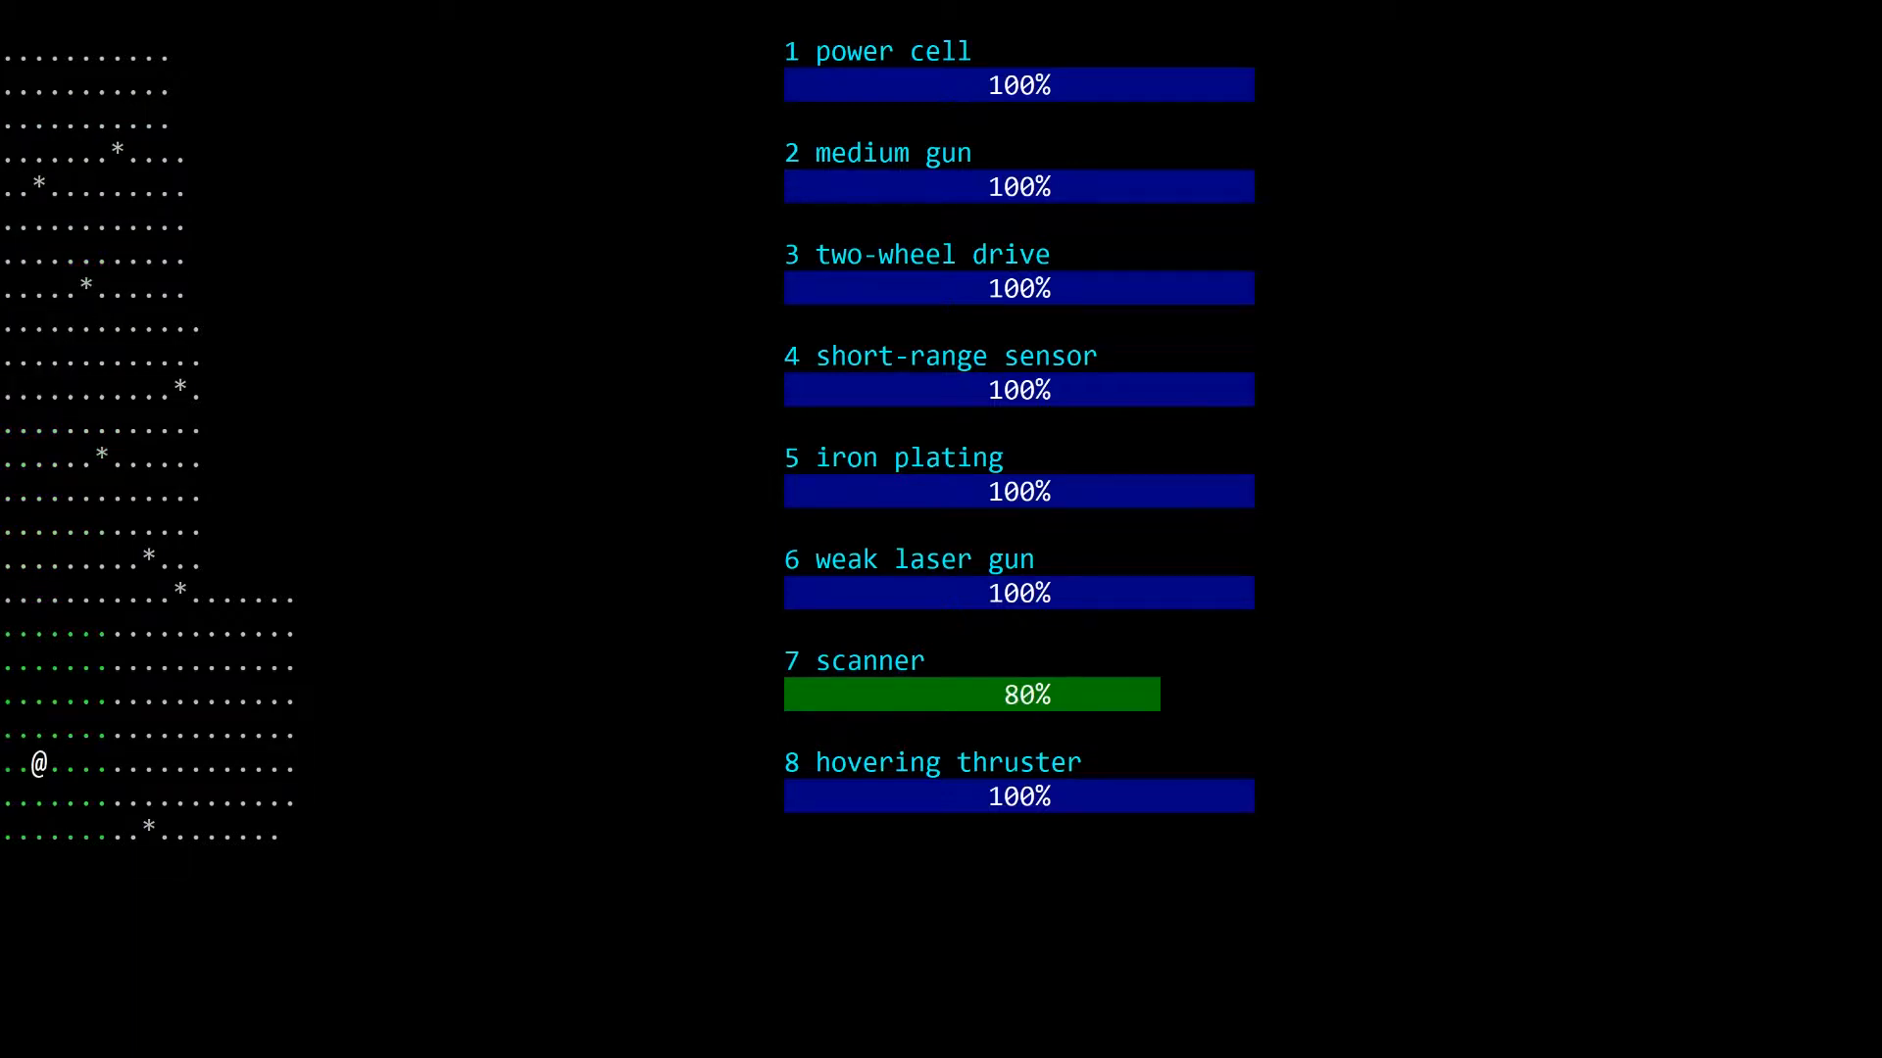
{"action": "key", "text": "Right"}
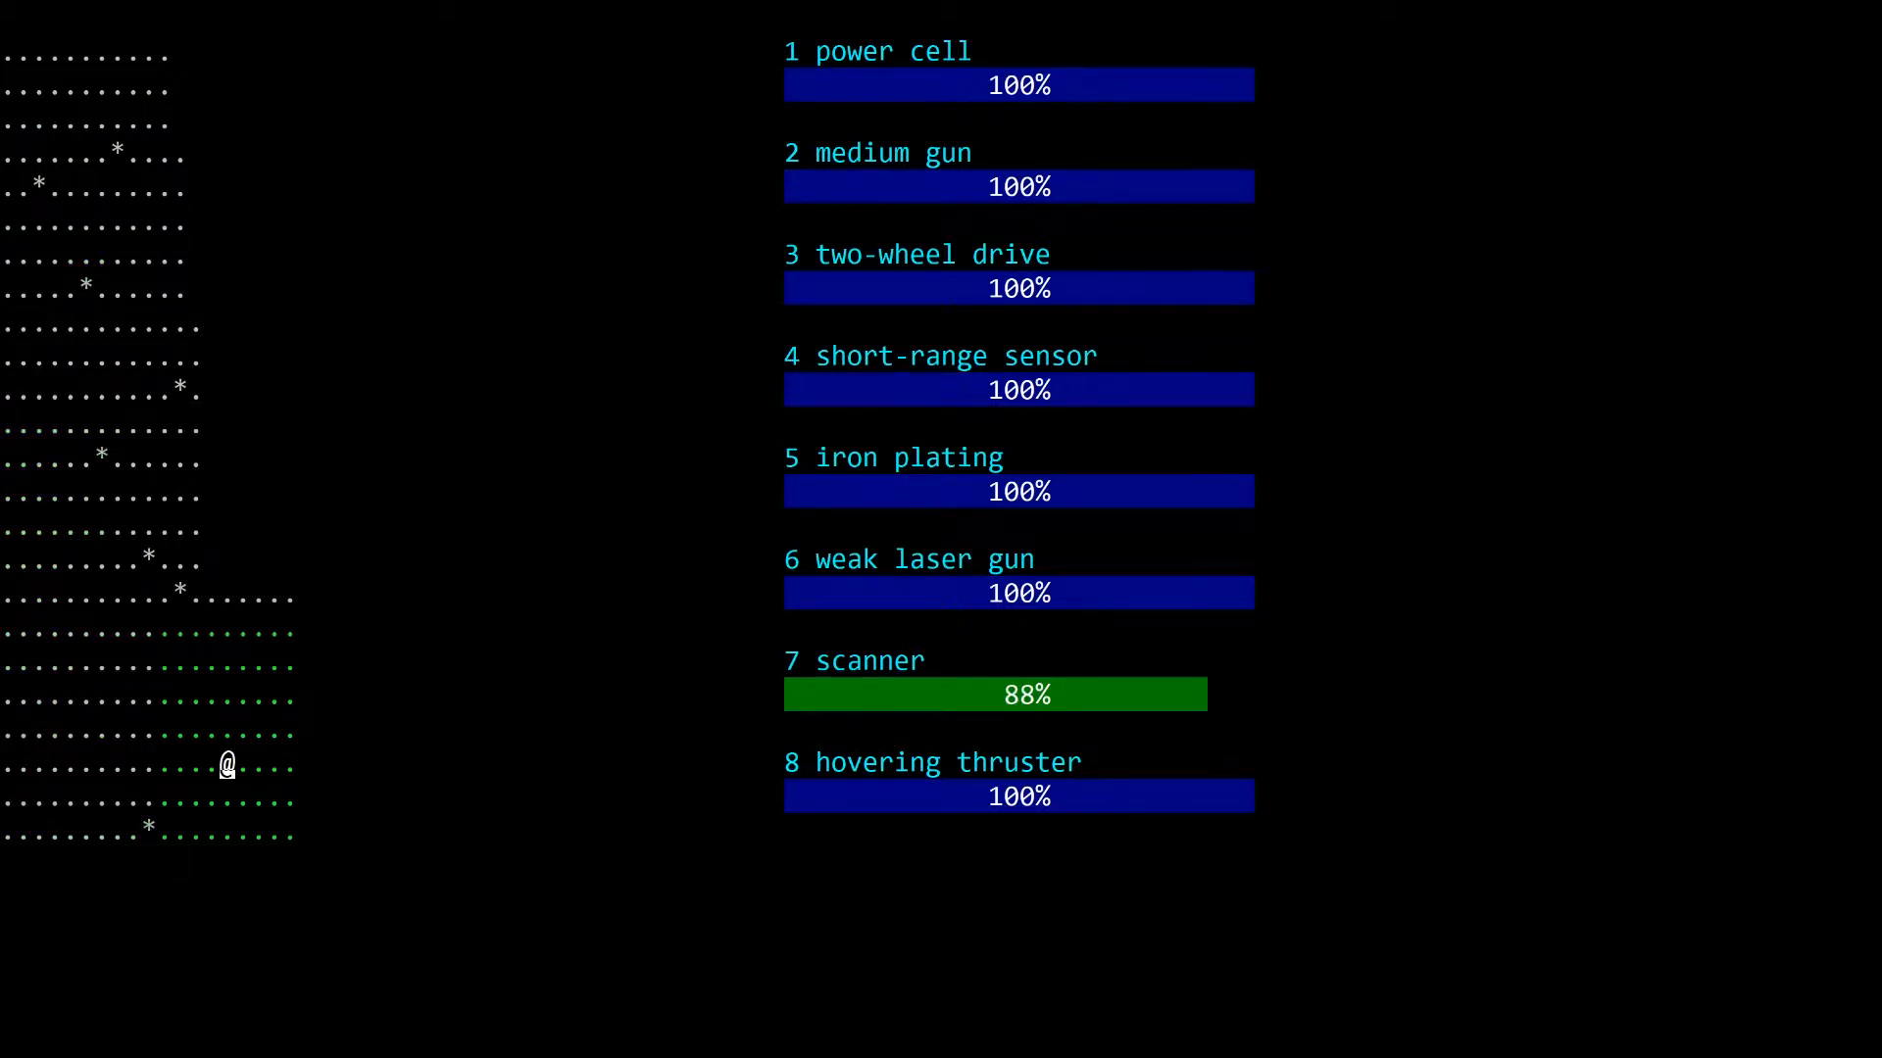
{"action": "key", "text": "Right"}
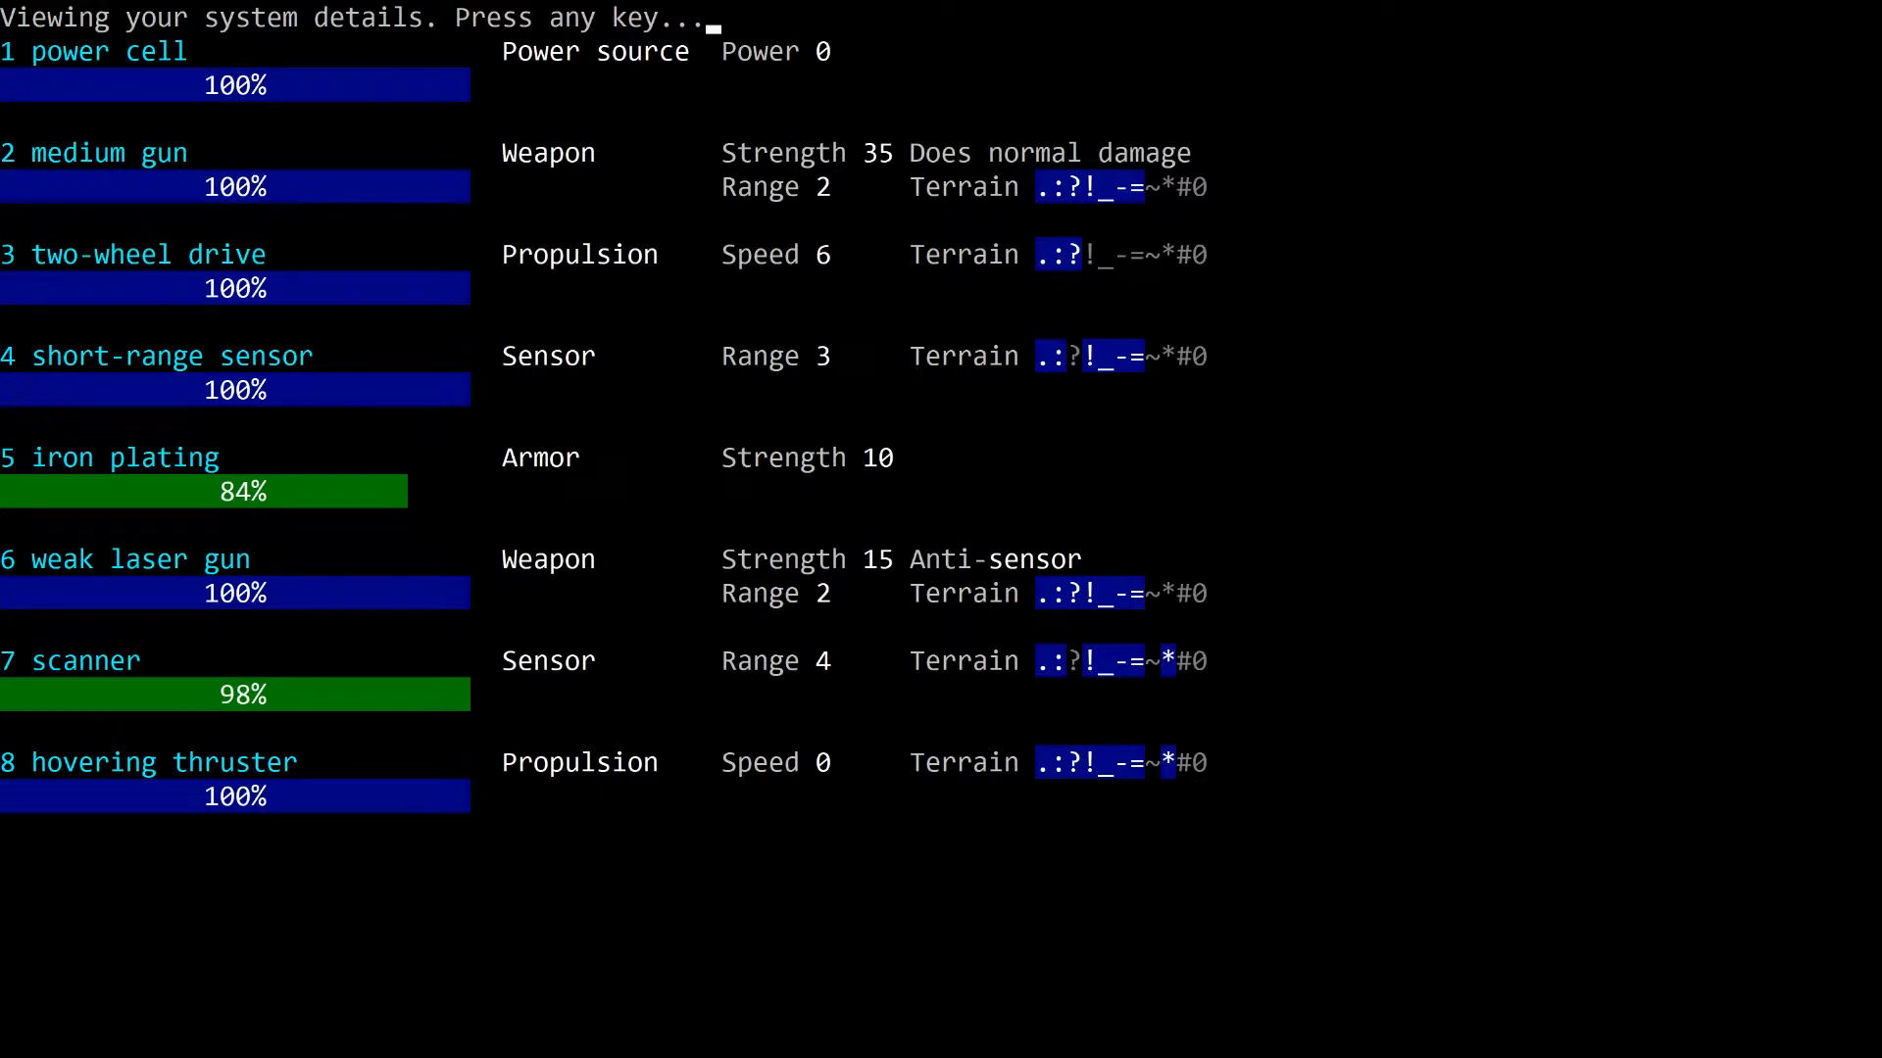
Step: Close the system details and fire at the adjacent probe until it is wrecked
{"action": "key", "text": "space"}
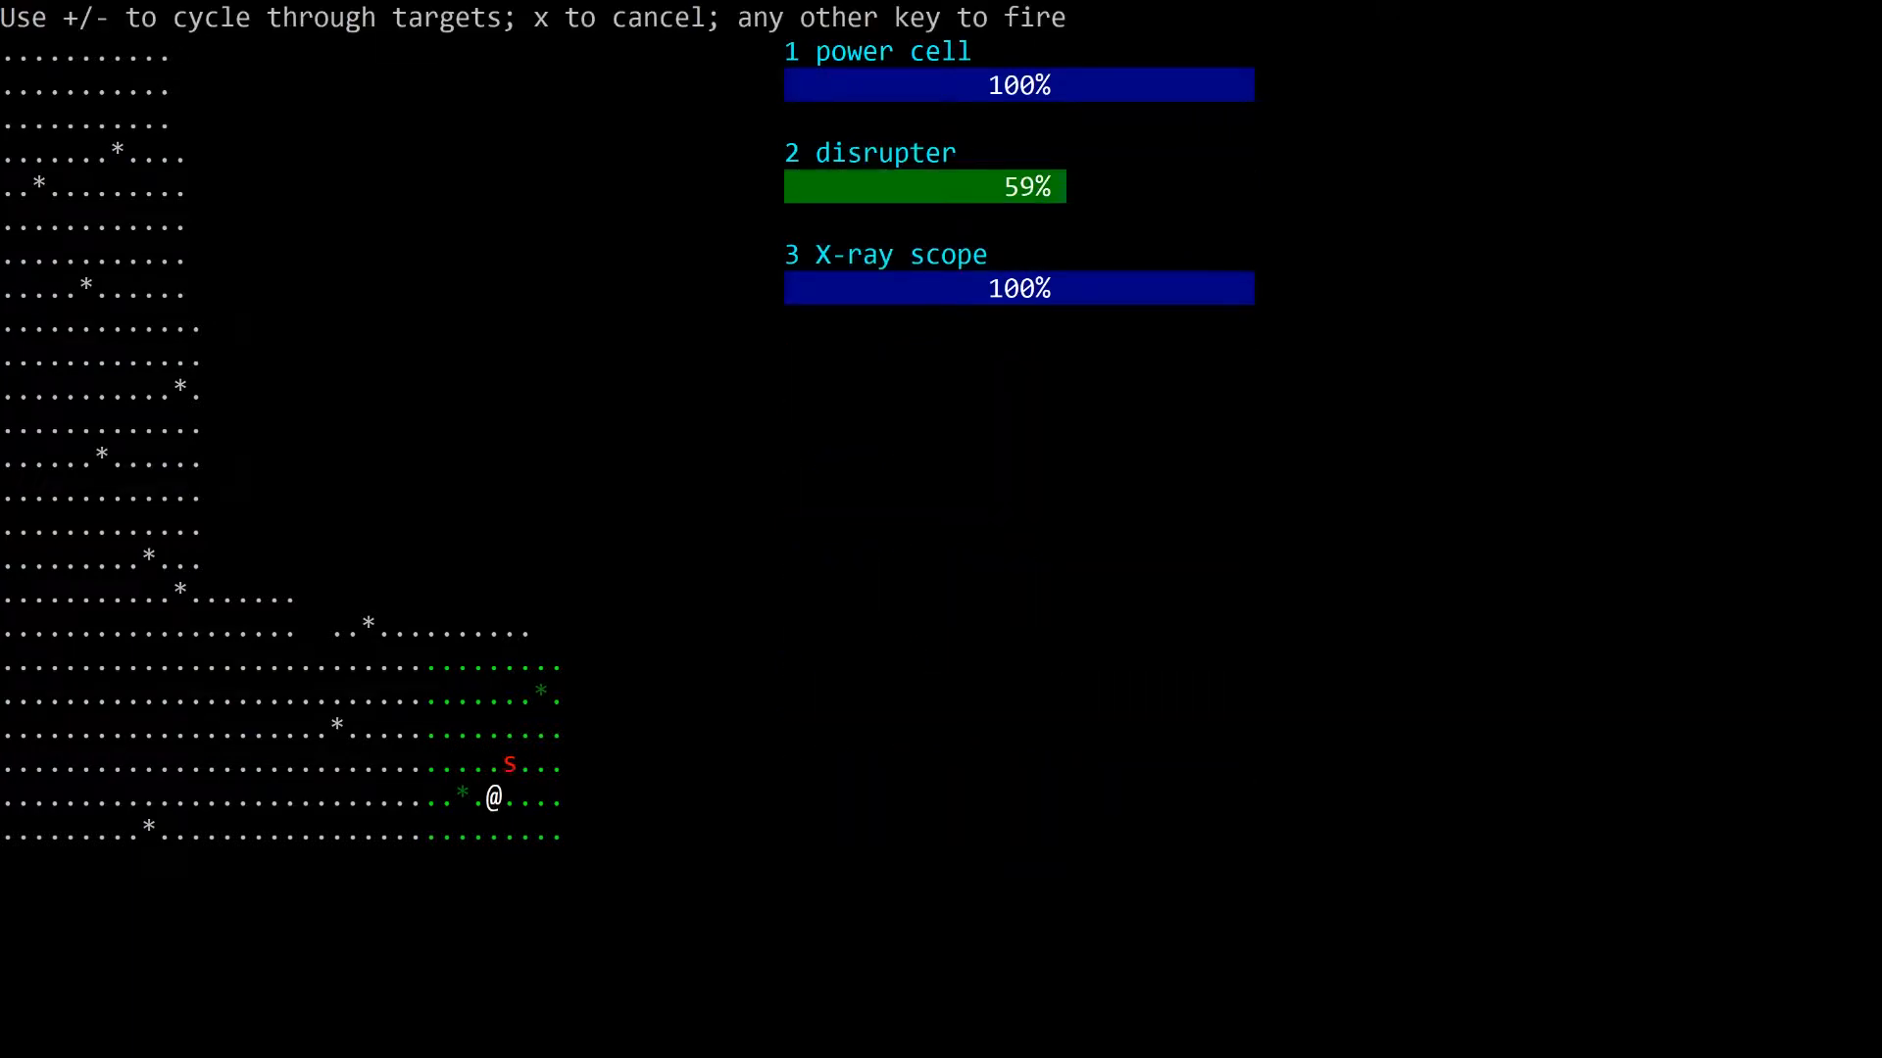
{"action": "key", "text": "space"}
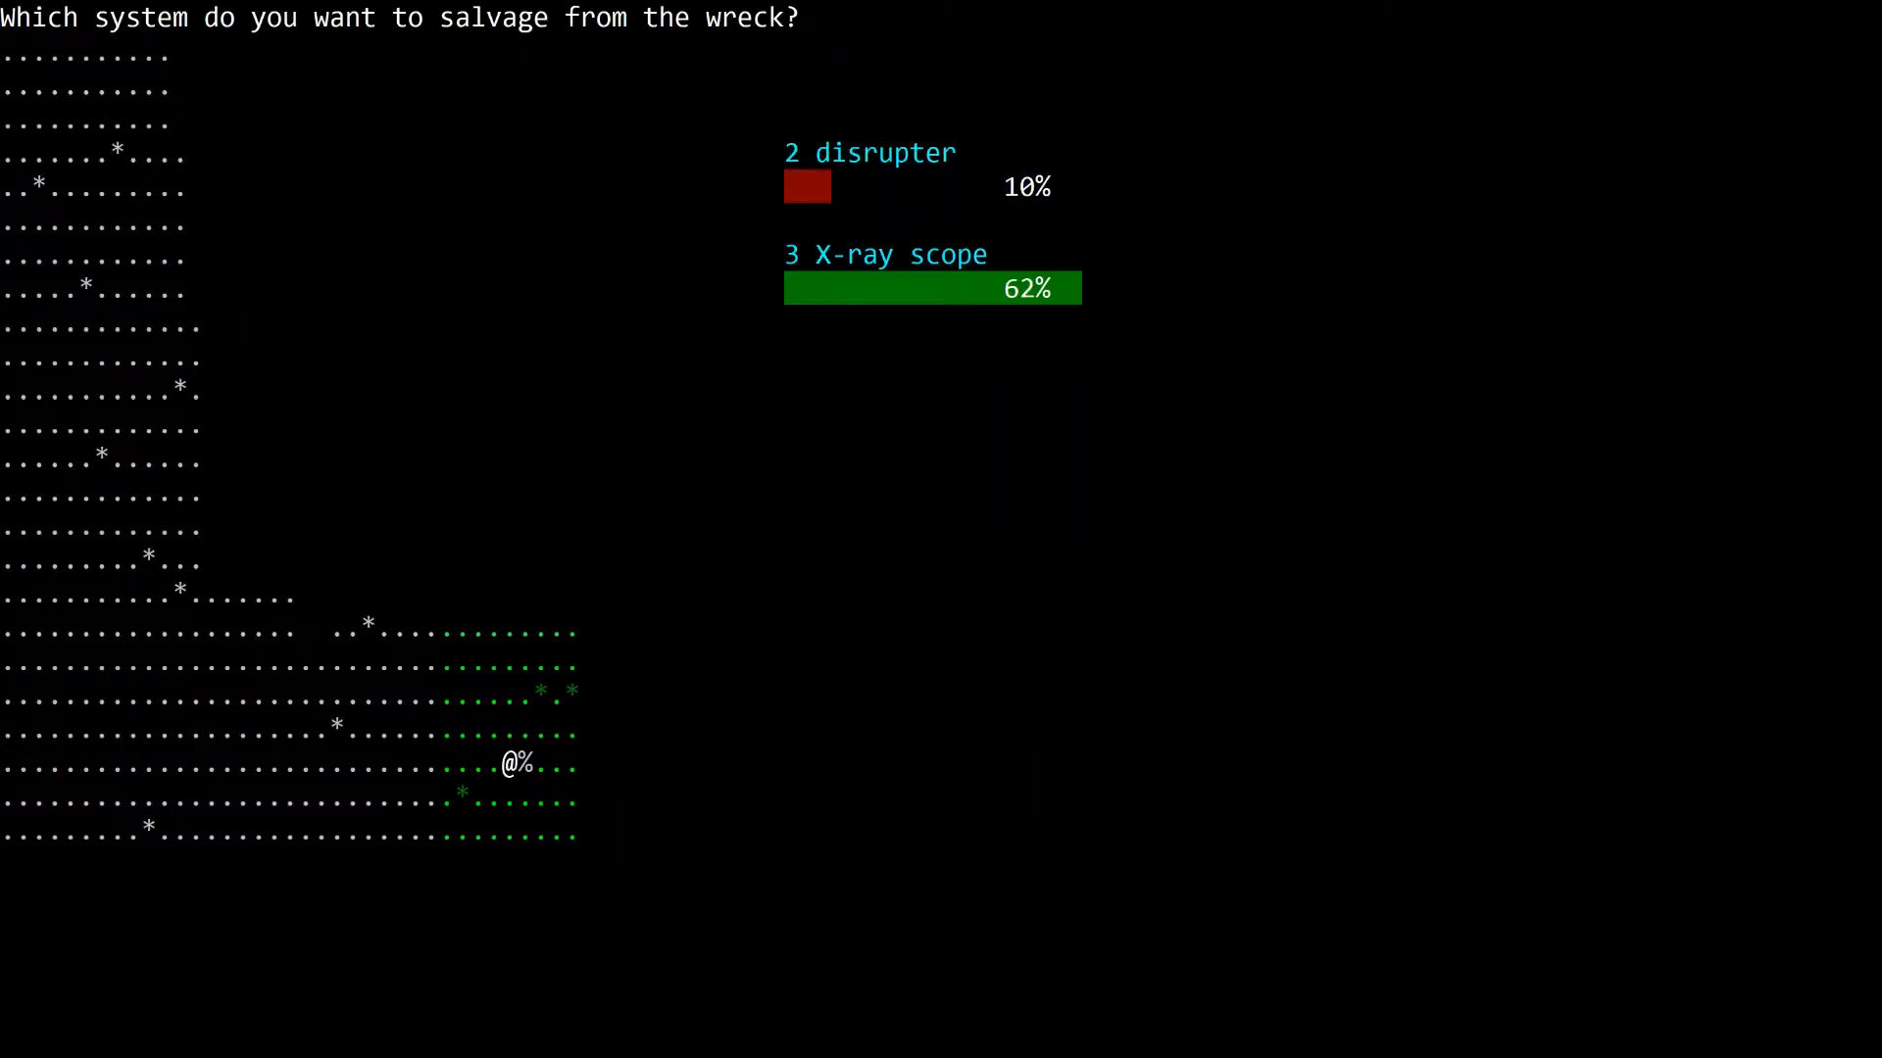
Step: Salvage the disrupter (10%) into slot 6 and close the system details
{"action": "key", "text": "2"}
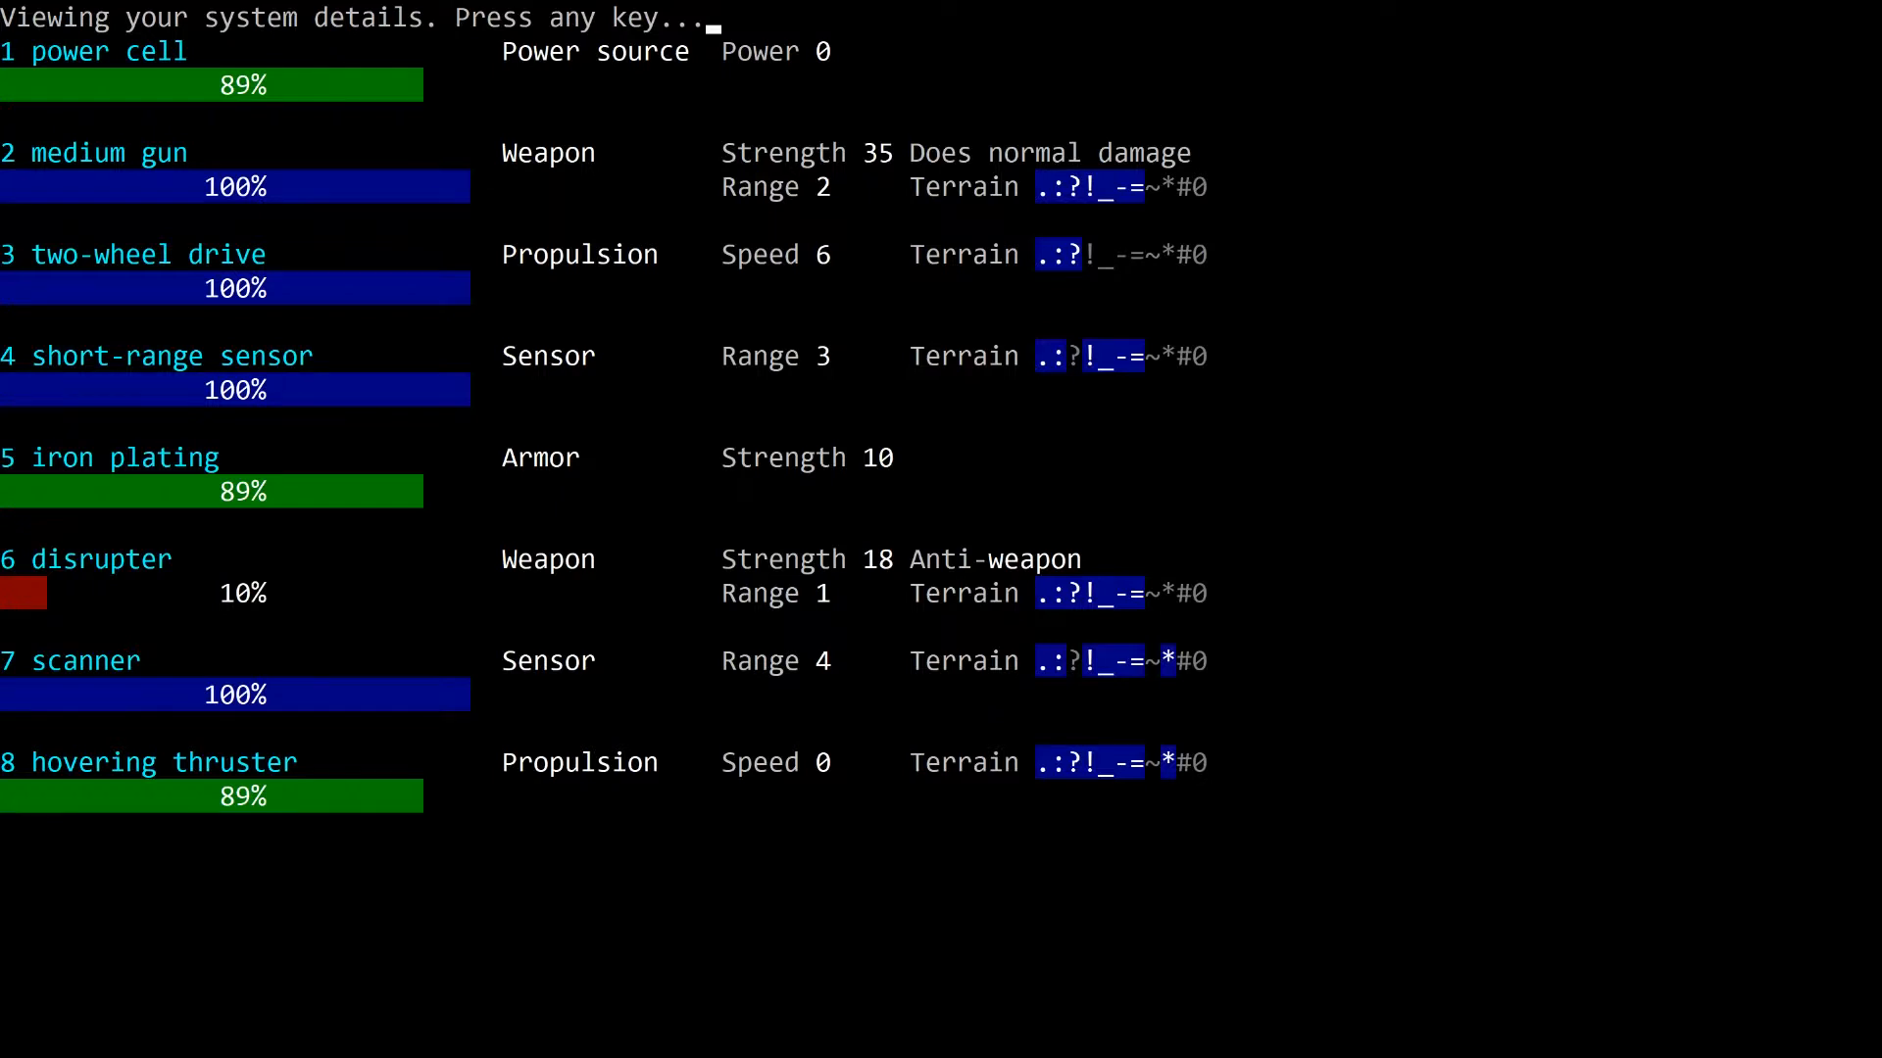
{"action": "key", "text": "space"}
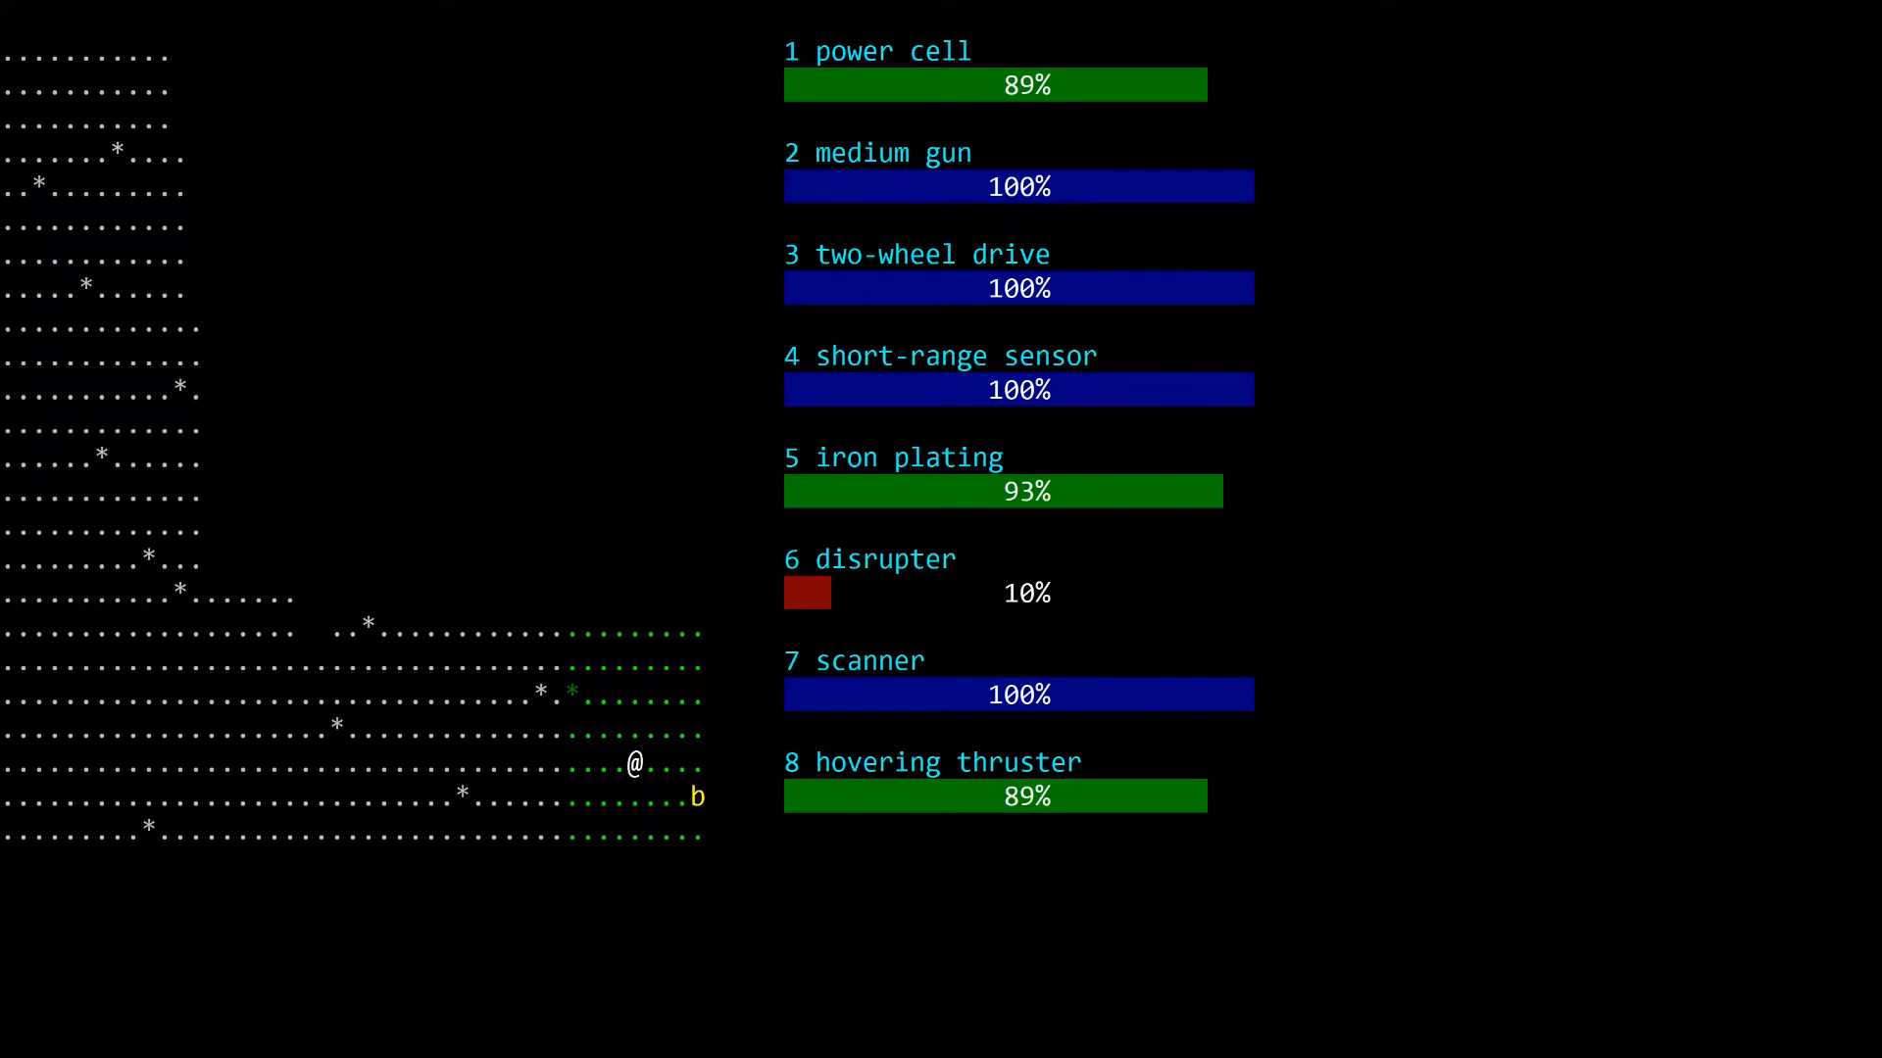
Step: Shoot the approaching buggy, dismiss the hit message, then head north up the passage
{"action": "key", "text": "Left"}
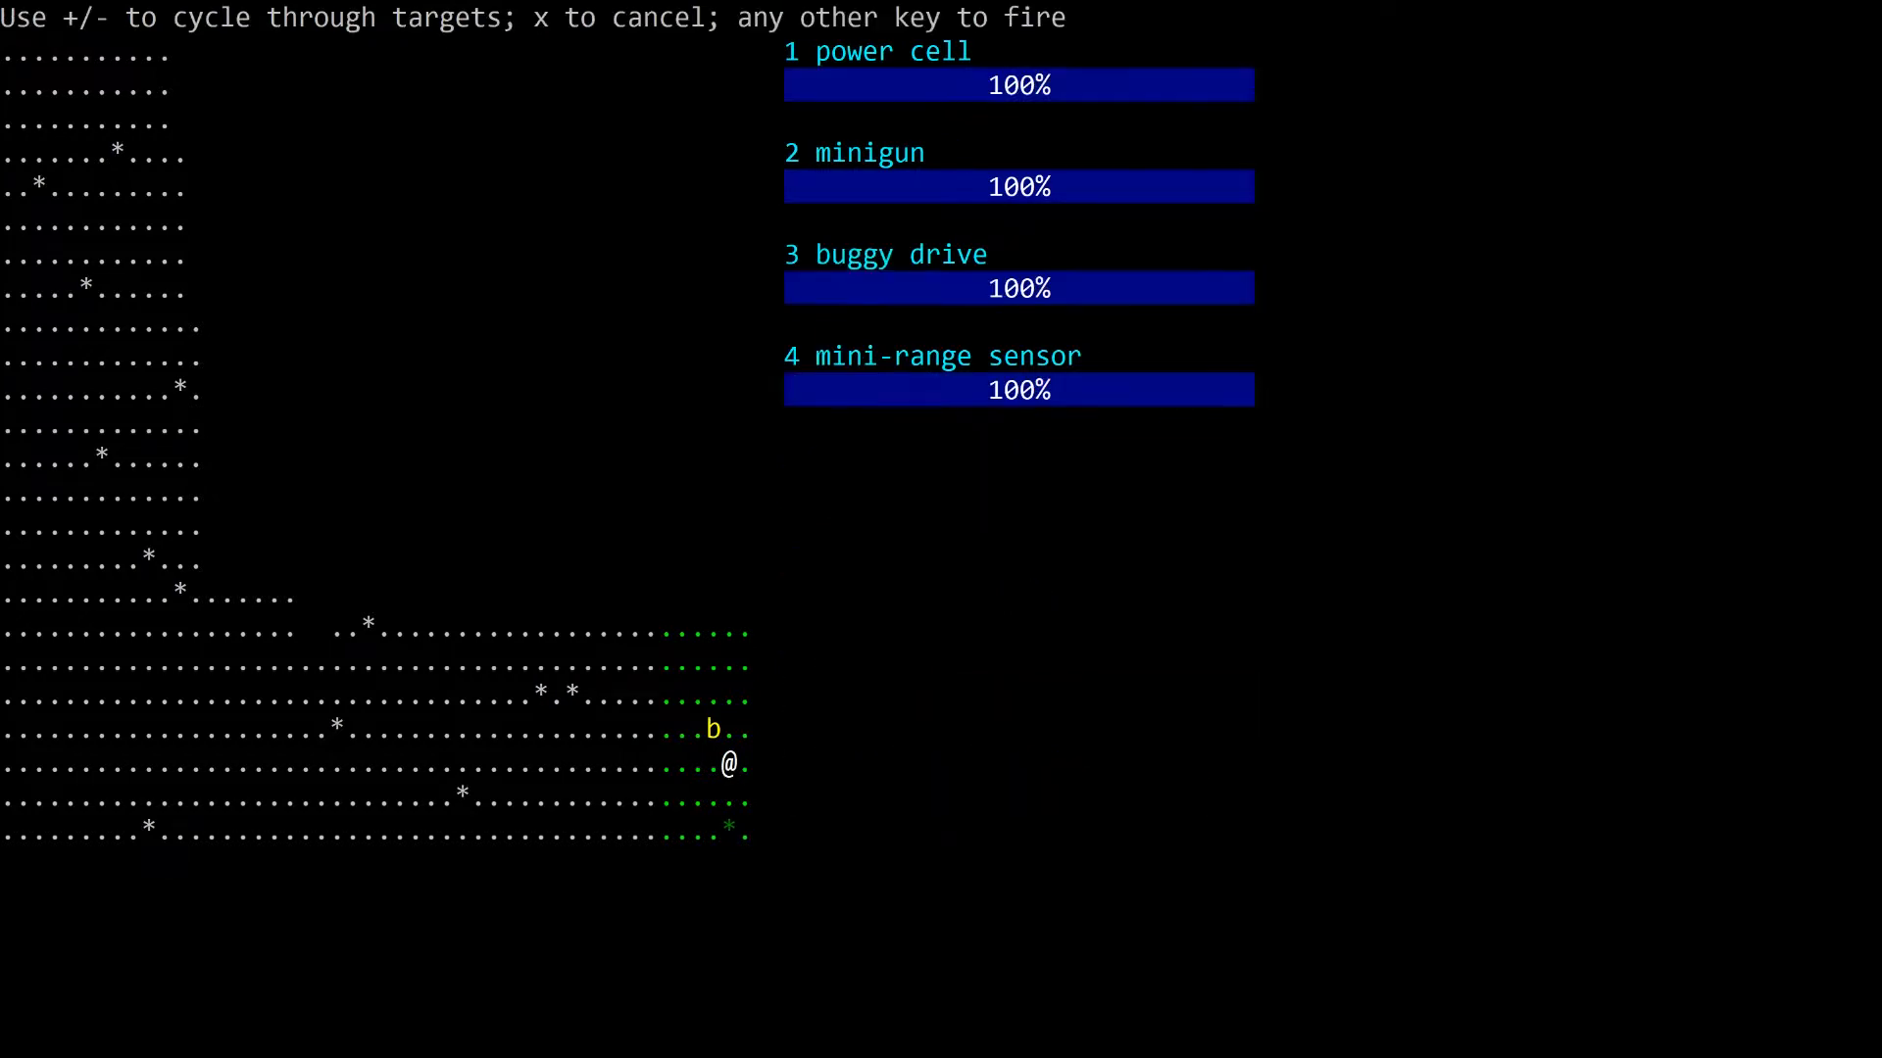
{"action": "key", "text": "x"}
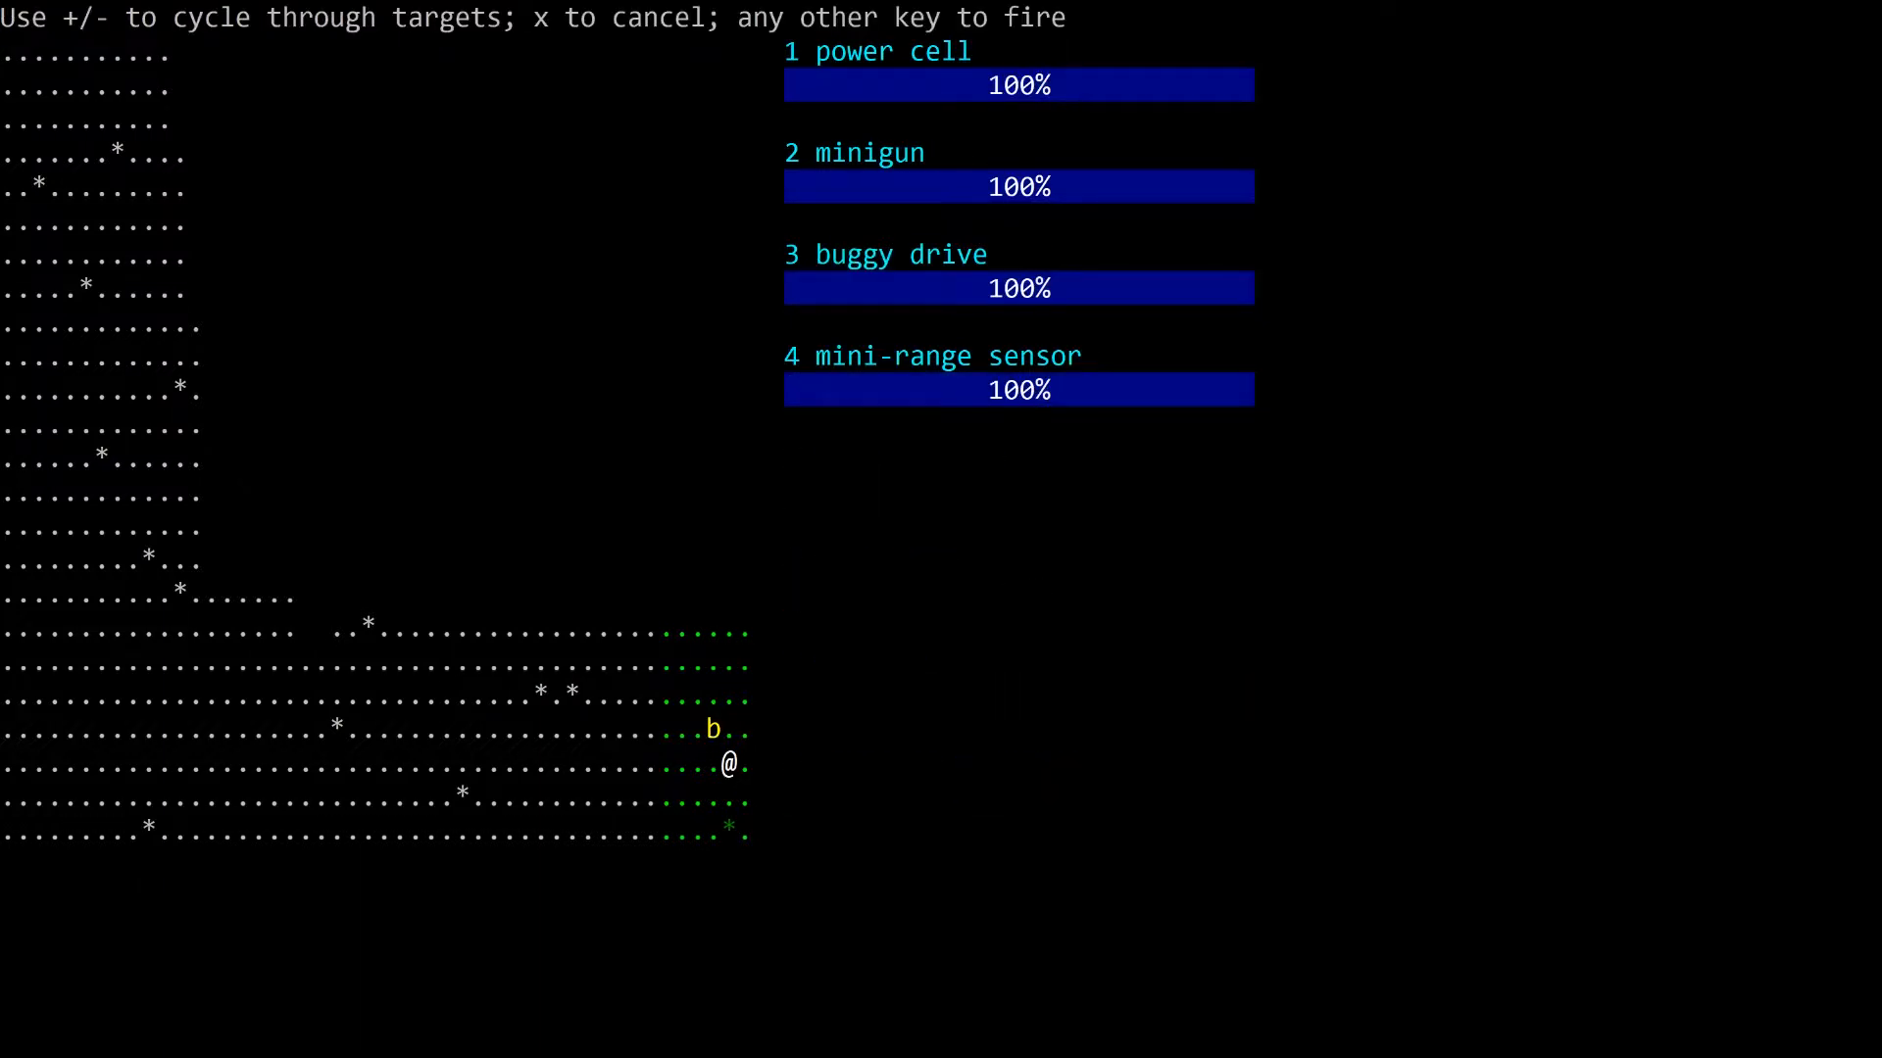
{"action": "key", "text": "space"}
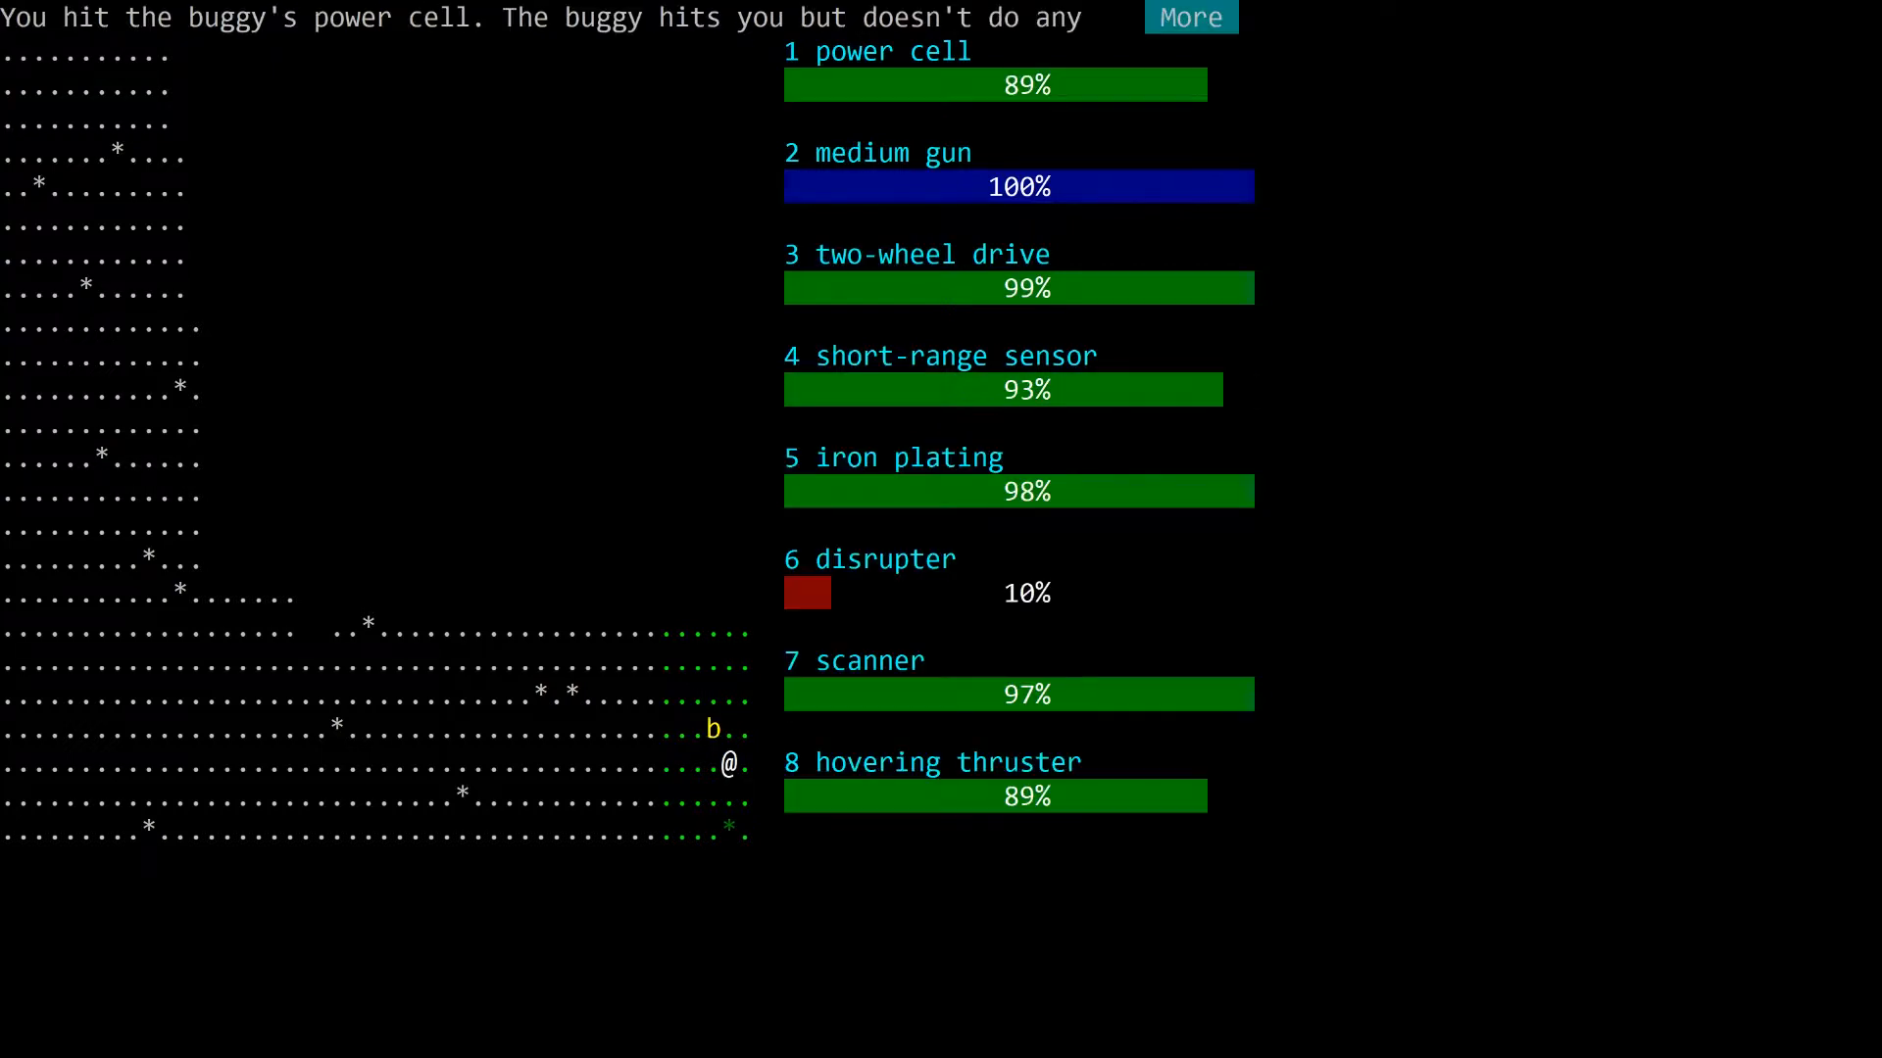
{"action": "left_click", "coordinate": [1188, 17]}
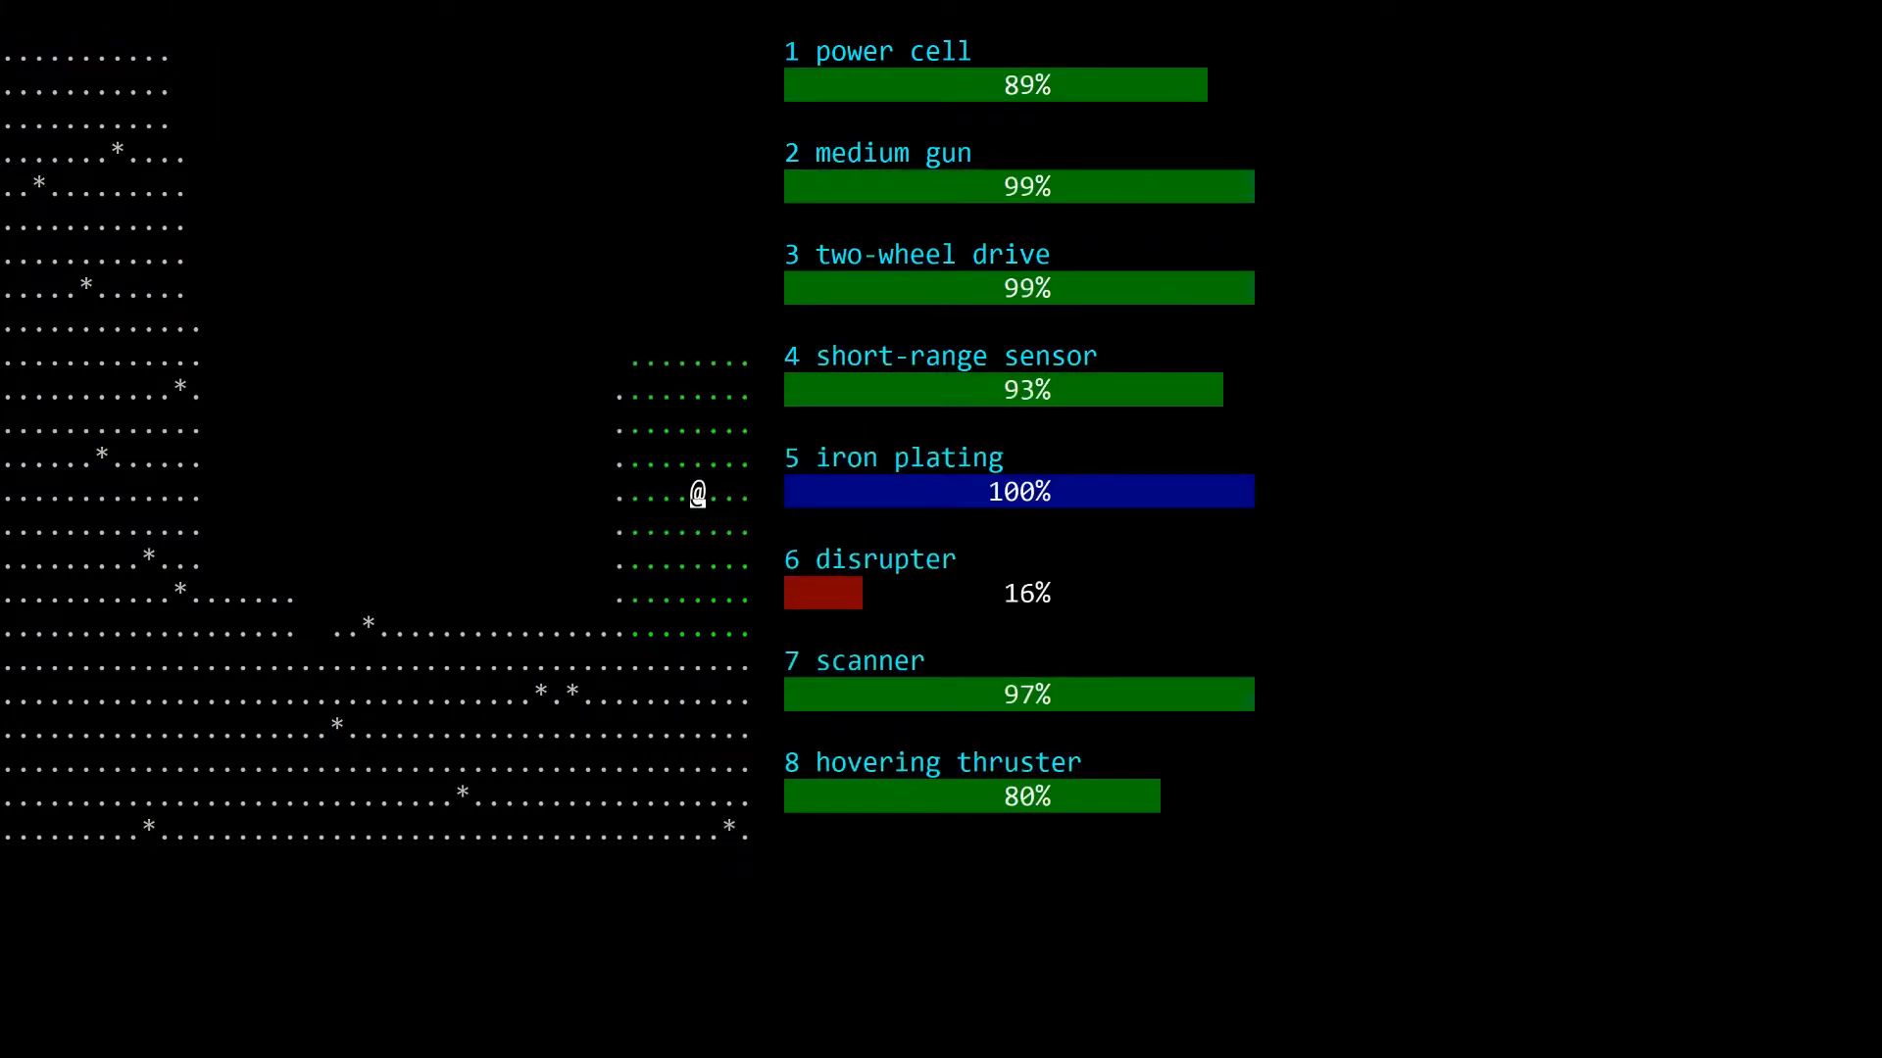
{"action": "key", "text": "up"}
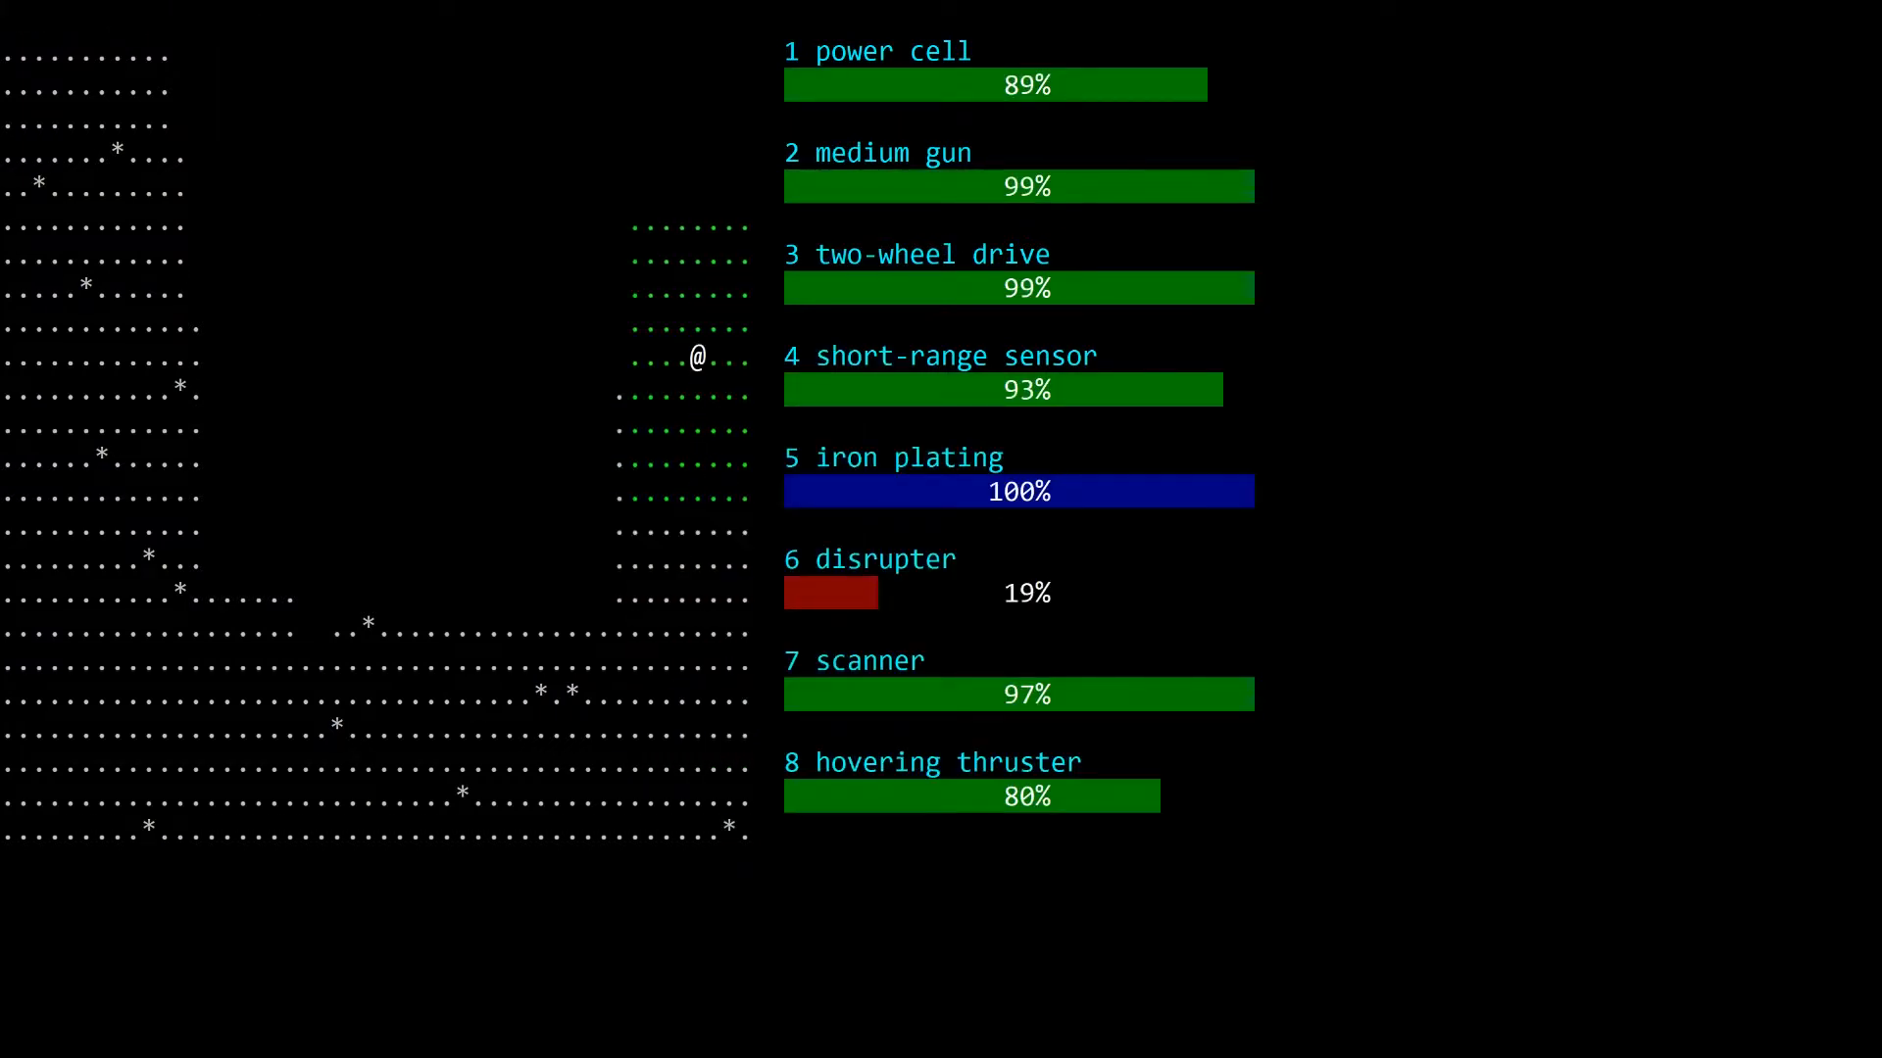
{"action": "key", "text": "up"}
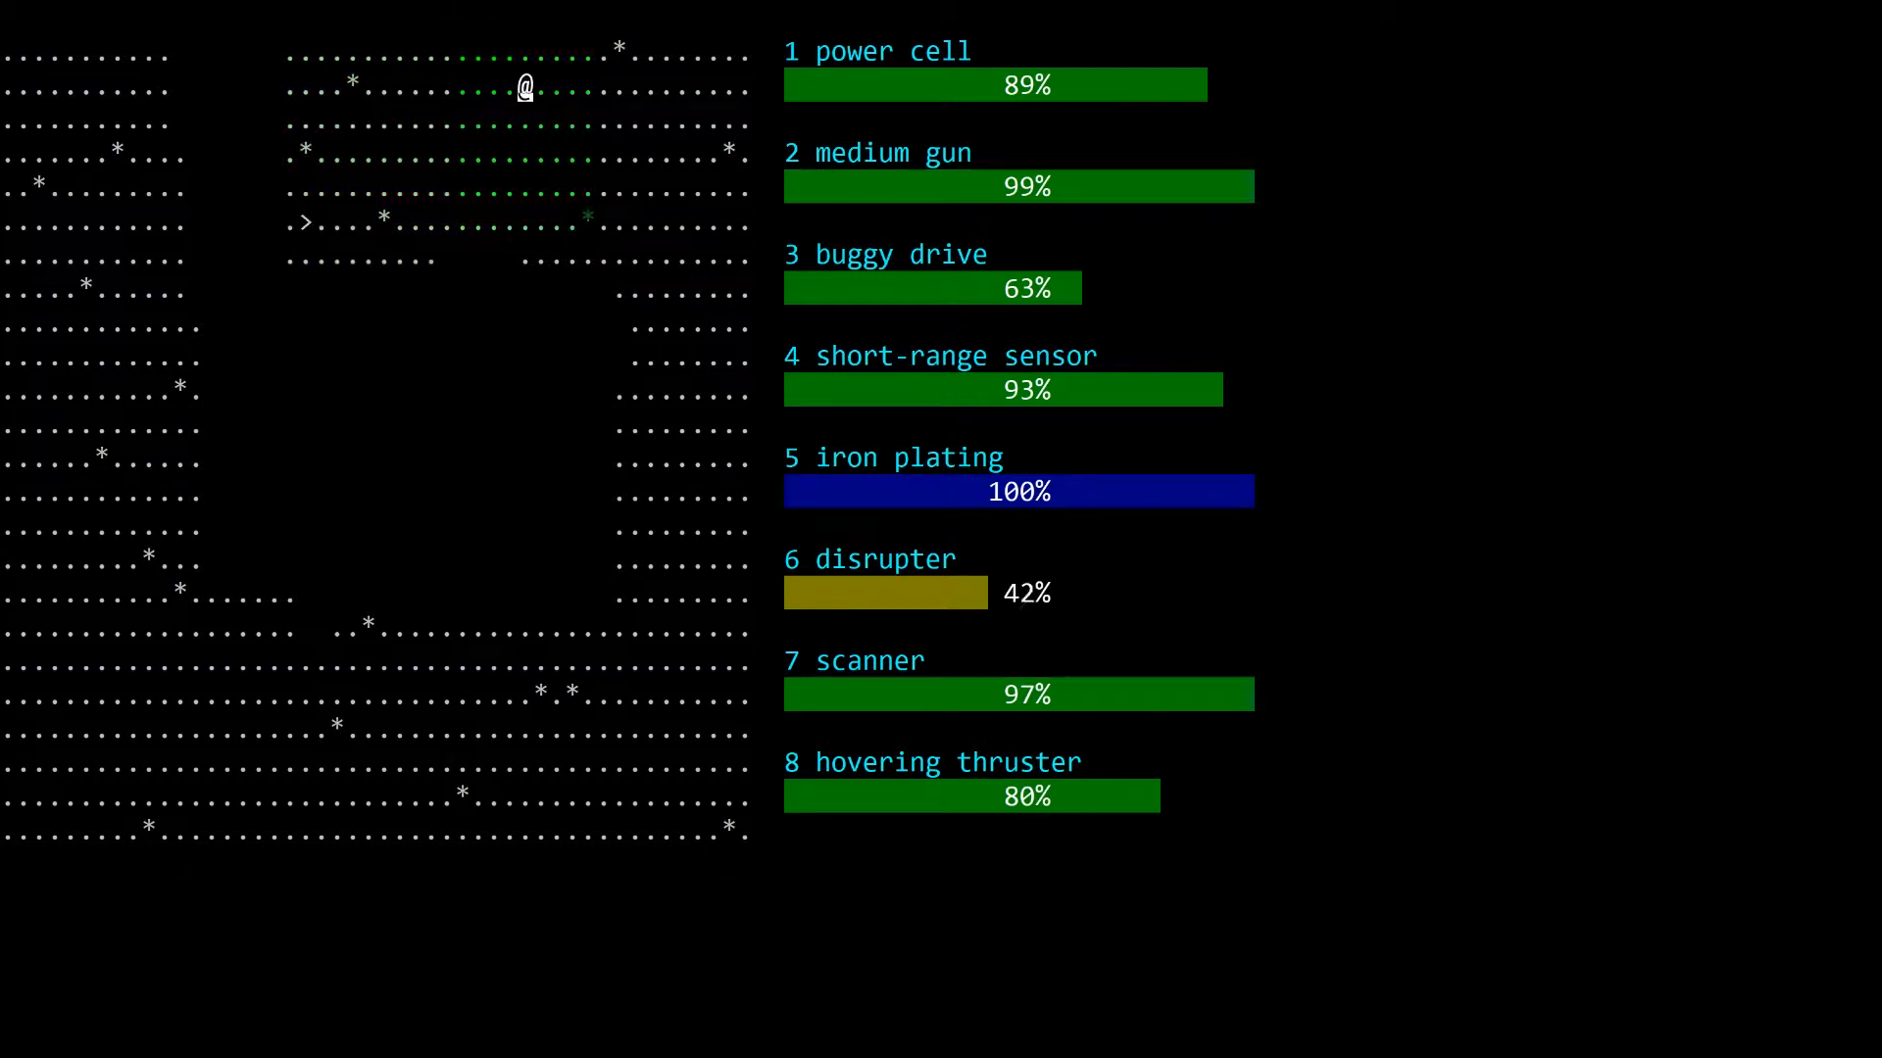
Step: Walk through the top room with the stairs, then down into the central area
{"action": "key", "text": "Right"}
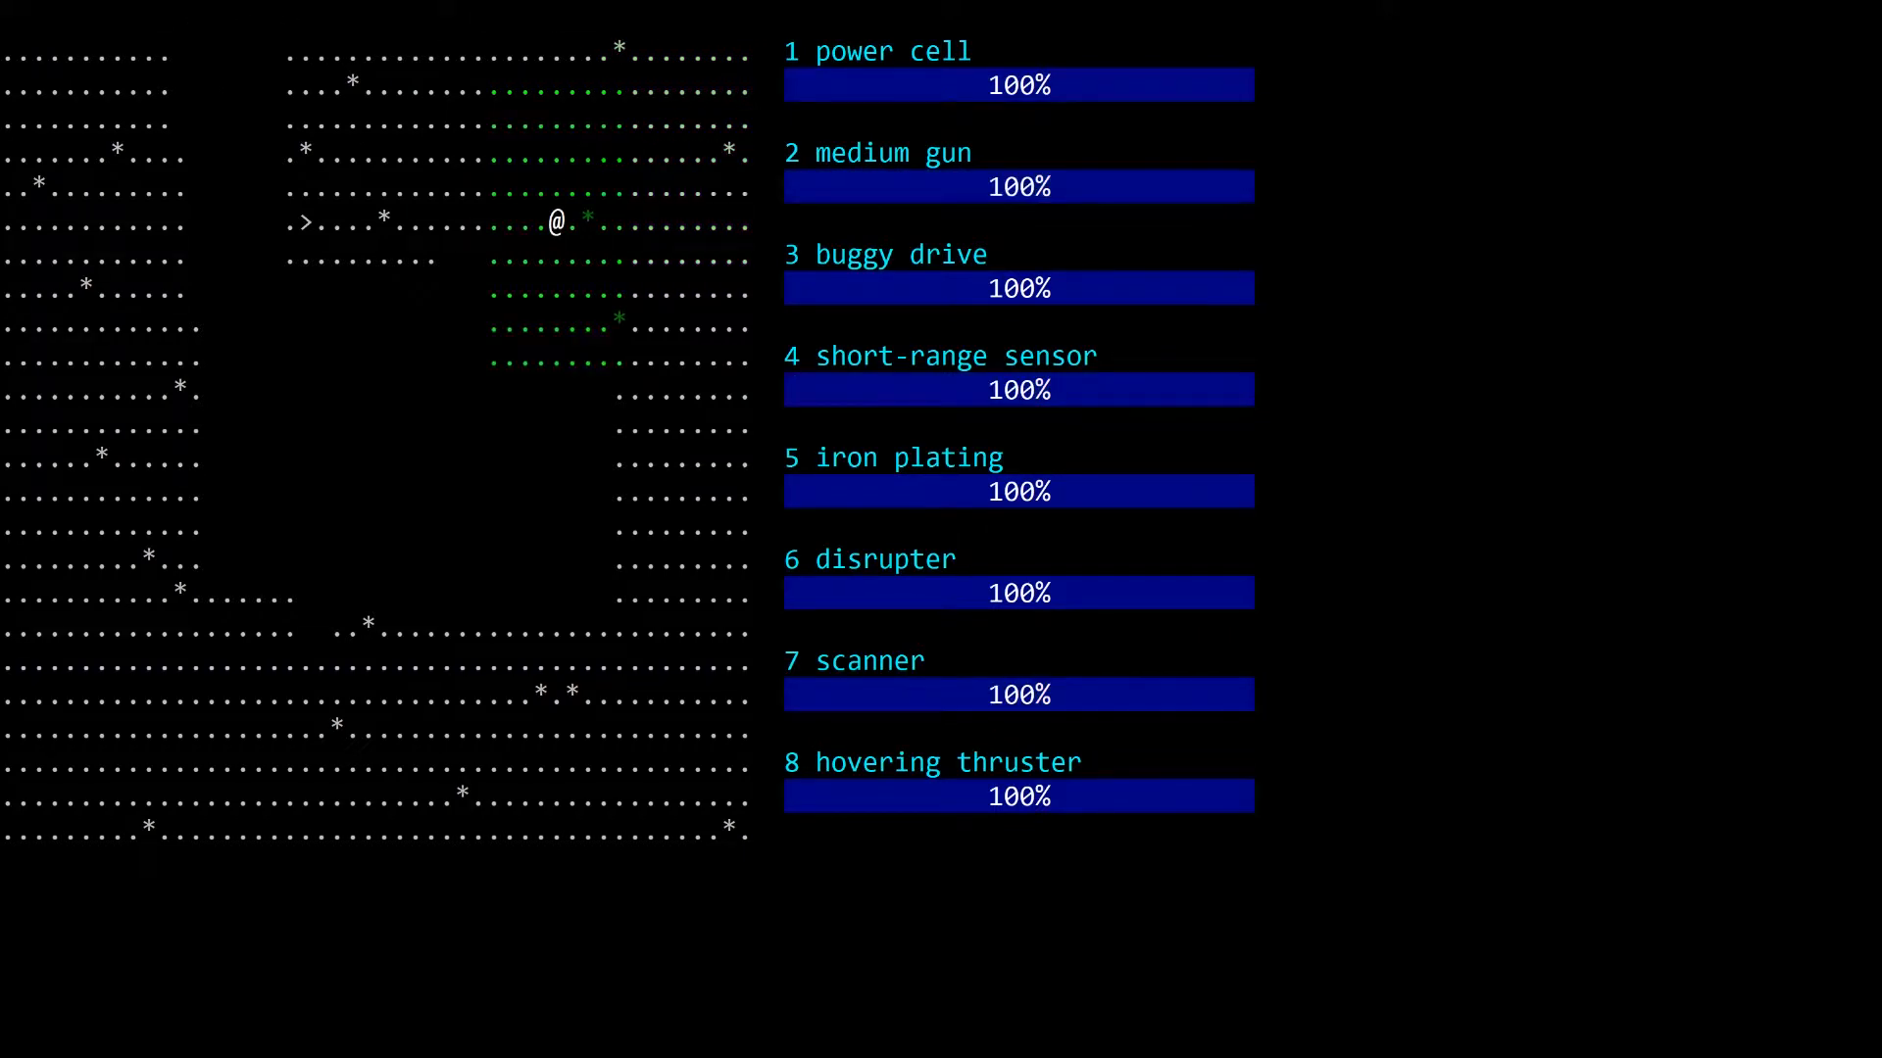
{"action": "key", "text": "down"}
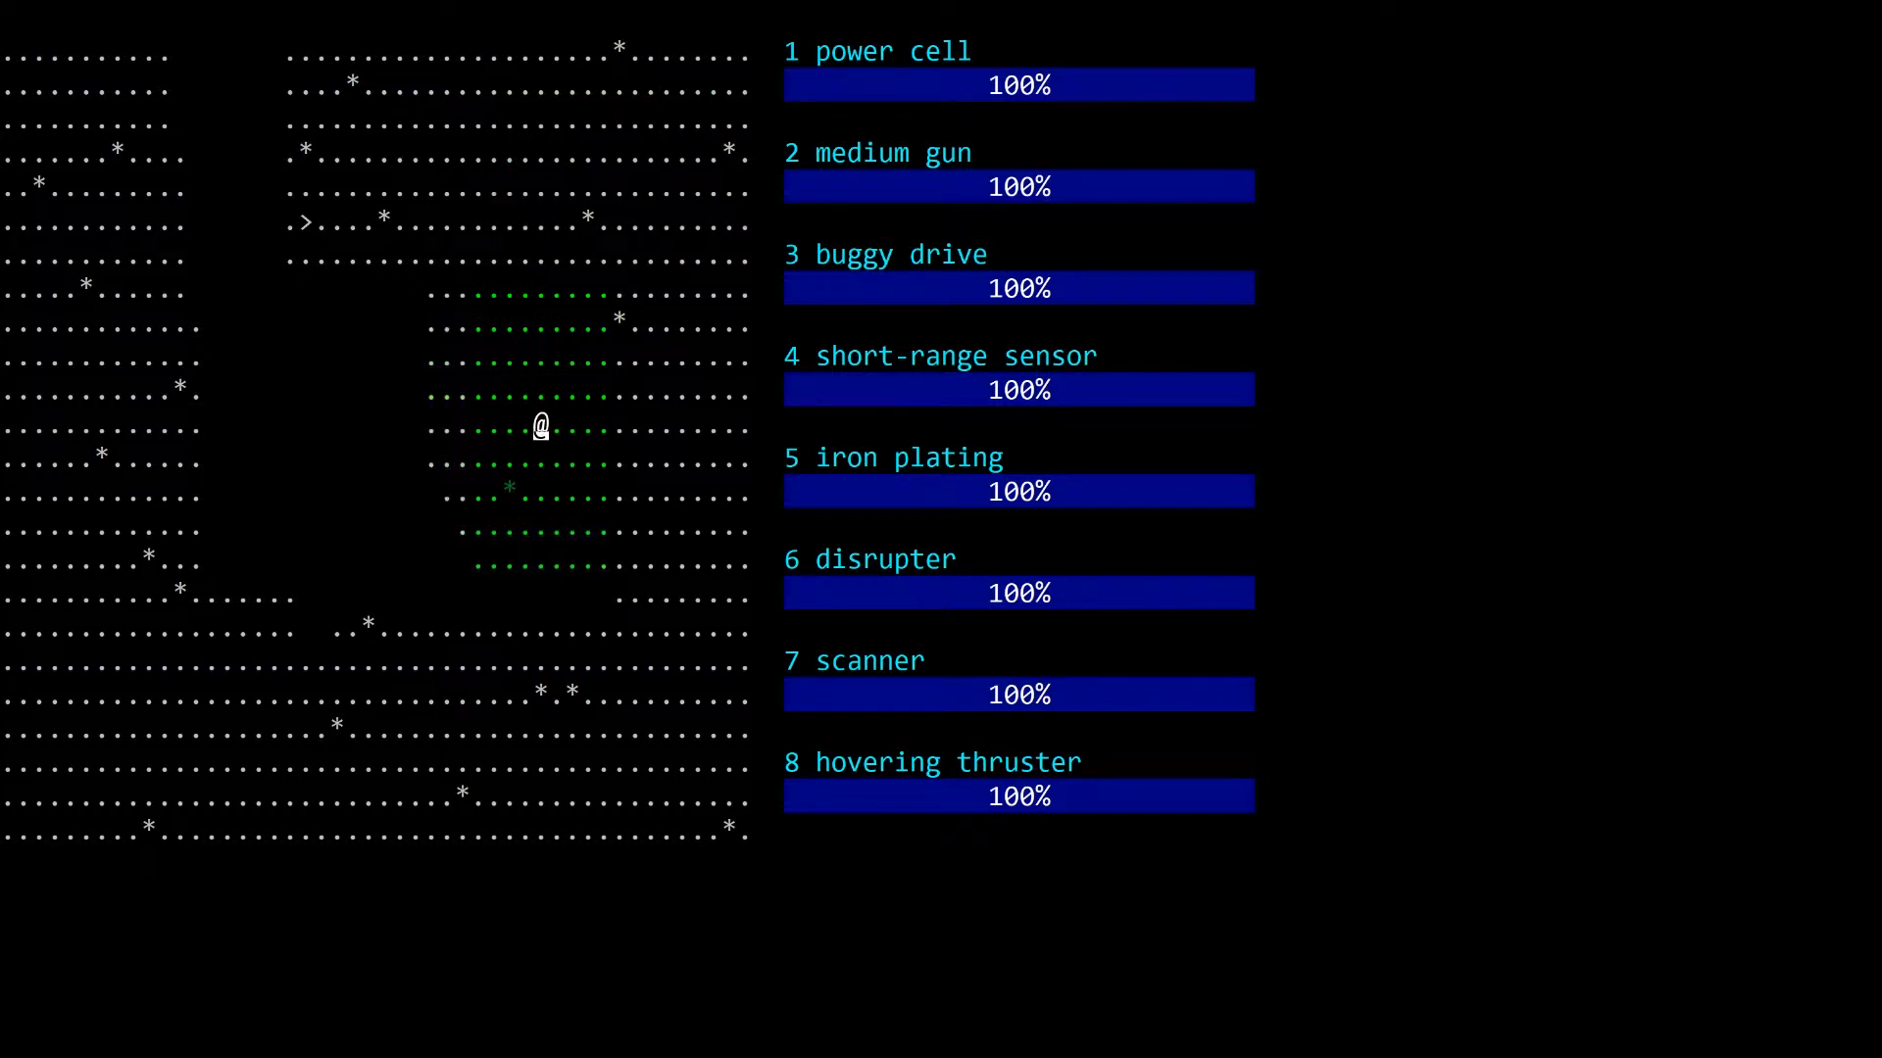
{"action": "key", "text": "Down"}
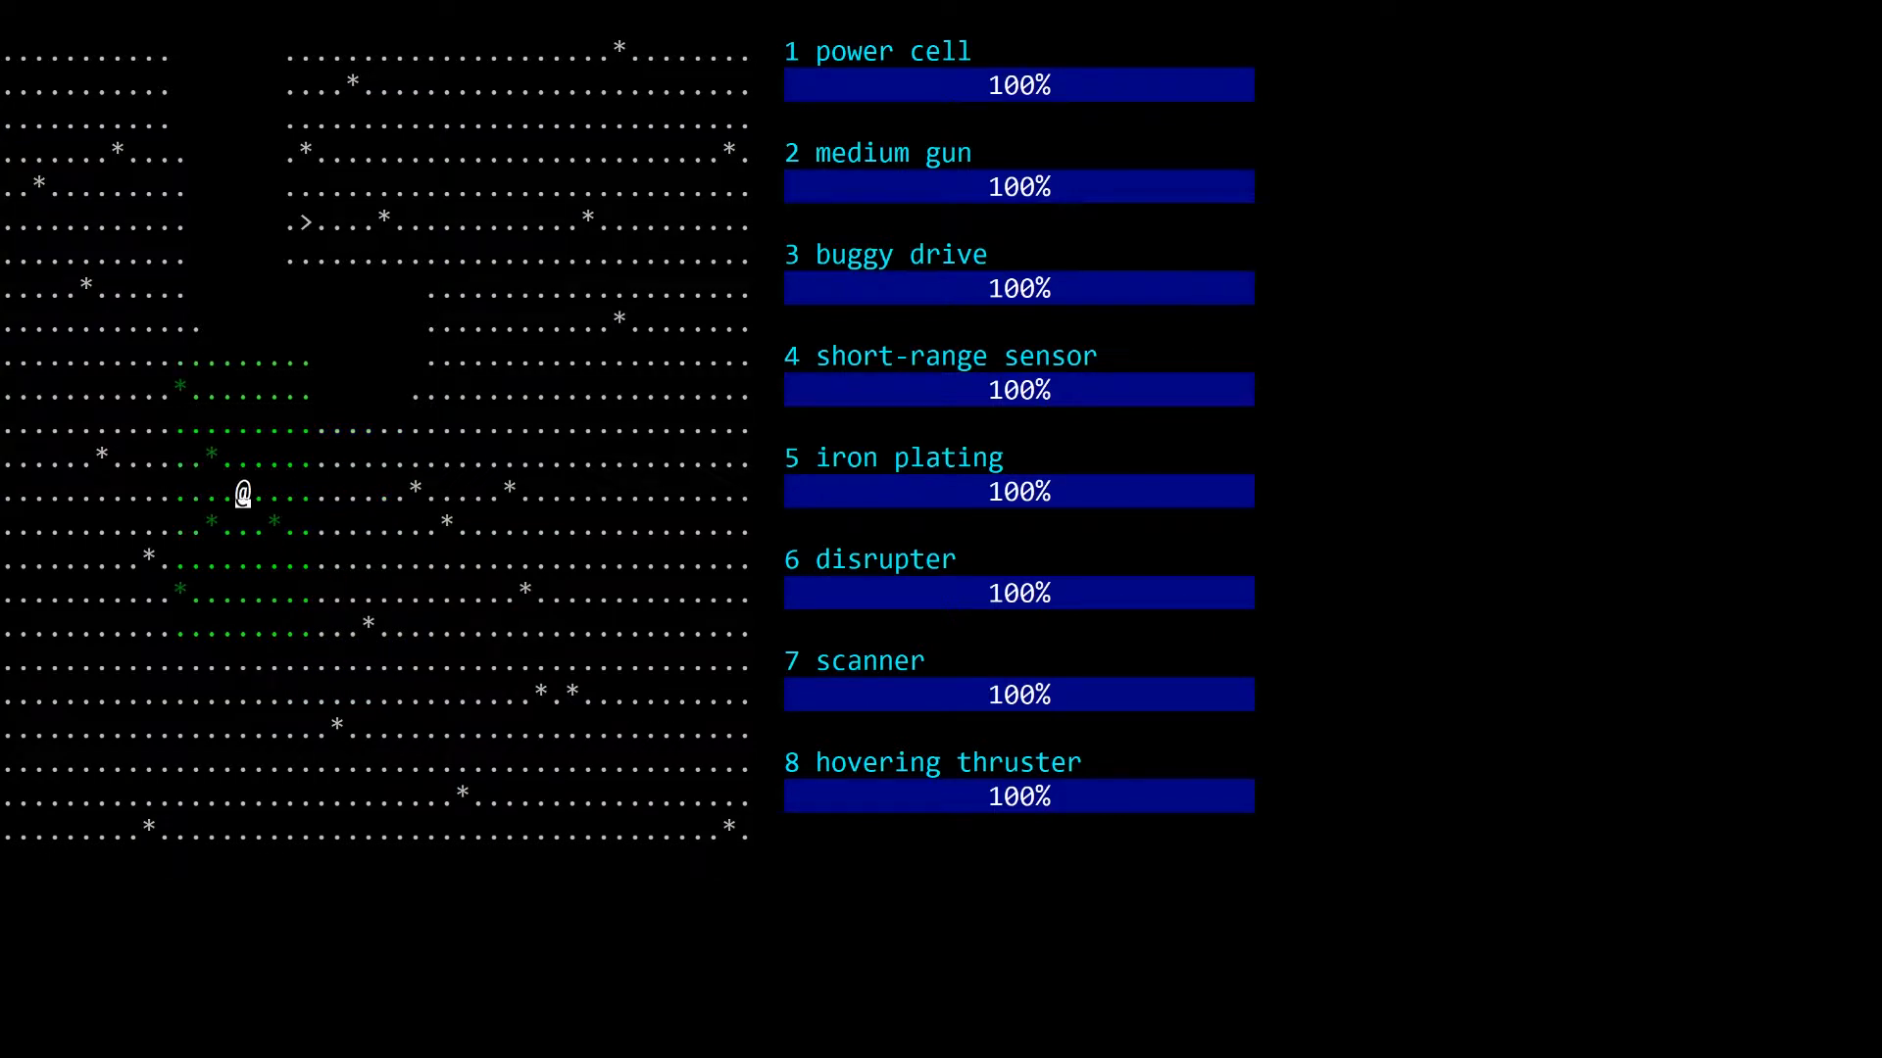
{"action": "key", "text": "up"}
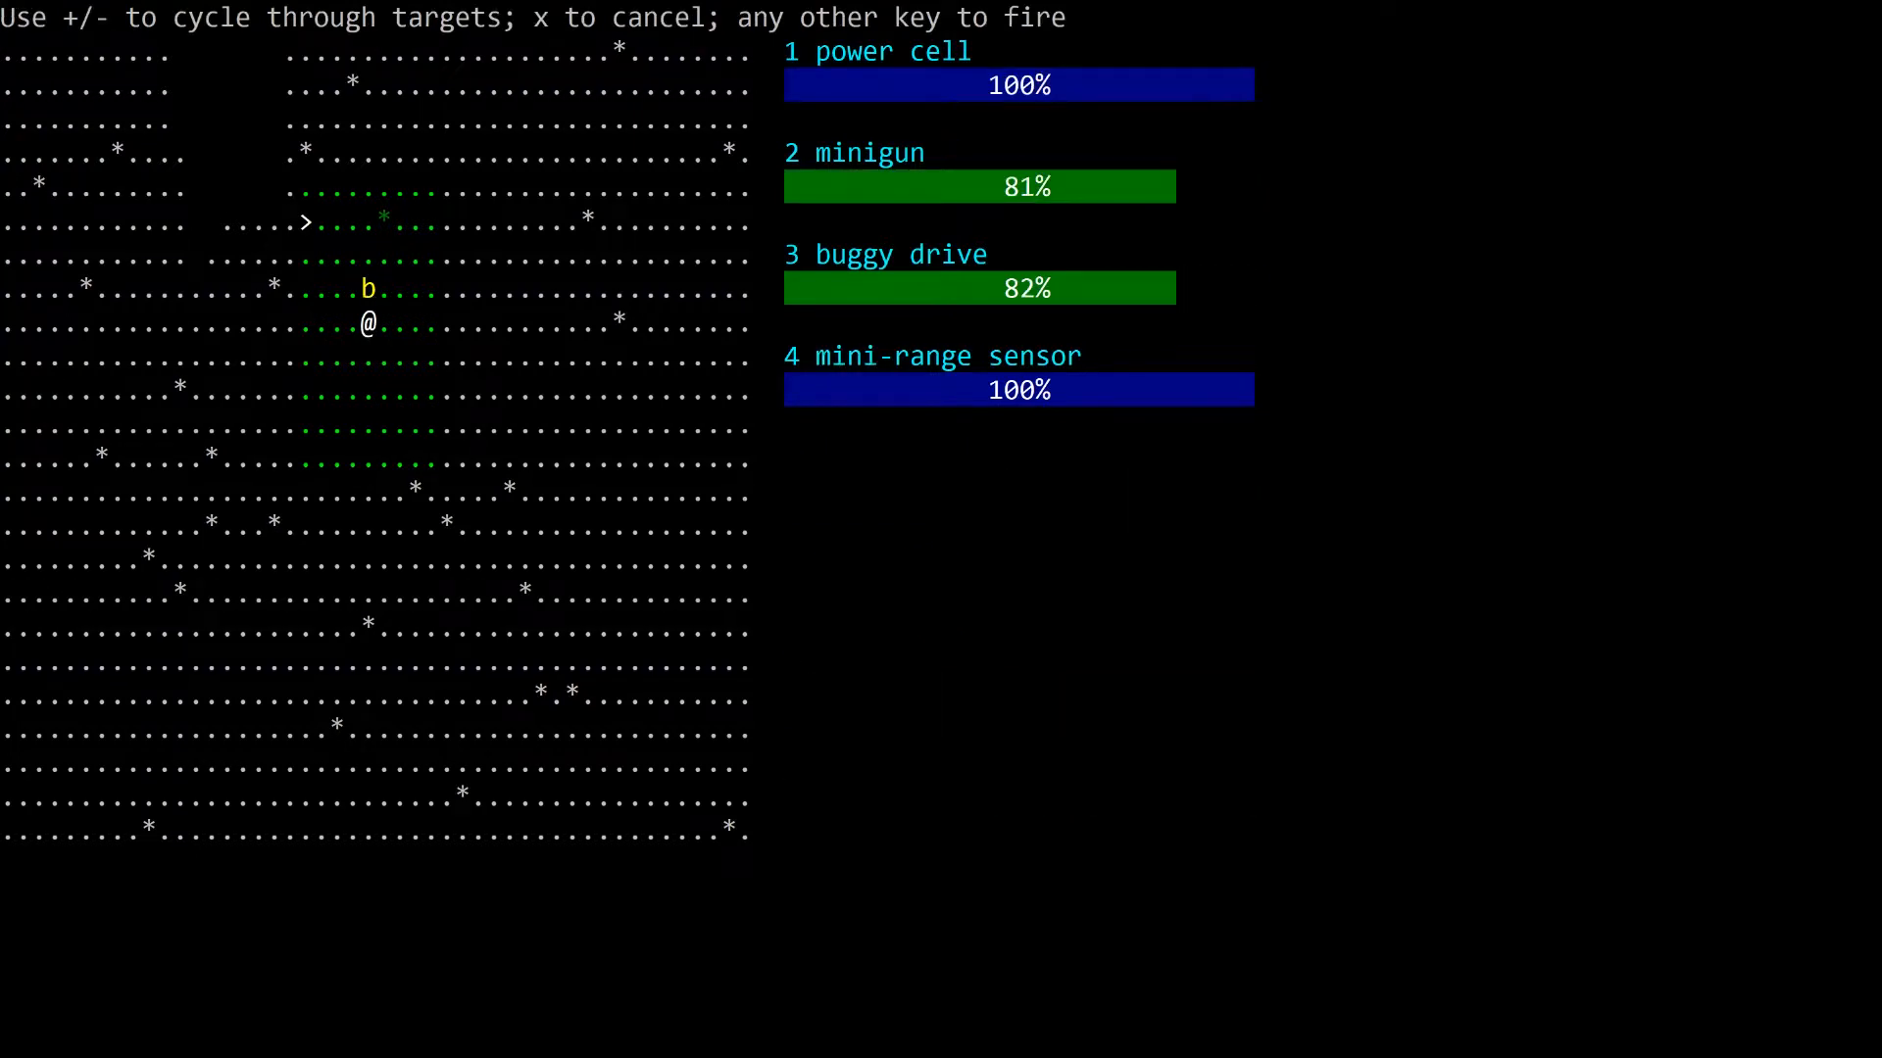
Step: Fire twice at the buggy near the stairs, then head toward the upper-left
{"action": "key", "text": "space"}
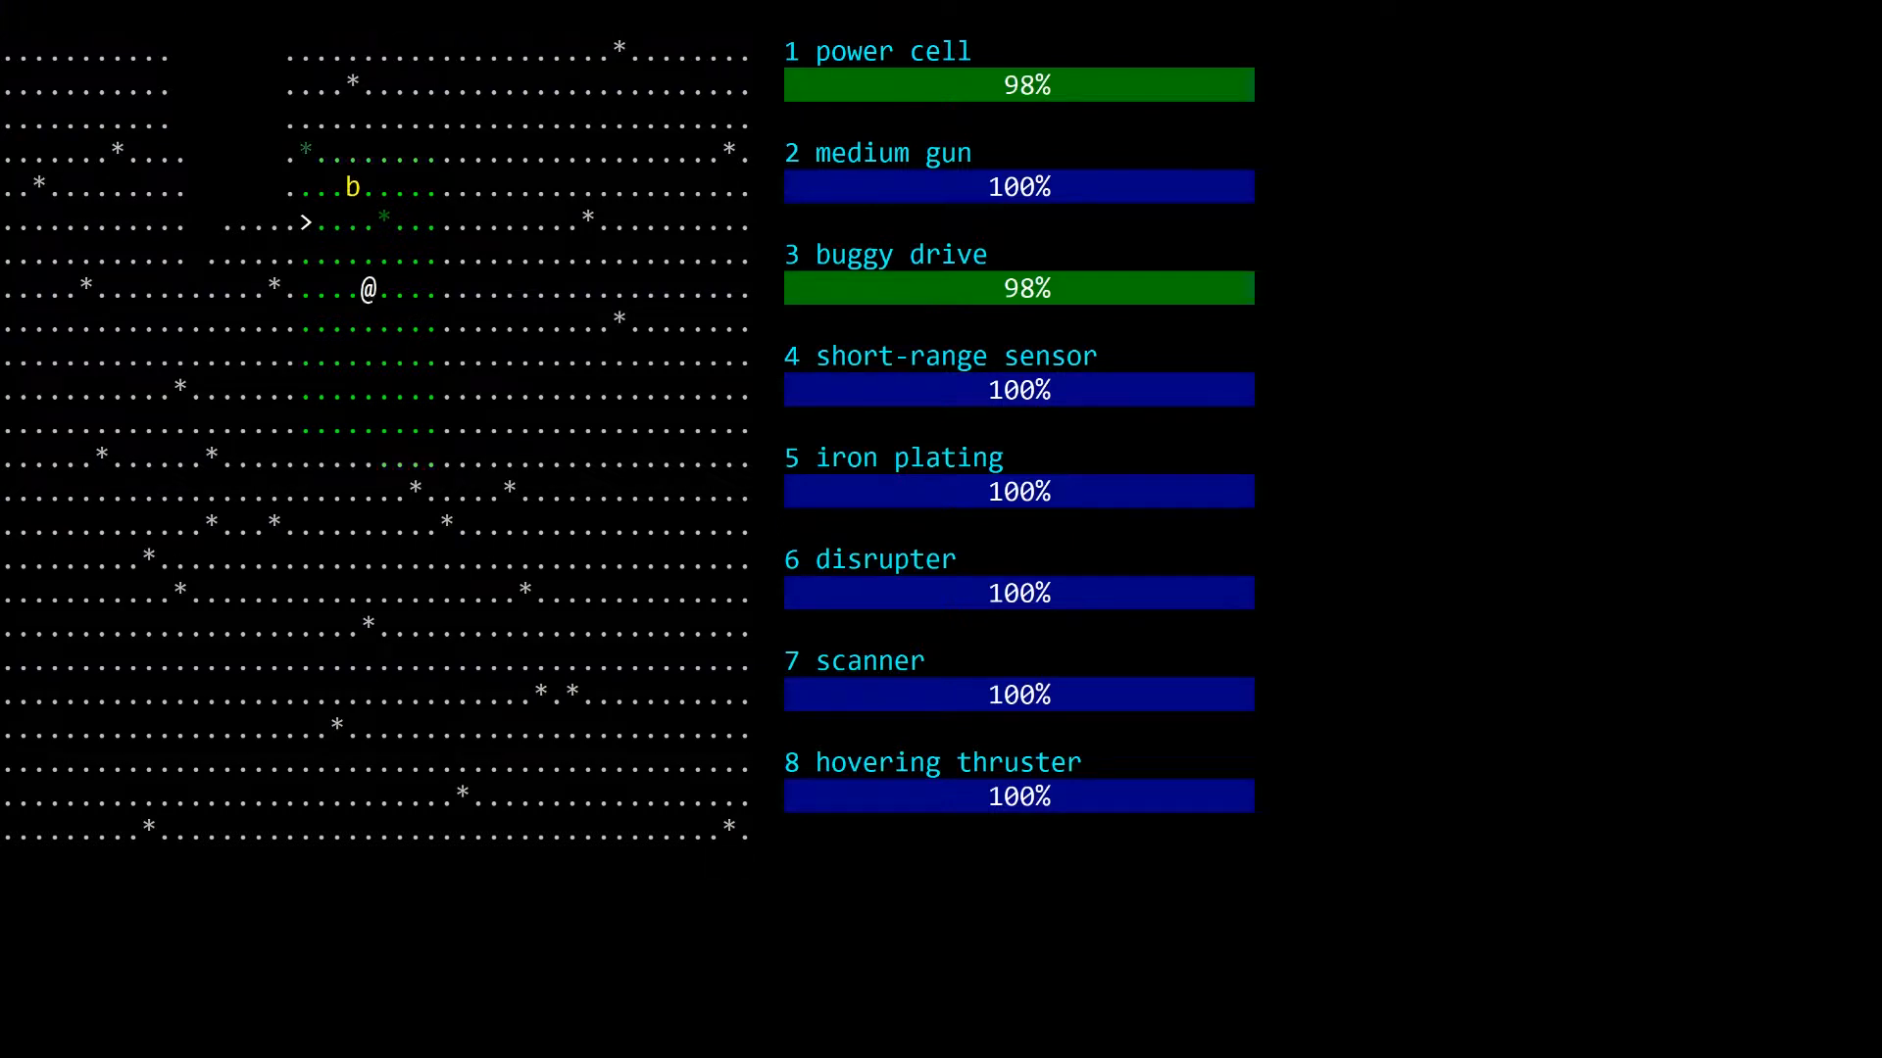
{"action": "key", "text": "up"}
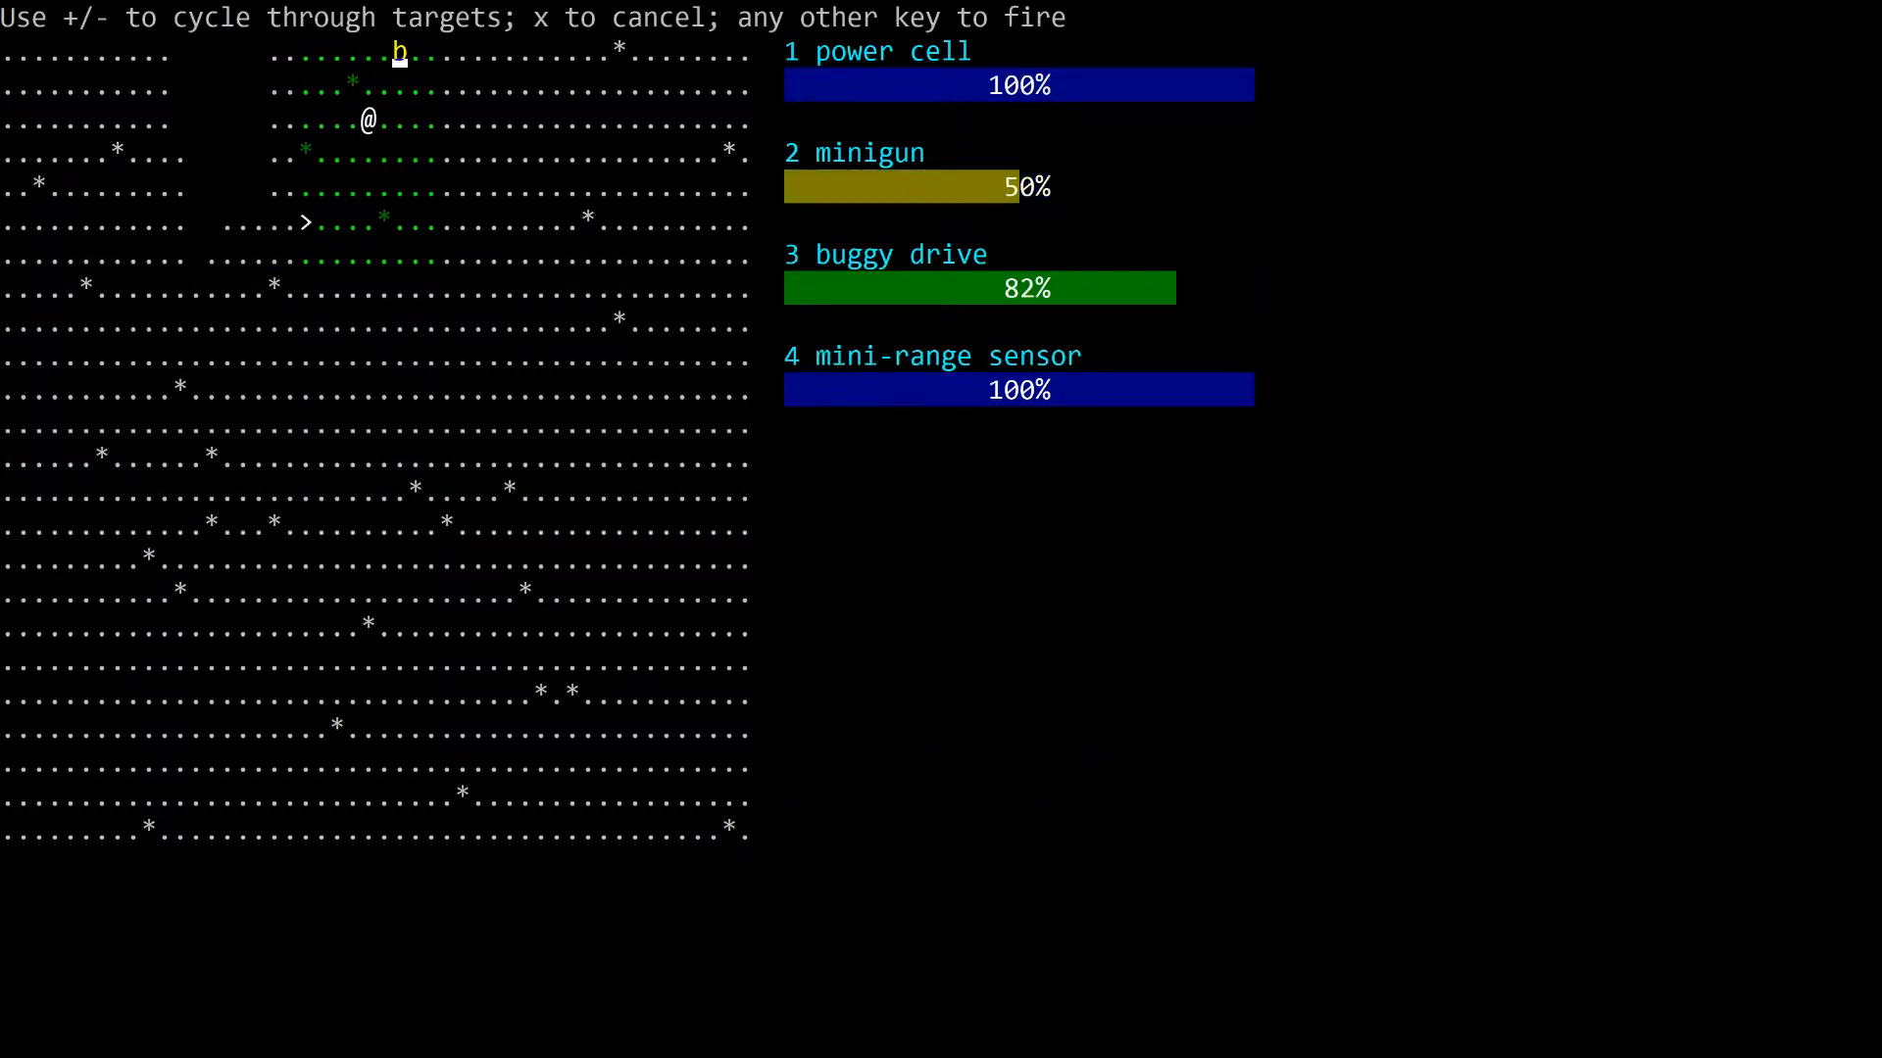
{"action": "key", "text": "space"}
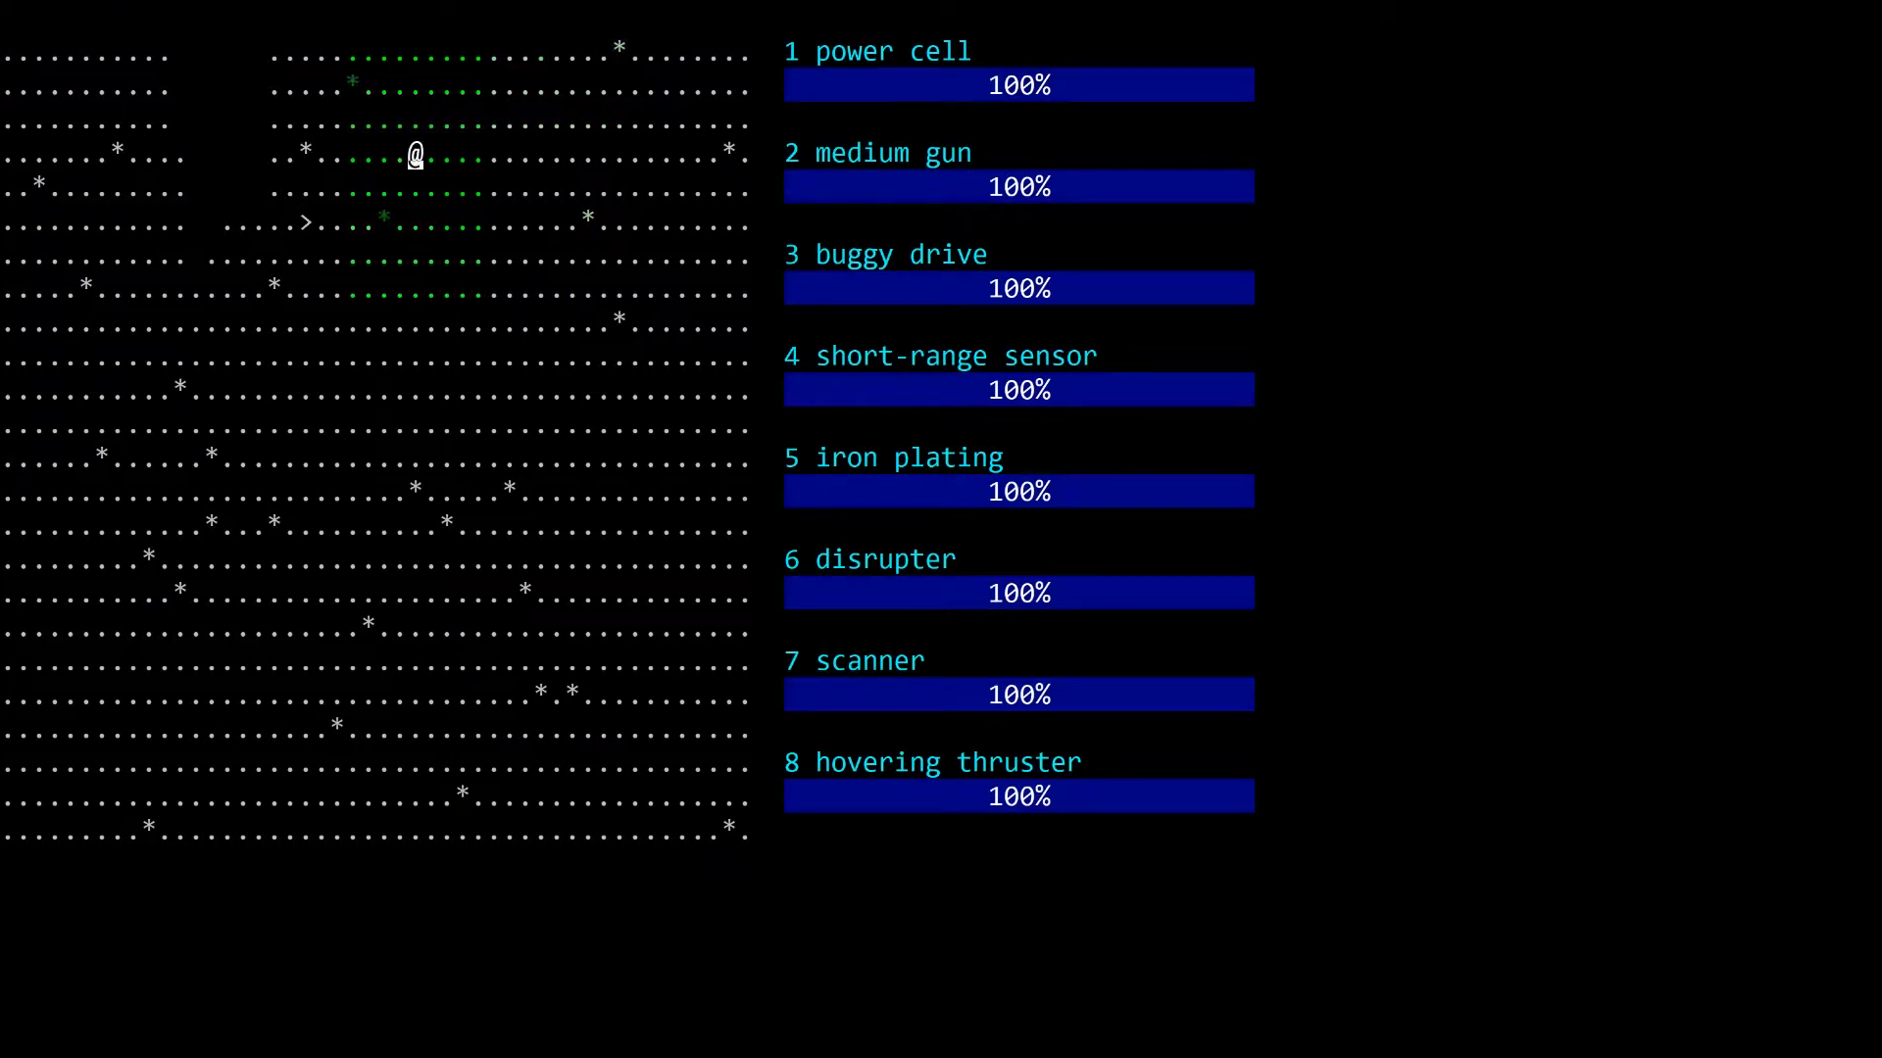
{"action": "key", "text": "up"}
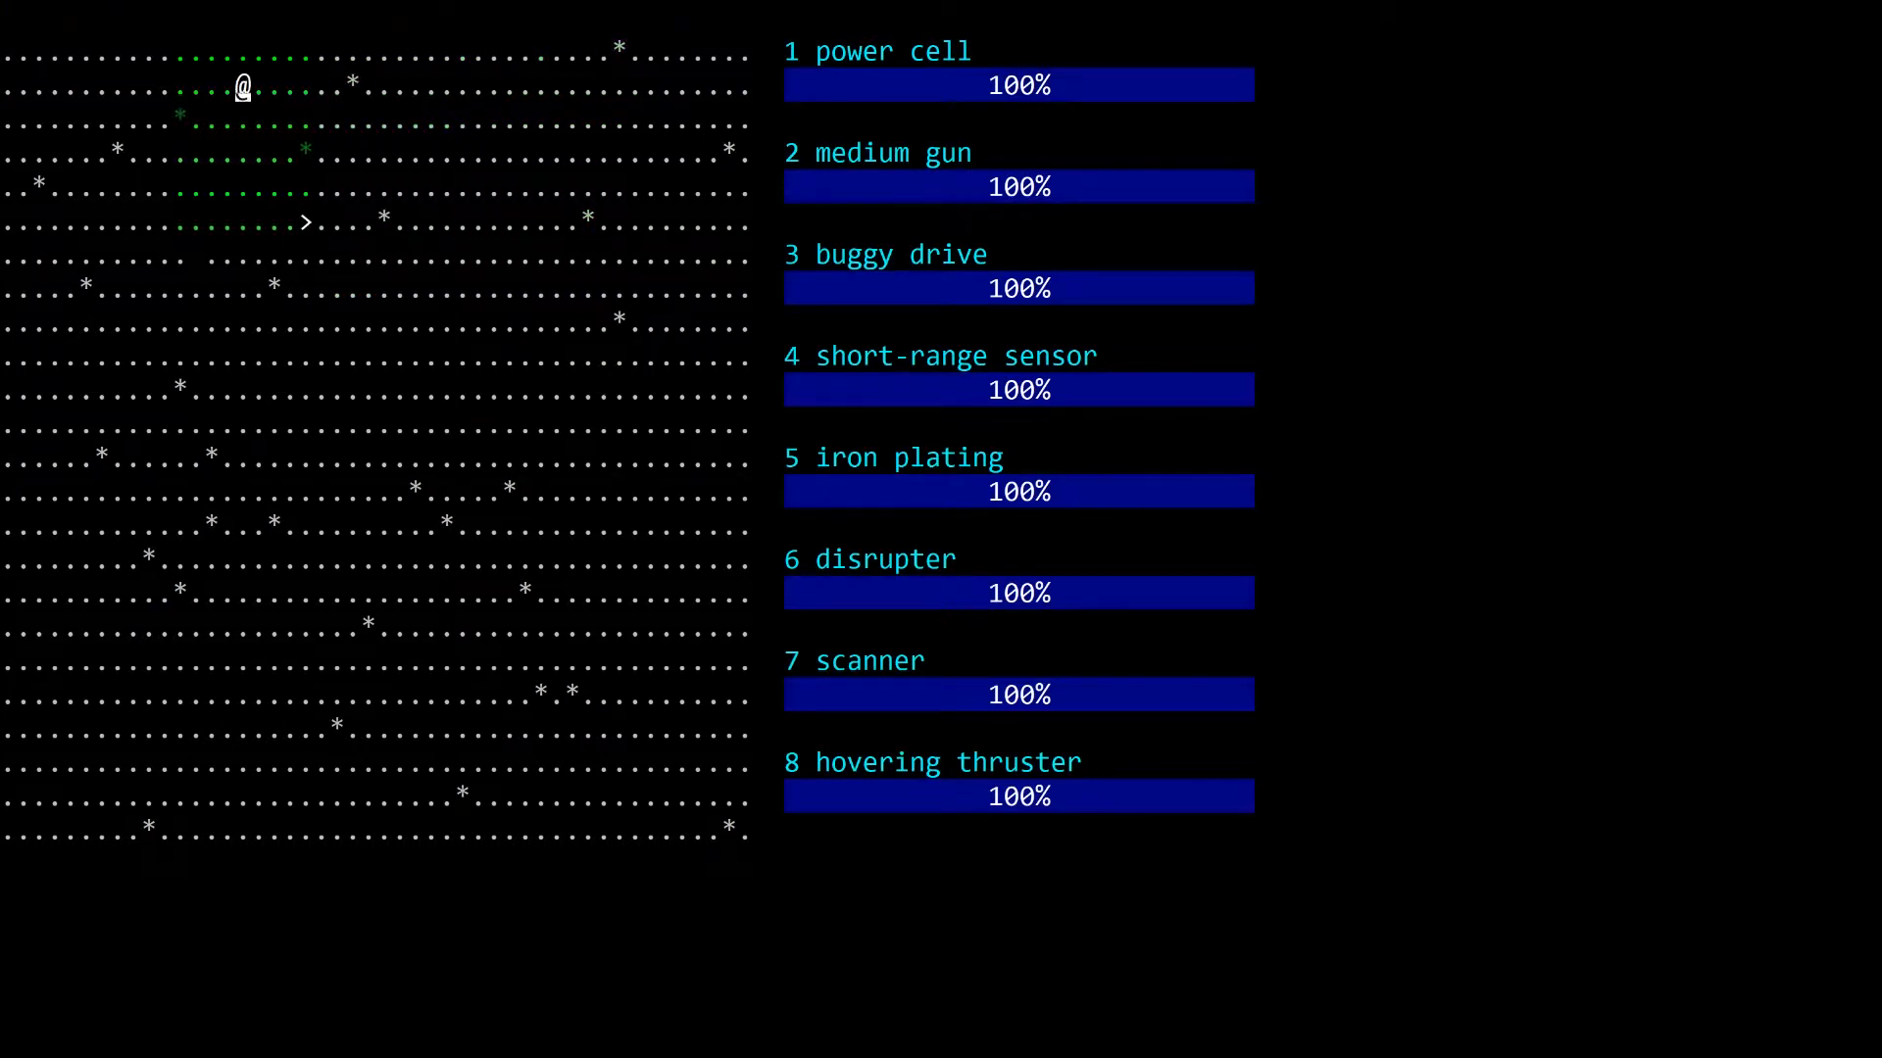
Step: Step onto the > stairs, descend to the new level and move around it
{"action": "key", "text": "Down"}
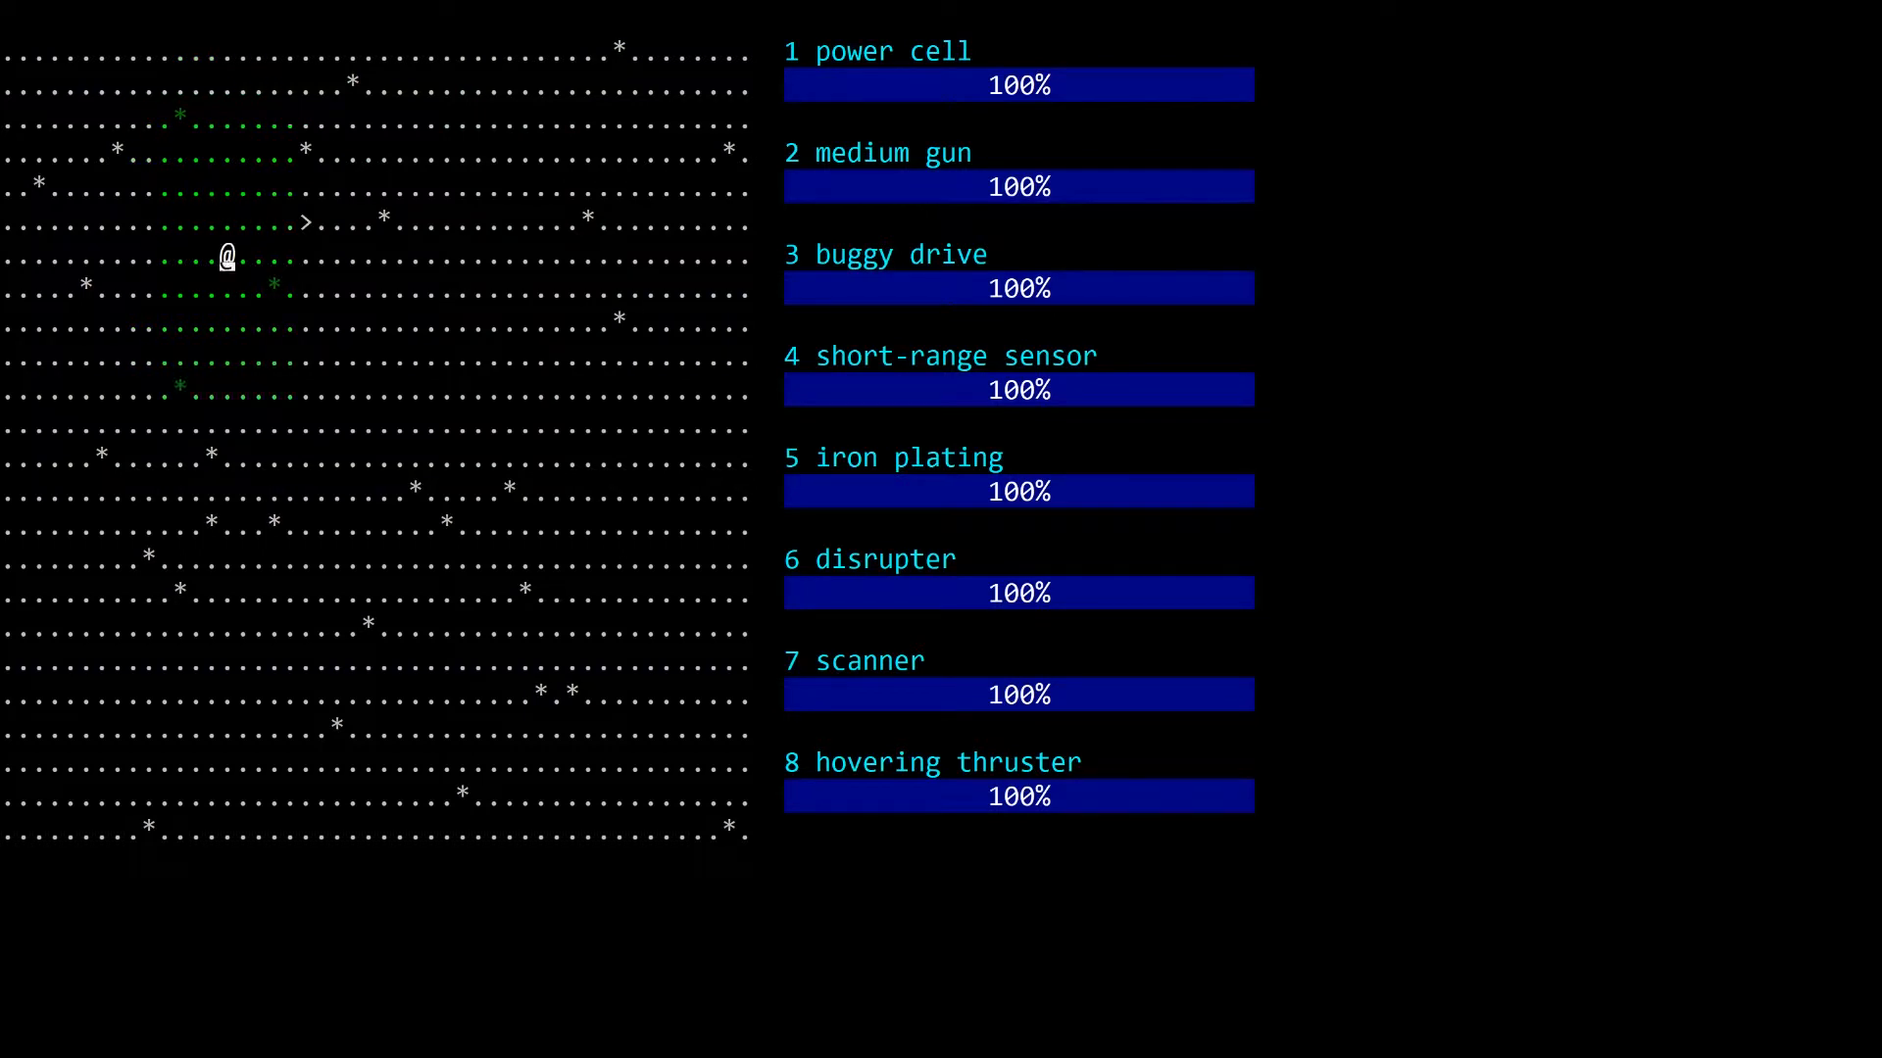
{"action": "key", "text": "Right"}
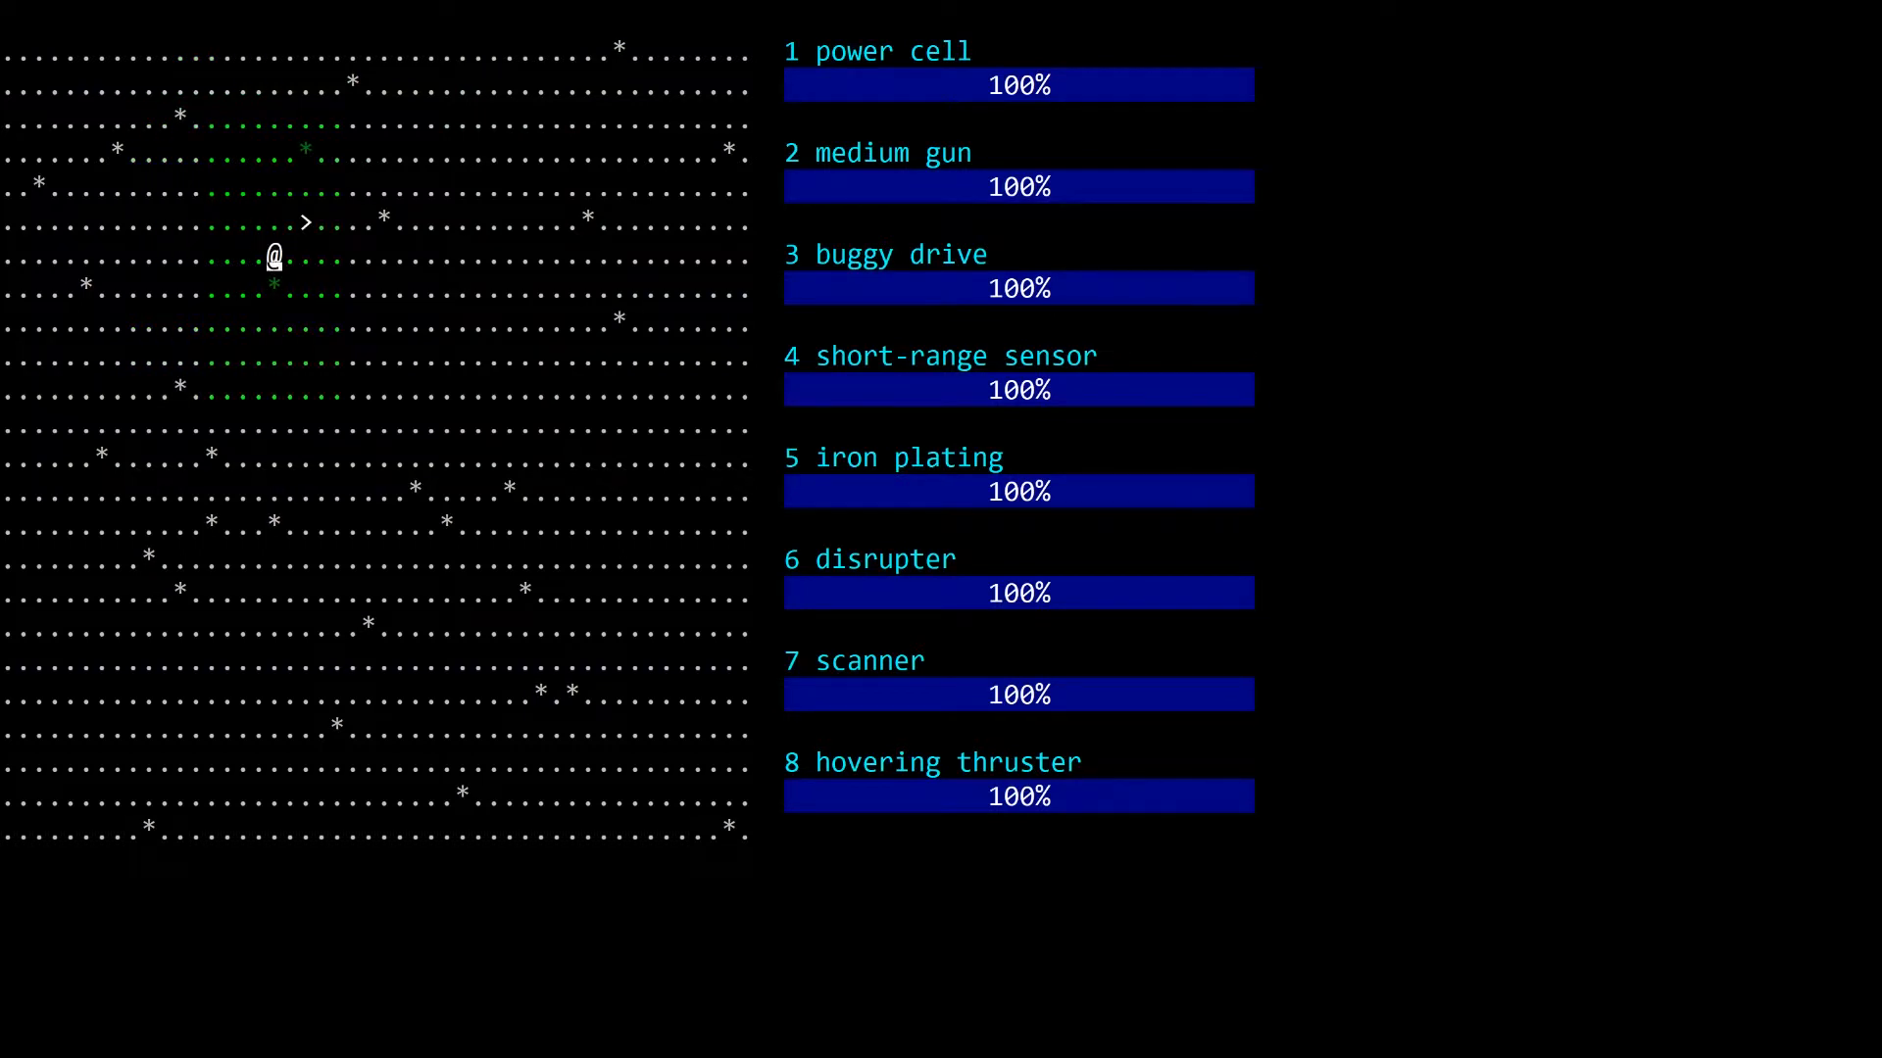
{"action": "key", "text": "up"}
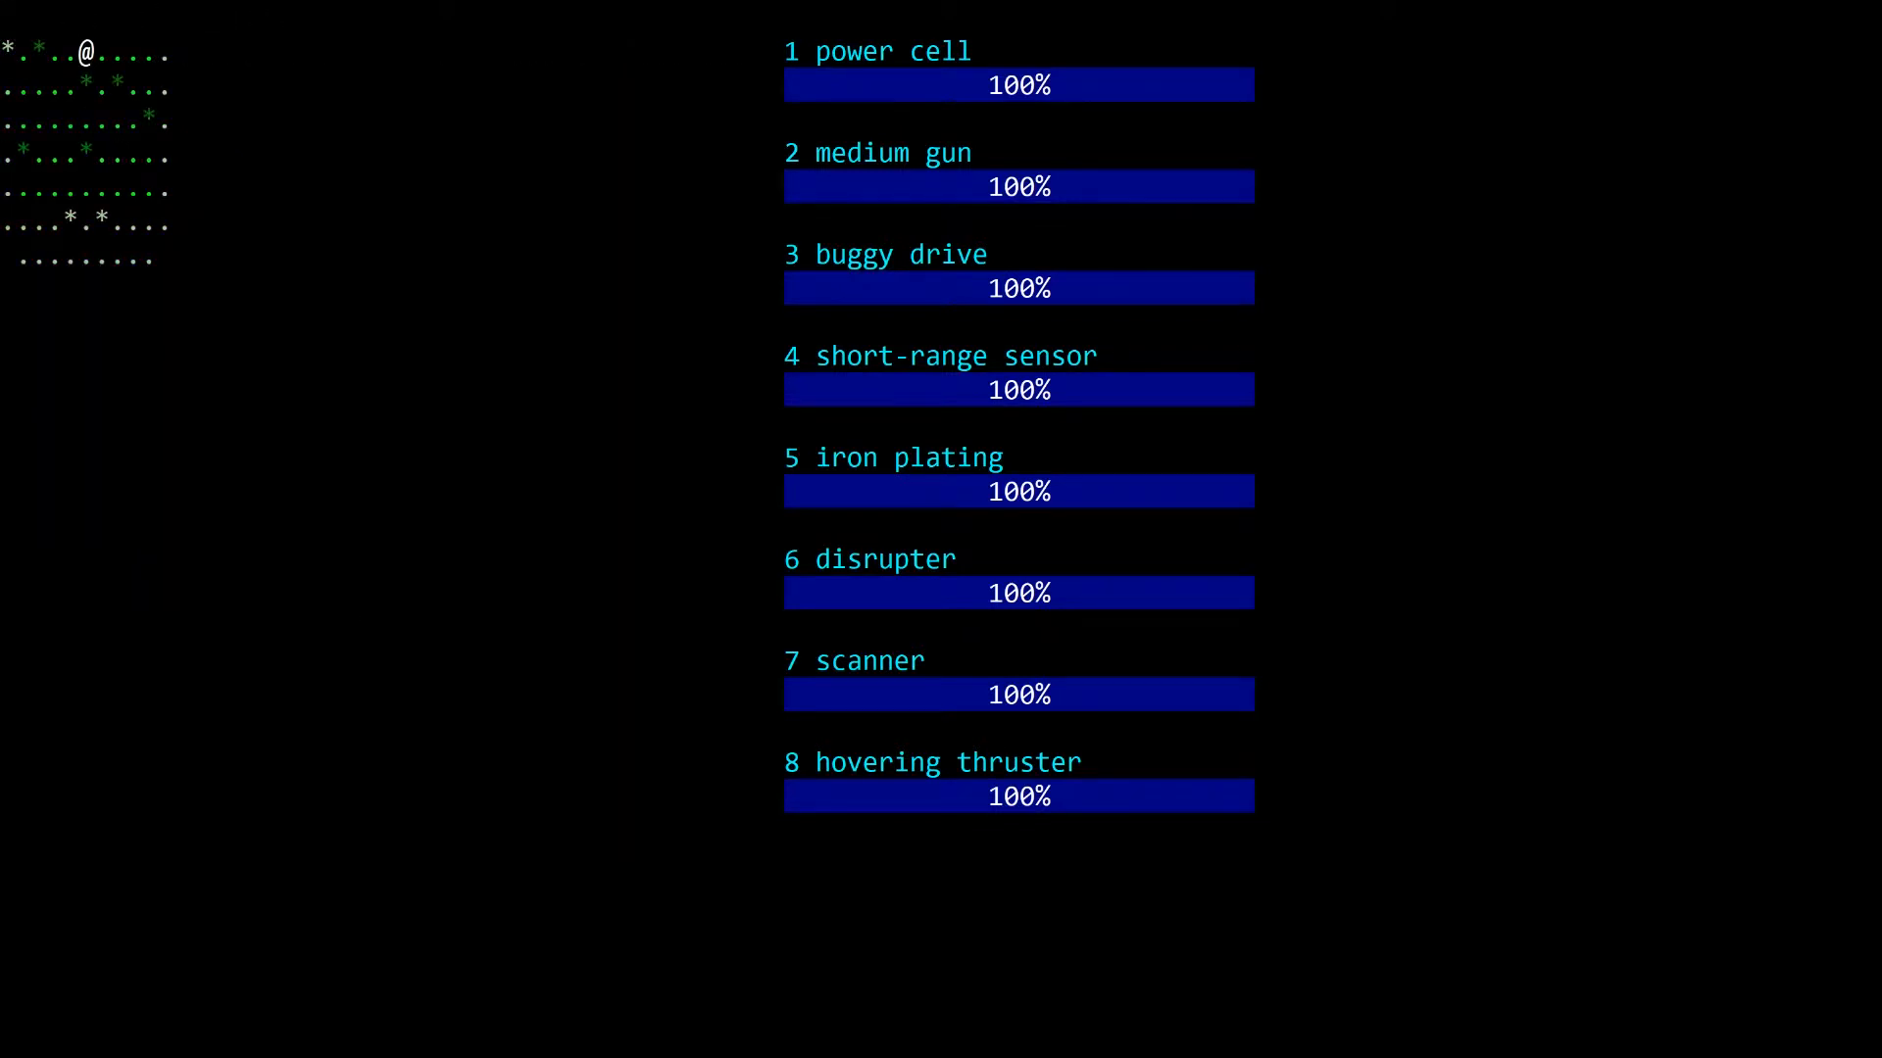
{"action": "key", "text": "Down"}
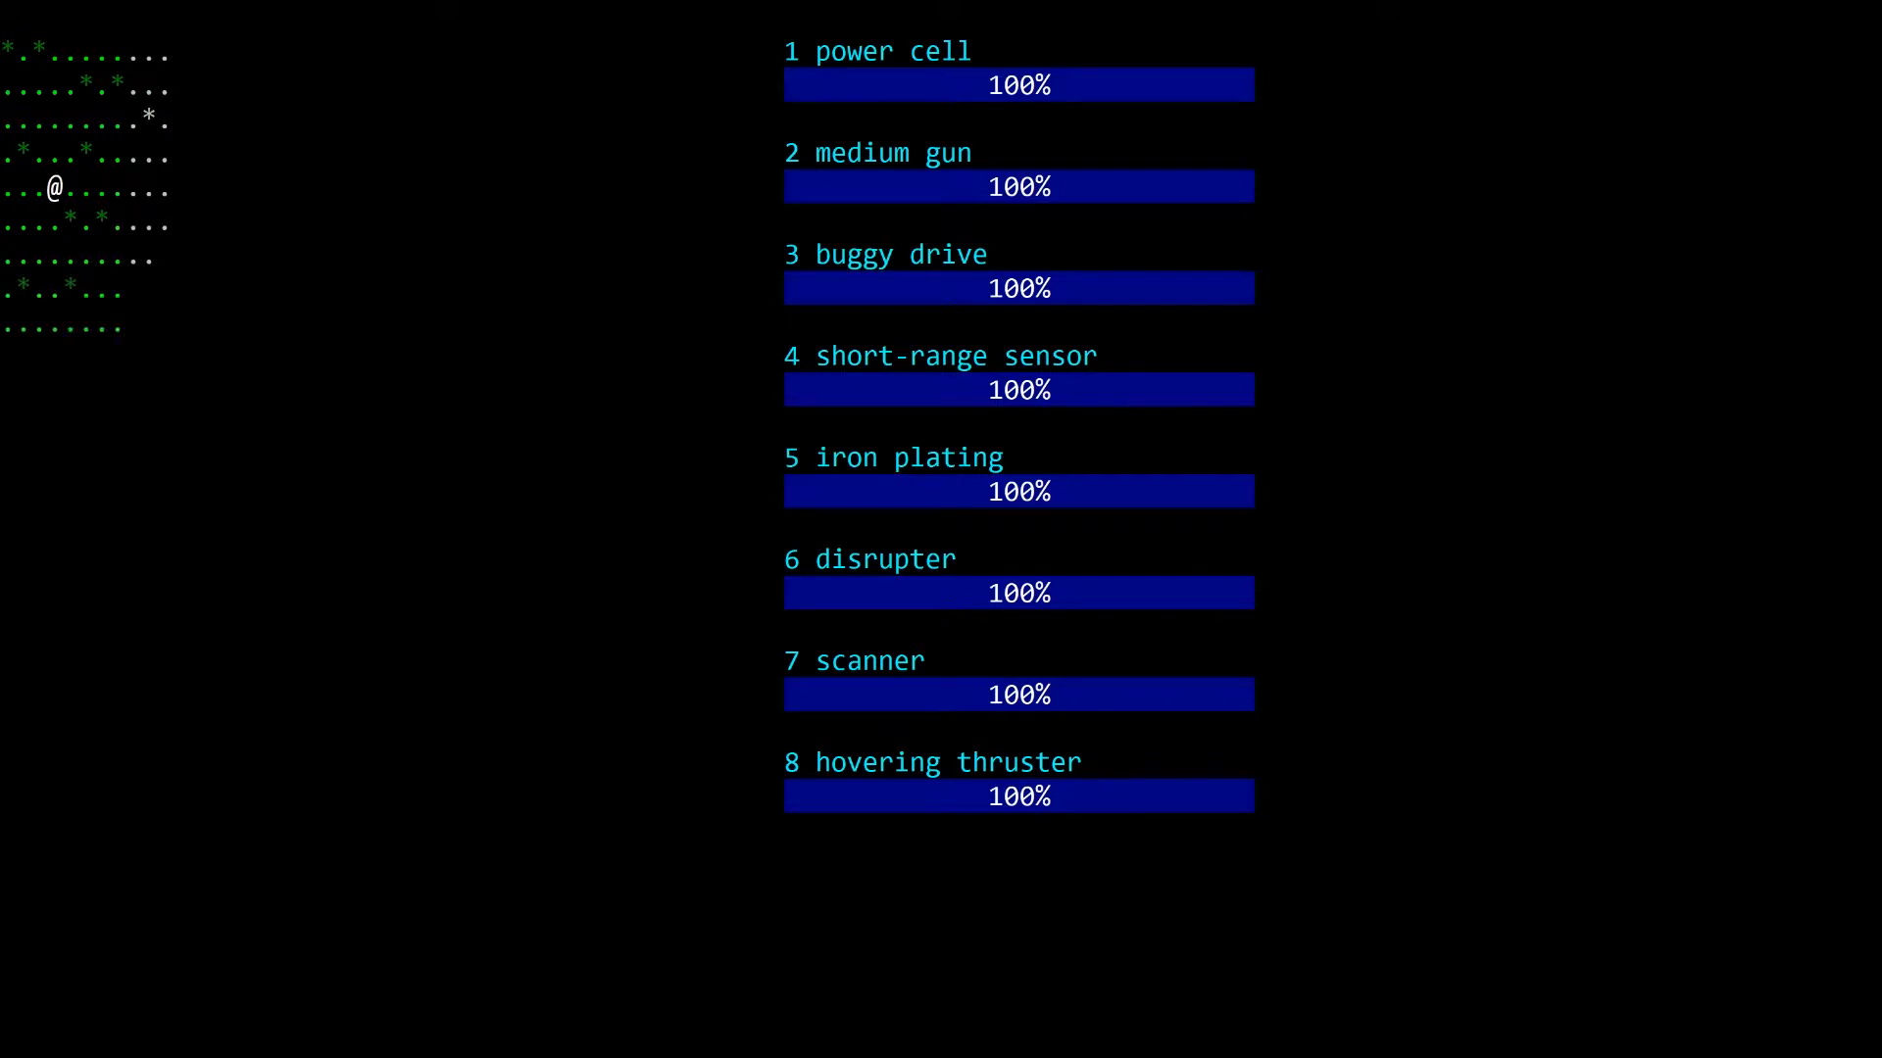
{"action": "key", "text": "Down"}
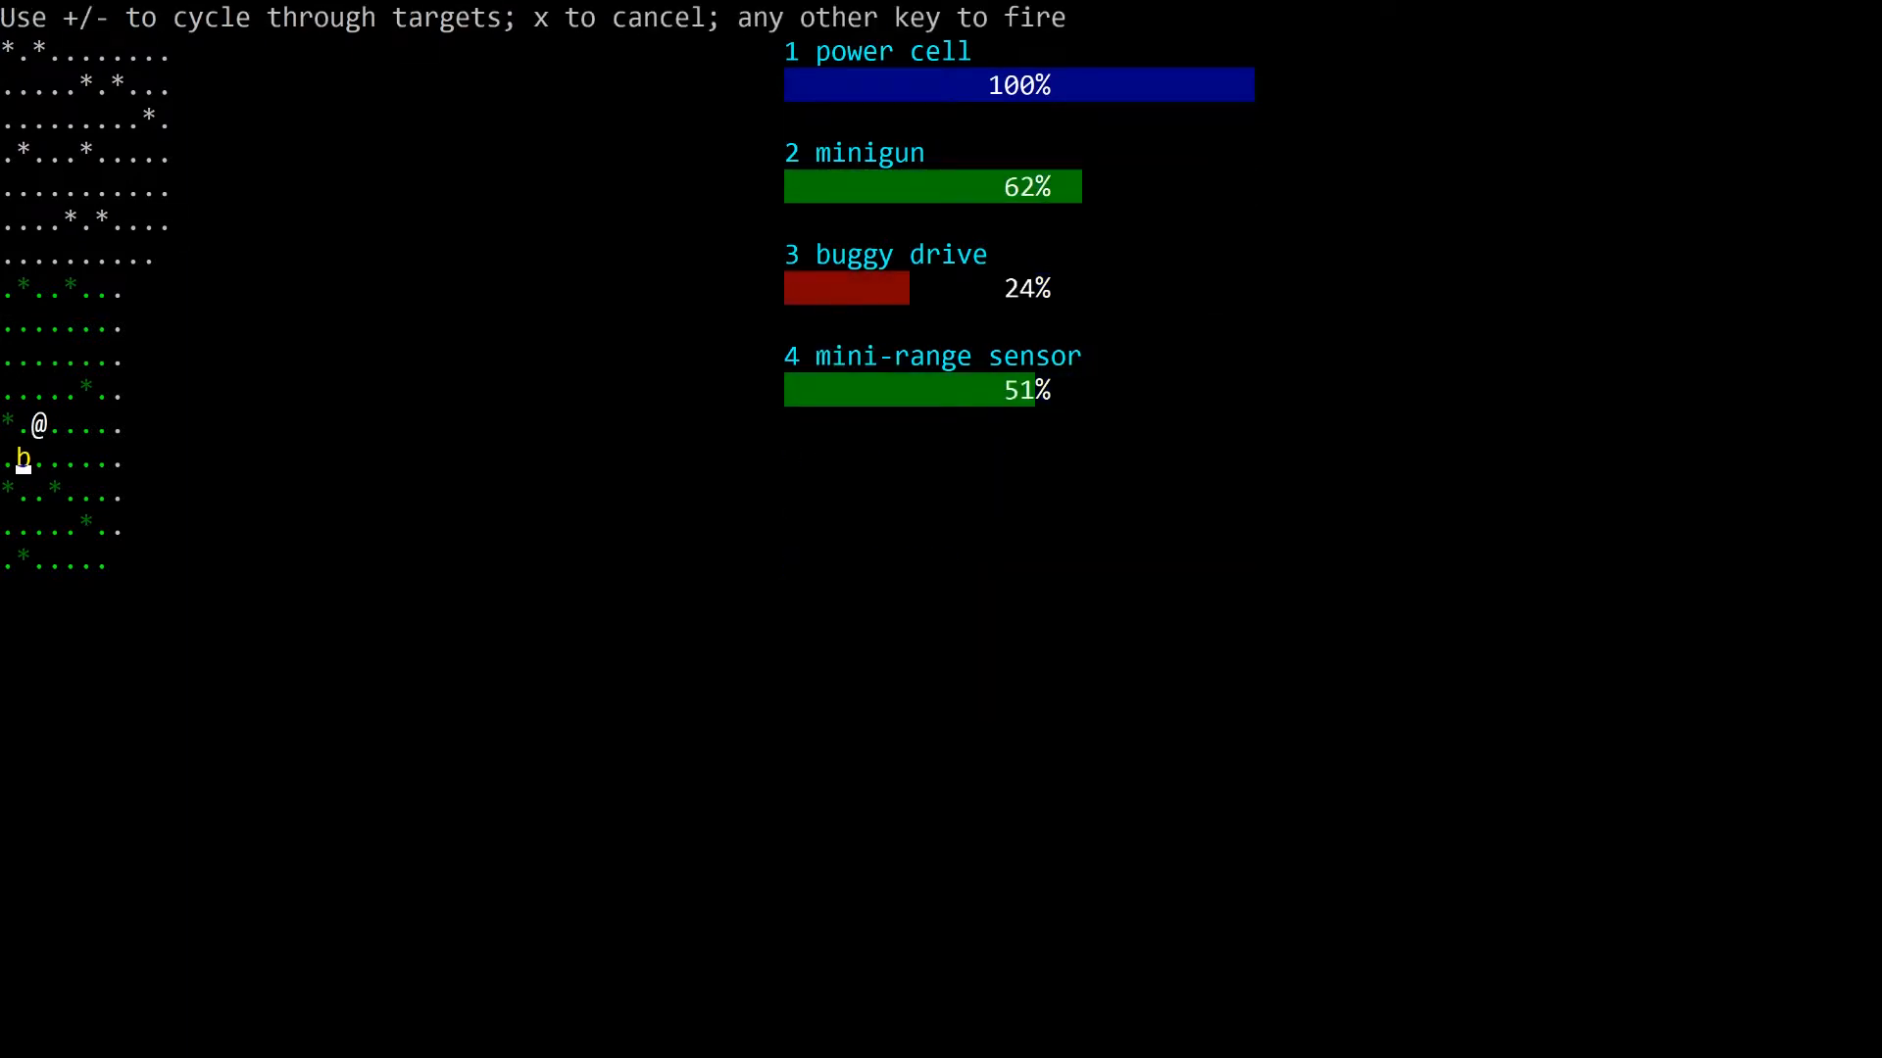
Step: Fire at the adjacent hunter, wrecking it and bringing up the salvage prompt
{"action": "key", "text": "2"}
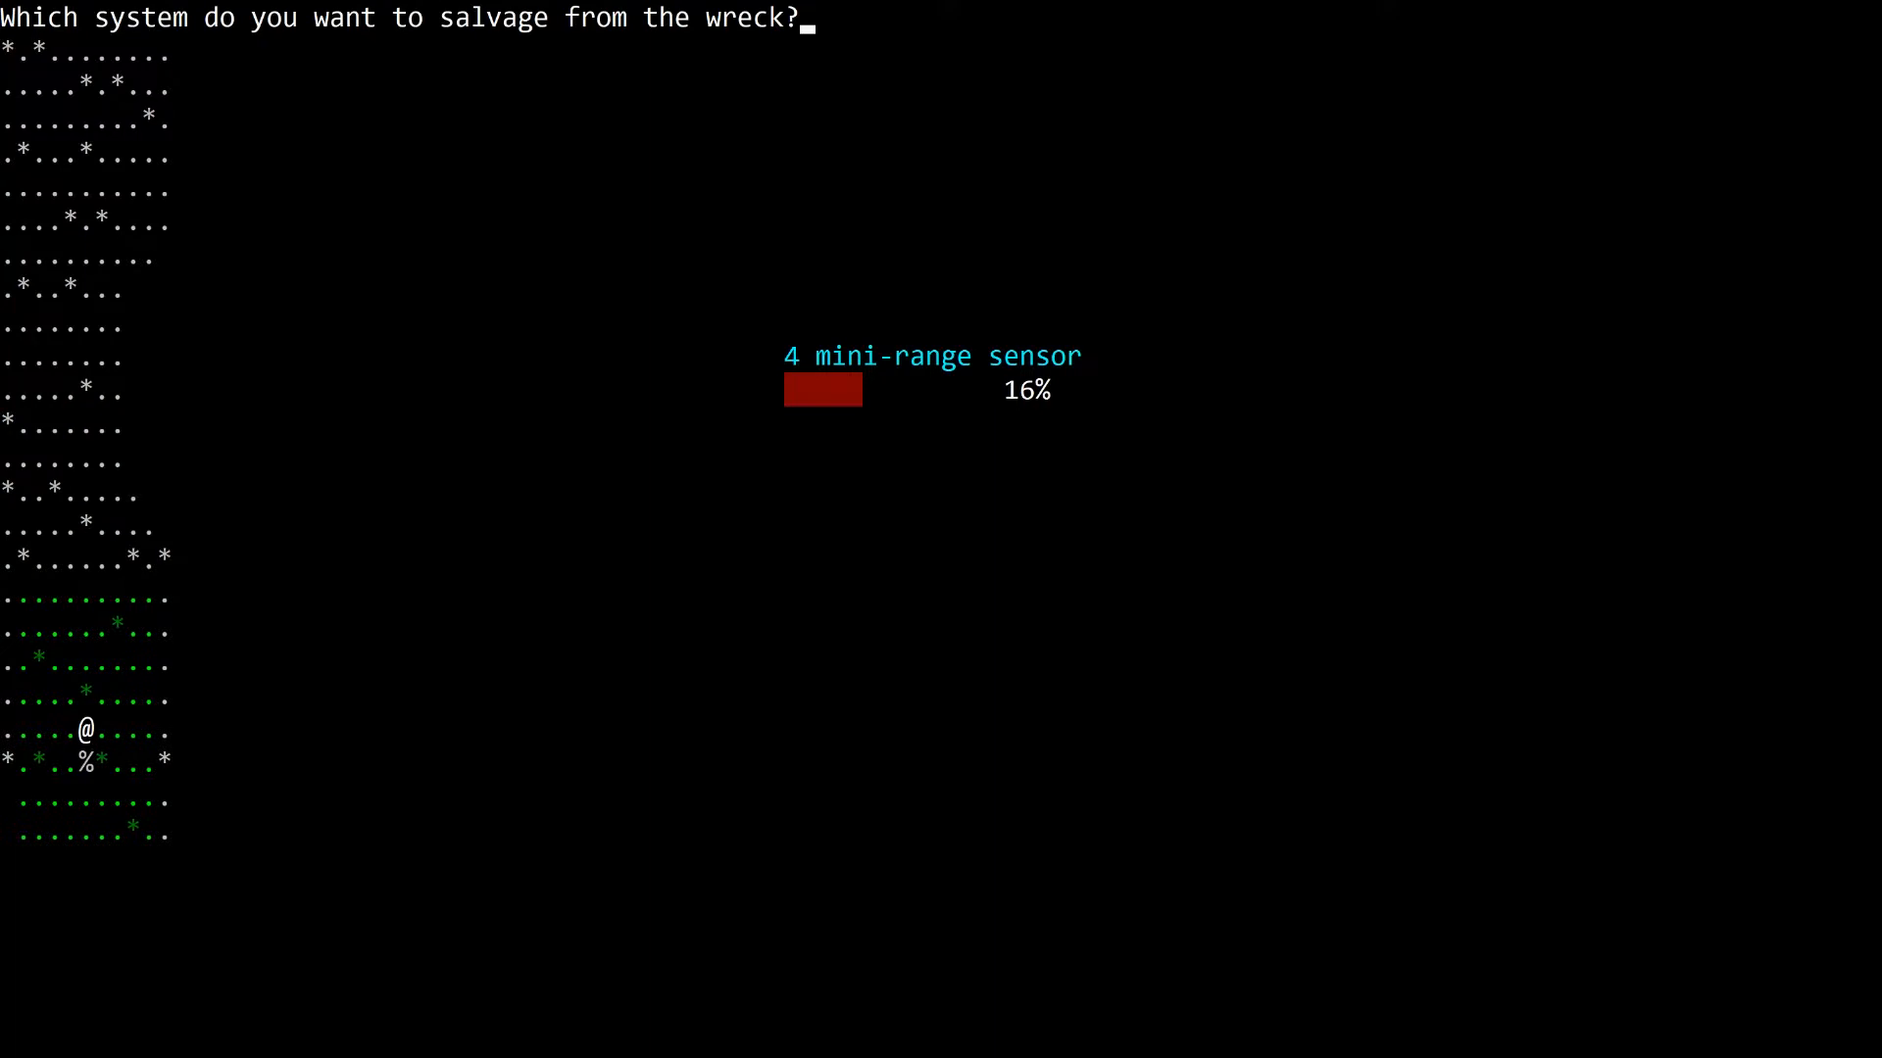
Step: Salvage the mini-range sensor and choose a slot for the hovering thruster
{"action": "key", "text": "4"}
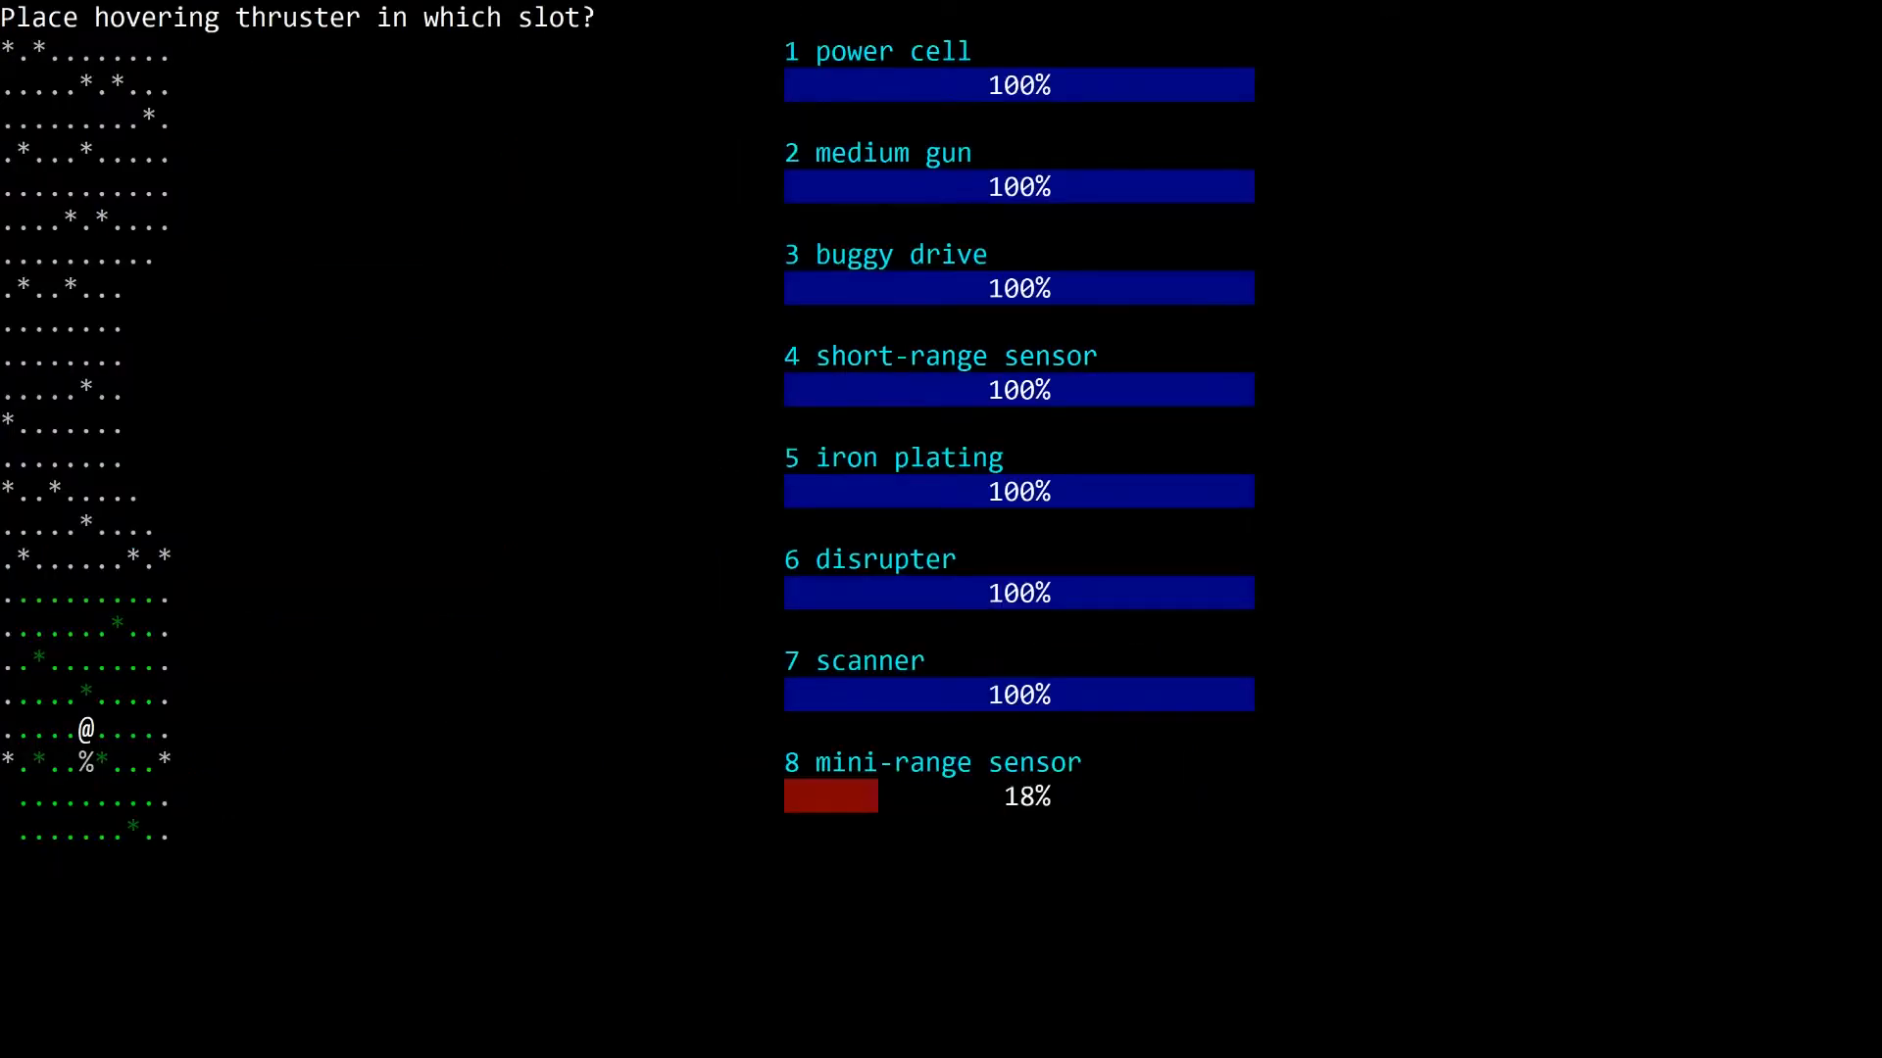
{"action": "key", "text": "8"}
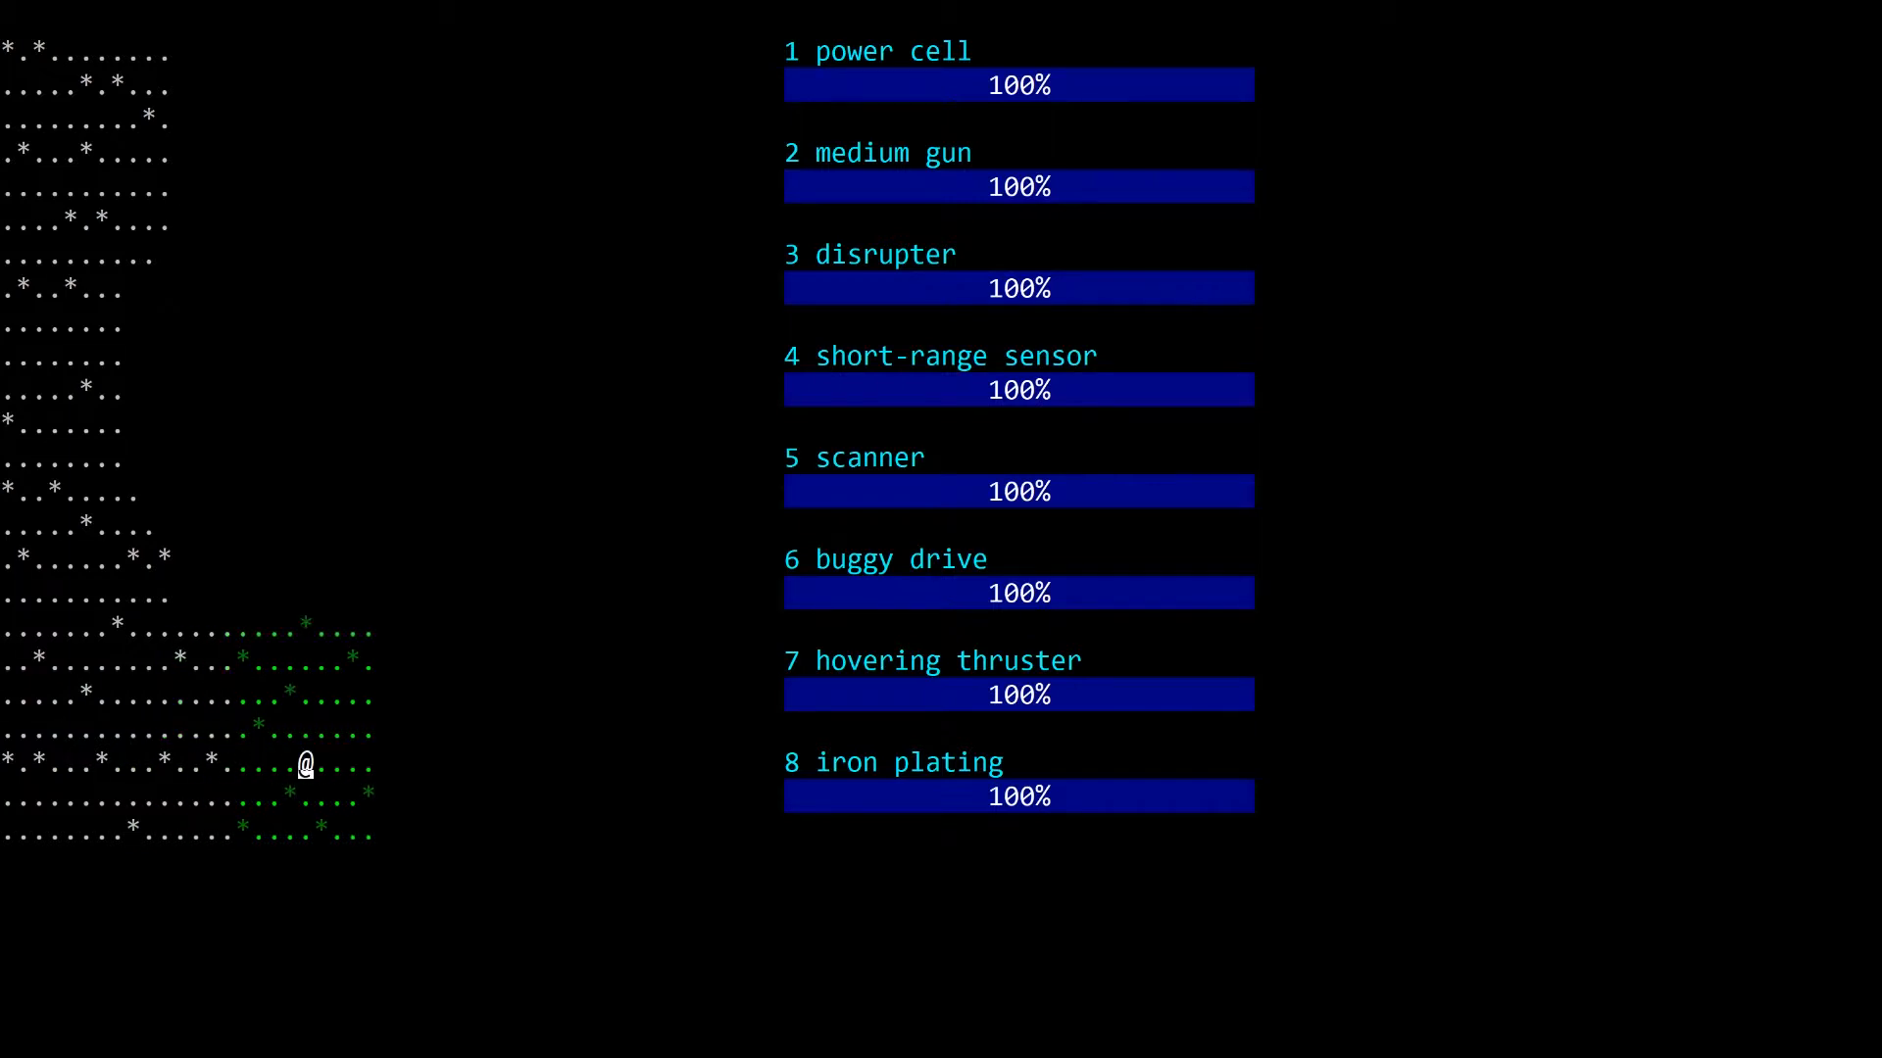
Step: Walk the robot east until a hunter at 59% comes into targeting
{"action": "key", "text": "Right"}
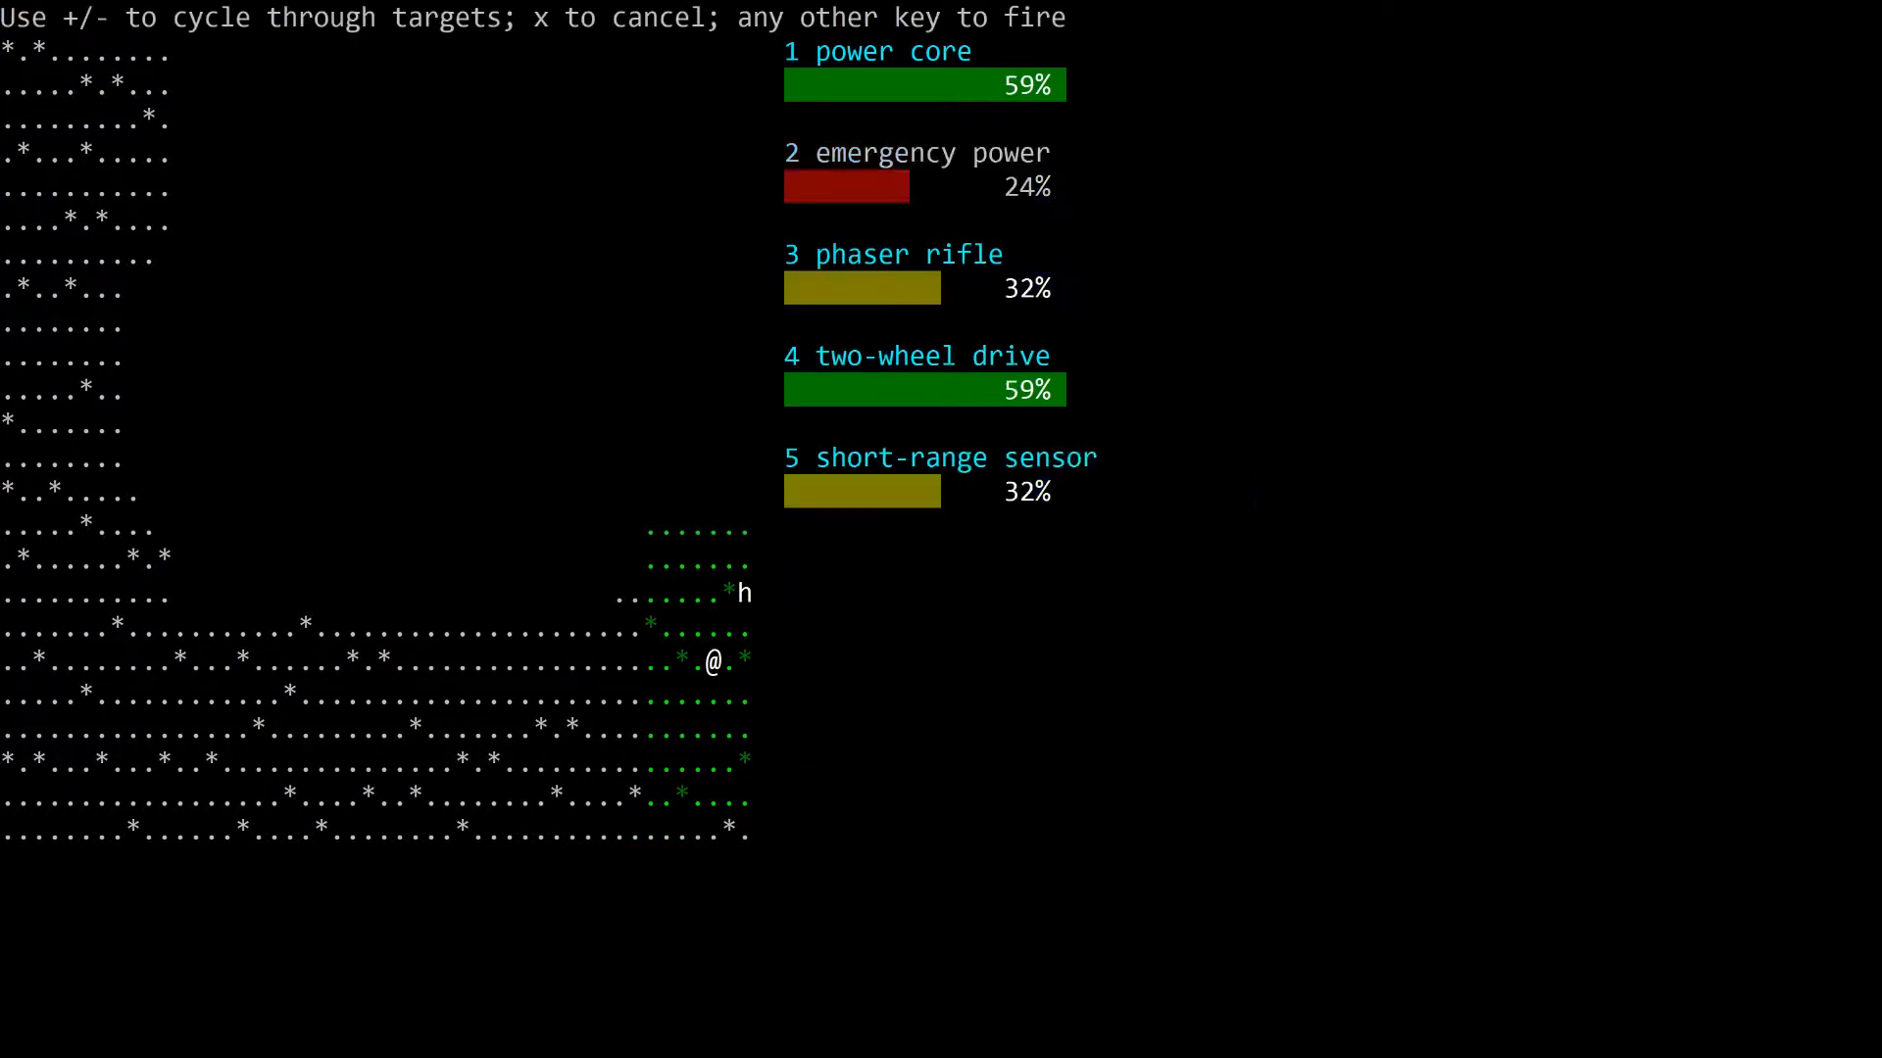
Step: Fire on the north-eastern hunter carrying a phaser rifle until it is wrecked
{"action": "key", "text": "space"}
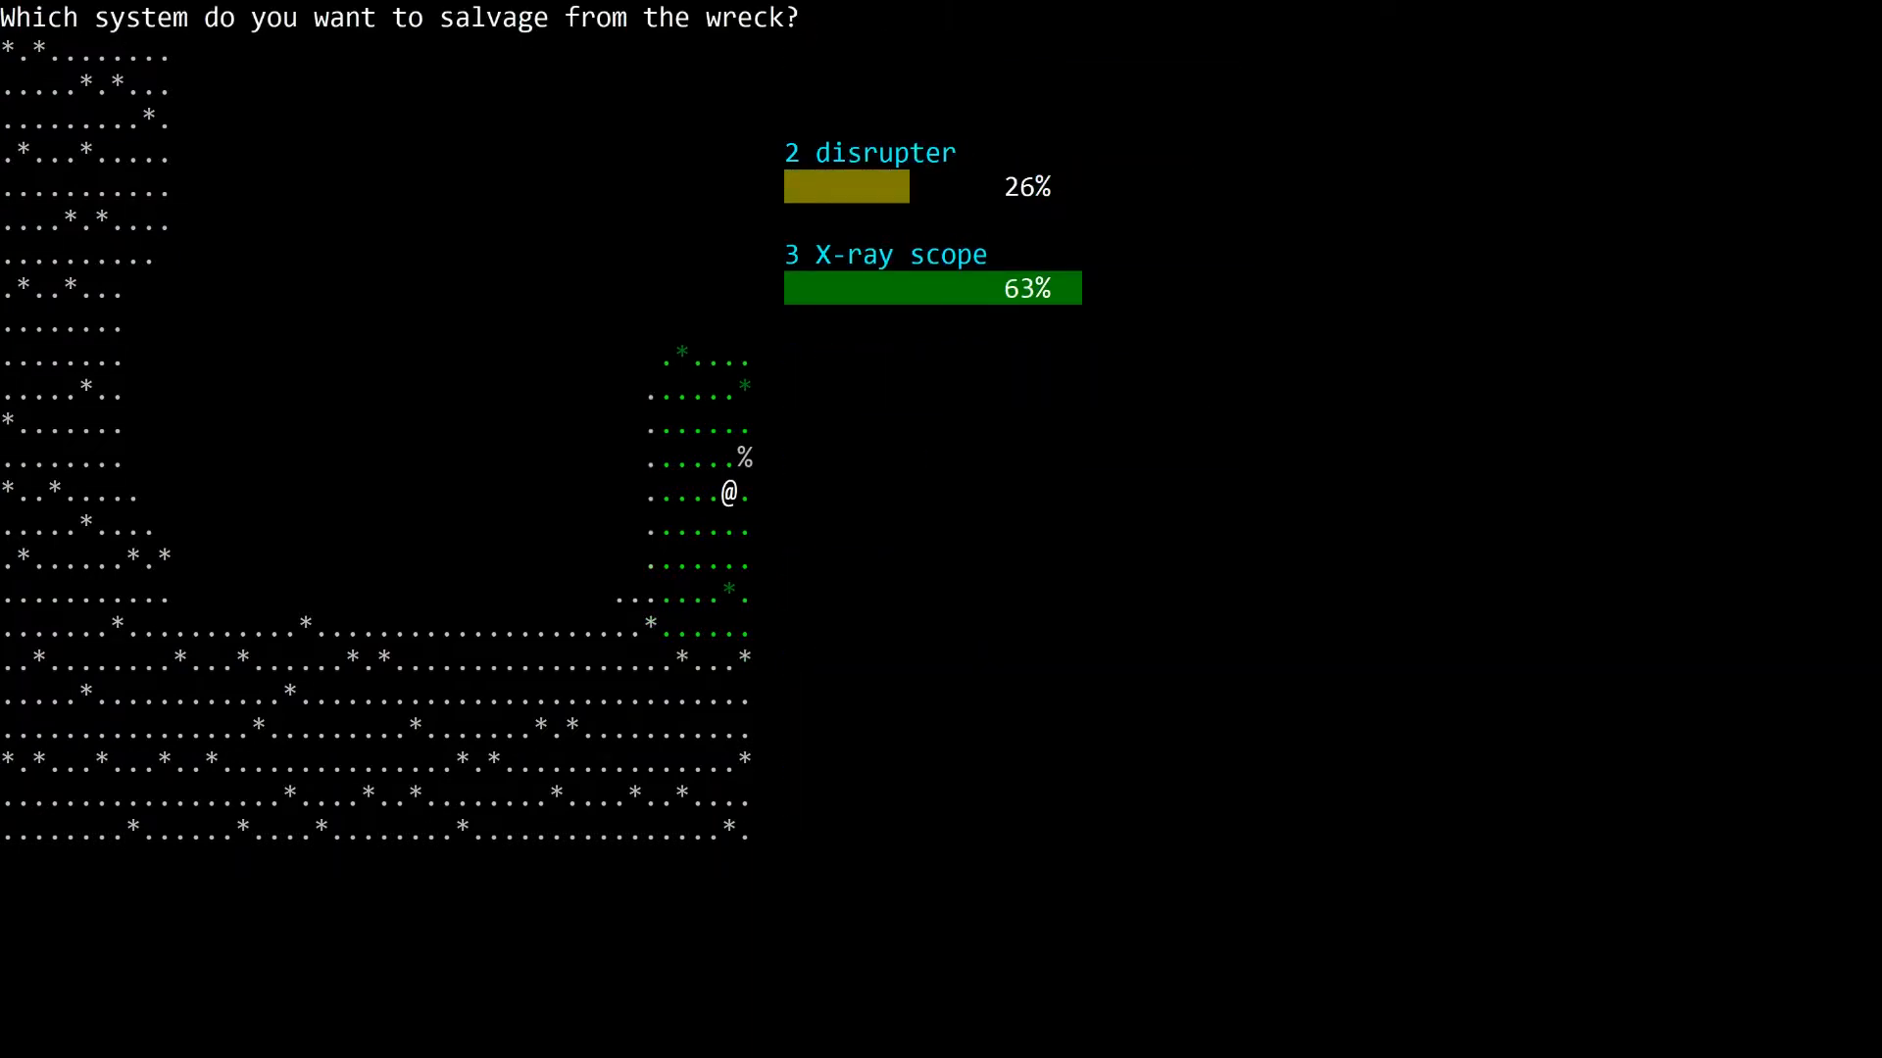
Step: Skip salvaging the disrupter or X-ray scope, then retarget and wreck the northern hunter
{"action": "key", "text": "Escape"}
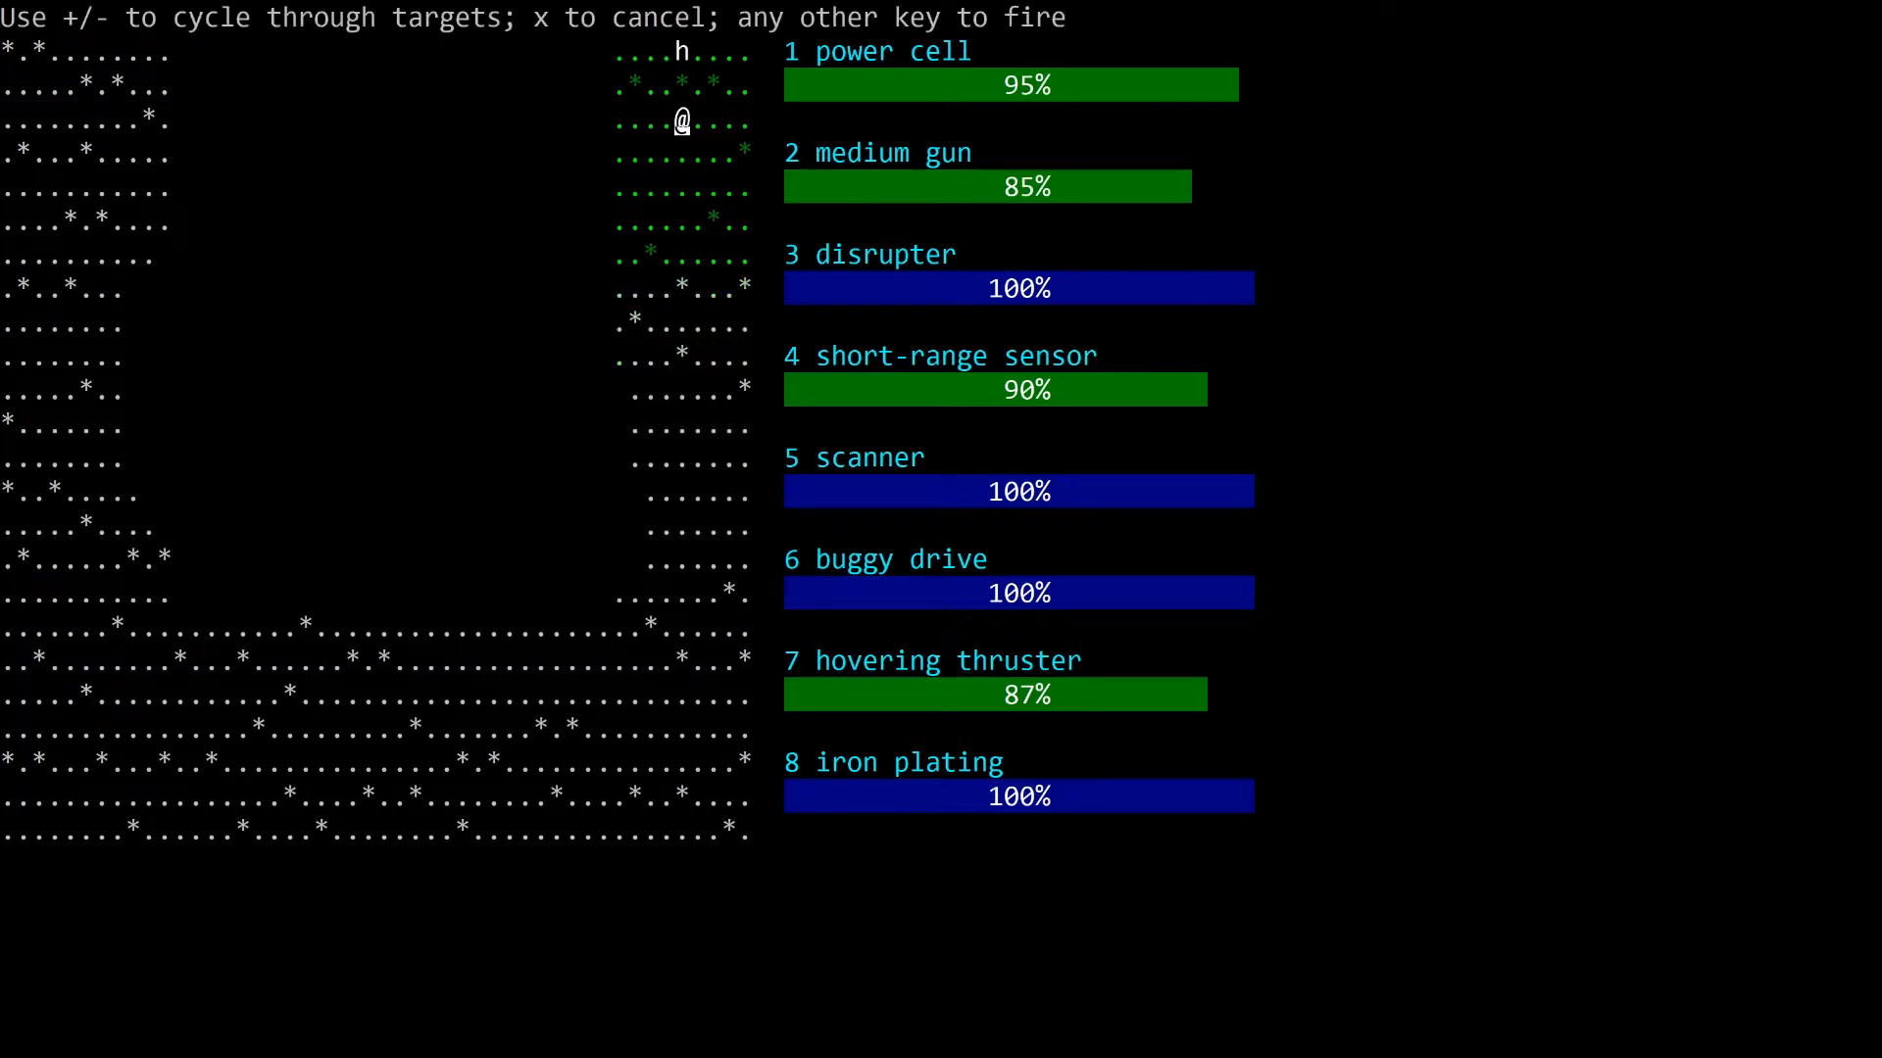
{"action": "key", "text": "x"}
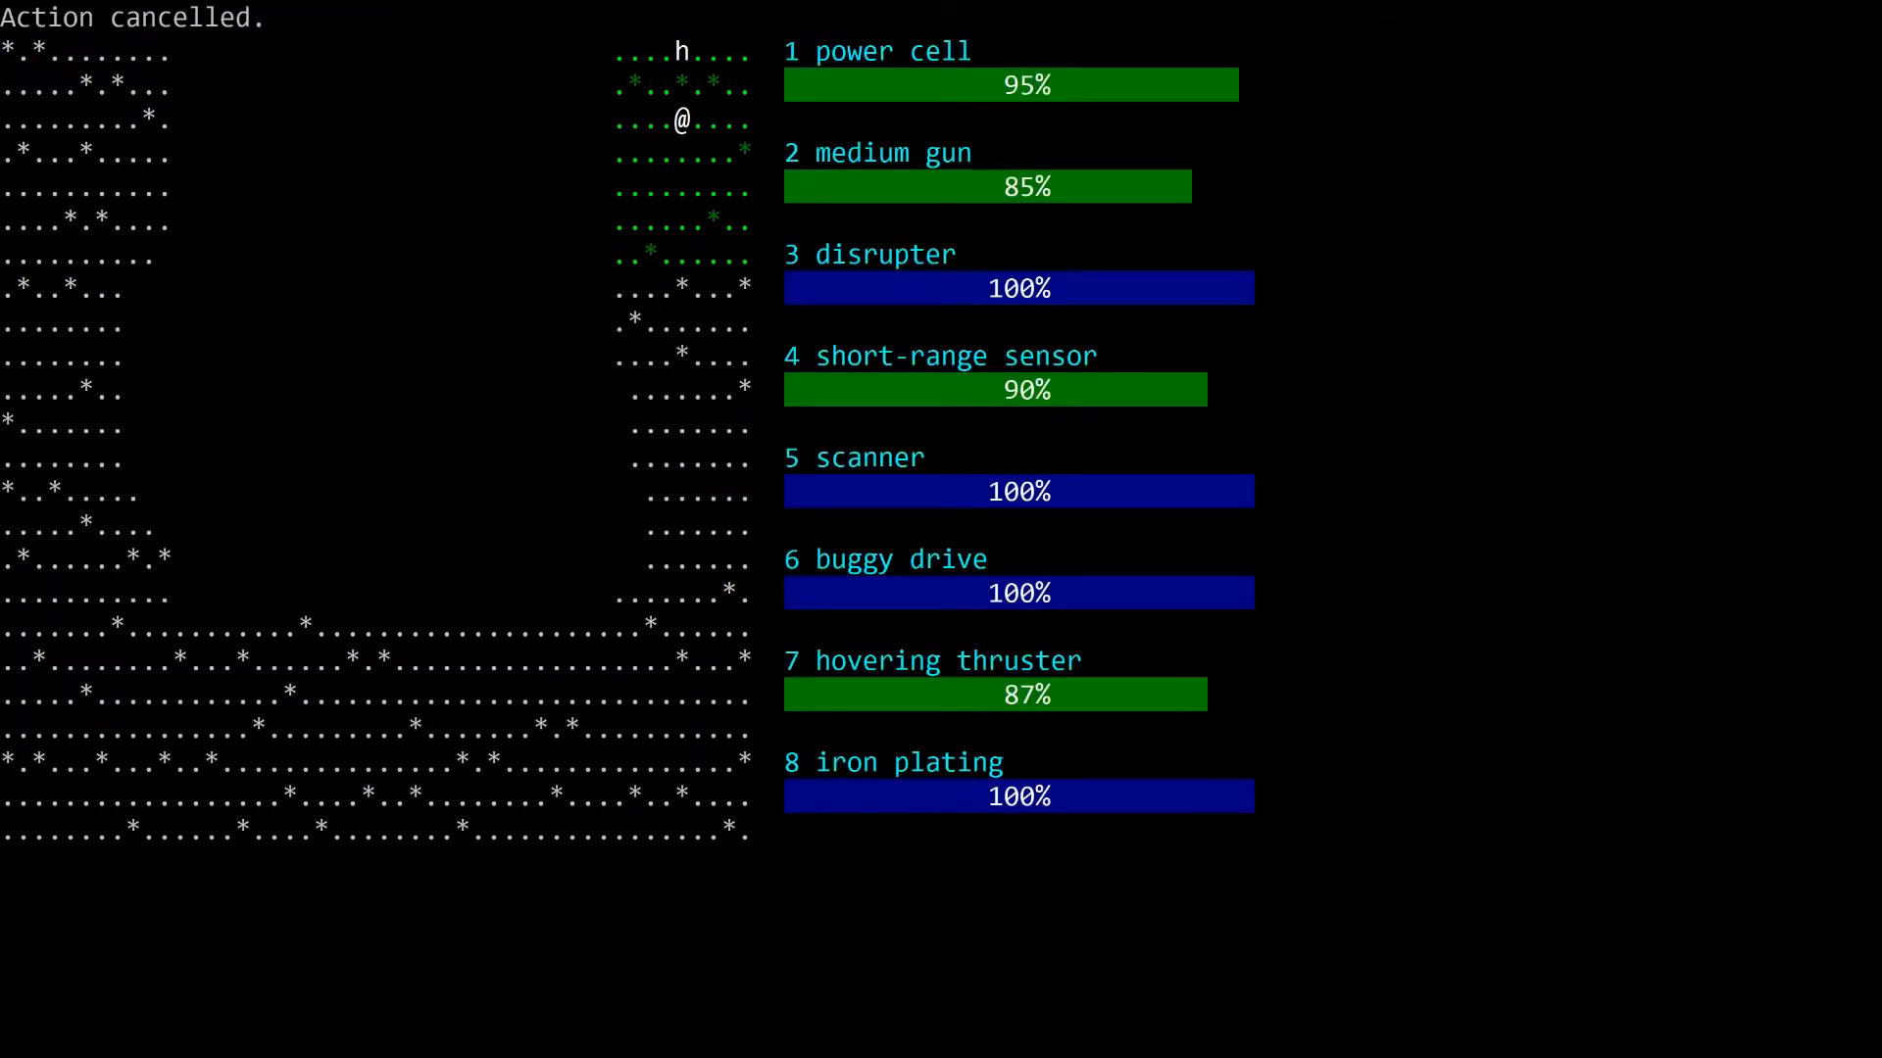
{"action": "key", "text": "f"}
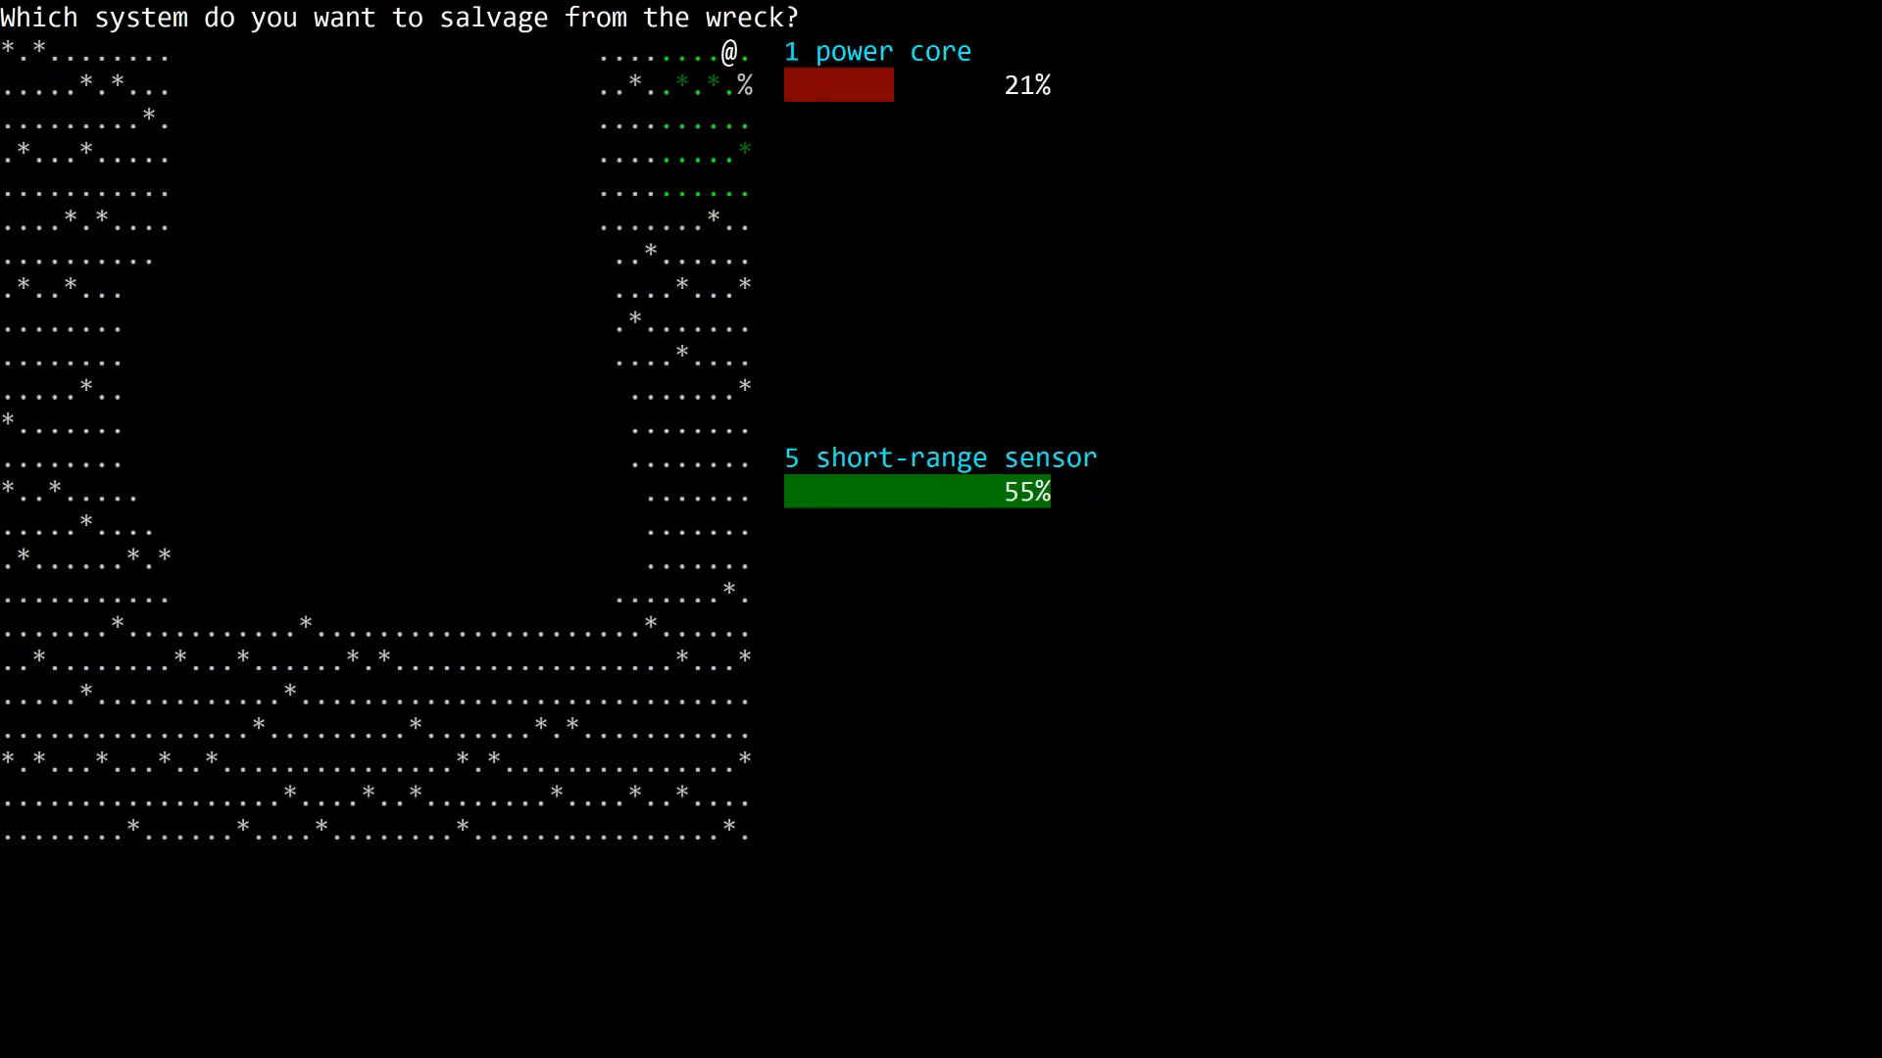
Step: Salvage the 21% power core into slot 1 and close the system details
{"action": "key", "text": "Escape"}
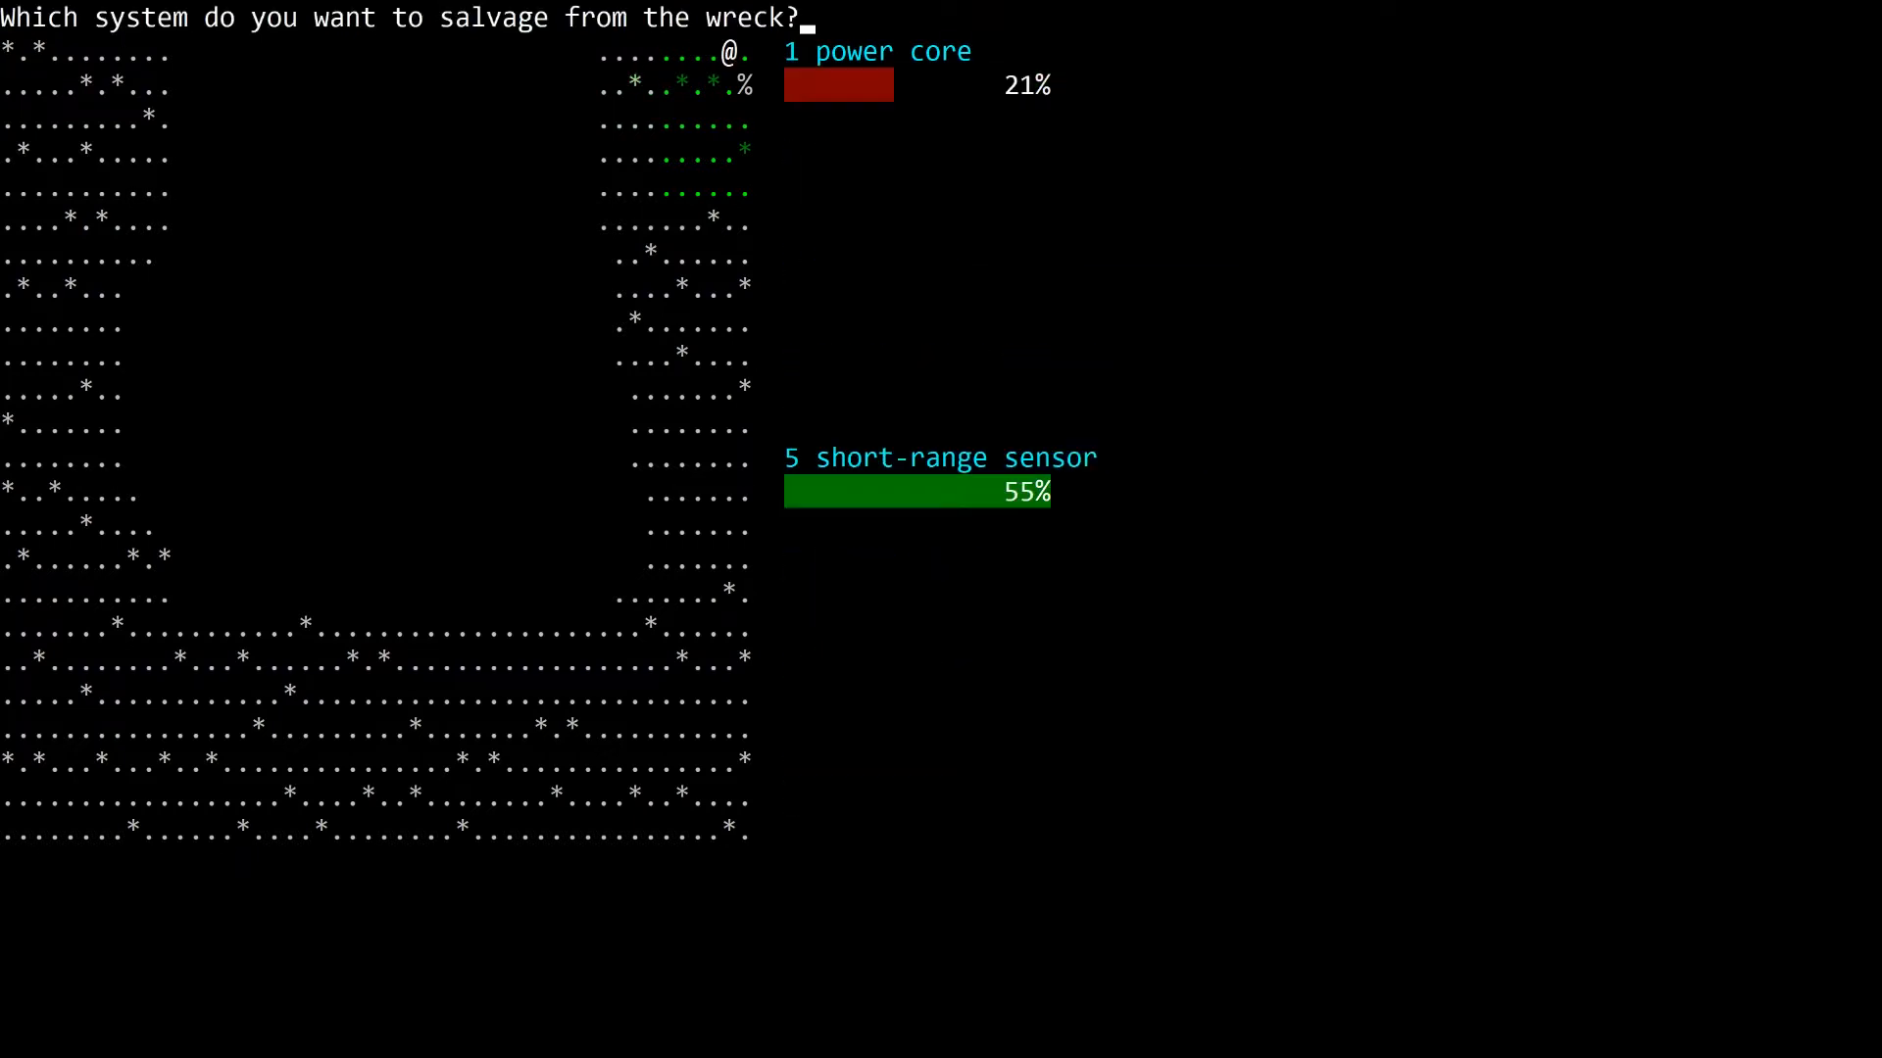
{"action": "key", "text": "1"}
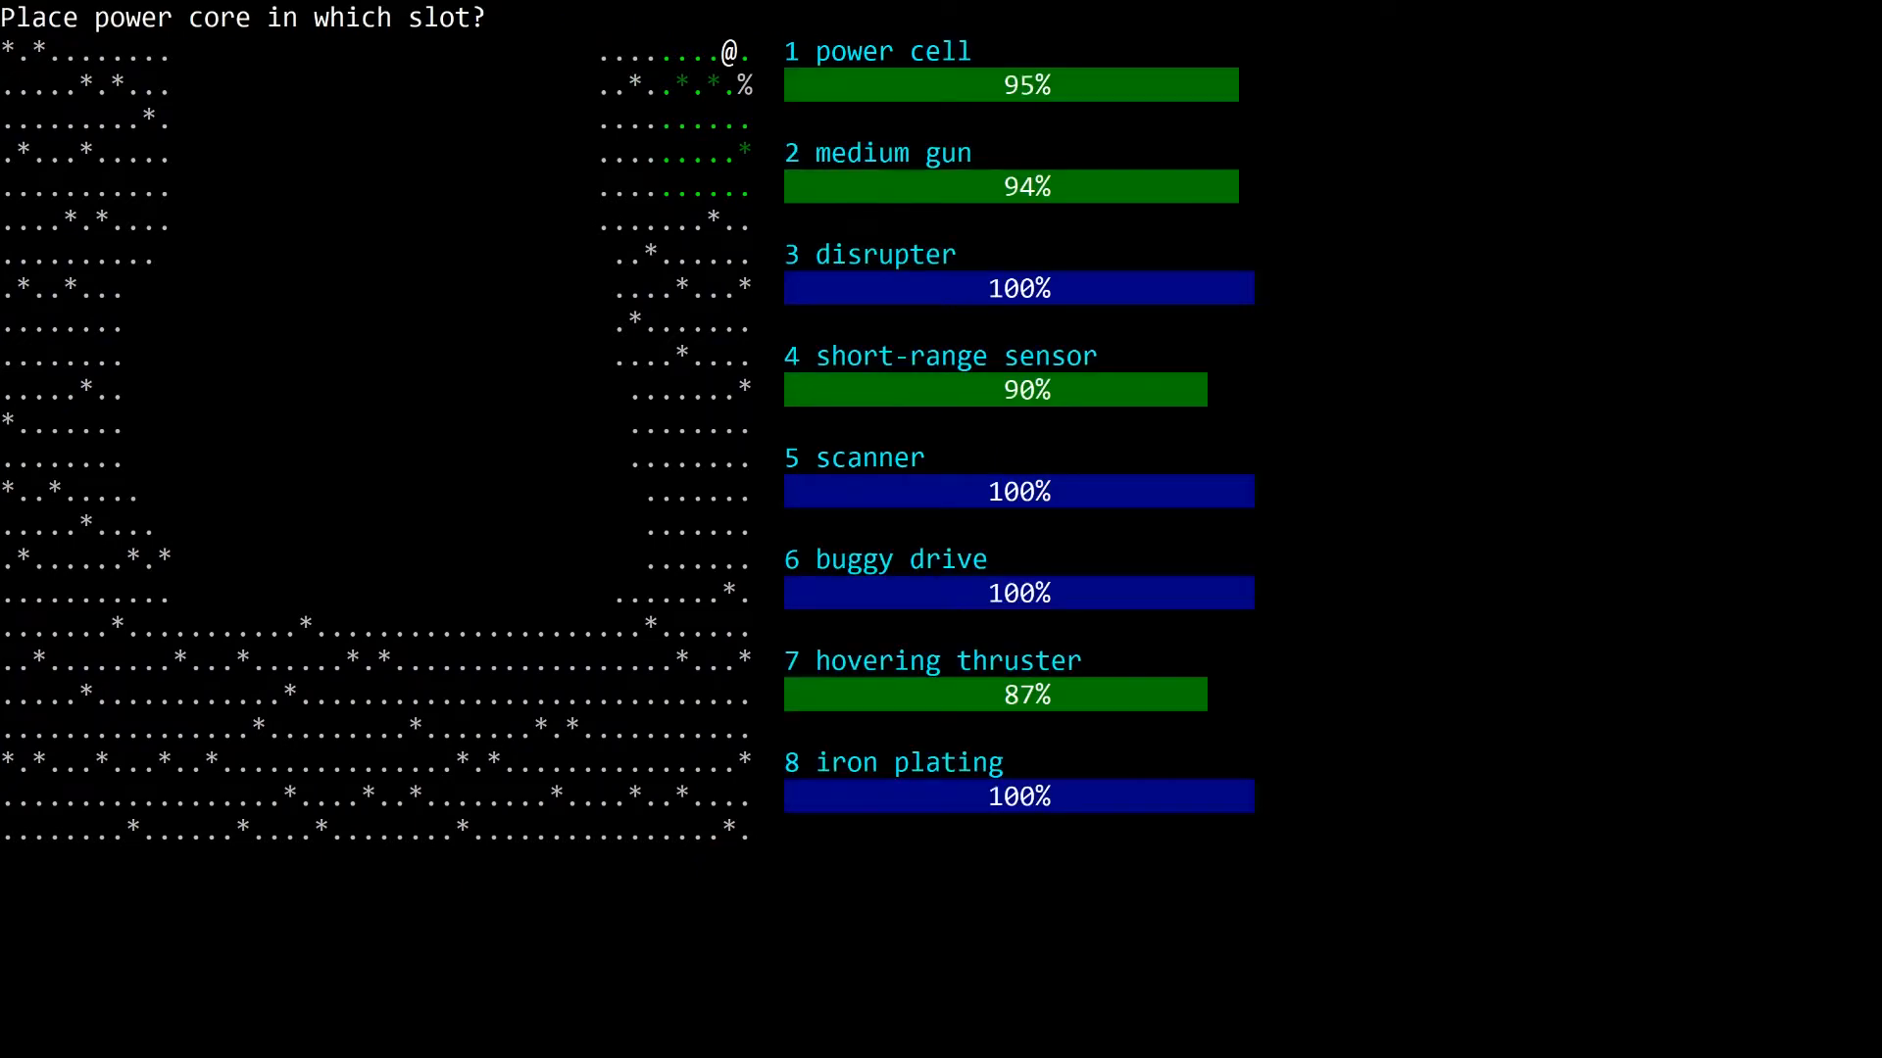
{"action": "key", "text": "1"}
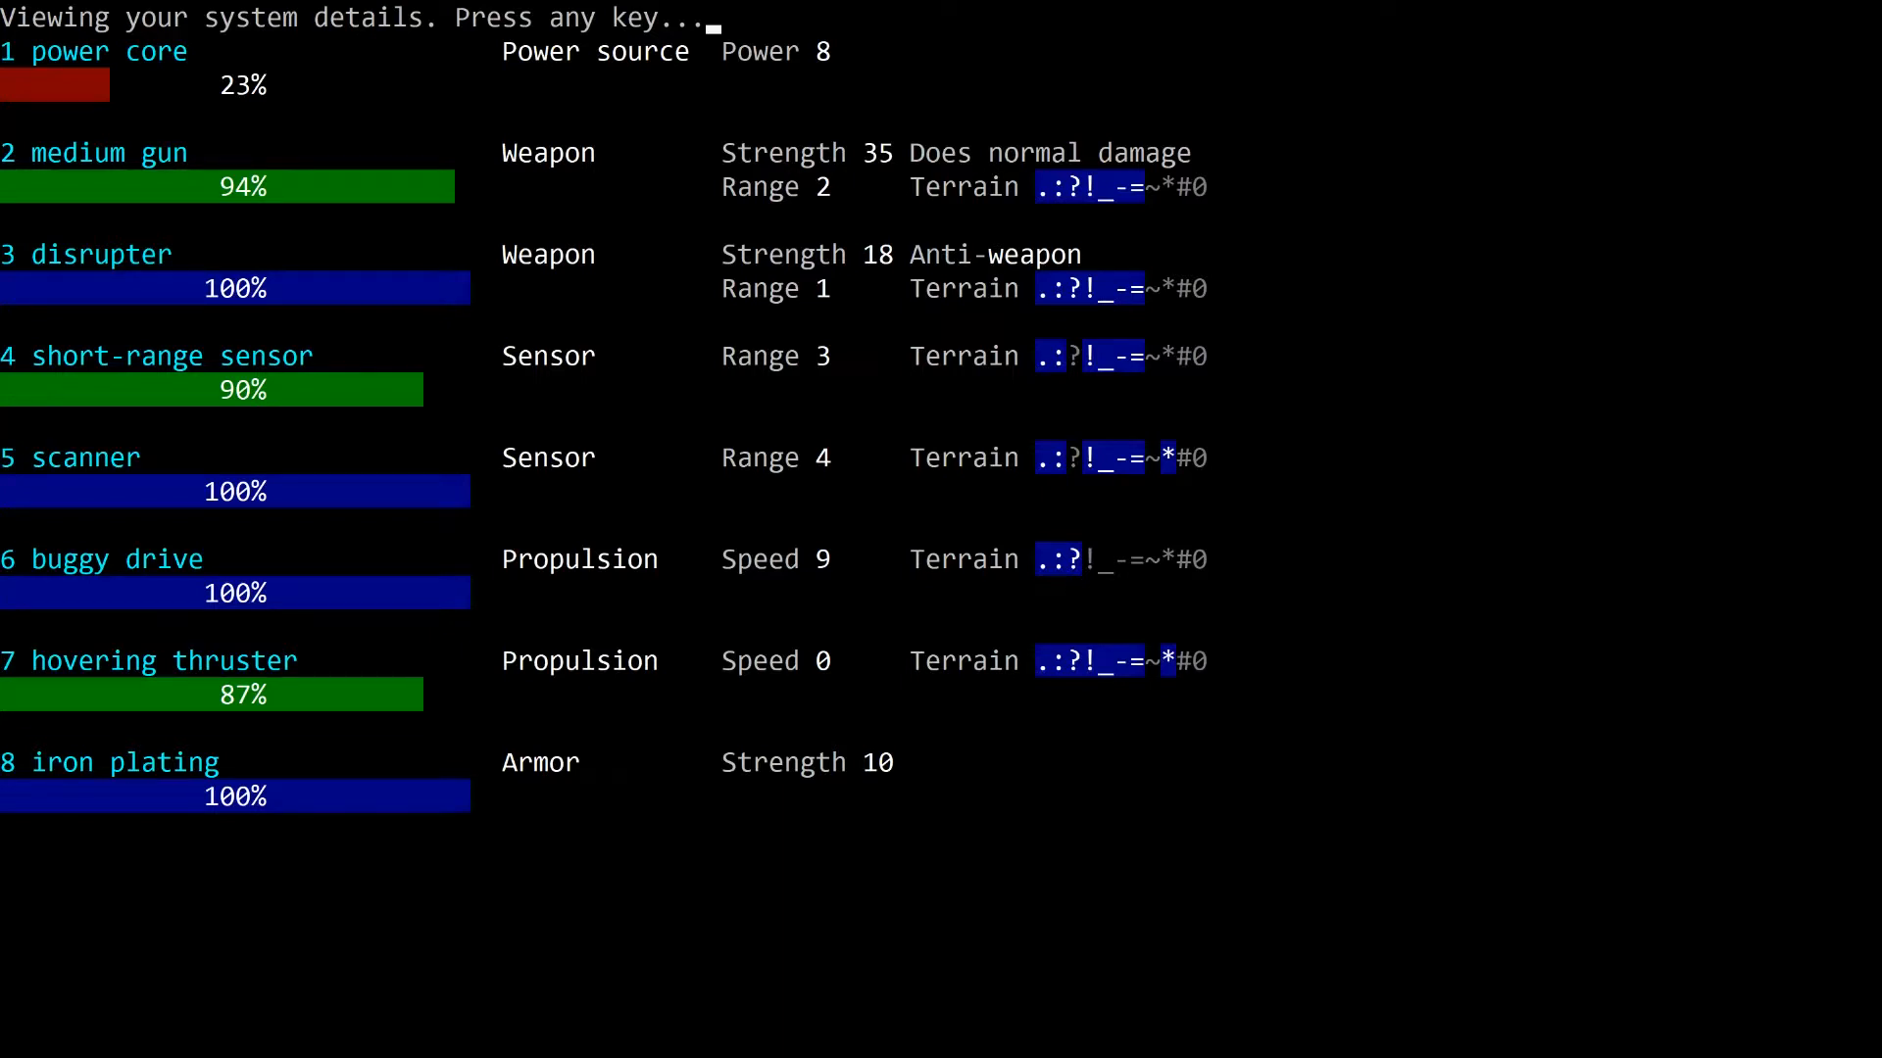
{"action": "key", "text": "space"}
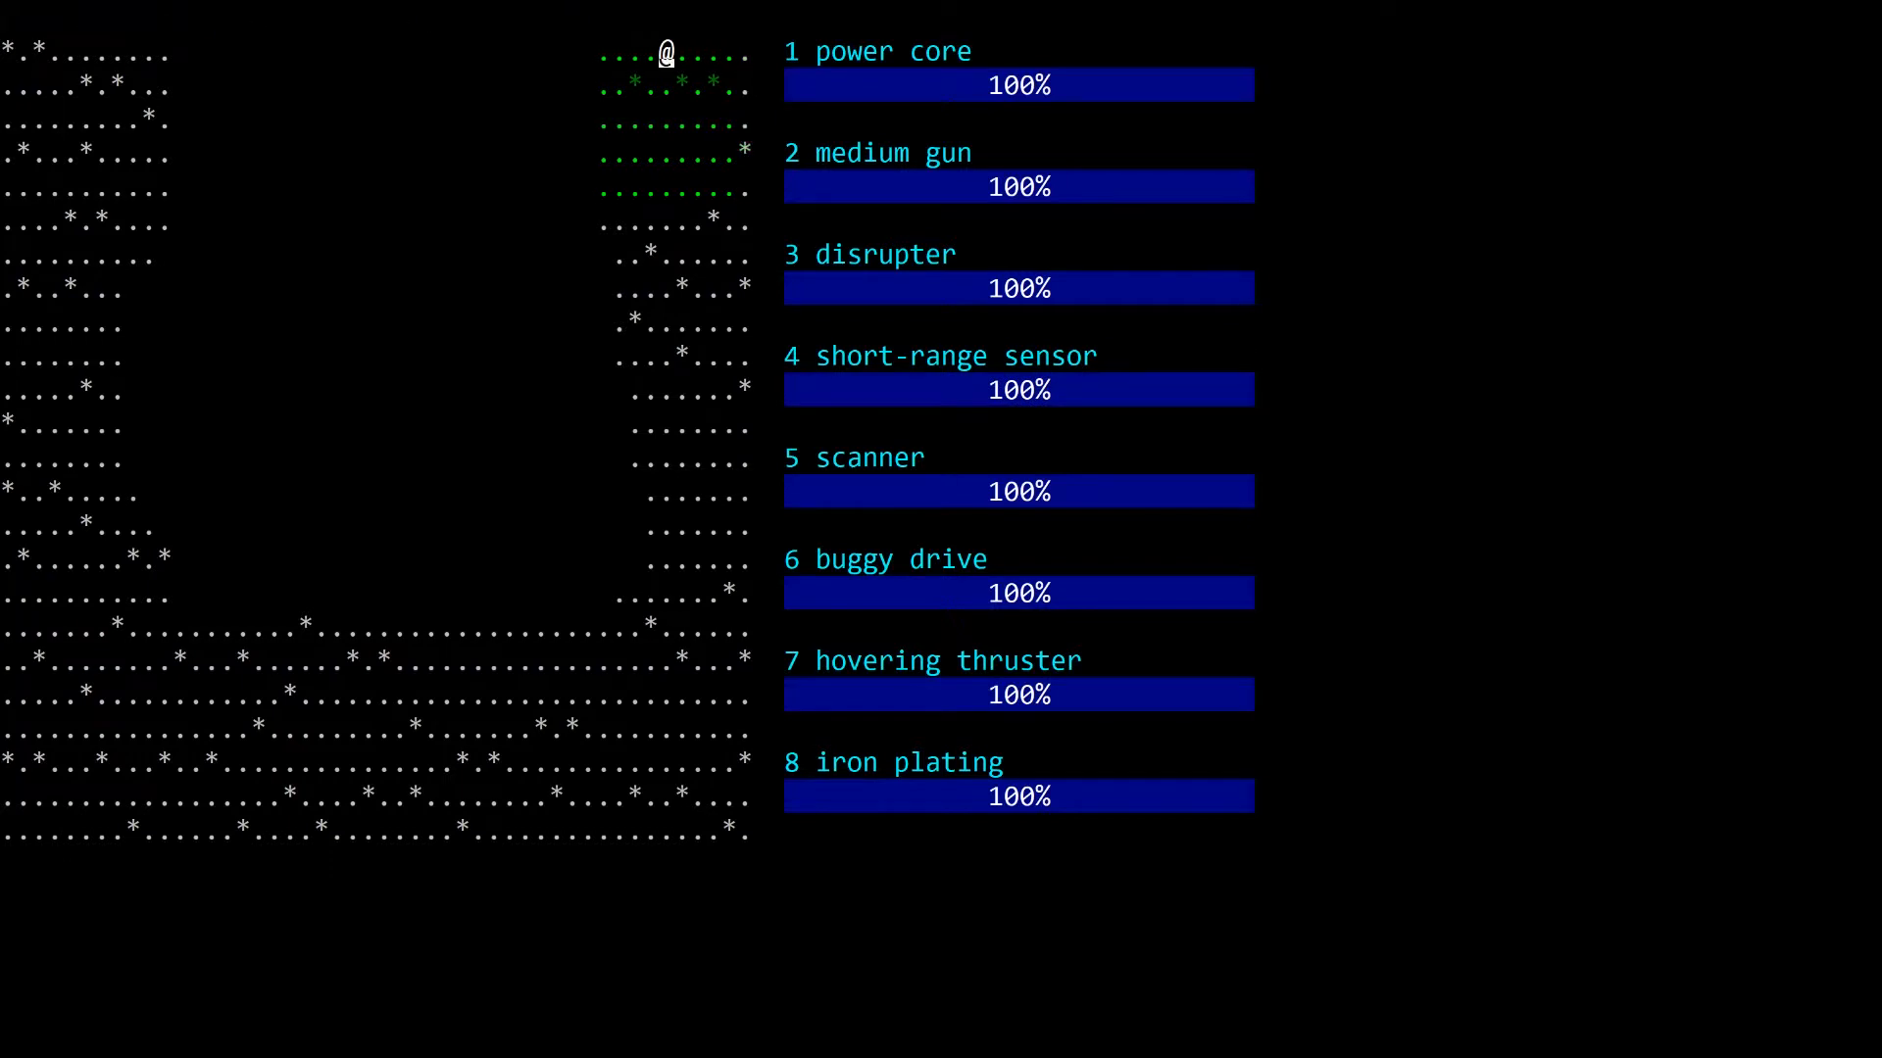
Step: Step away from the wreck, fire at the tank, and read the full combat report
{"action": "key", "text": "Down"}
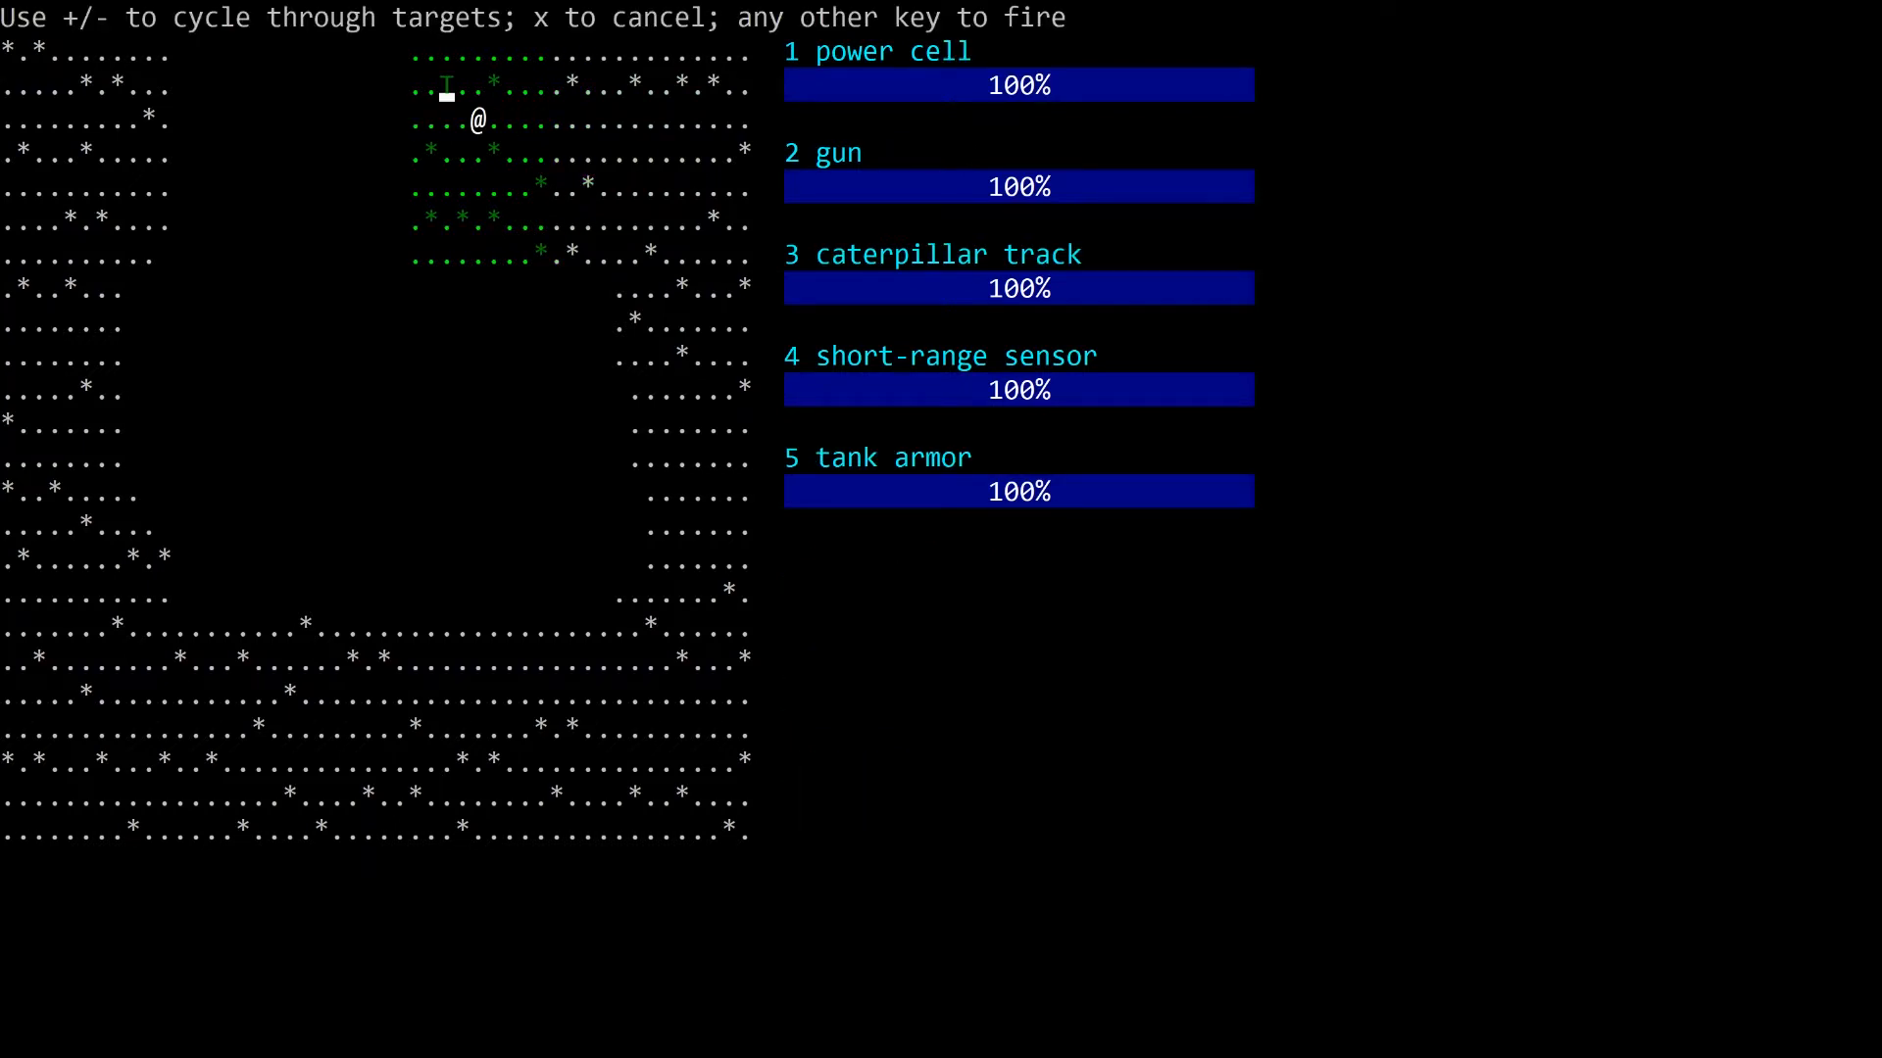
{"action": "key", "text": "space"}
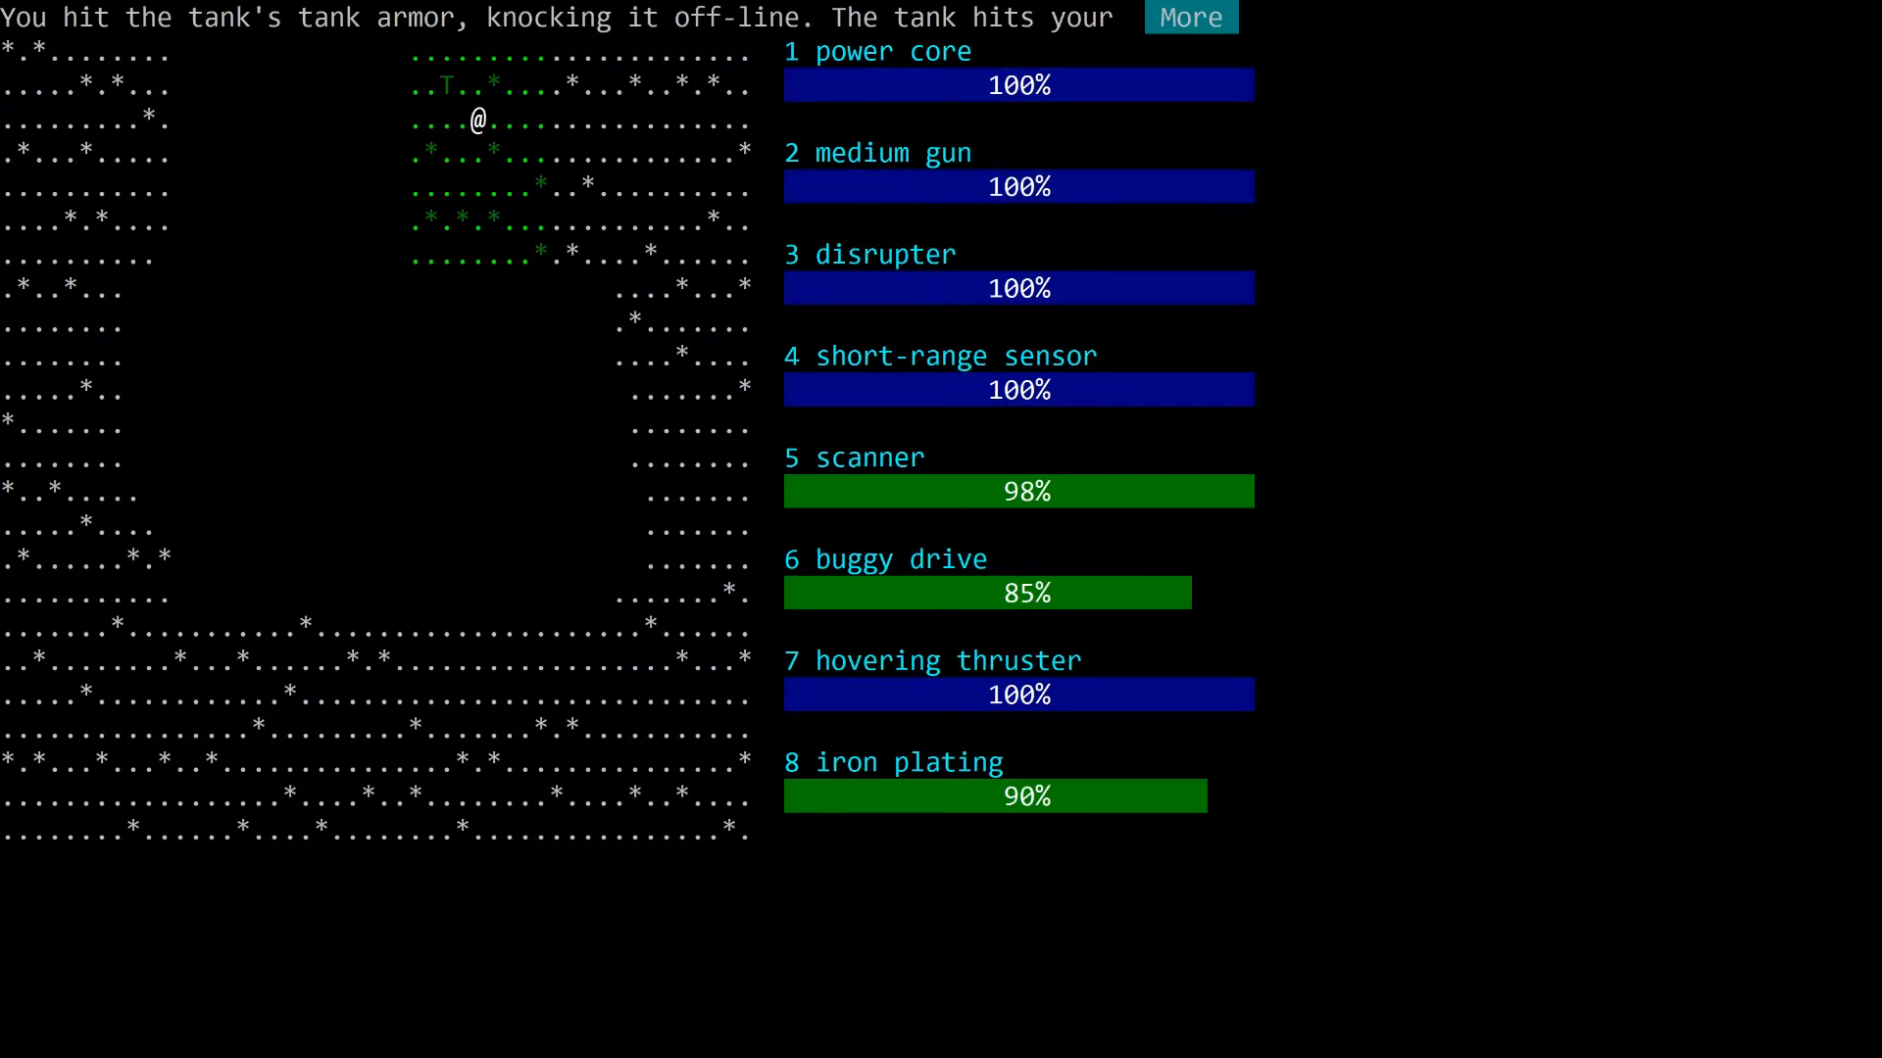
{"action": "left_click", "coordinate": [1189, 16]}
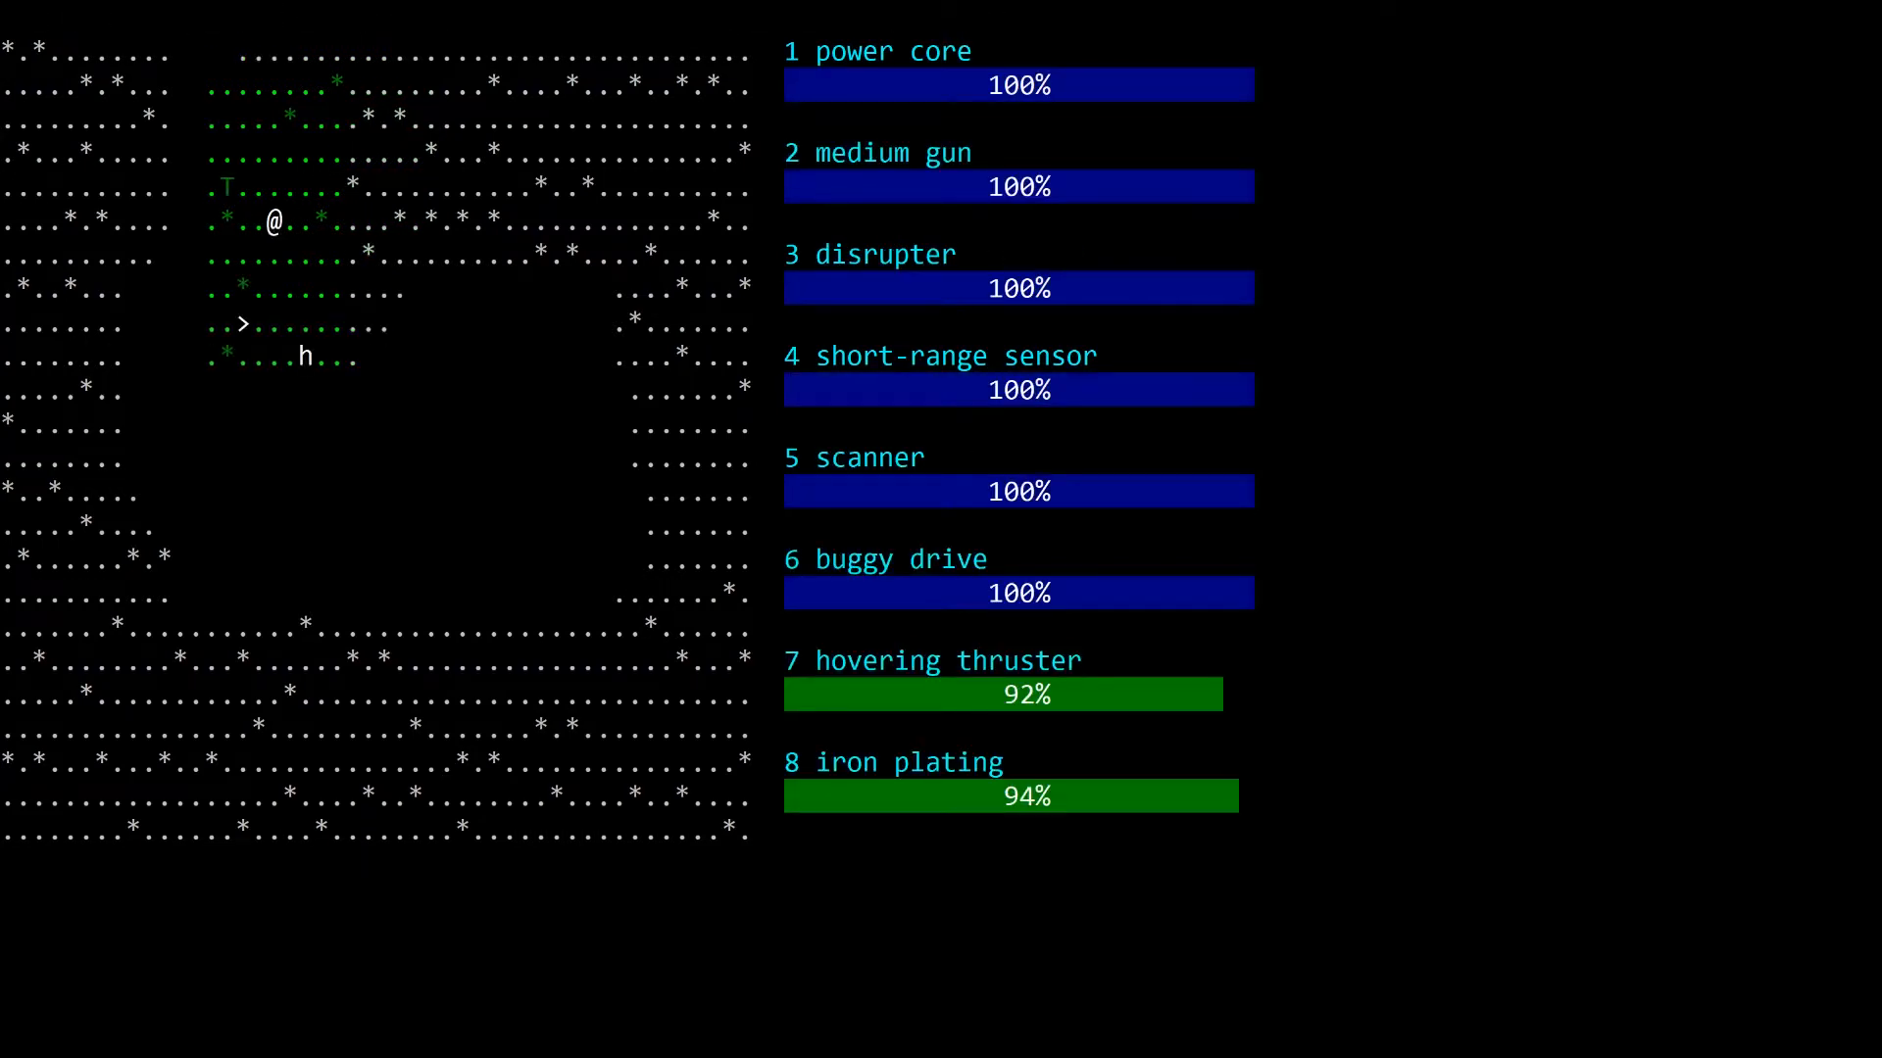
Step: Walk the robot past the tank into the level's upper-left area
{"action": "key", "text": "up"}
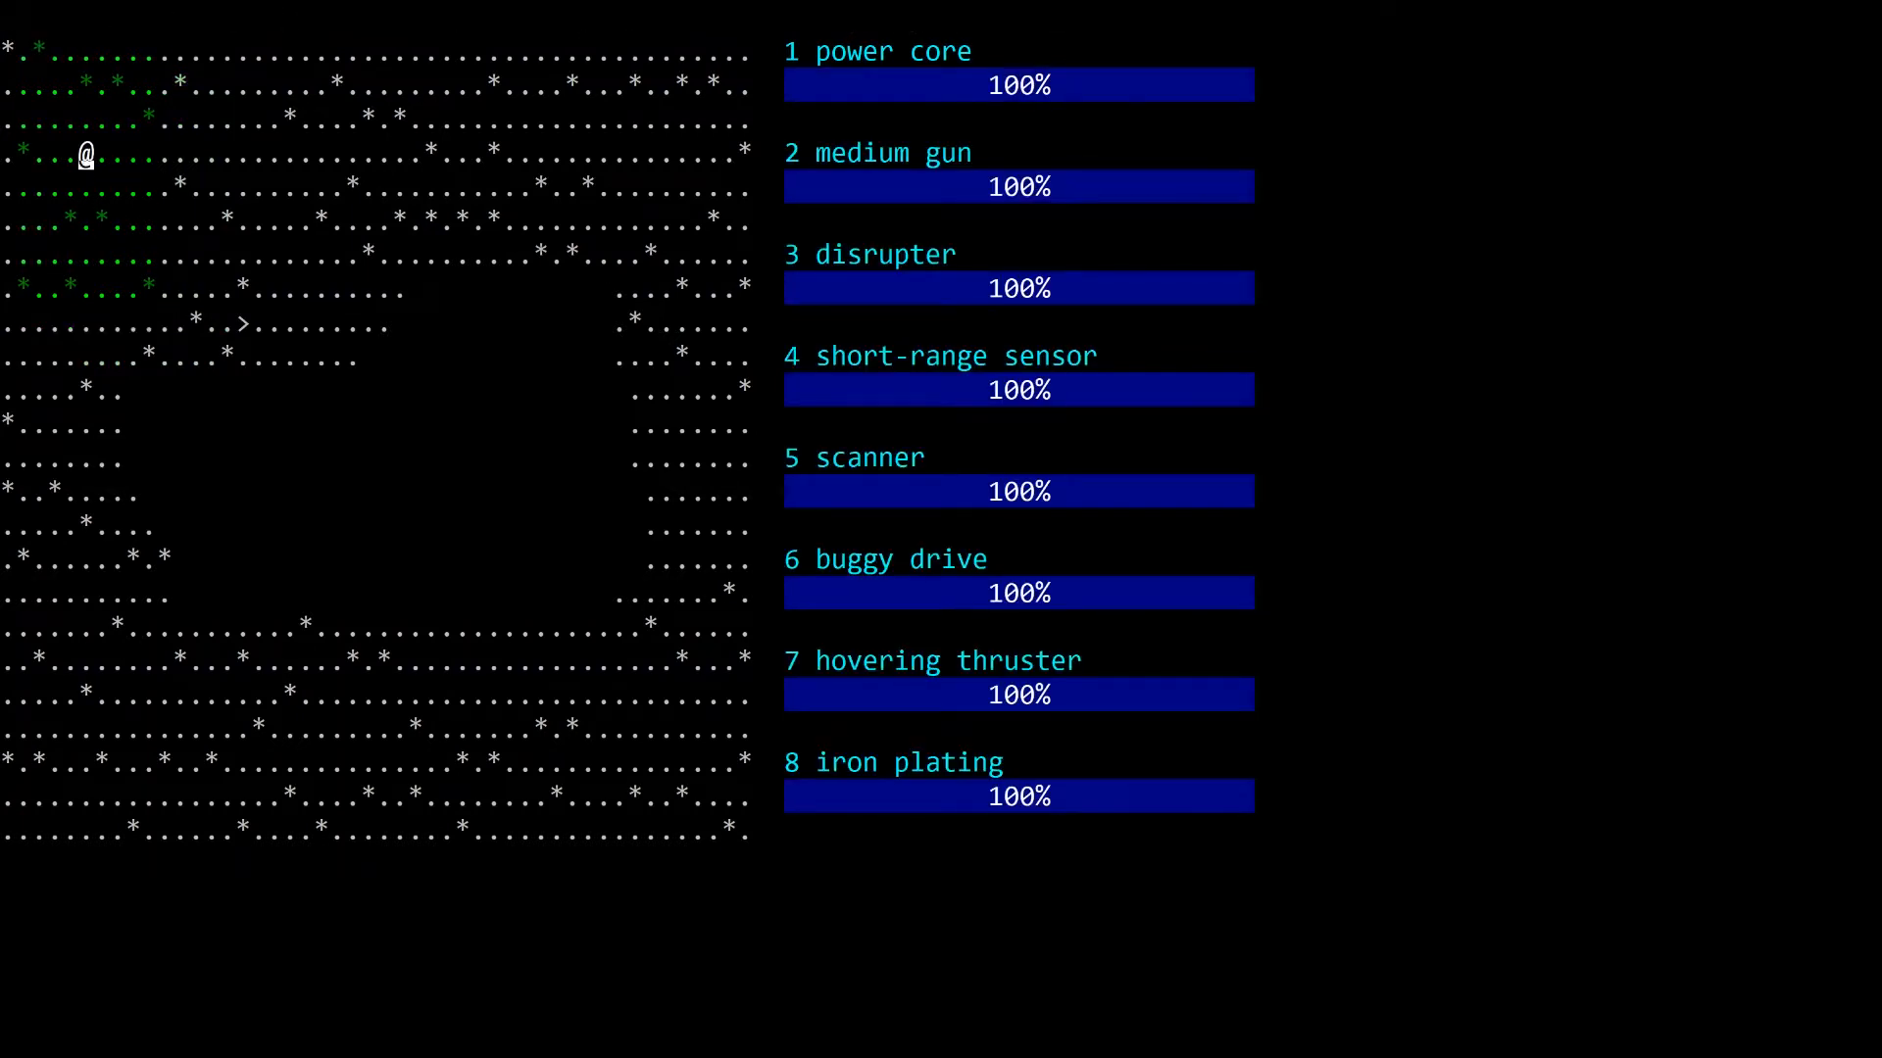
{"action": "key", "text": "Down"}
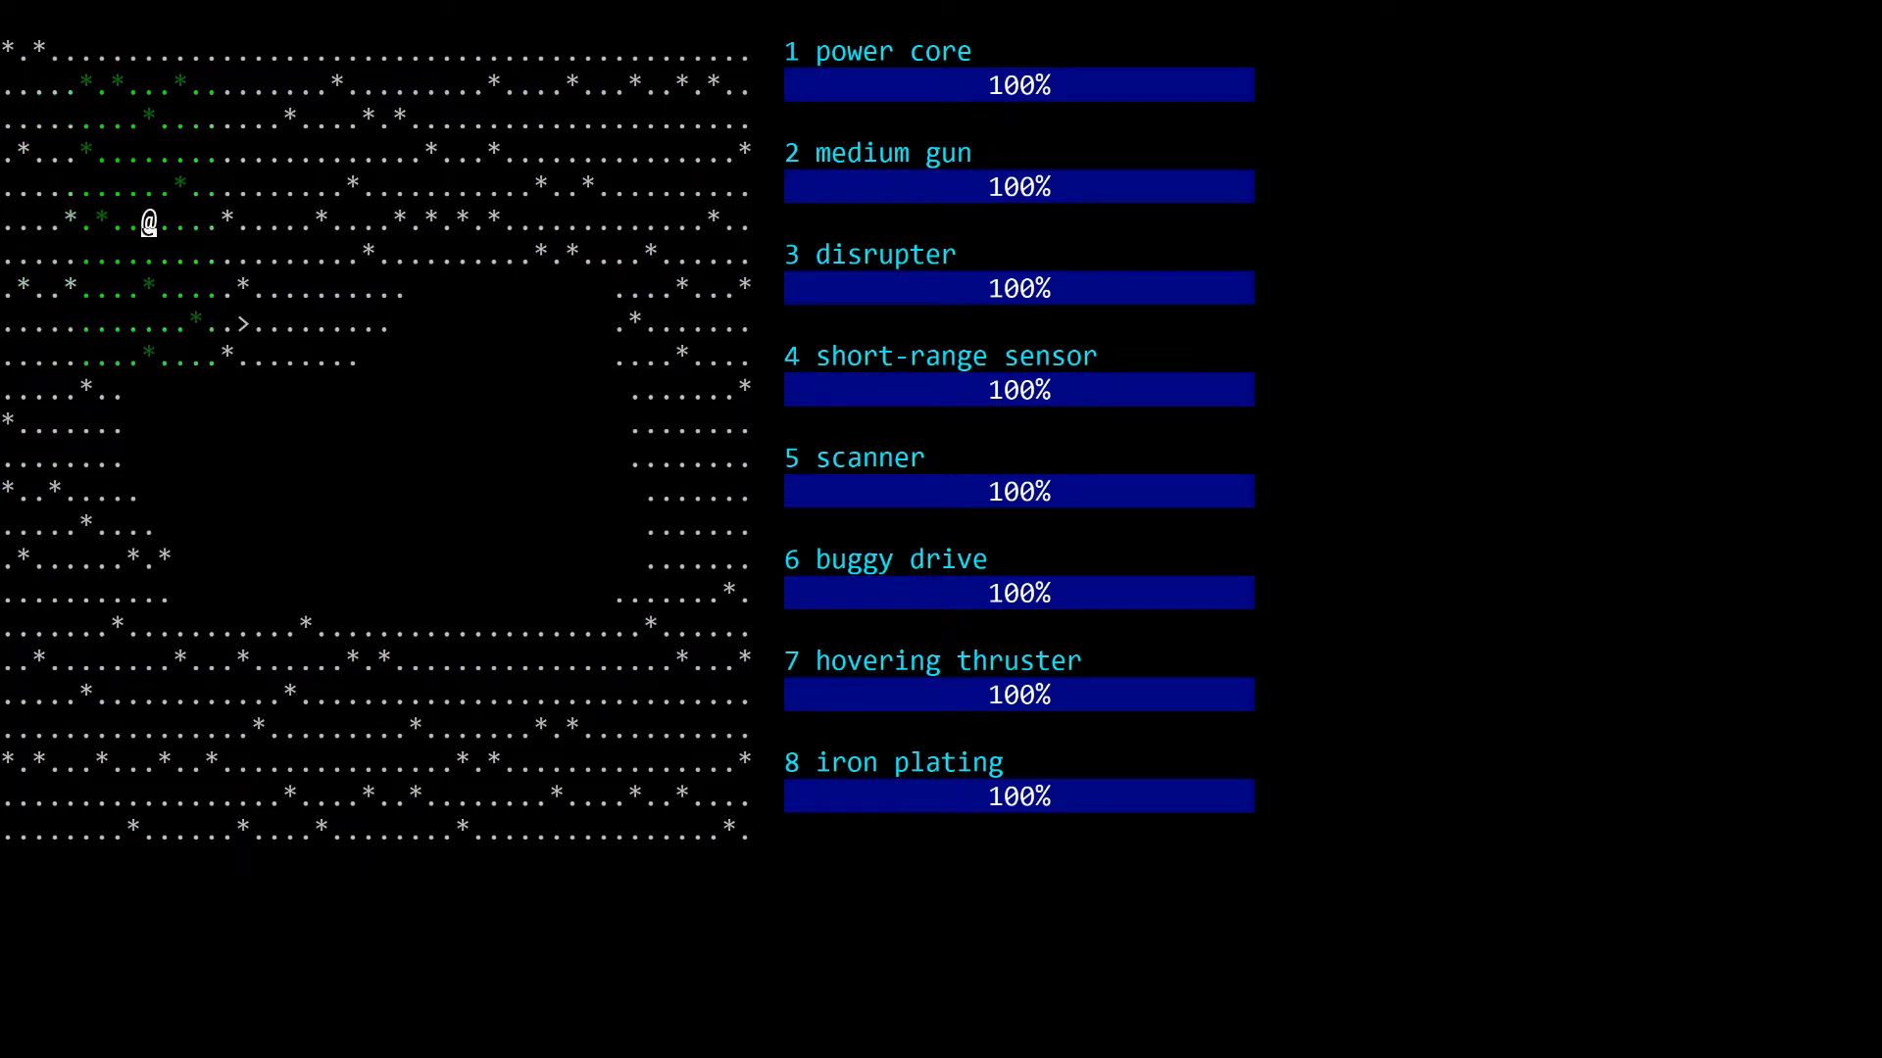
Step: Move south from the stairs, target and shoot the hunter, then chase it north
{"action": "key", "text": "Down"}
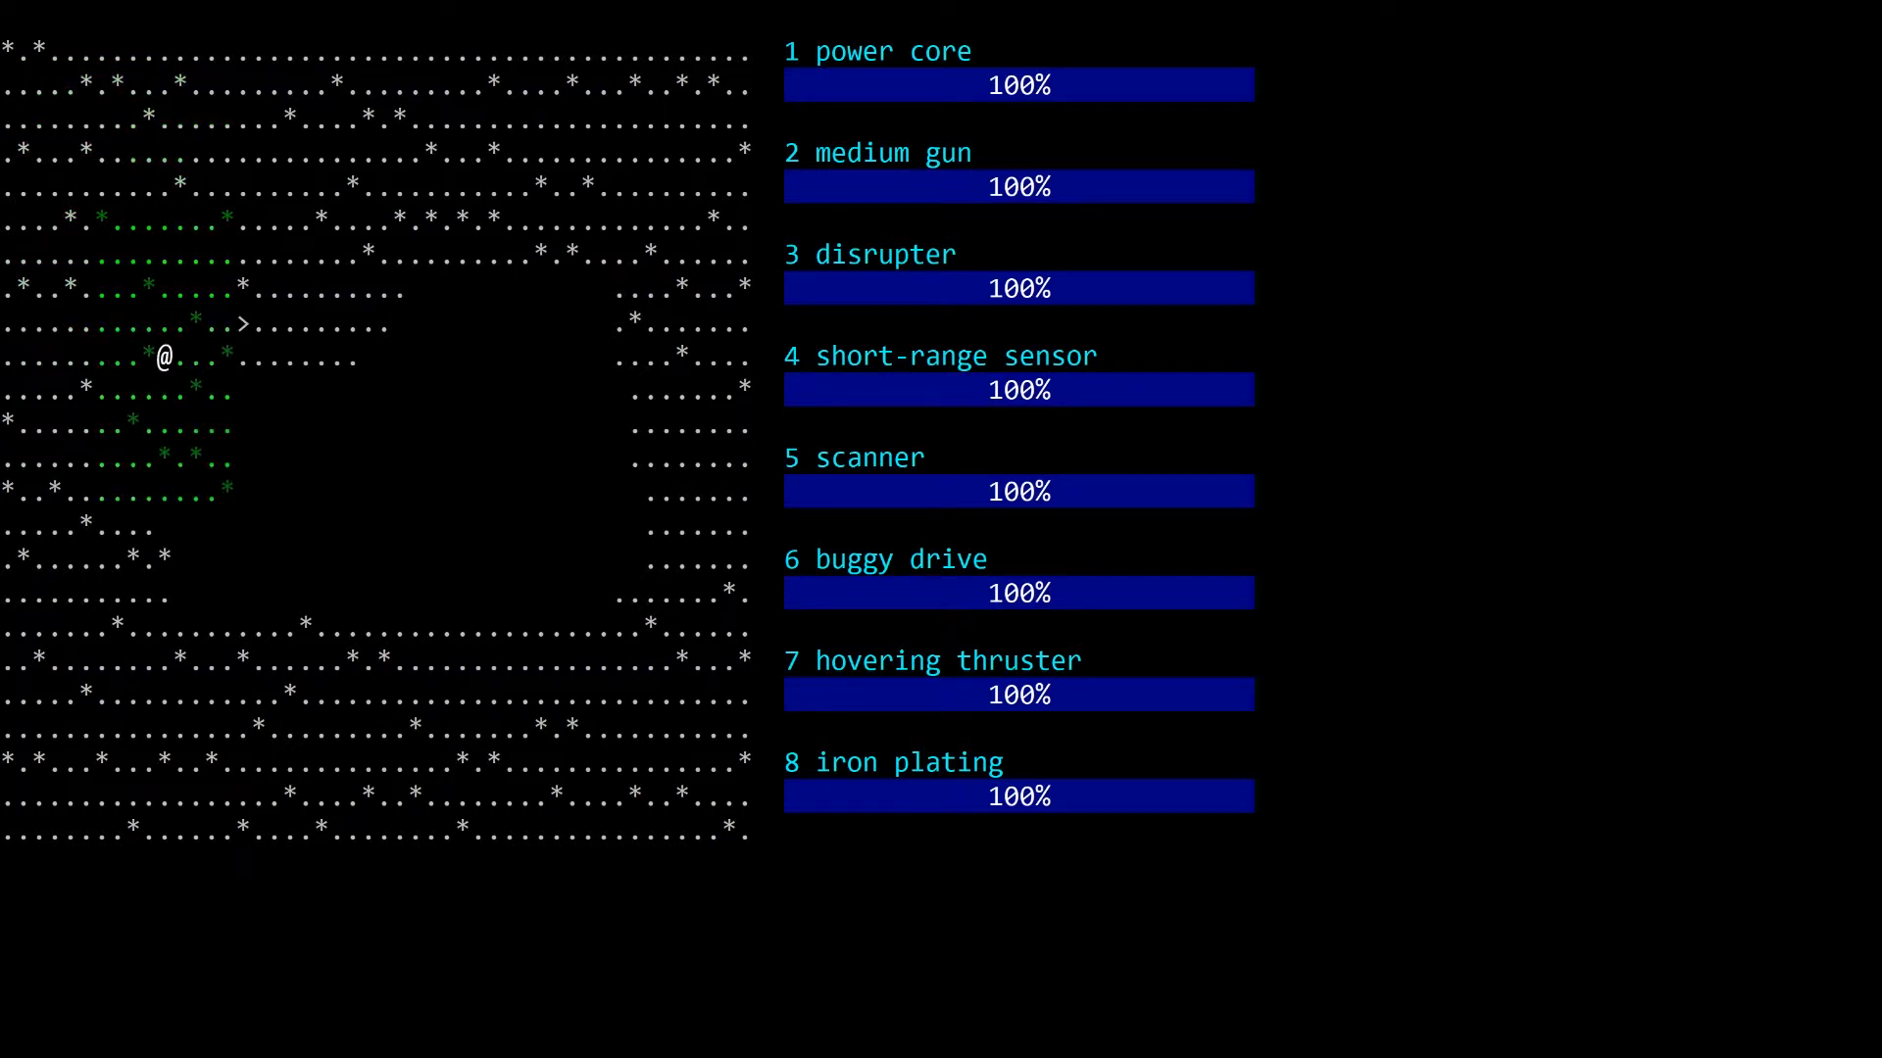
{"action": "key", "text": "Down"}
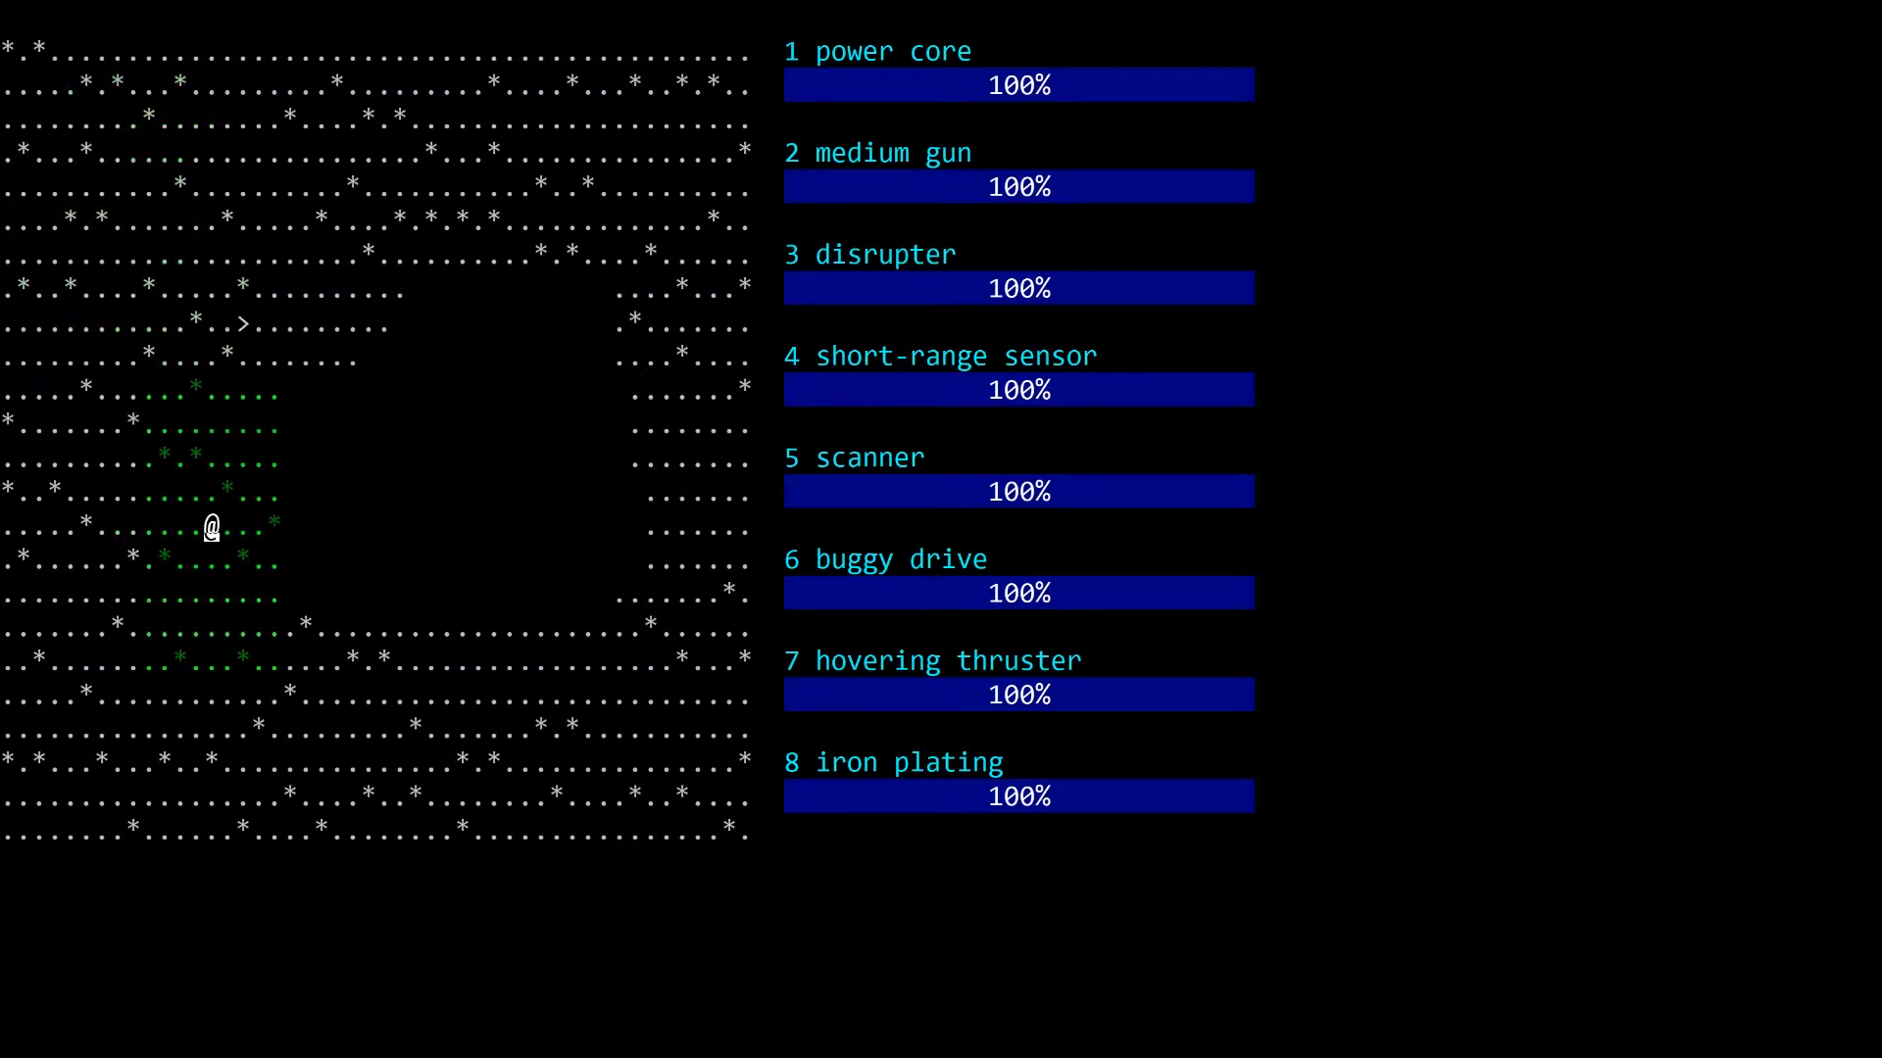
{"action": "key", "text": "up"}
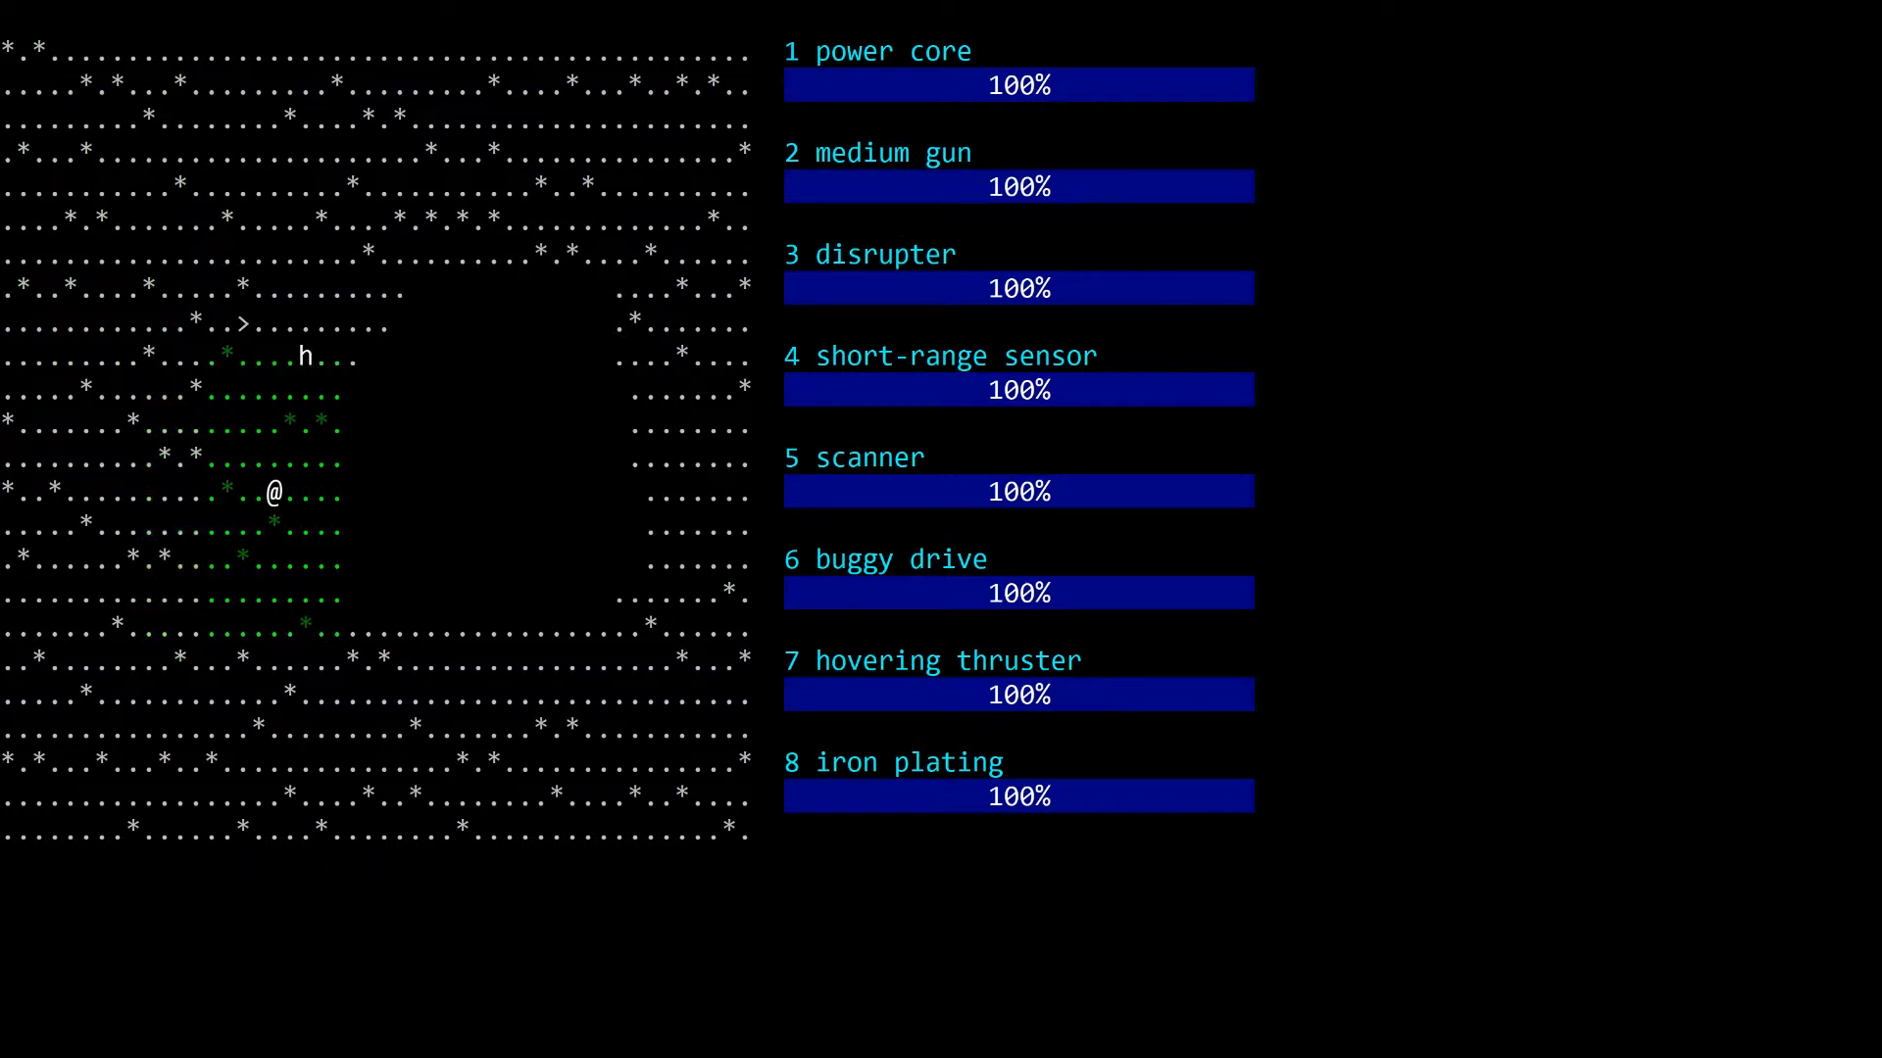
{"action": "key", "text": "f"}
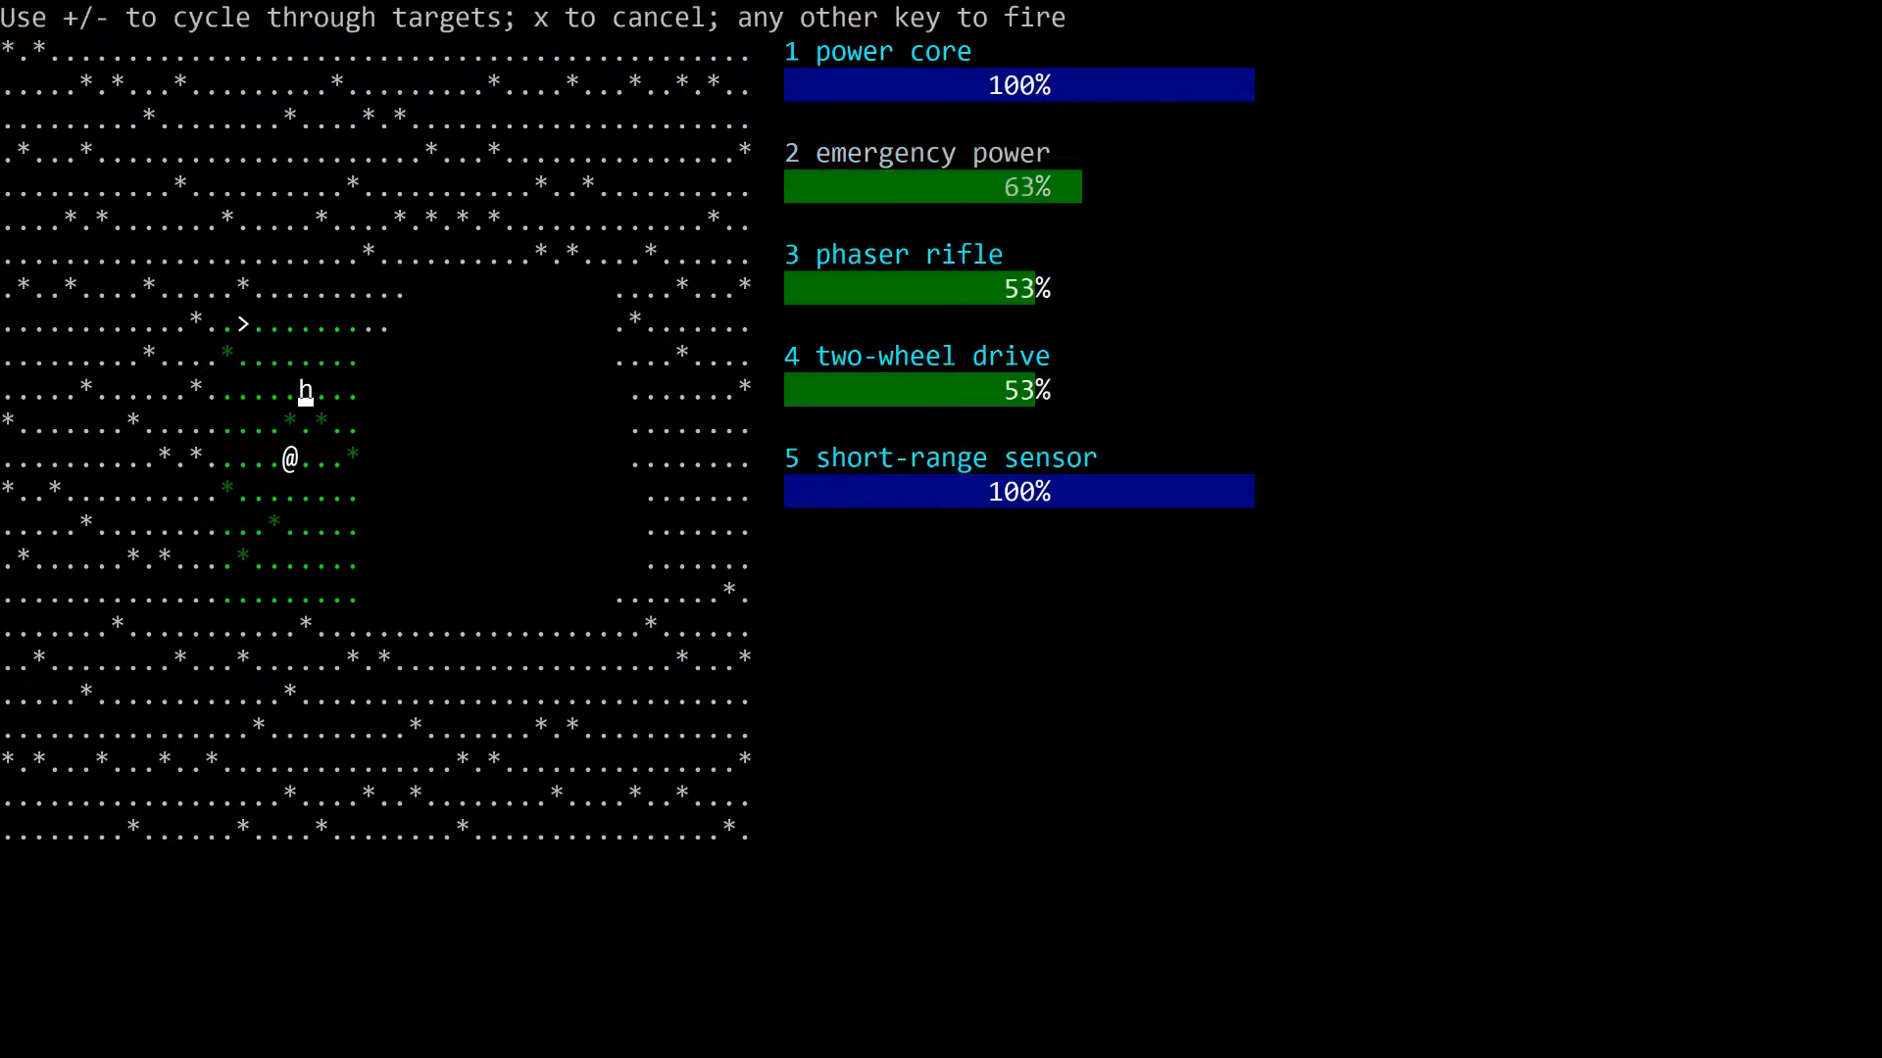
{"action": "key", "text": "x"}
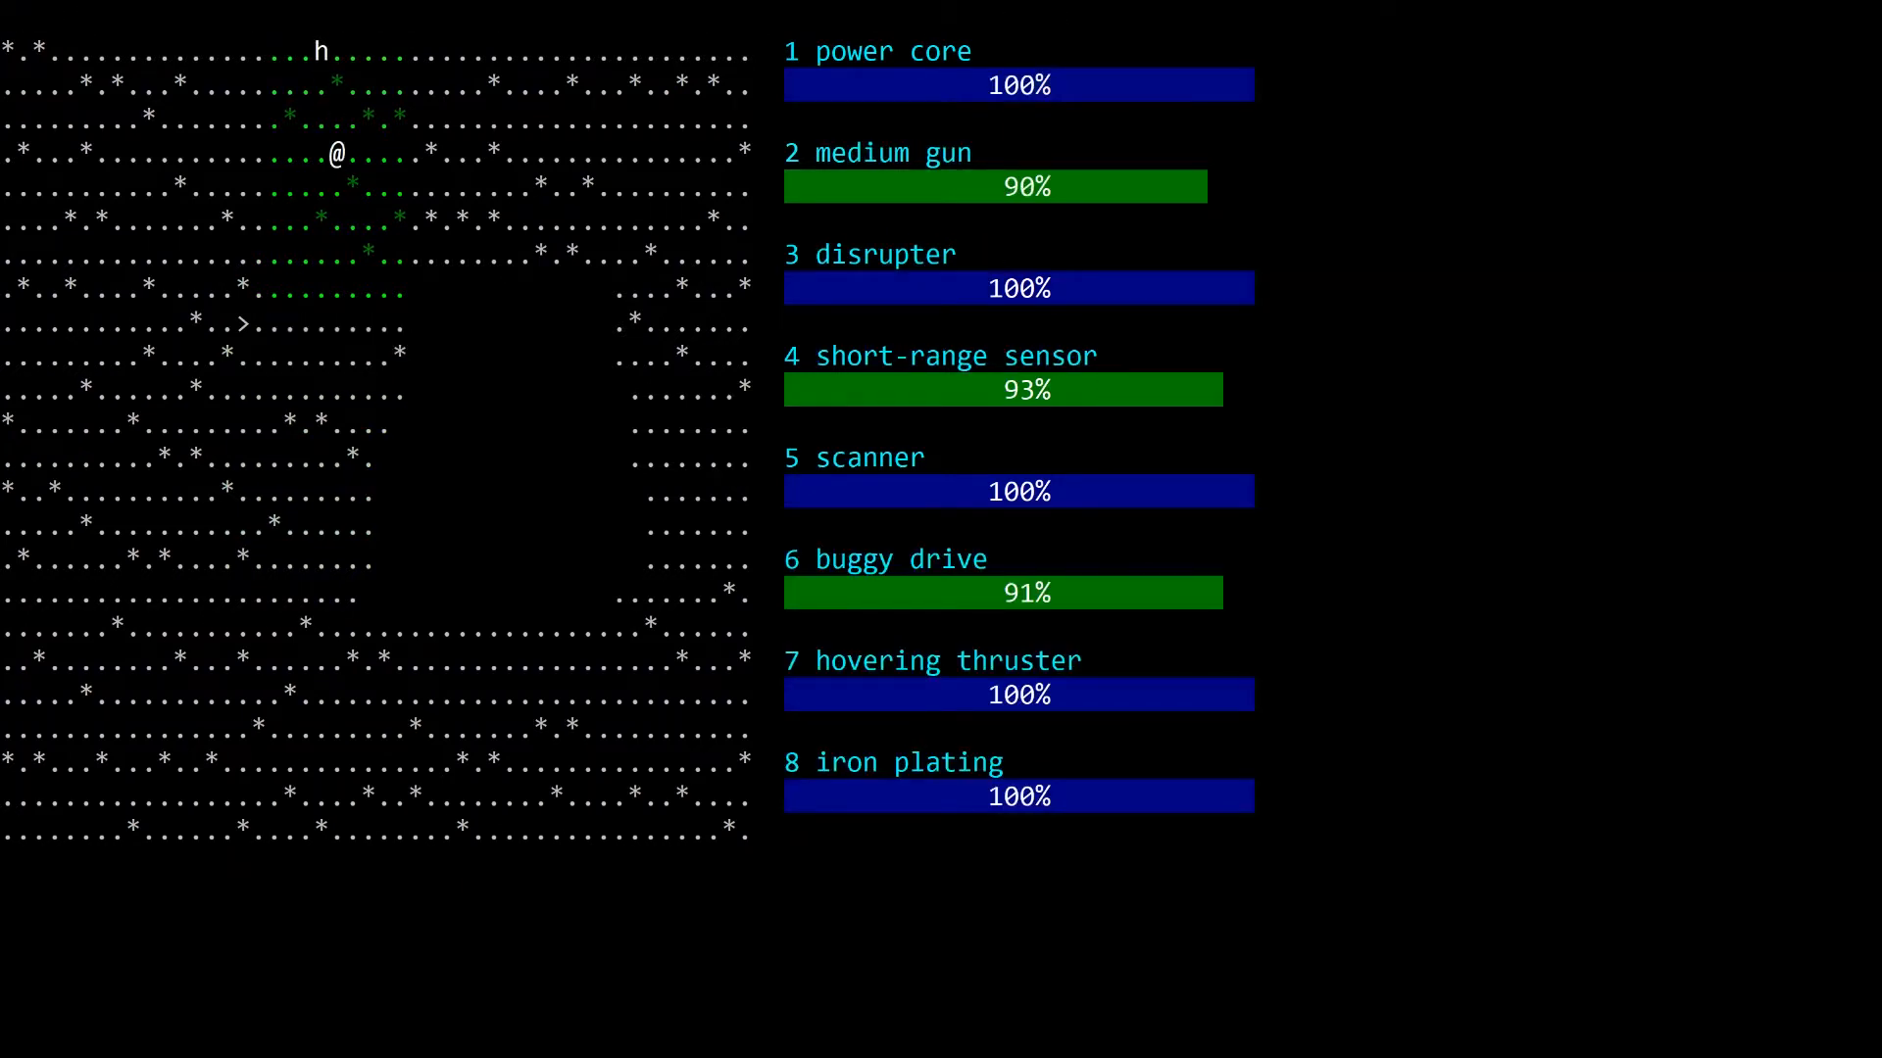
{"action": "key", "text": "Up"}
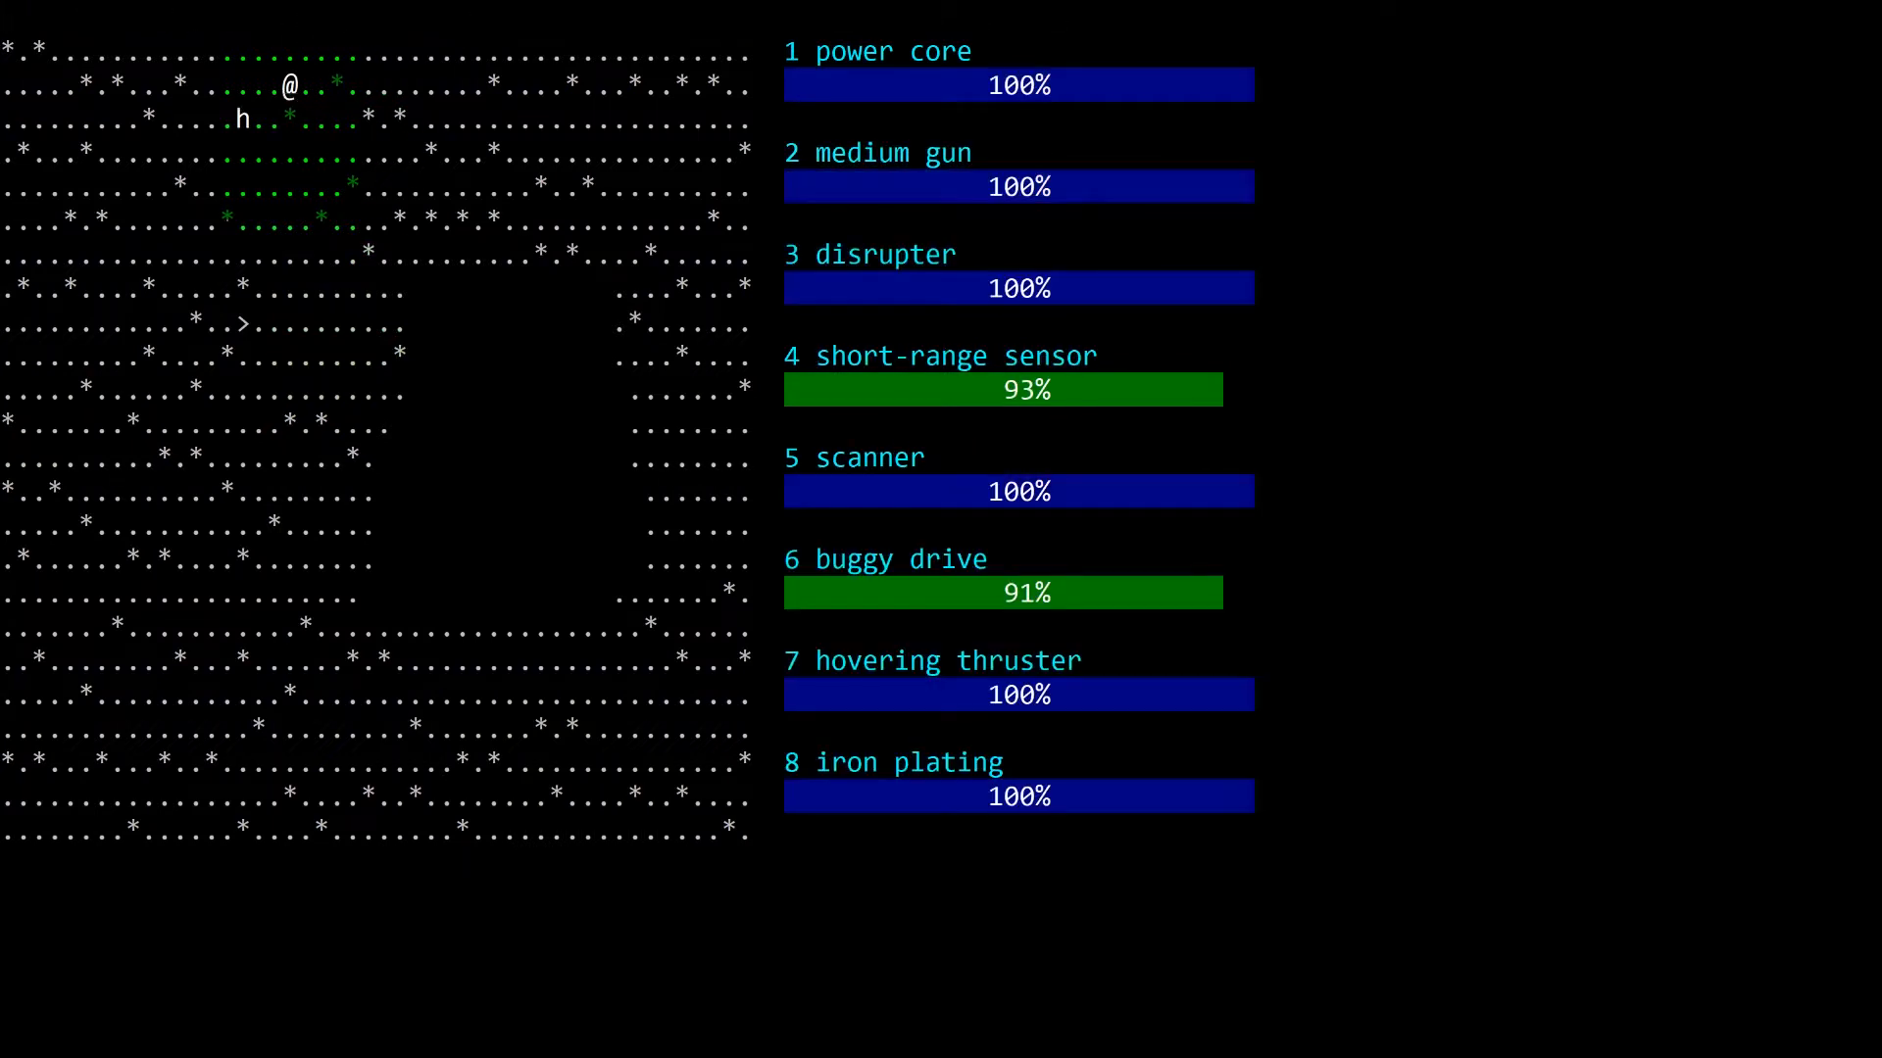
{"action": "key", "text": "down"}
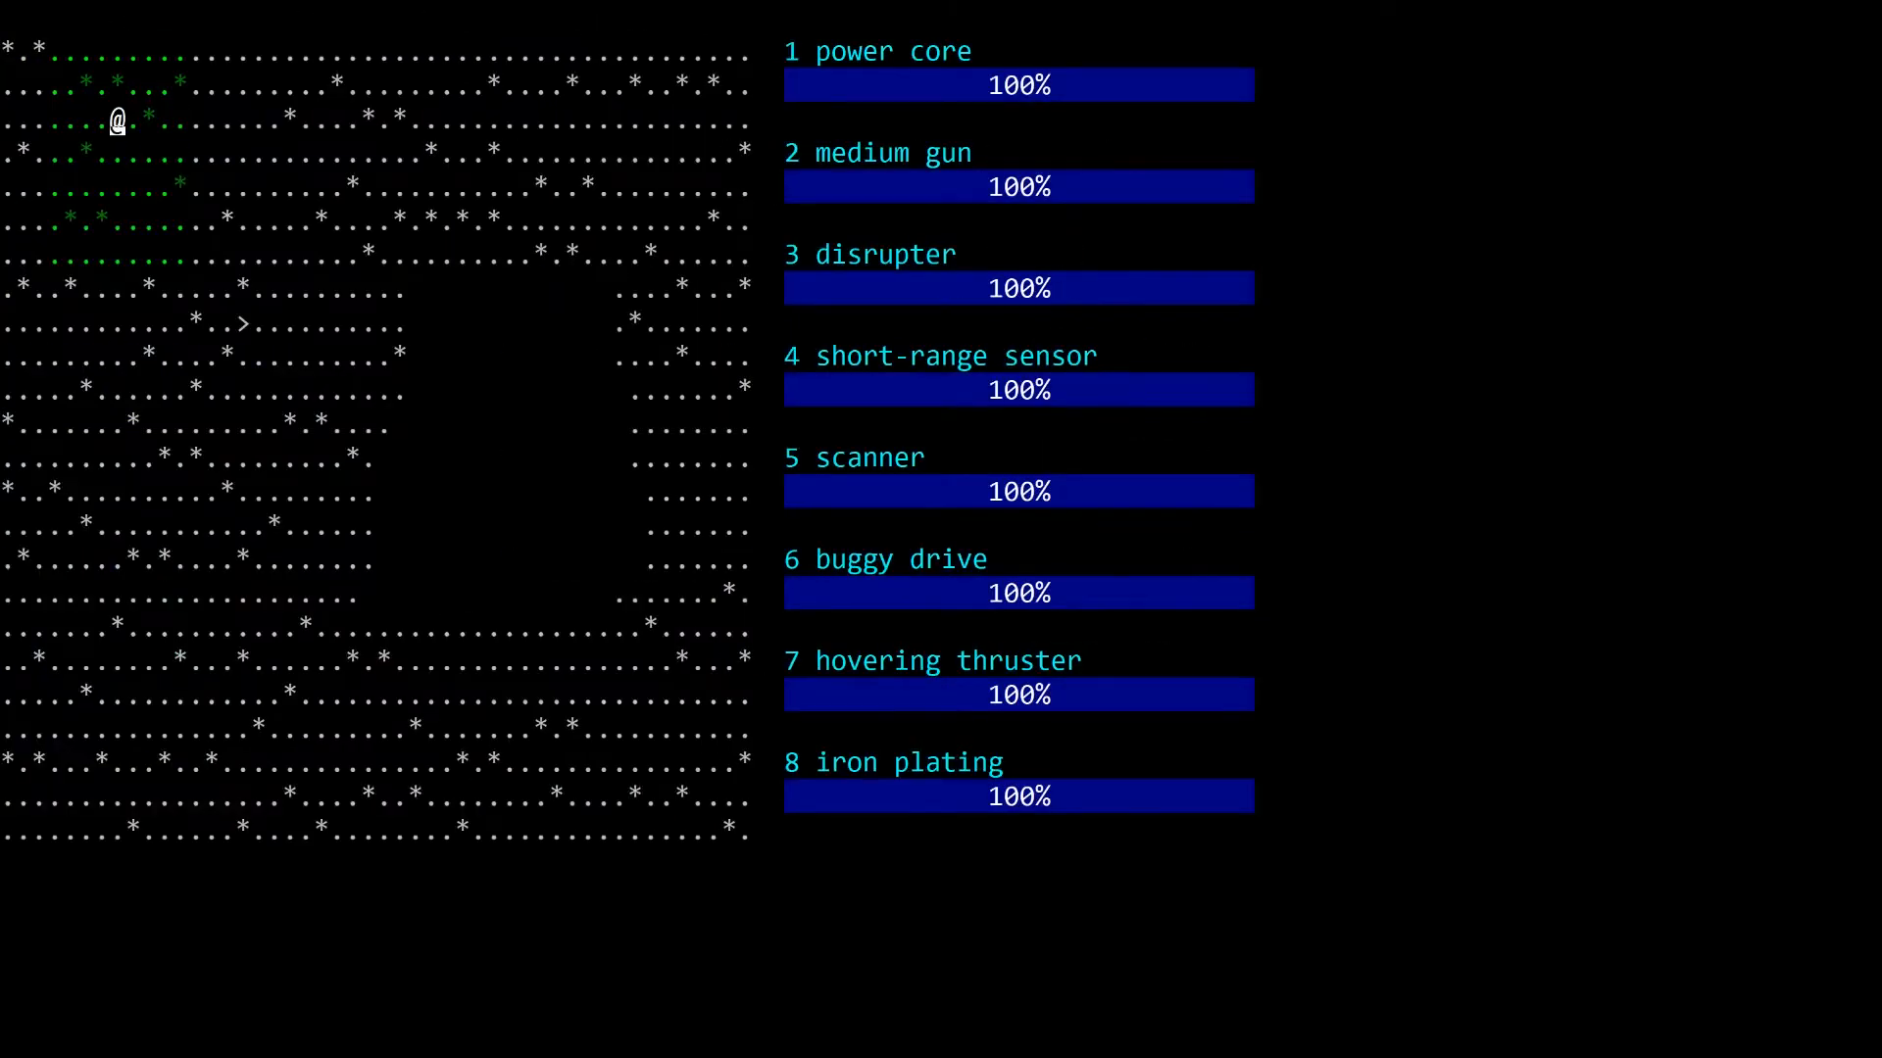
Step: Head into the central area and fire at the tank to the south until wrecked
{"action": "key", "text": "Down"}
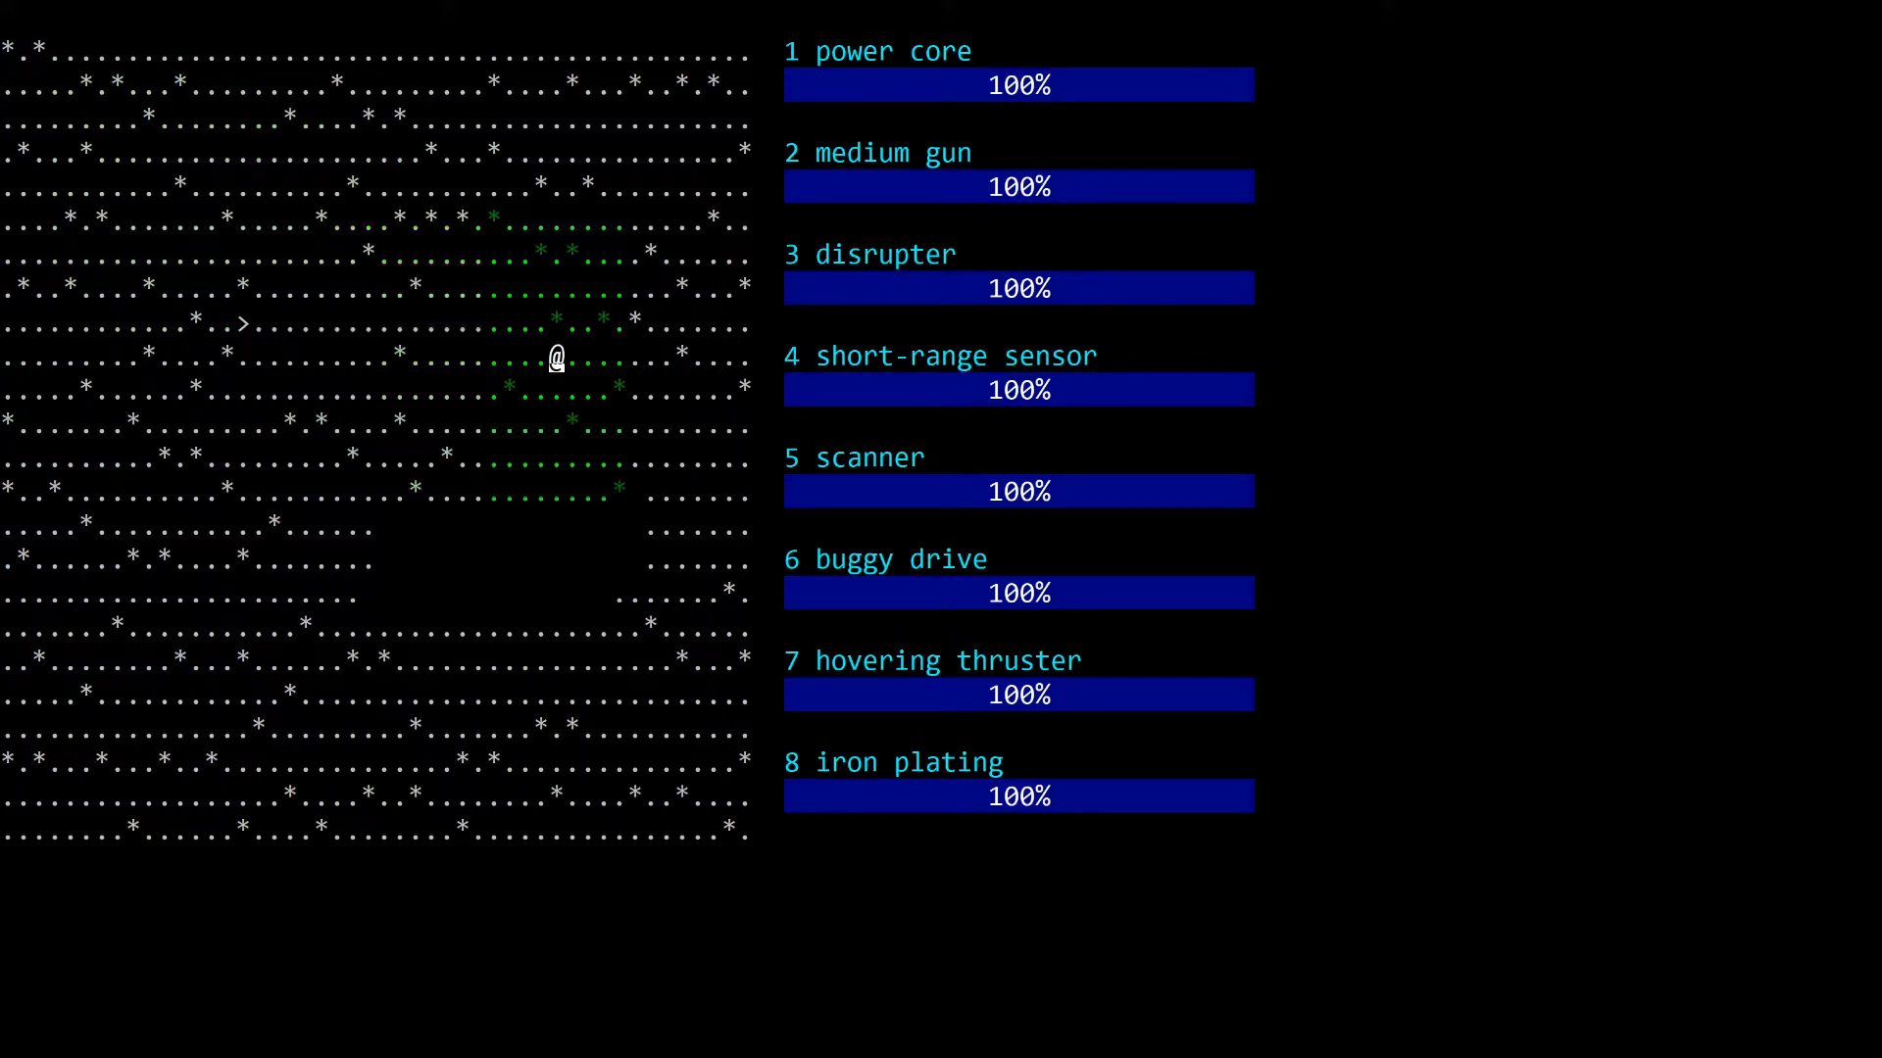
{"action": "key", "text": "Down"}
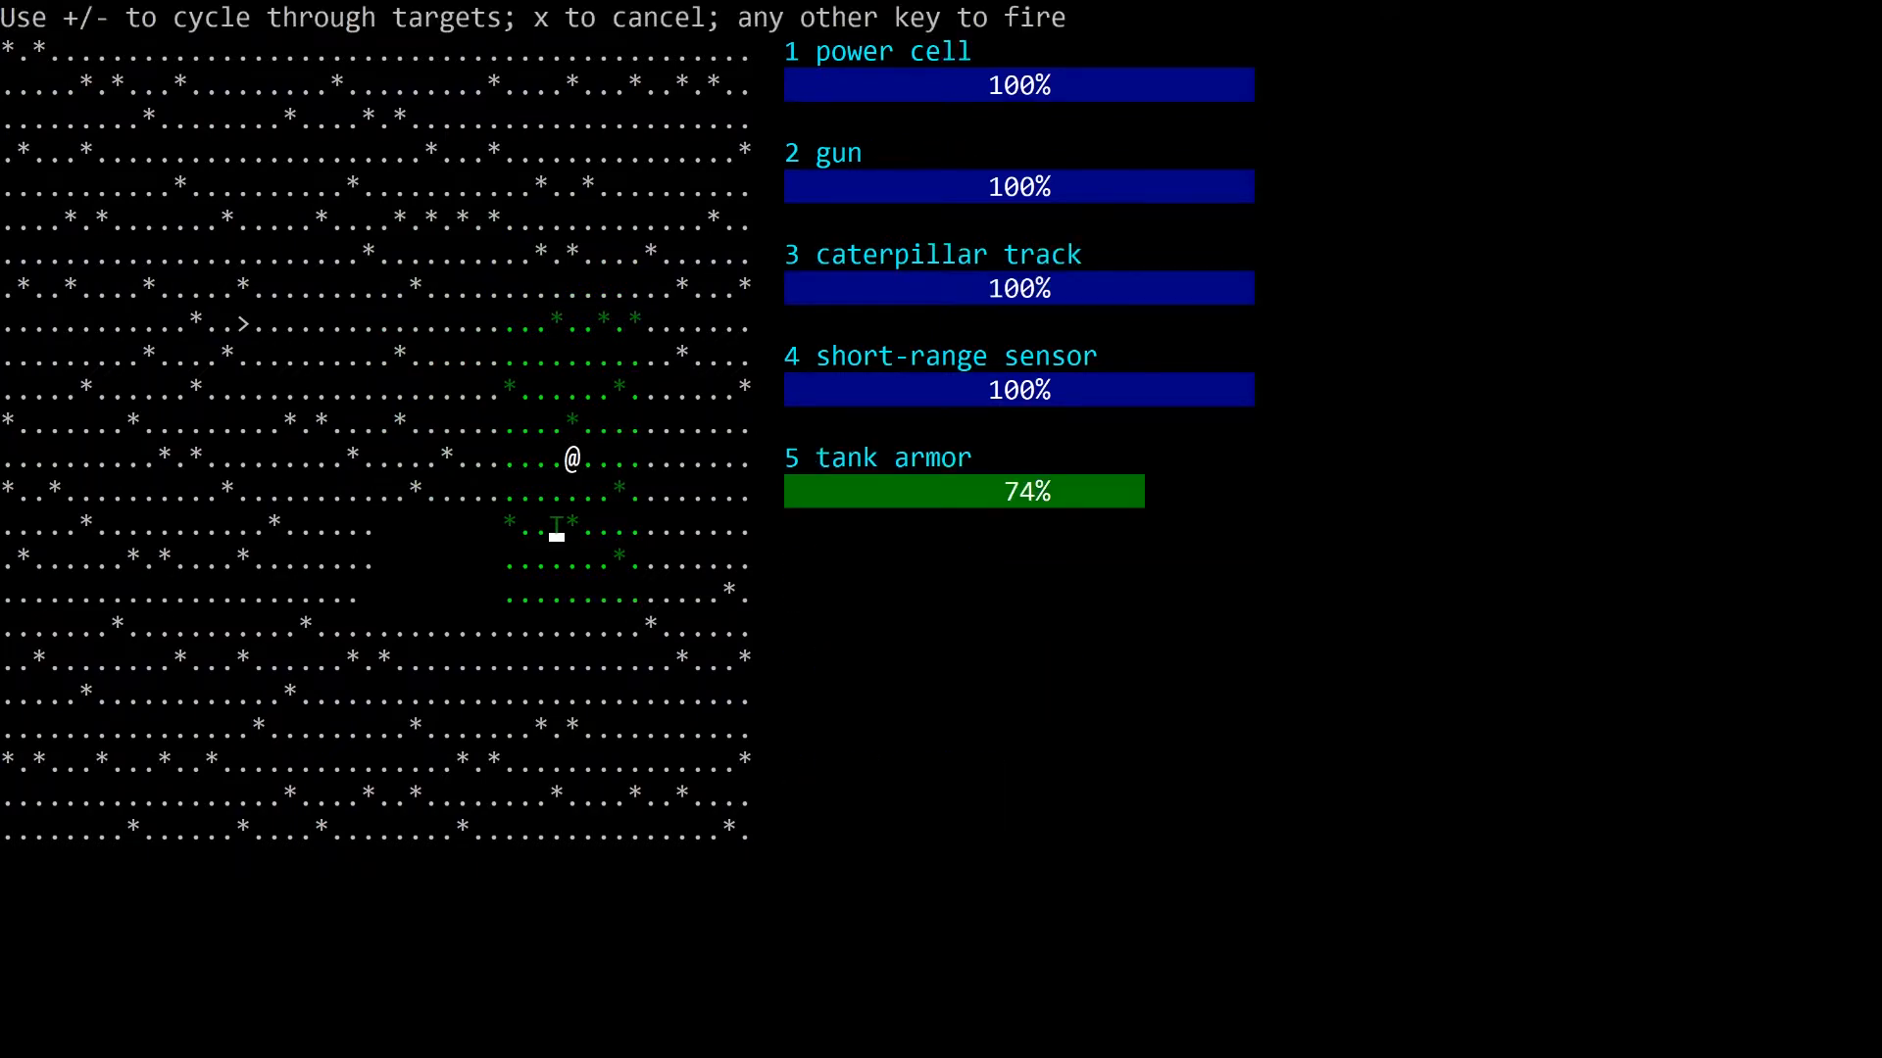
{"action": "key", "text": "space"}
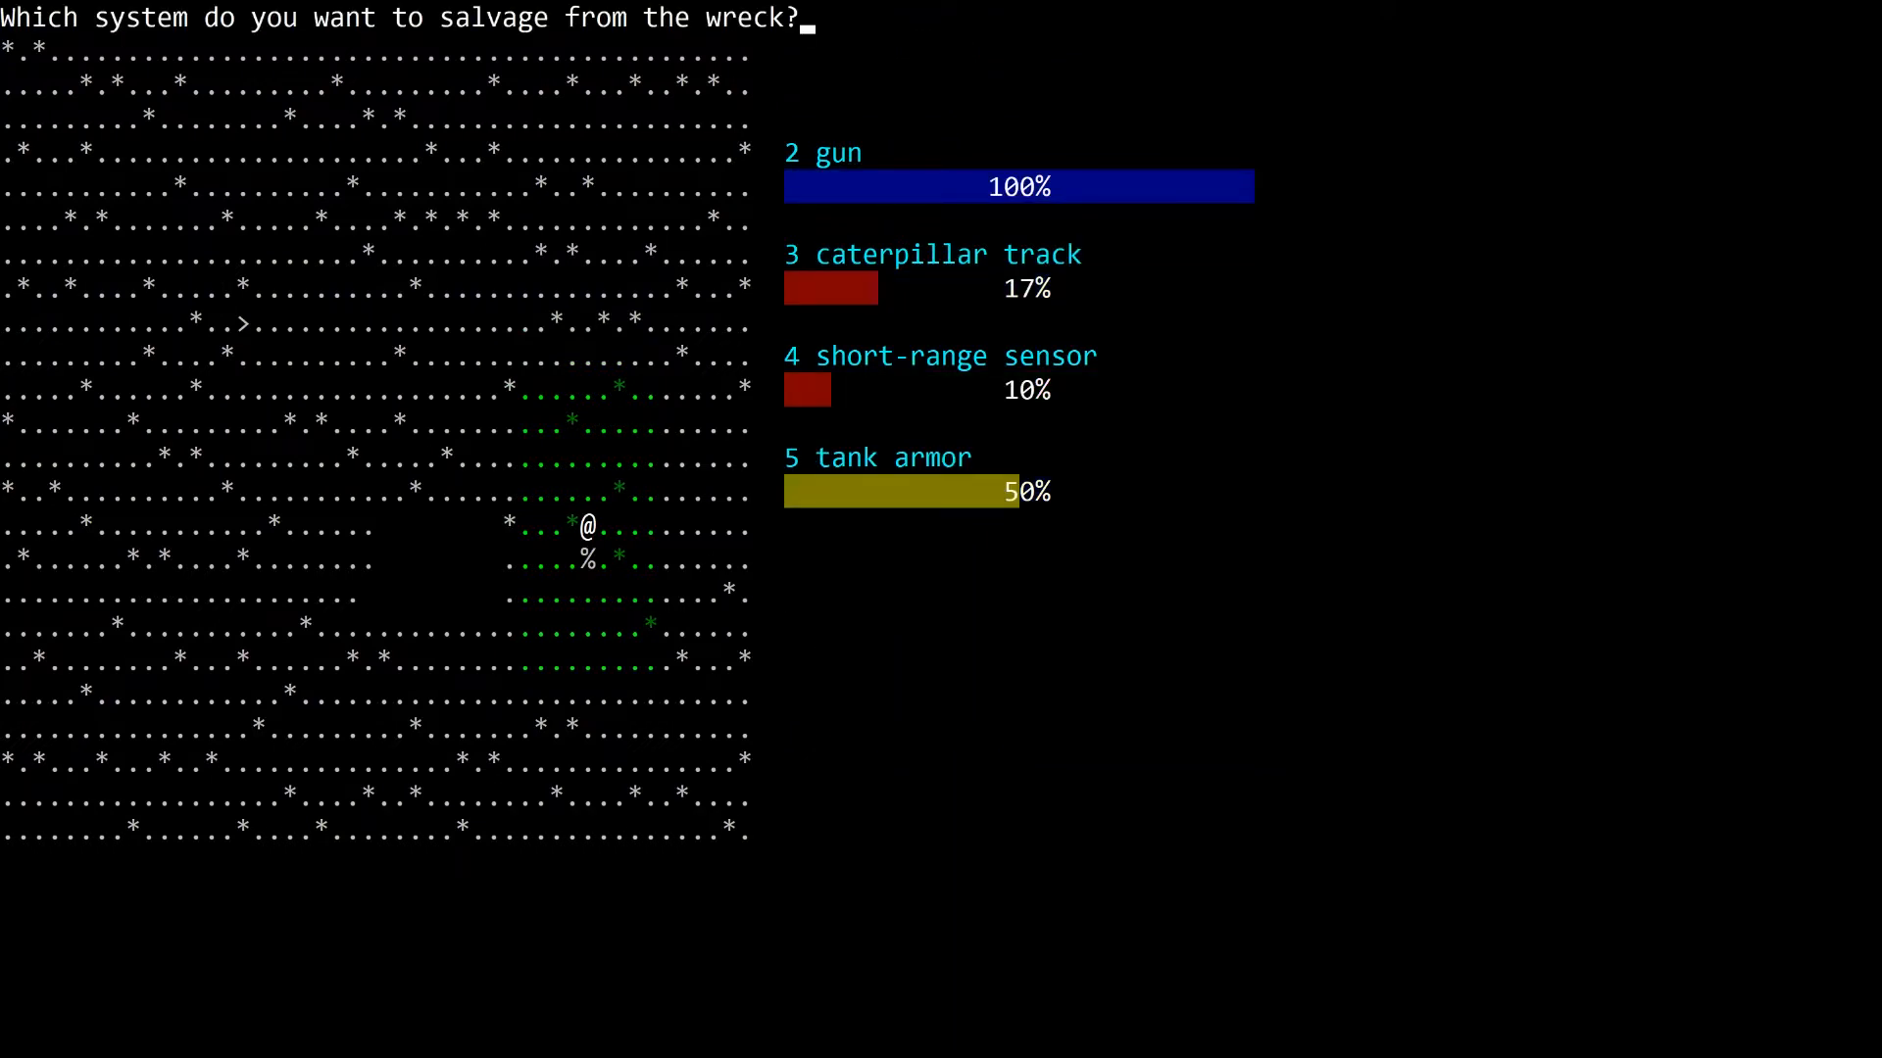
{"action": "key", "text": "2"}
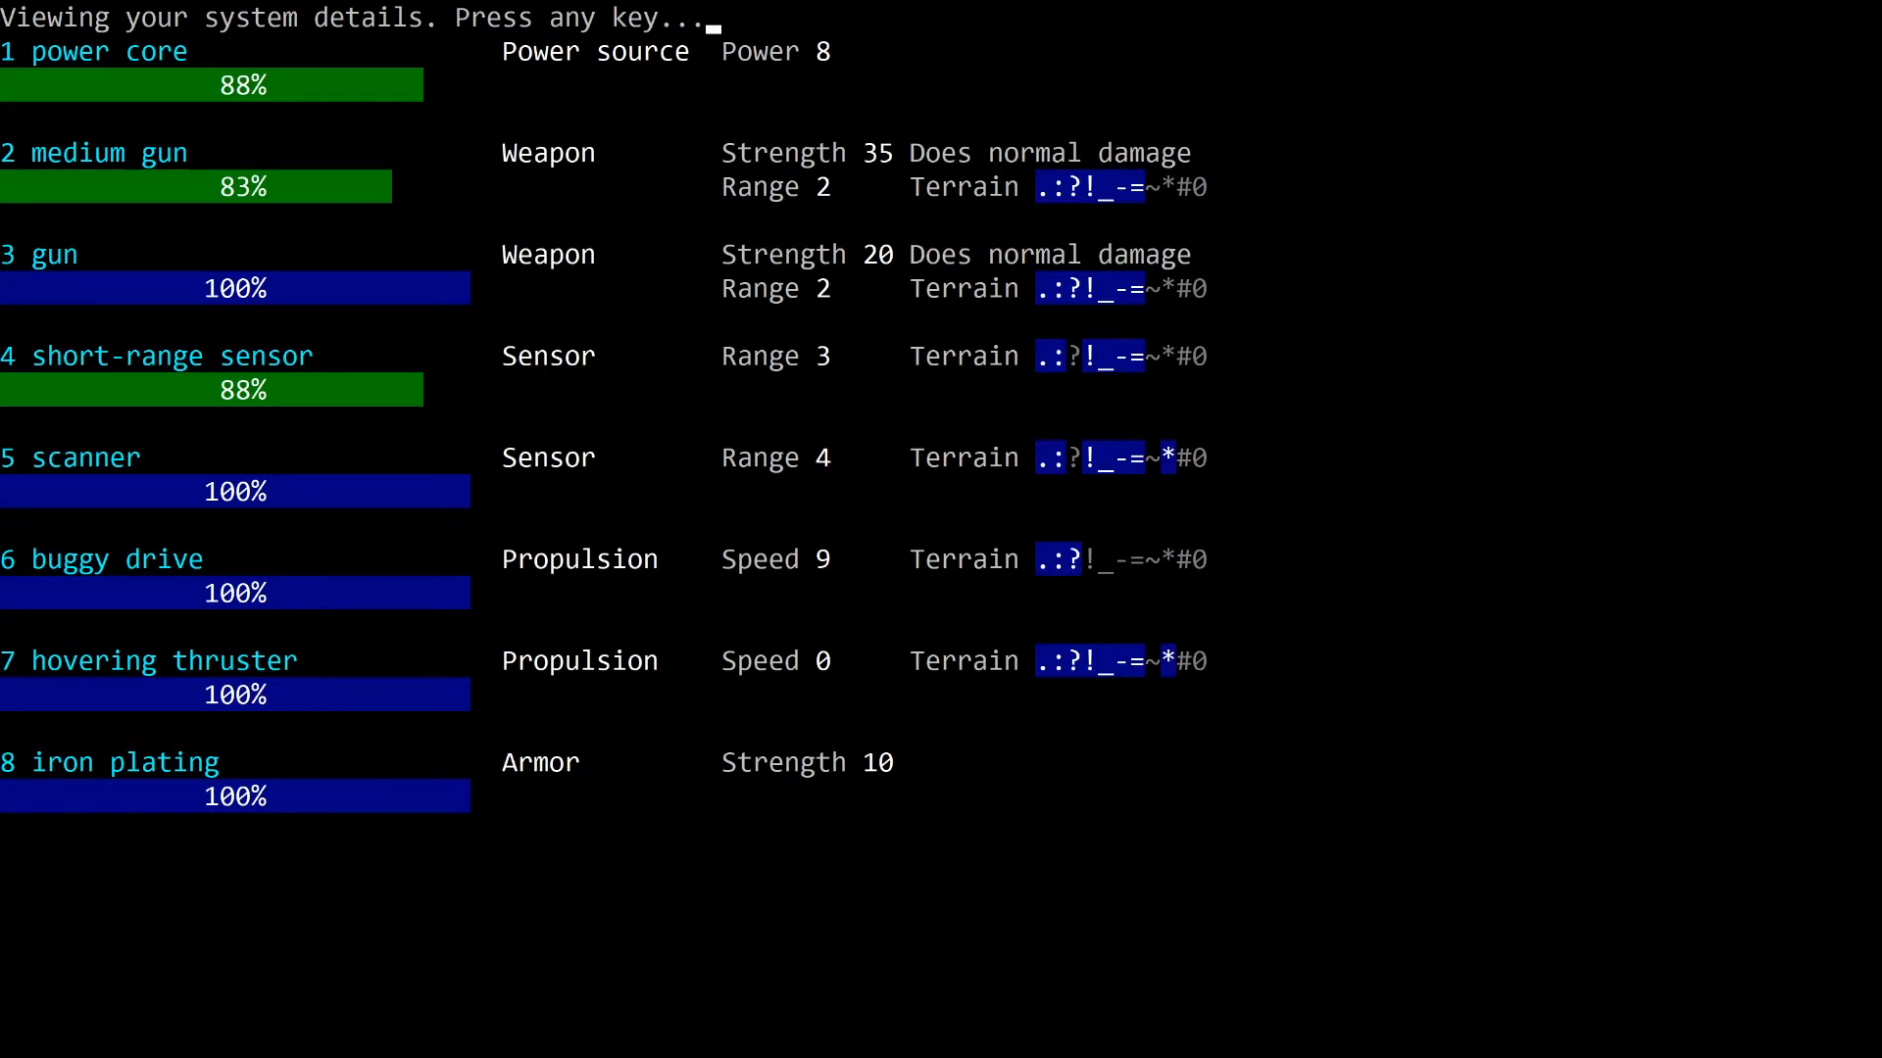
{"action": "key", "text": "space"}
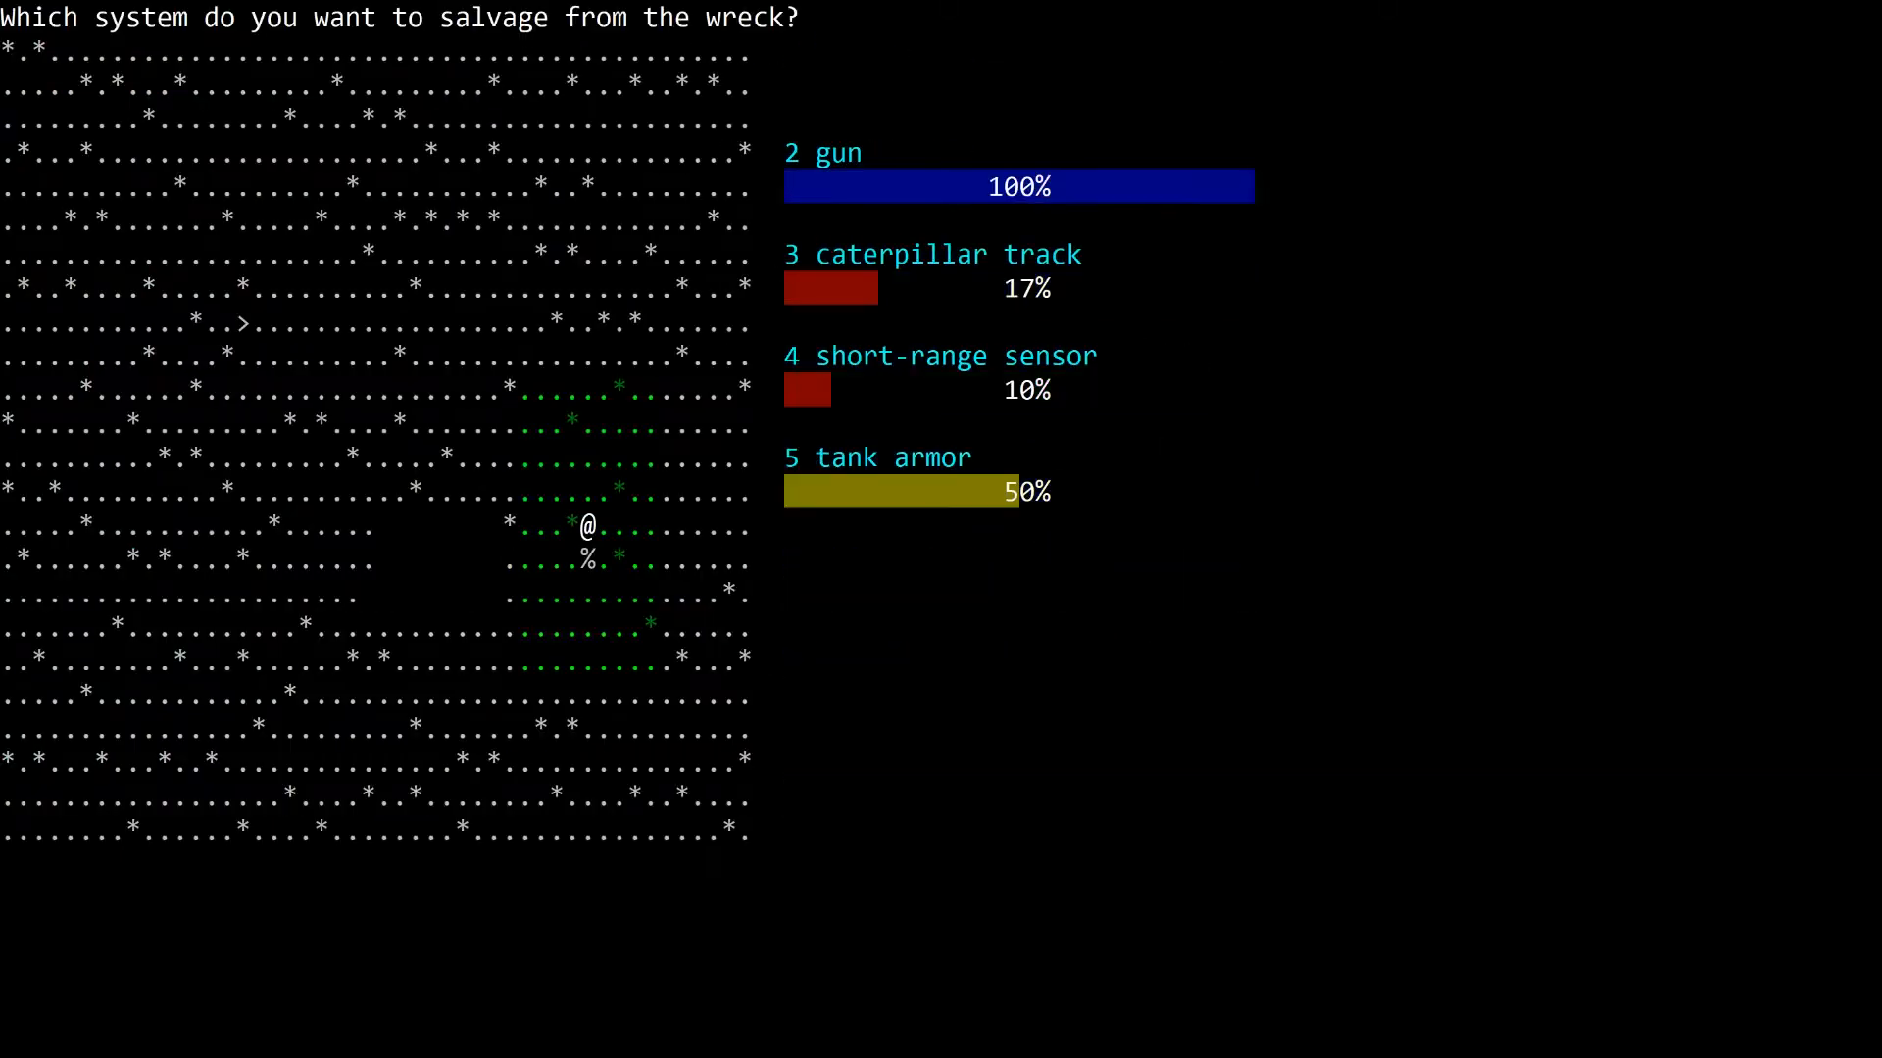
{"action": "key", "text": "5"}
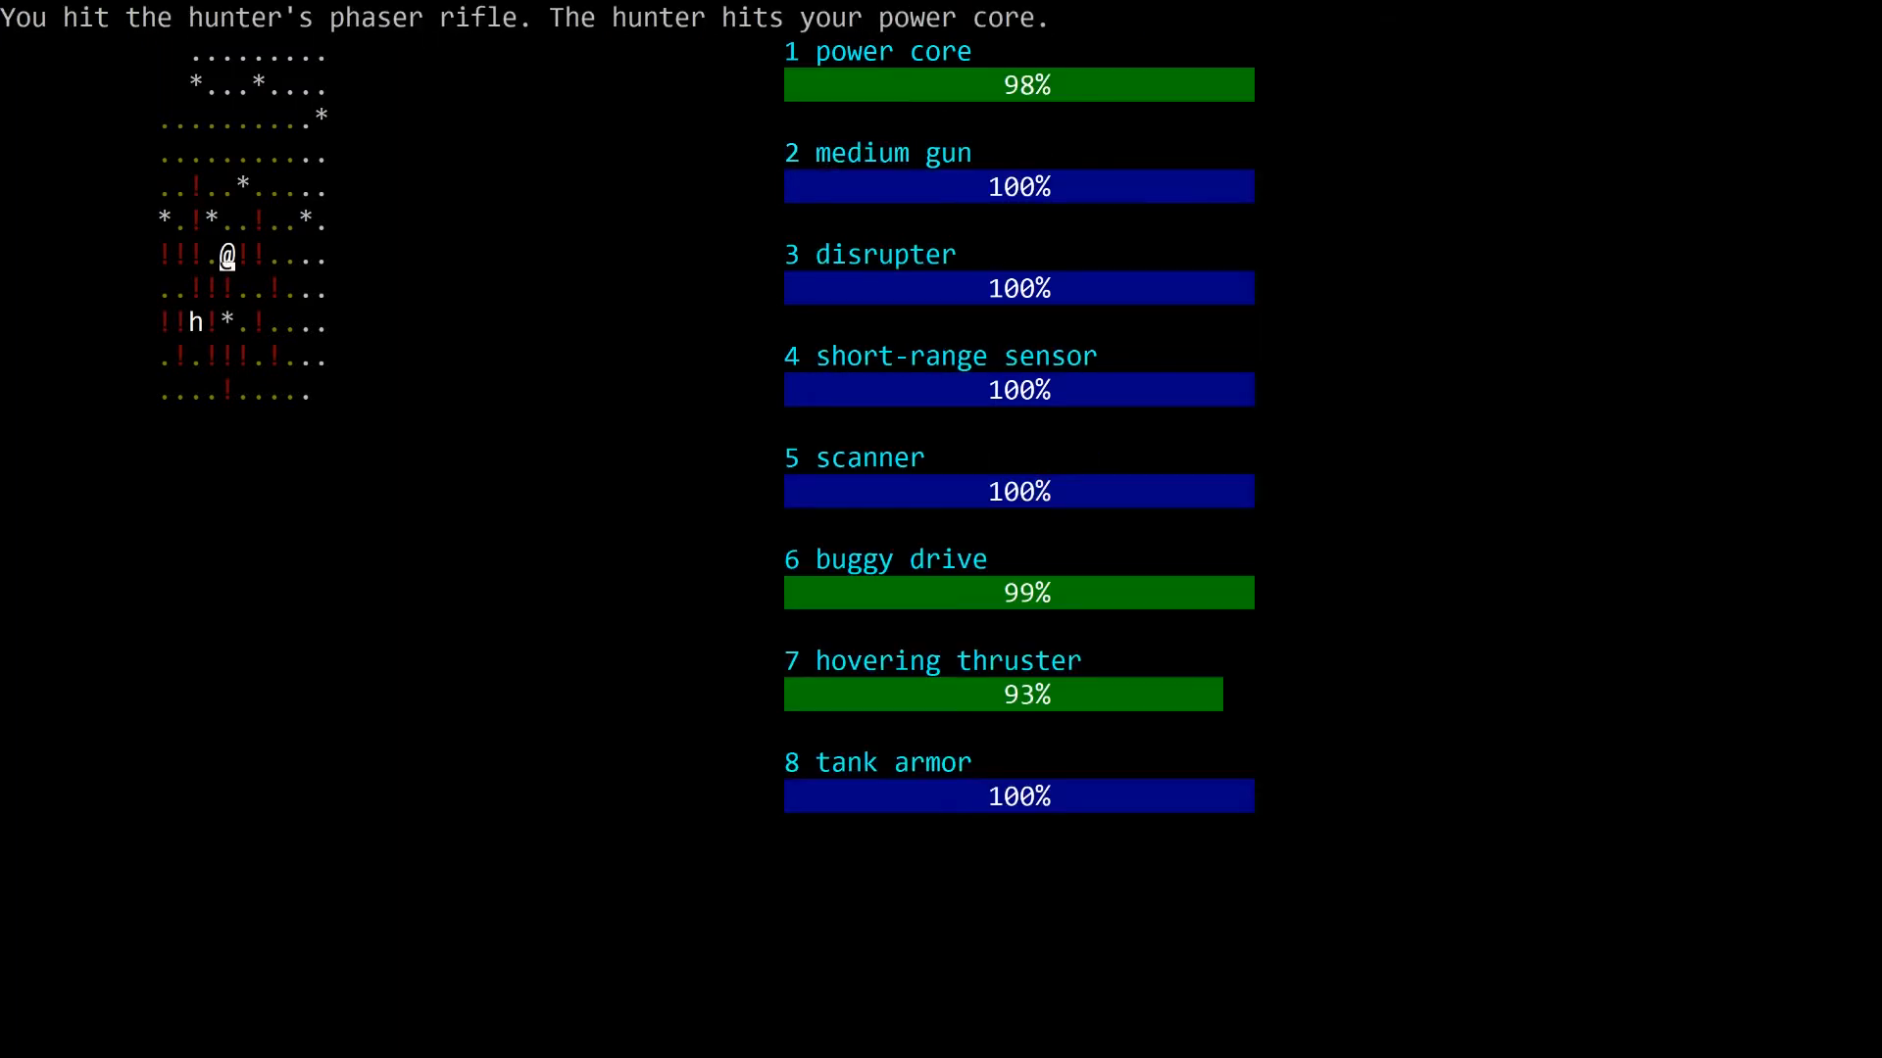
Step: Fire at the hunter, then close in to the south and finish it off
{"action": "key", "text": "space"}
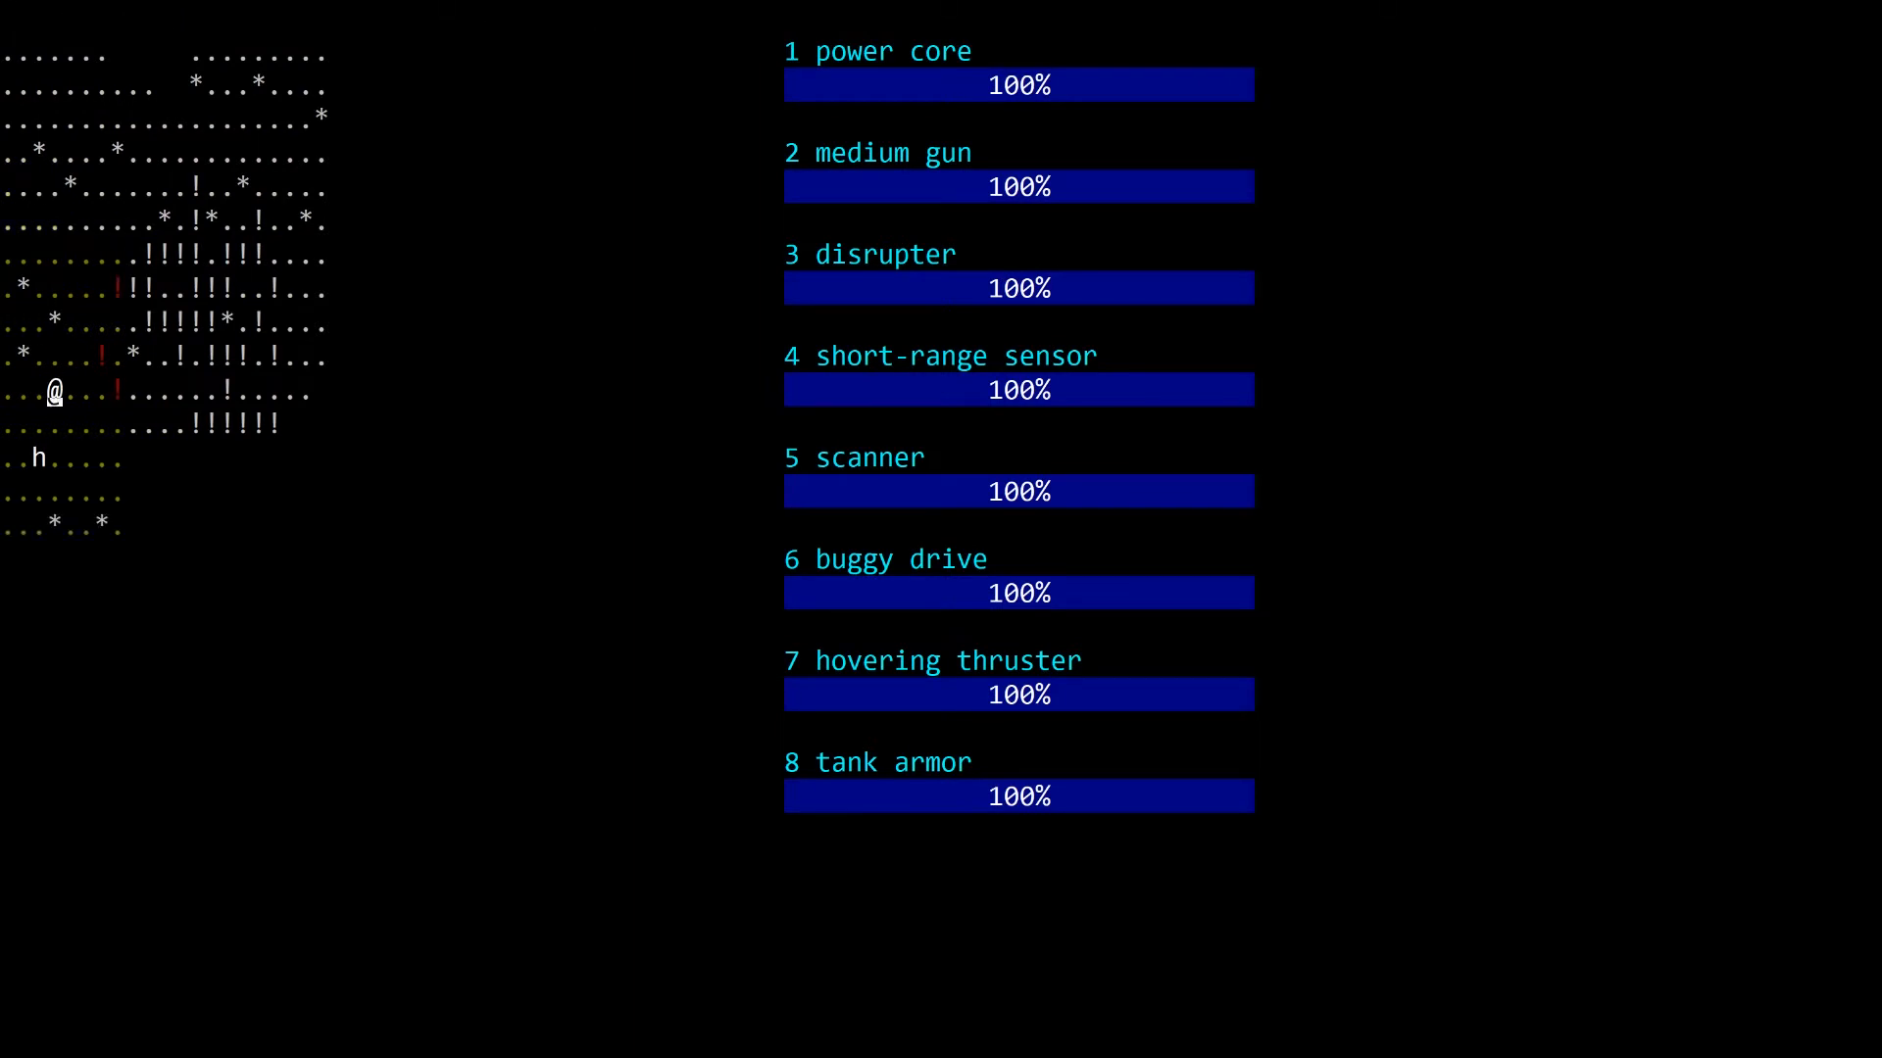
{"action": "key", "text": "Down"}
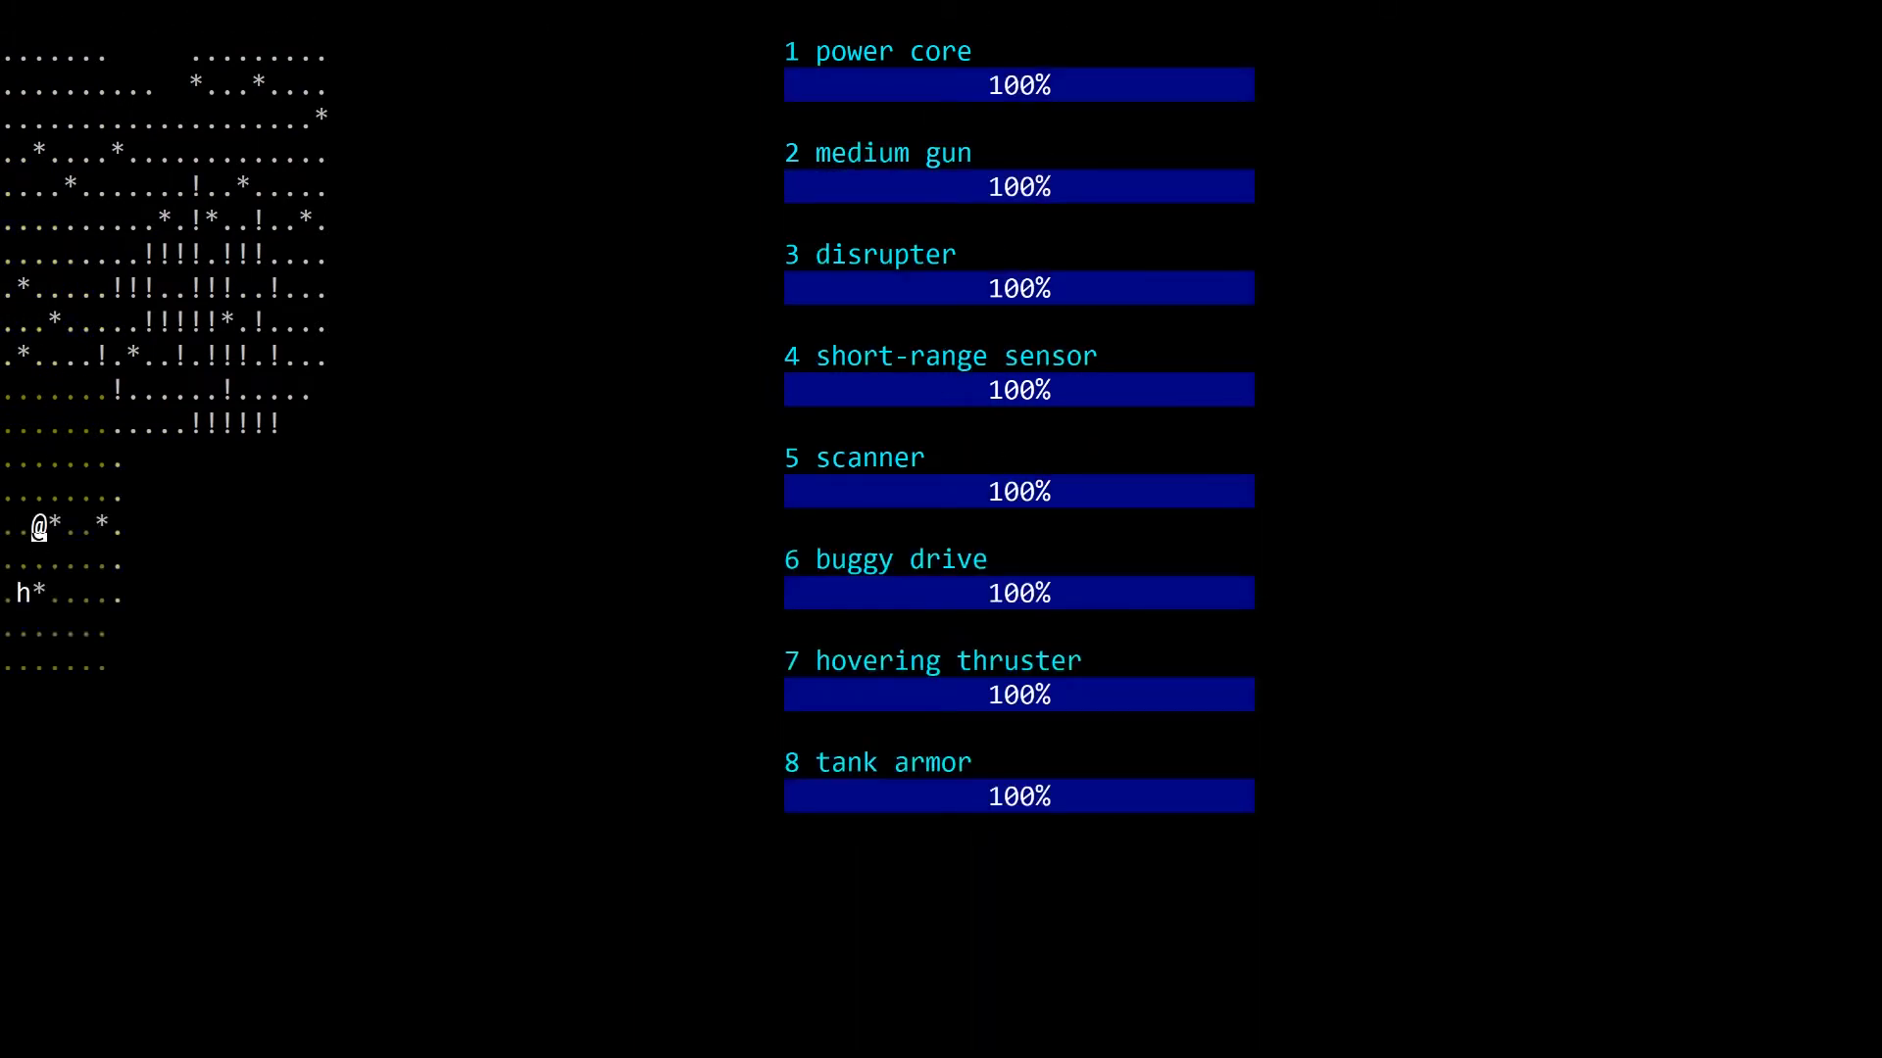
{"action": "key", "text": "Down"}
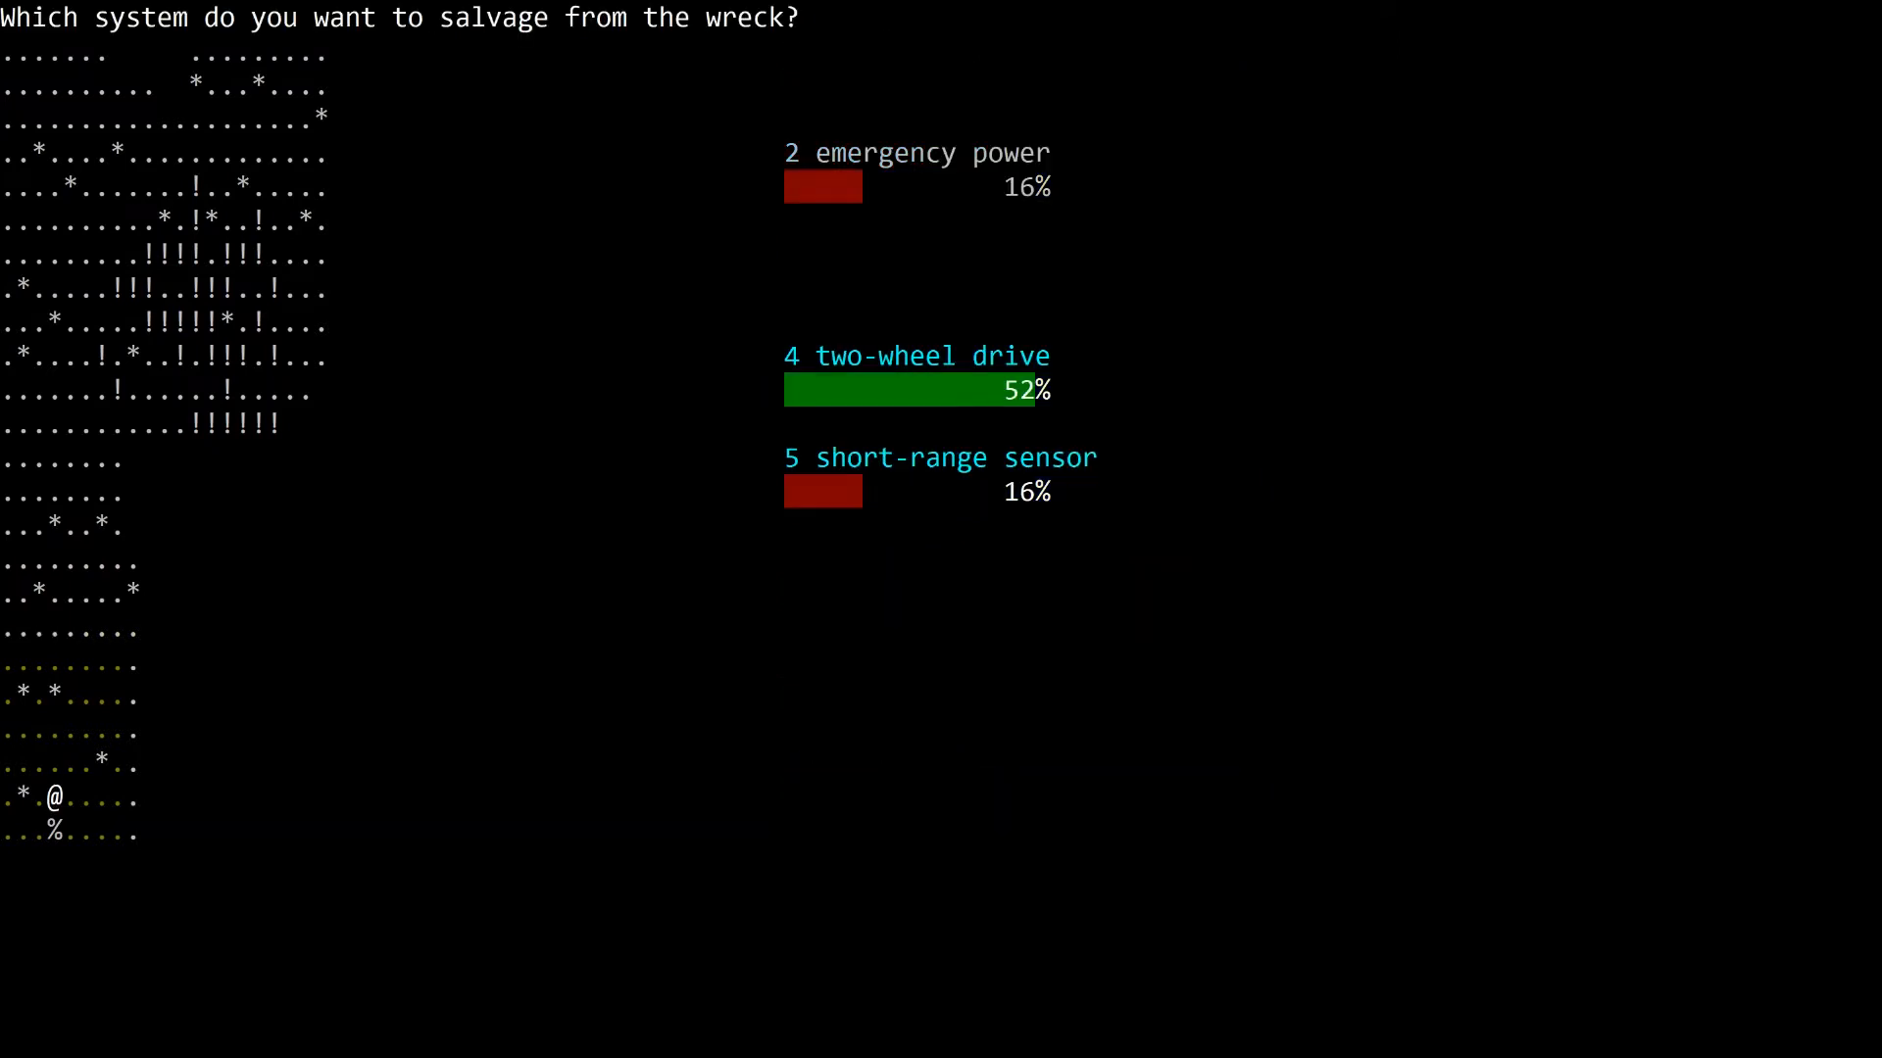
Step: Salvage emergency power into slot 2 in place of the disrupter, then close the system details
{"action": "key", "text": "Escape"}
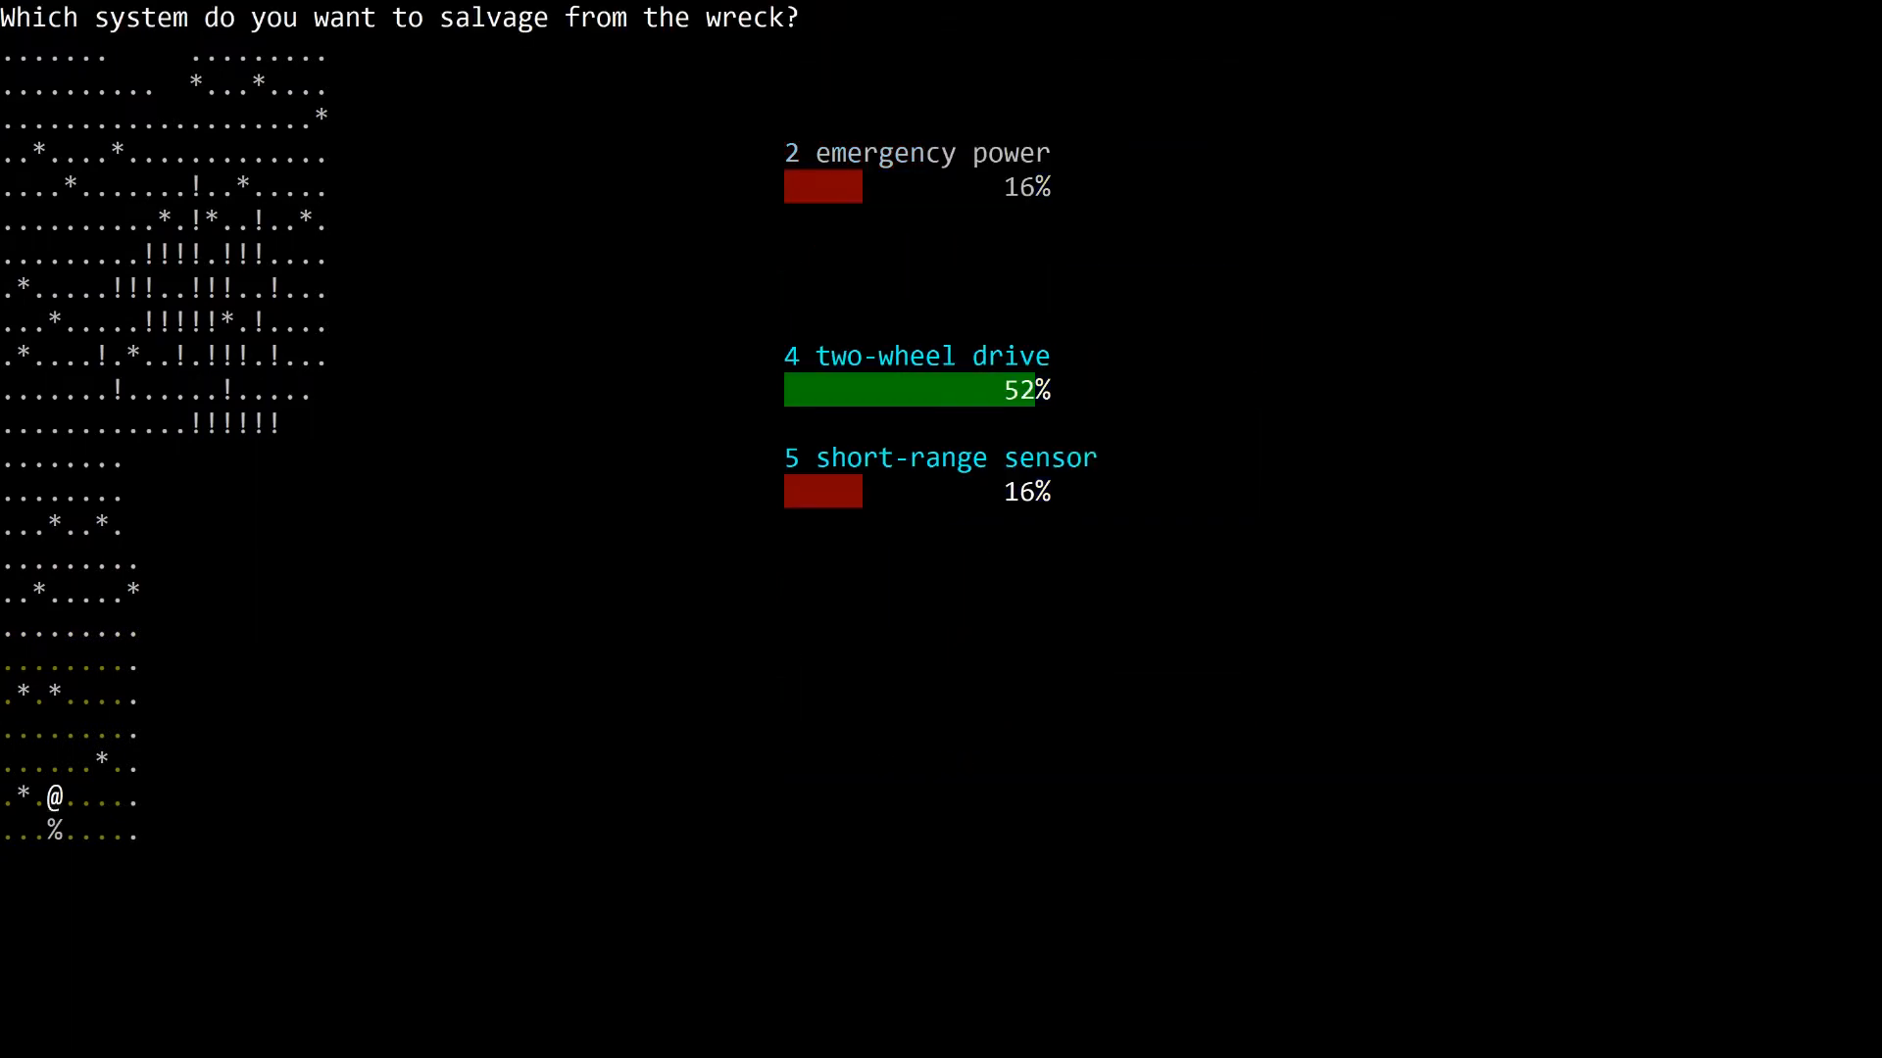
{"action": "key", "text": "2"}
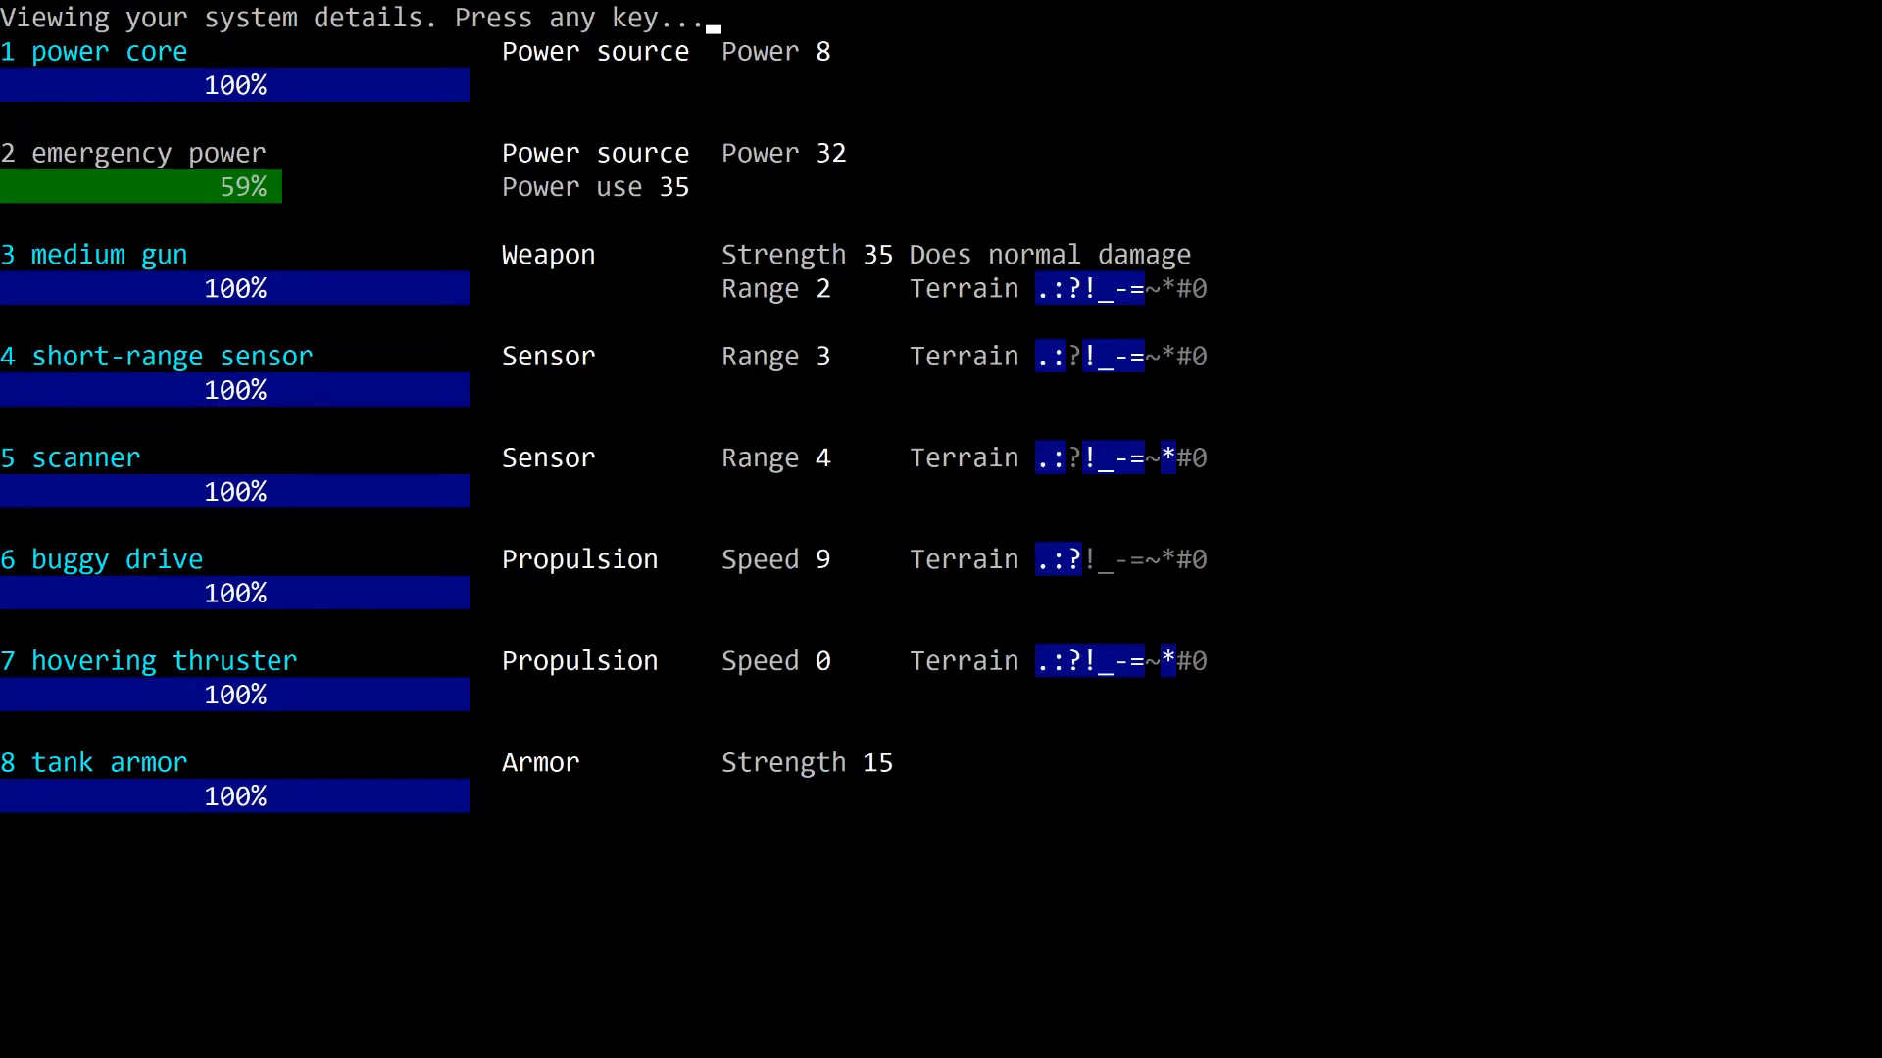
{"action": "key", "text": "space"}
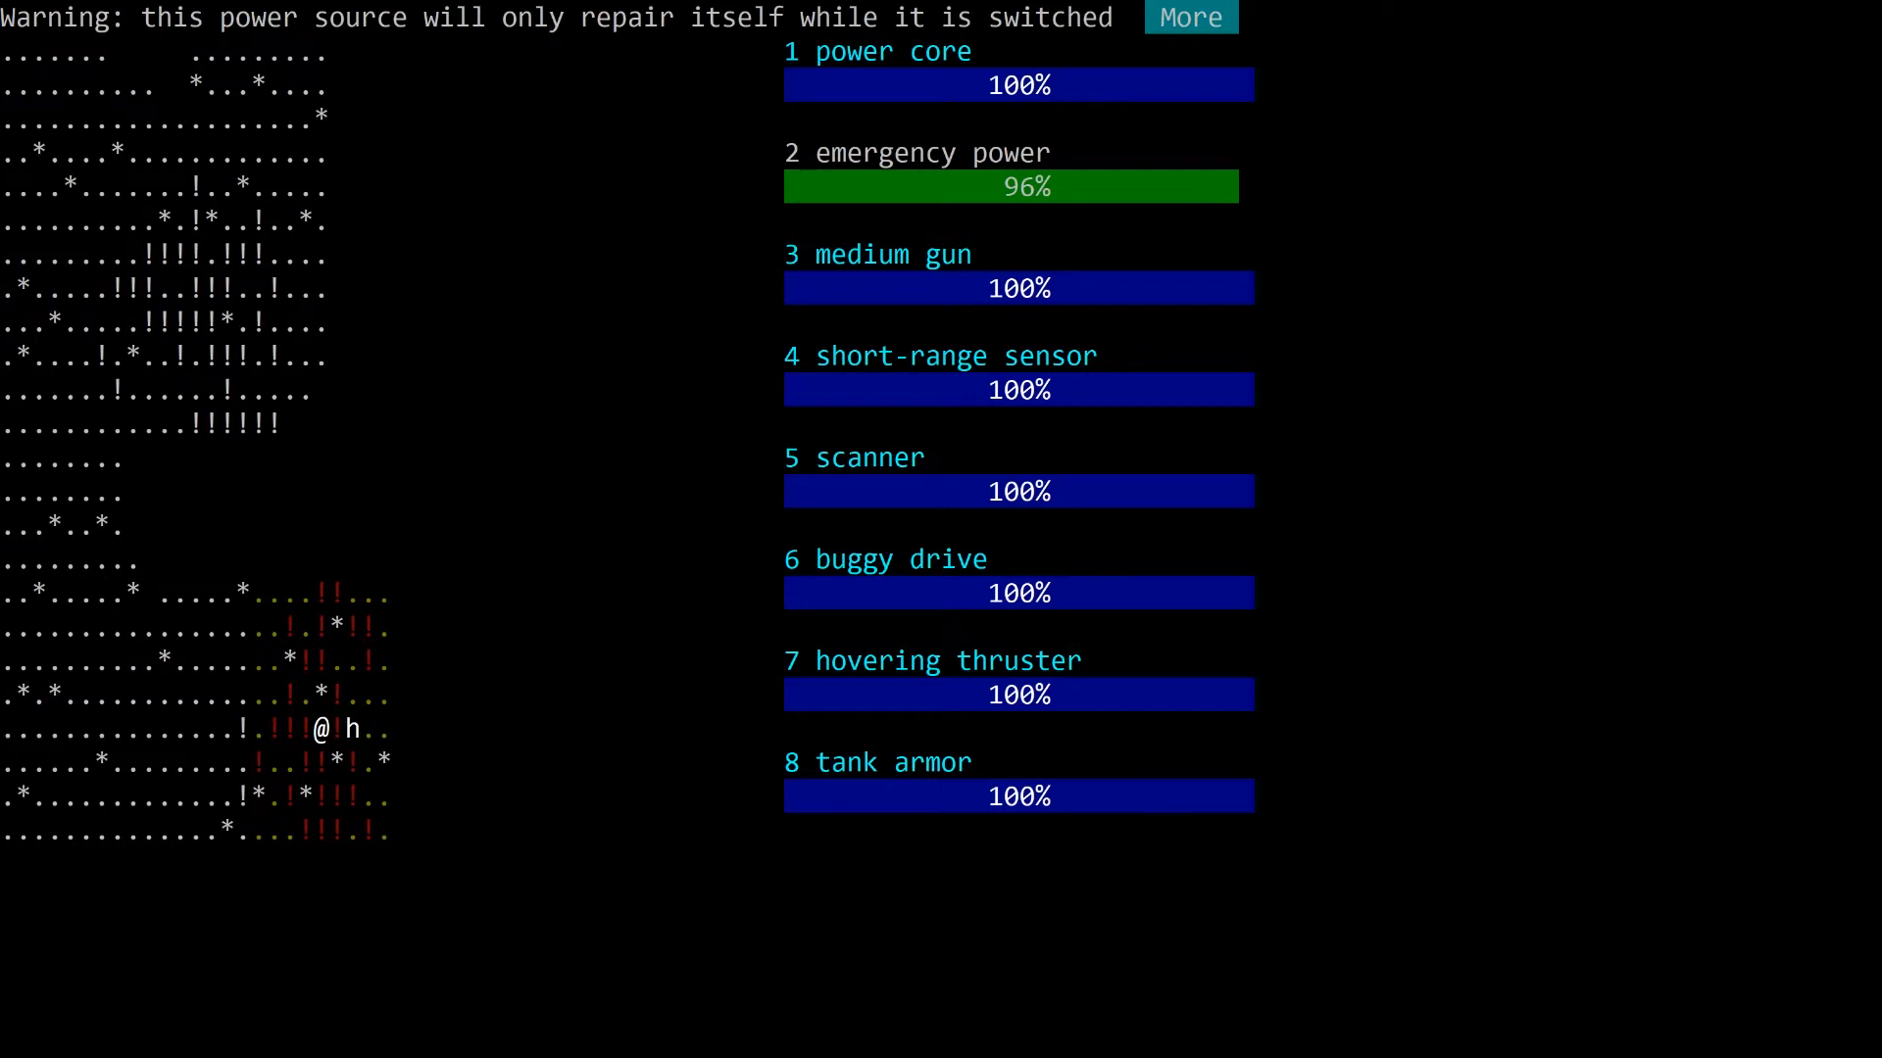
Step: Dismiss the power source warning and keep firing at the adjacent hunter until it is wrecked
{"action": "left_click", "coordinate": [1189, 16]}
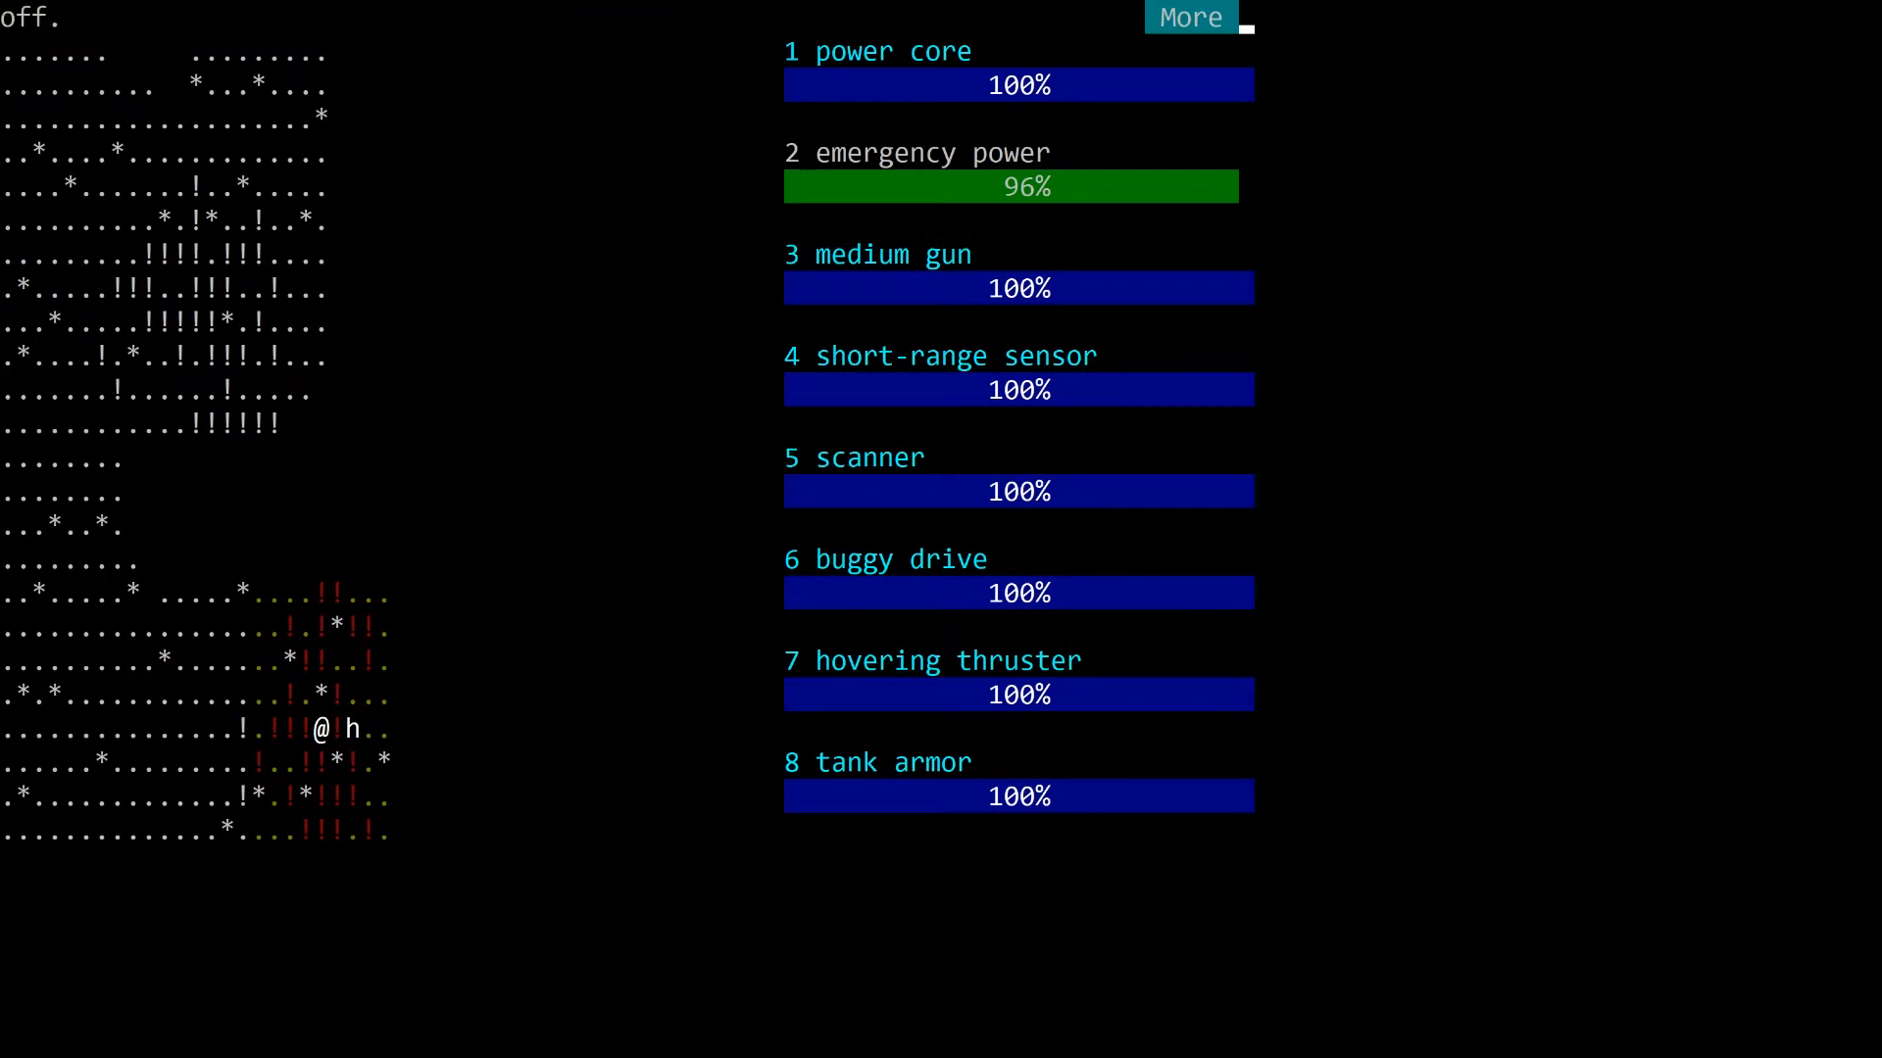
{"action": "left_click", "coordinate": [1187, 18]}
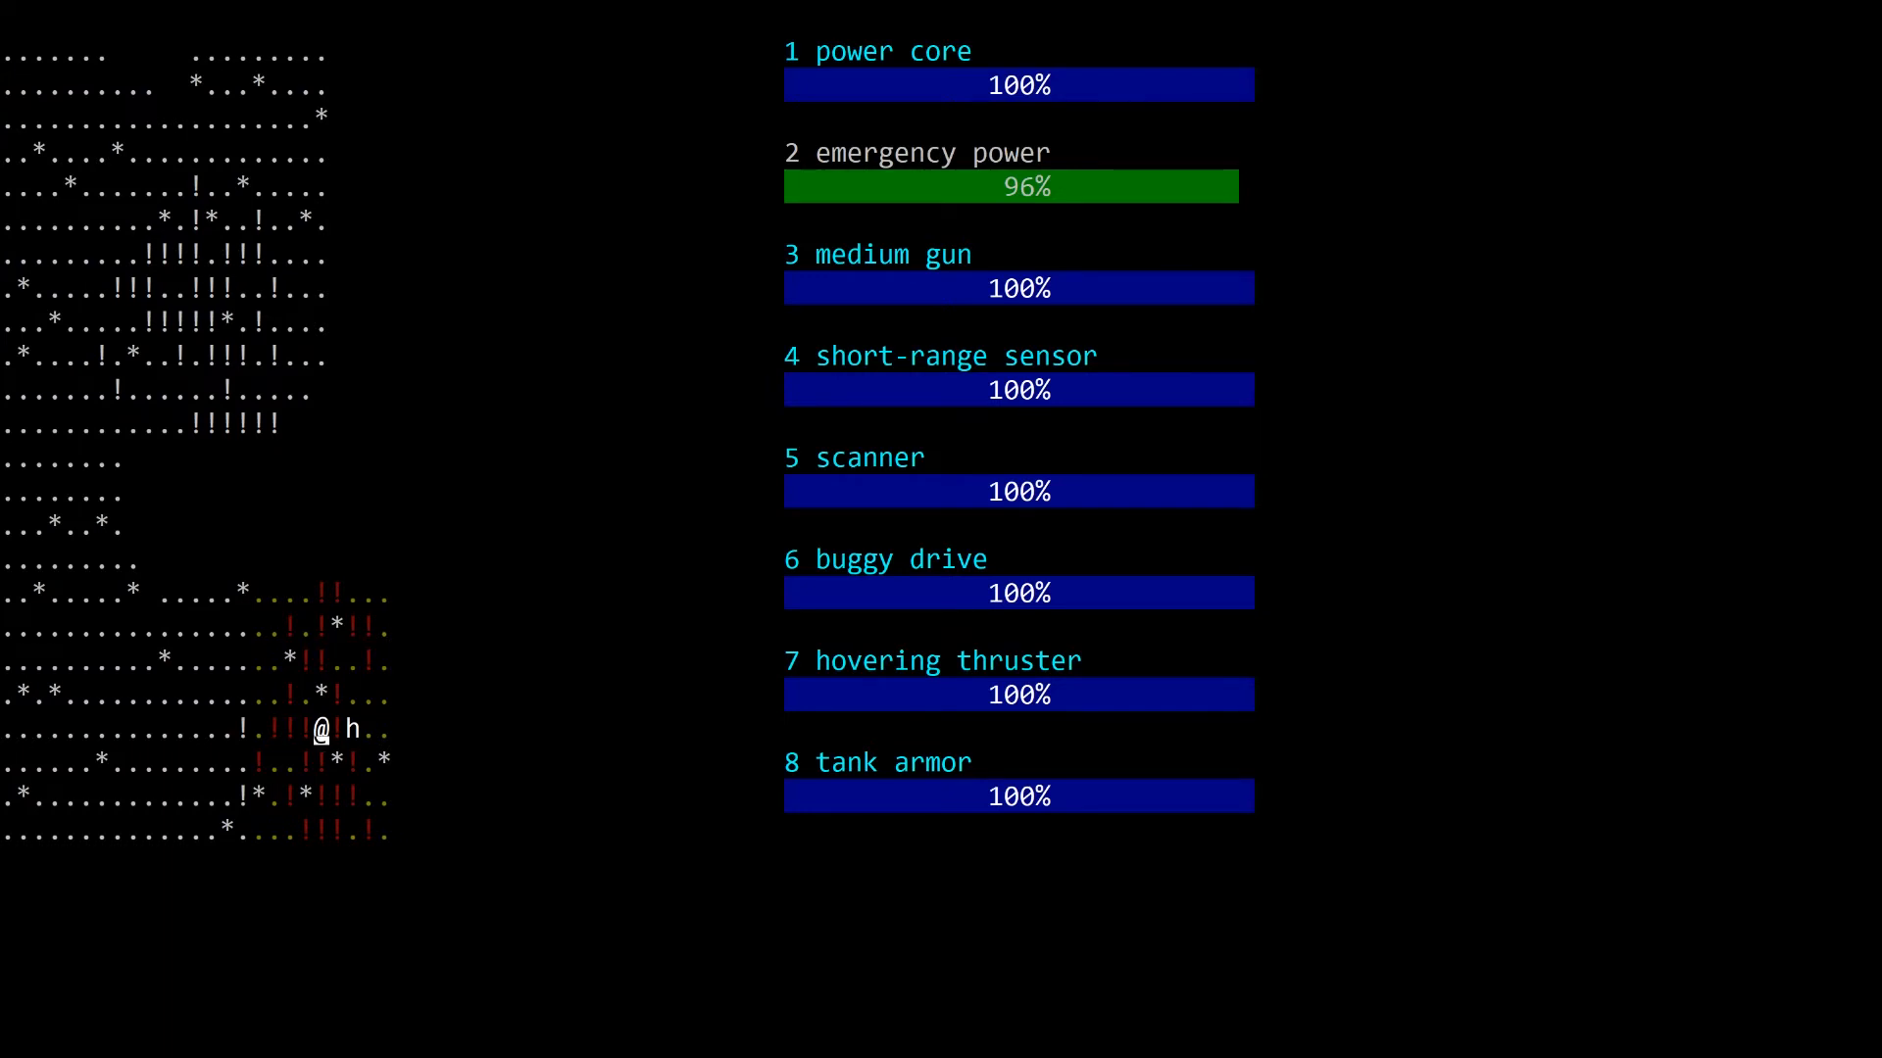
{"action": "key", "text": "f"}
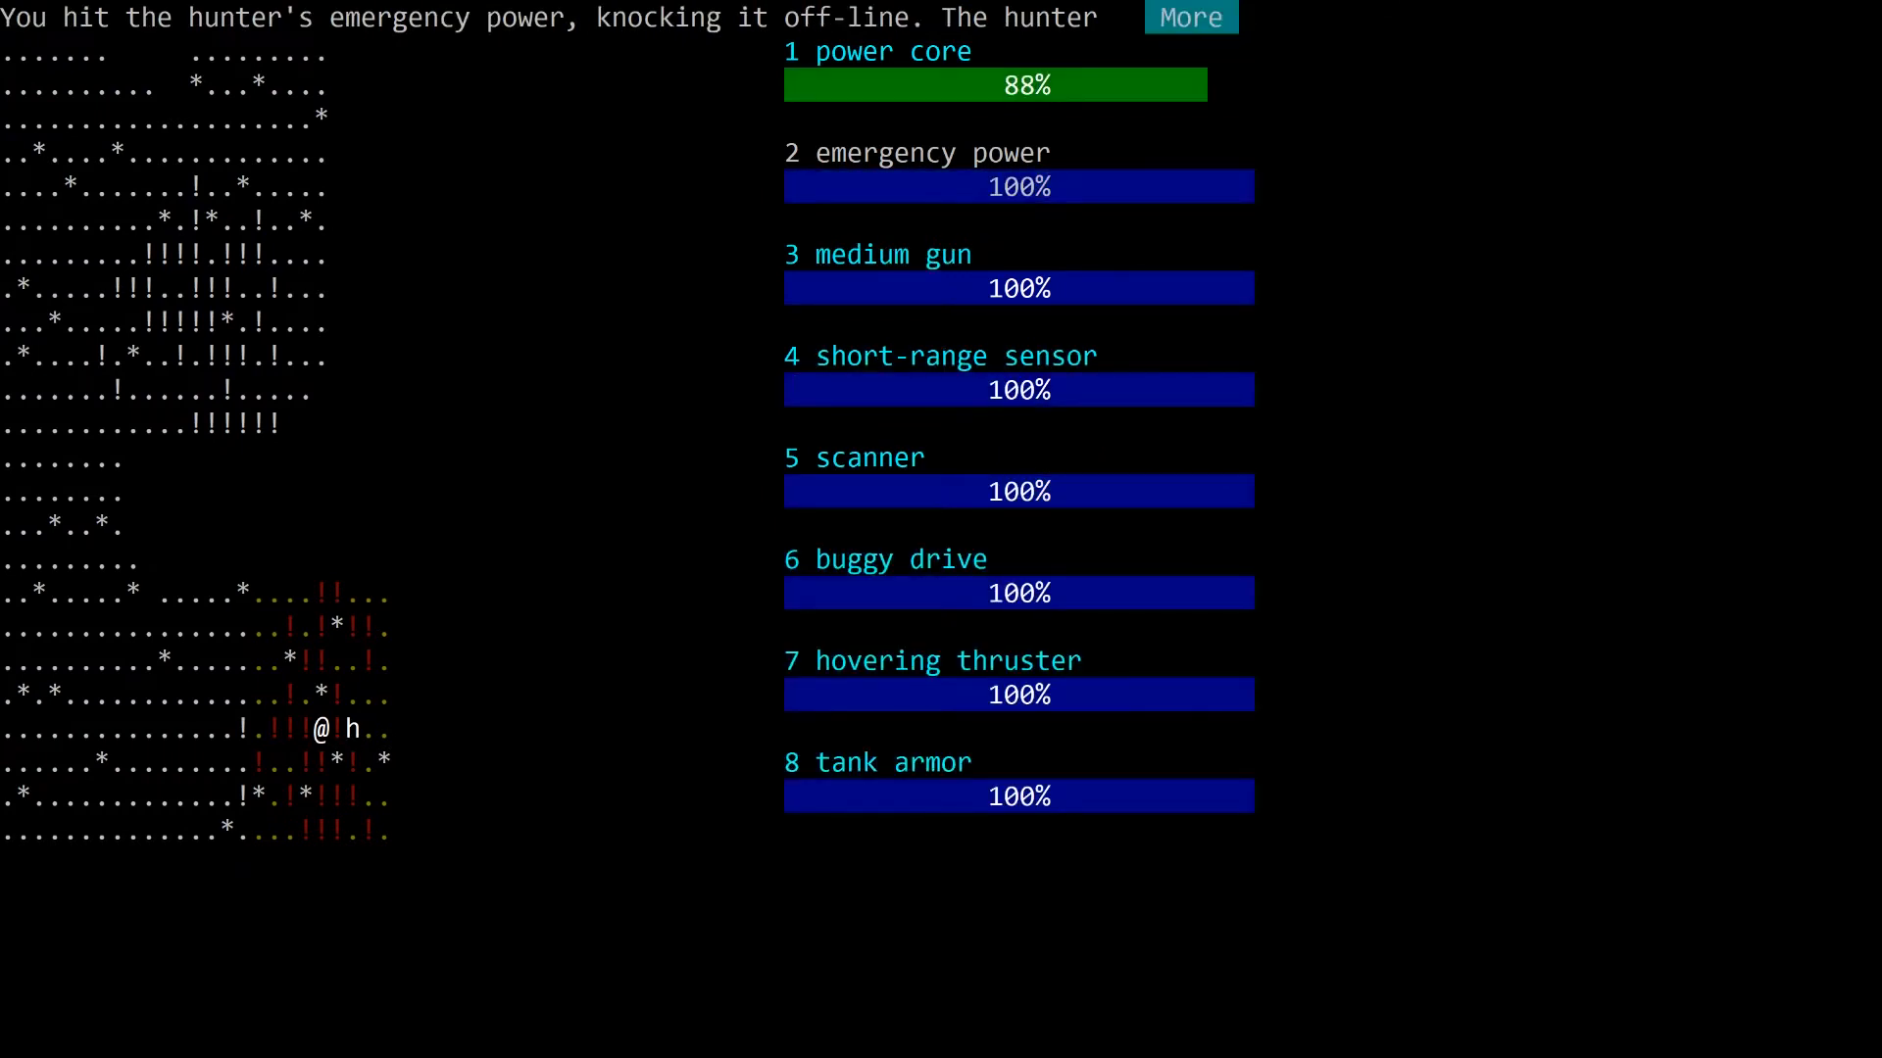
{"action": "left_click", "coordinate": [1188, 17]}
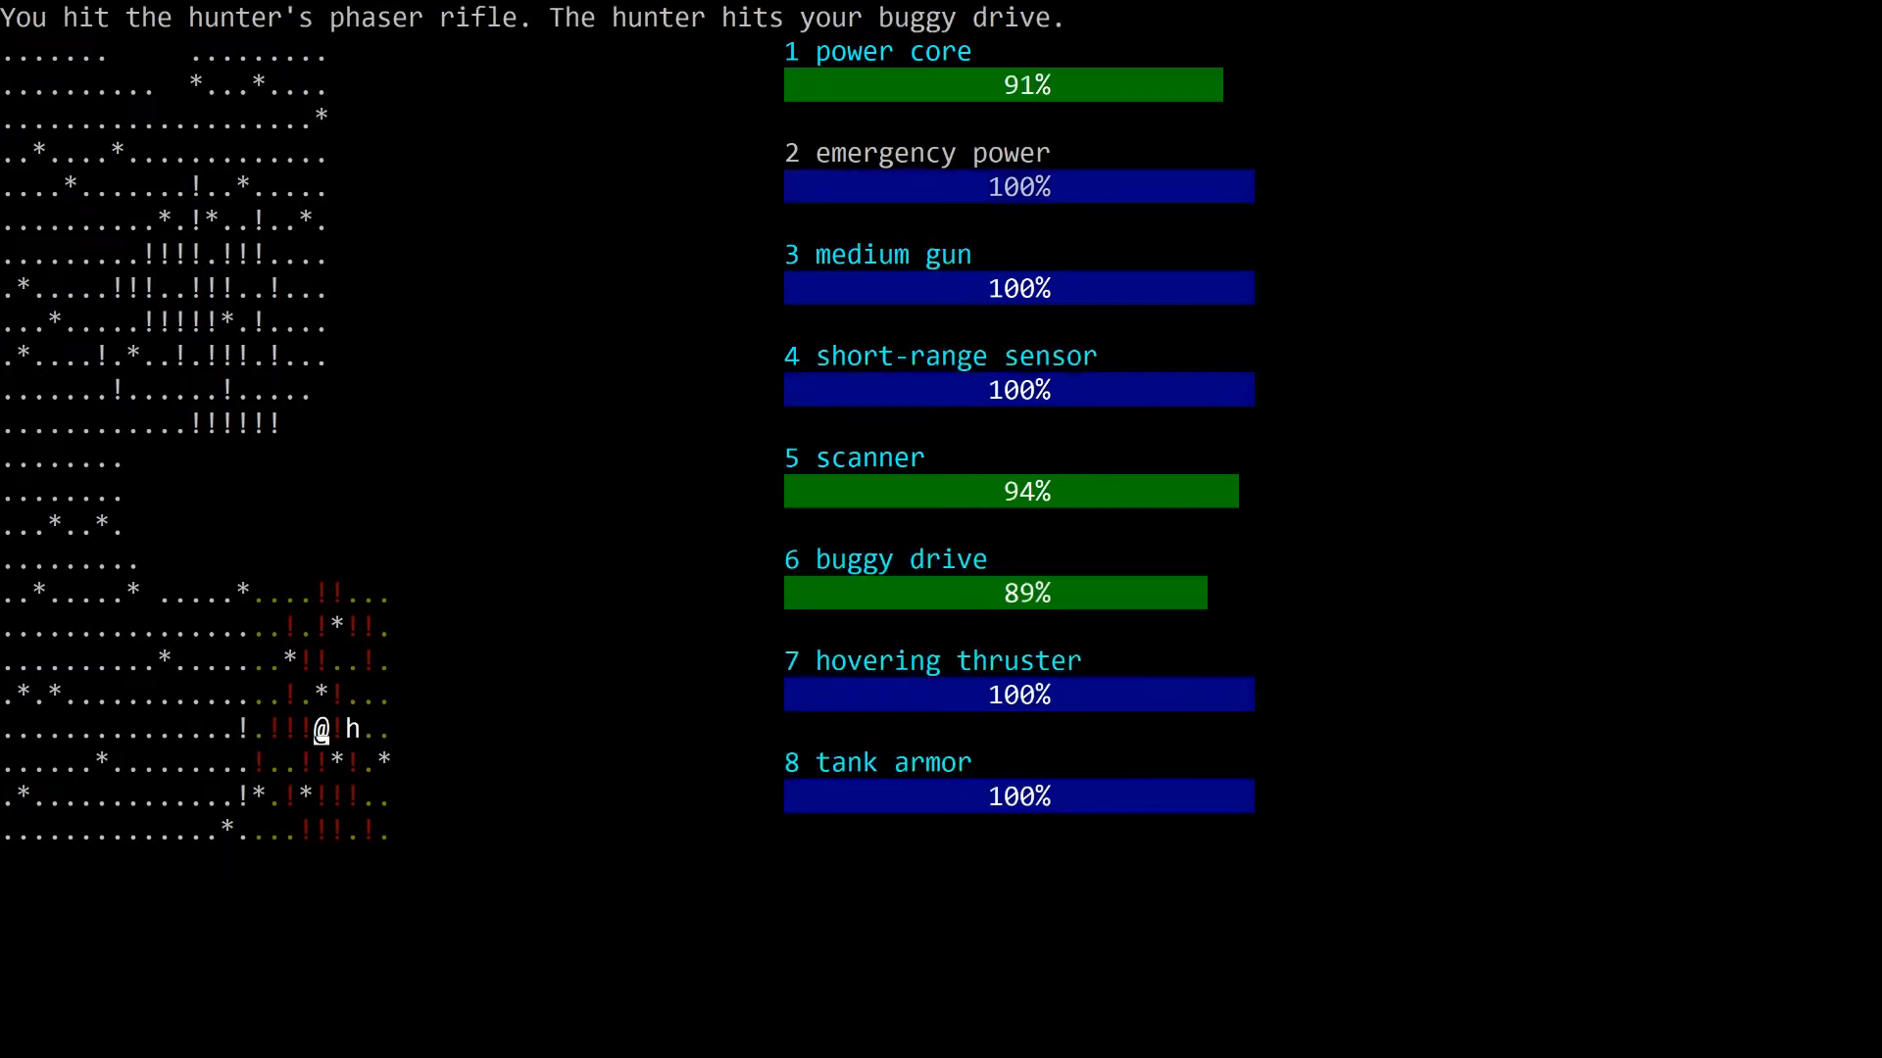
{"action": "key", "text": "f"}
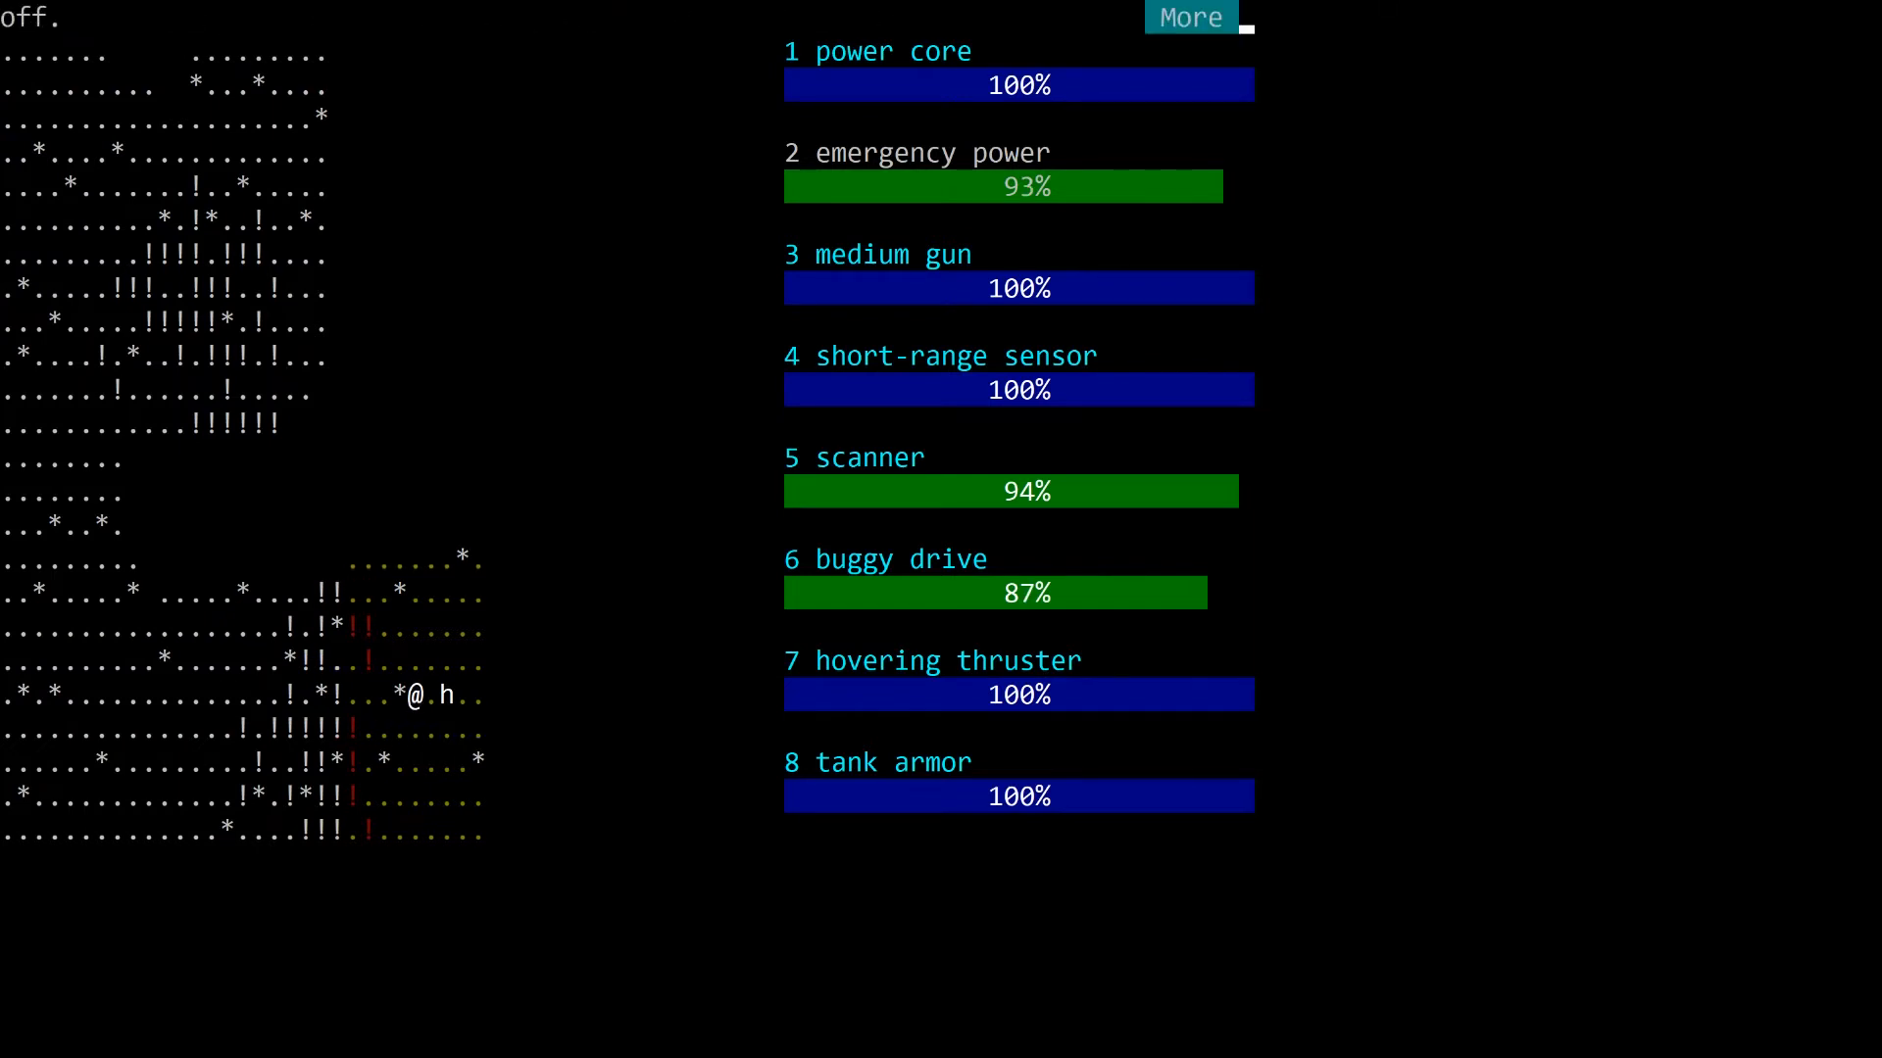
{"action": "left_click", "coordinate": [1189, 17]}
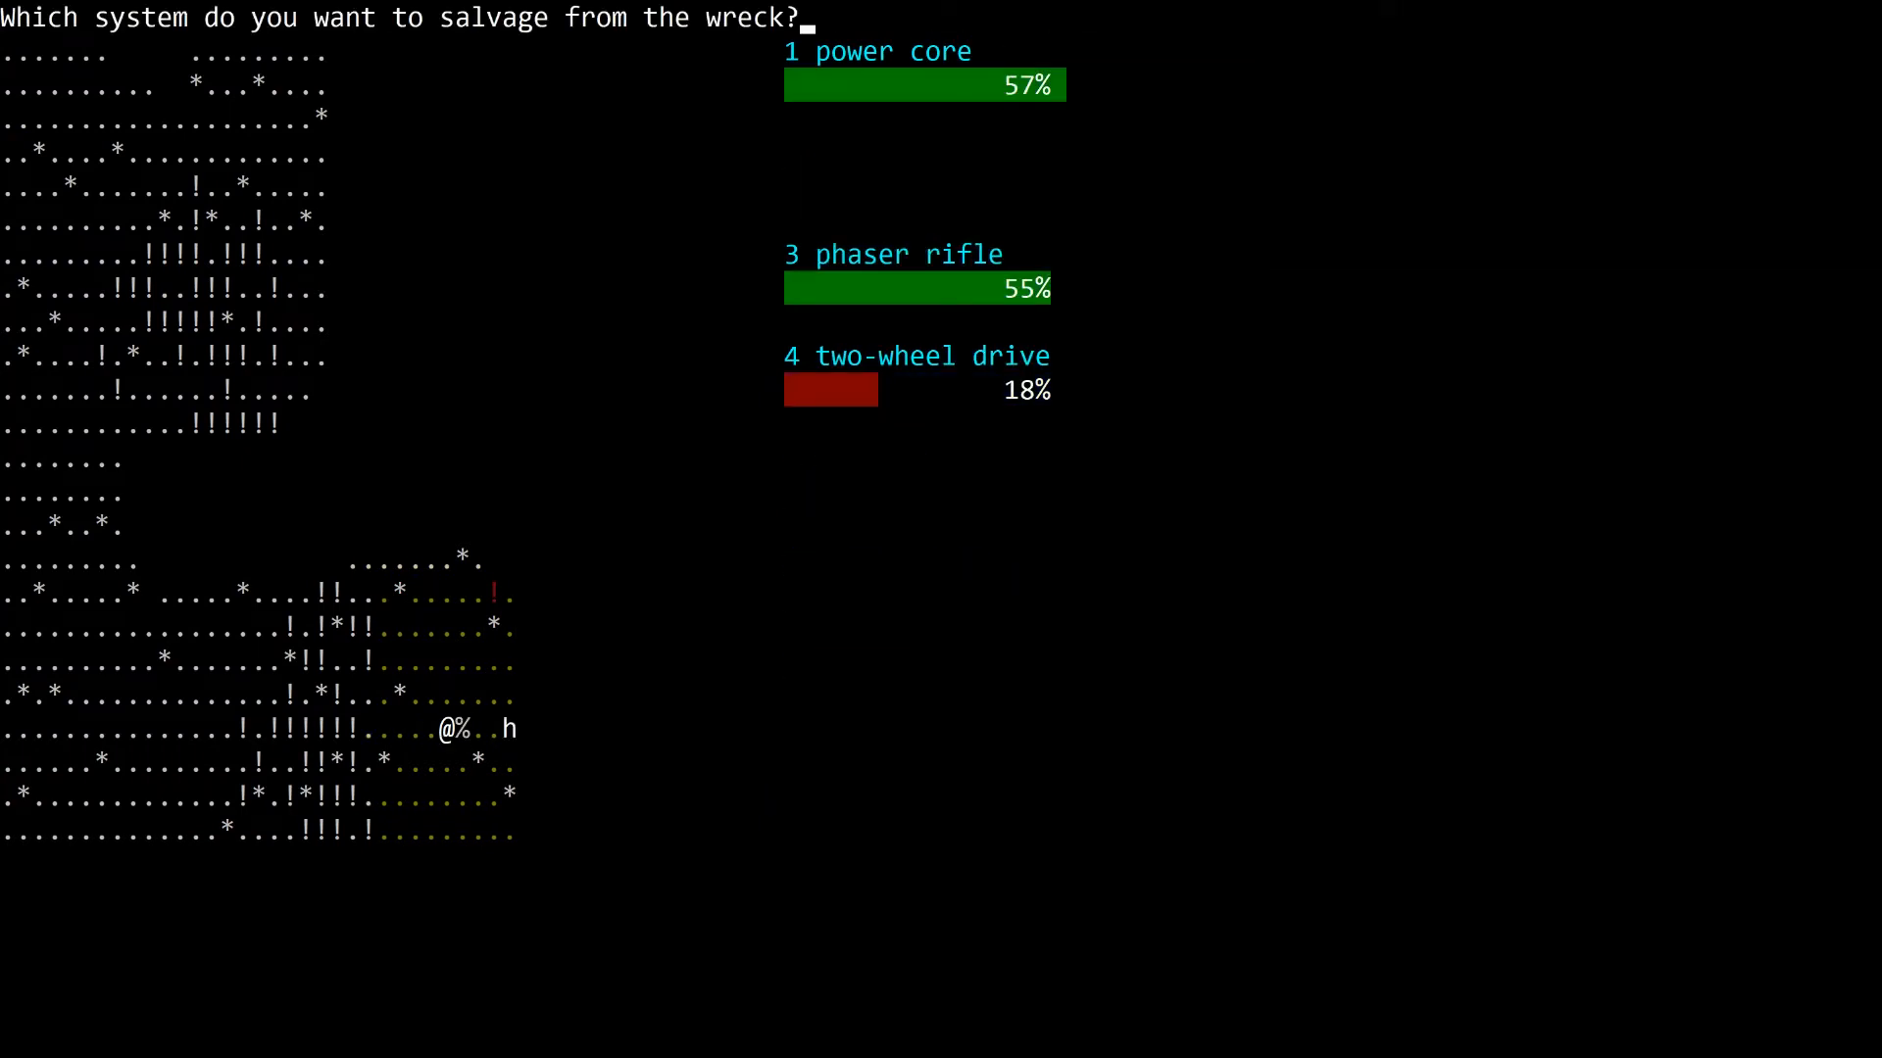
Step: Leave the first wreck's salvage prompt and fire on the next hunter until it is wrecked
{"action": "key", "text": "Escape"}
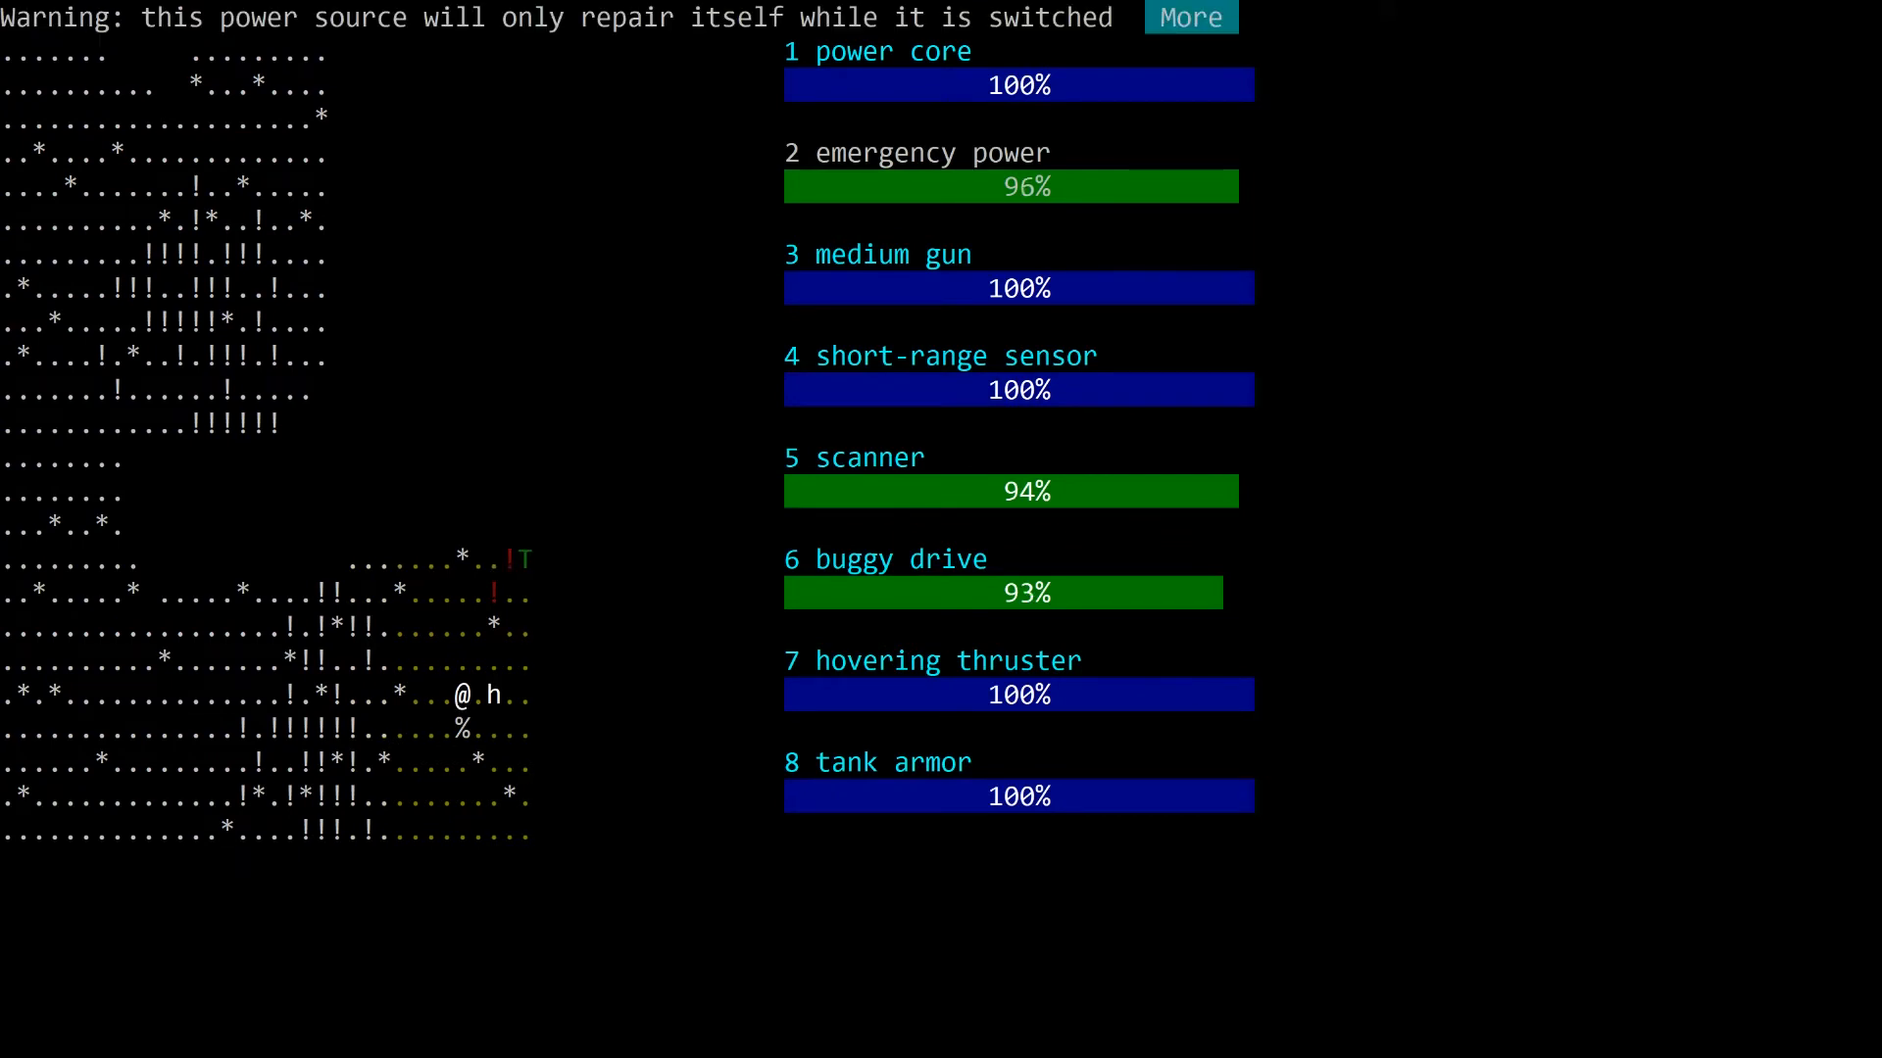
{"action": "left_click", "coordinate": [1189, 16]}
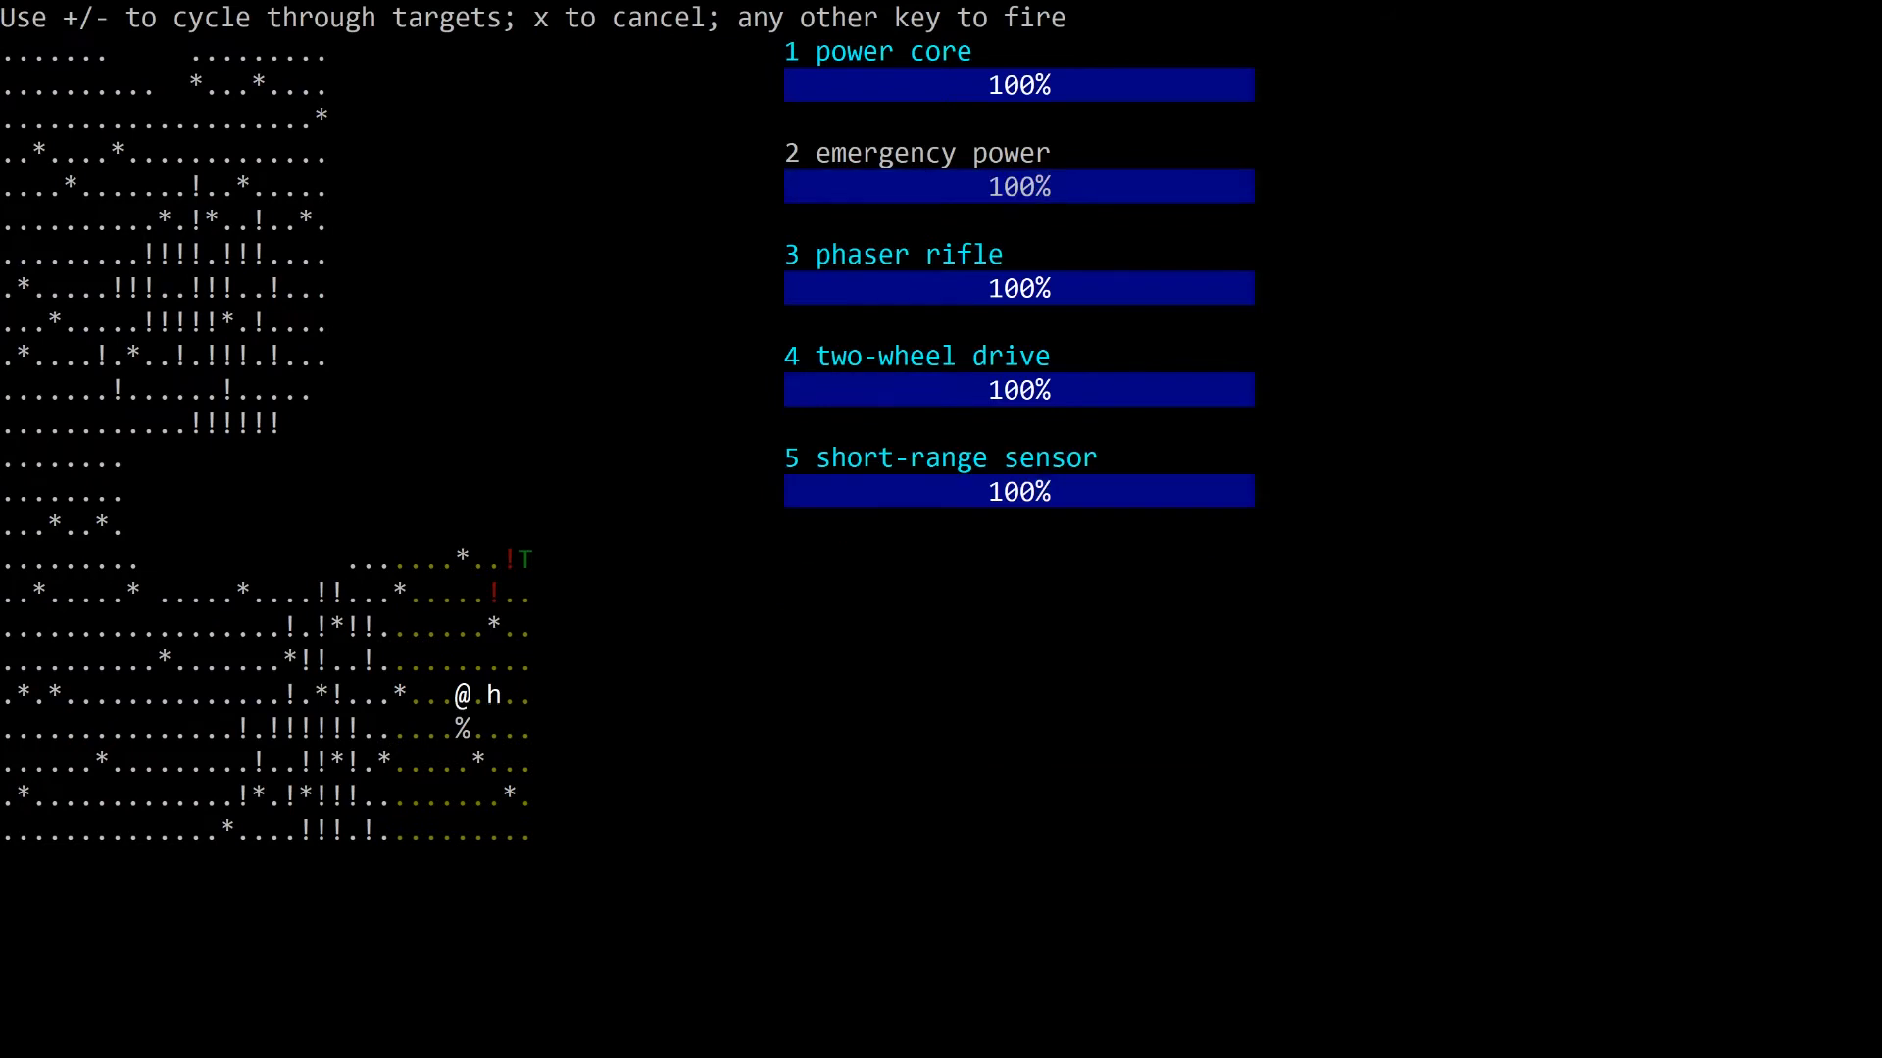
{"action": "key", "text": "space"}
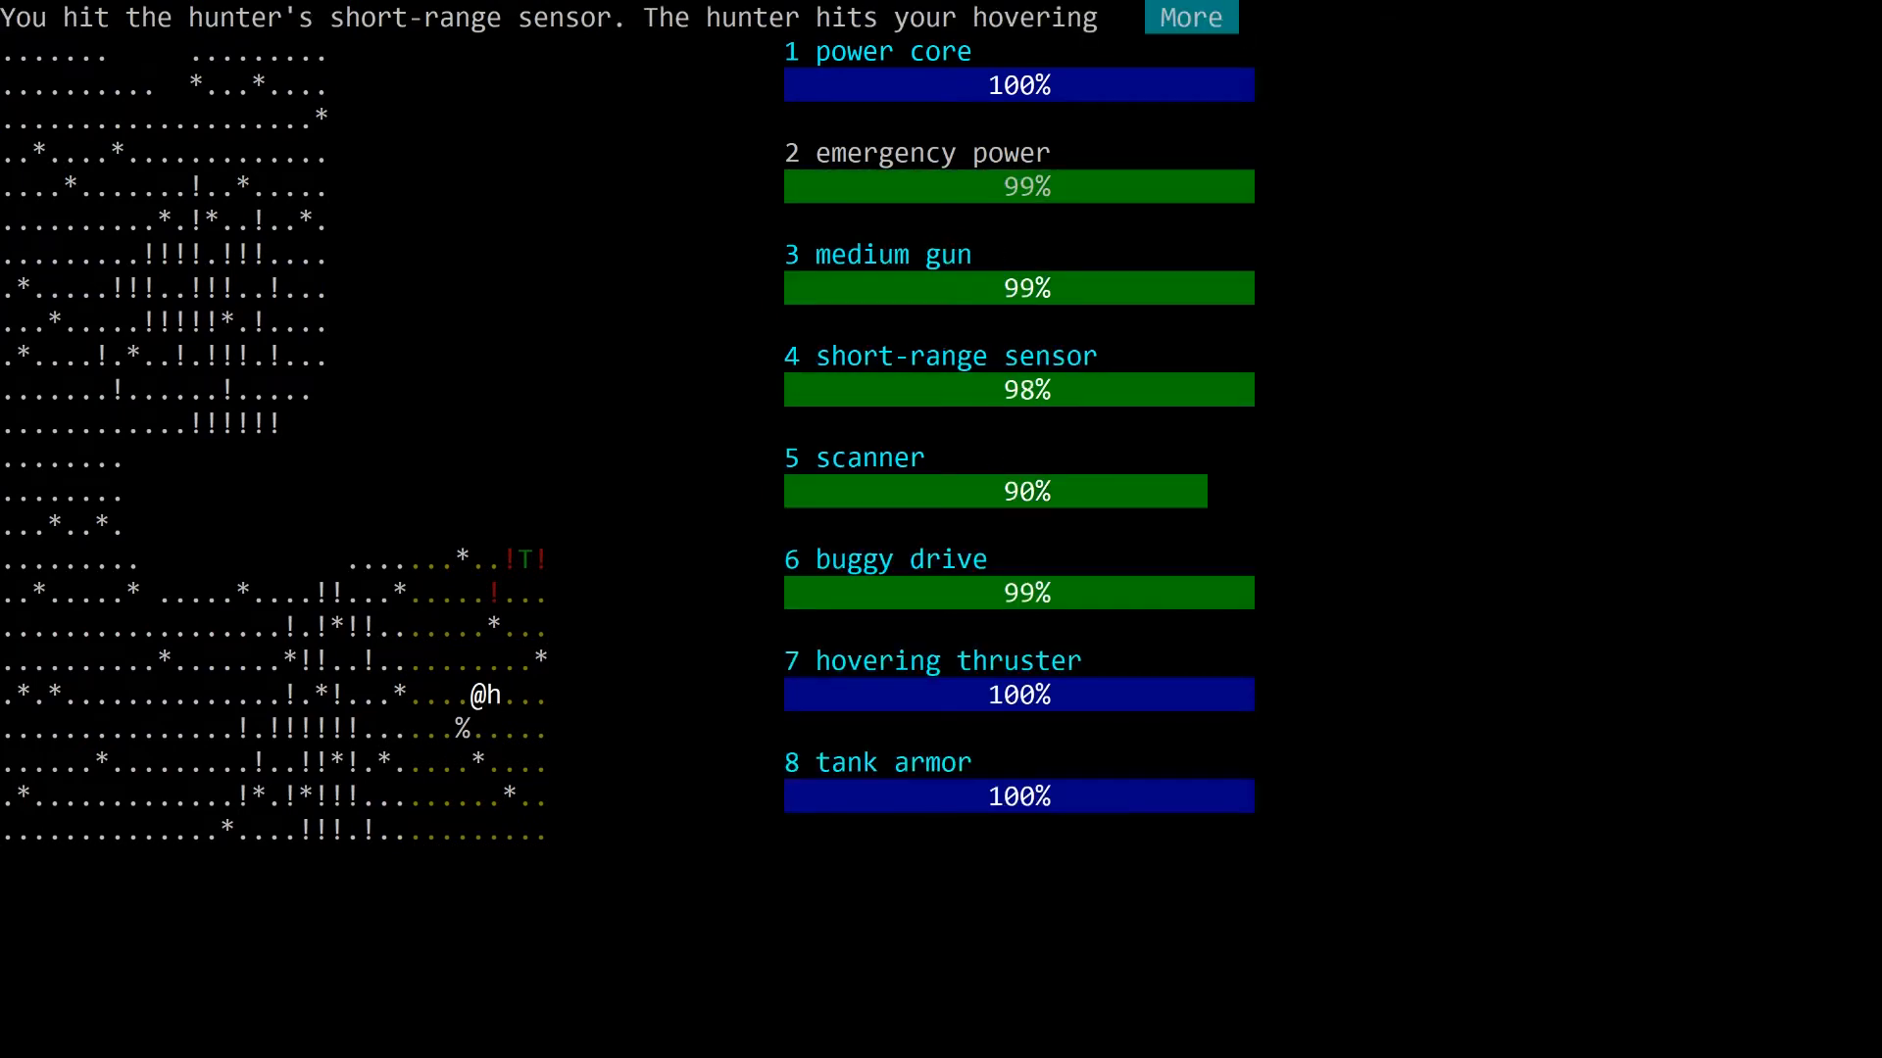
{"action": "left_click", "coordinate": [1188, 17]}
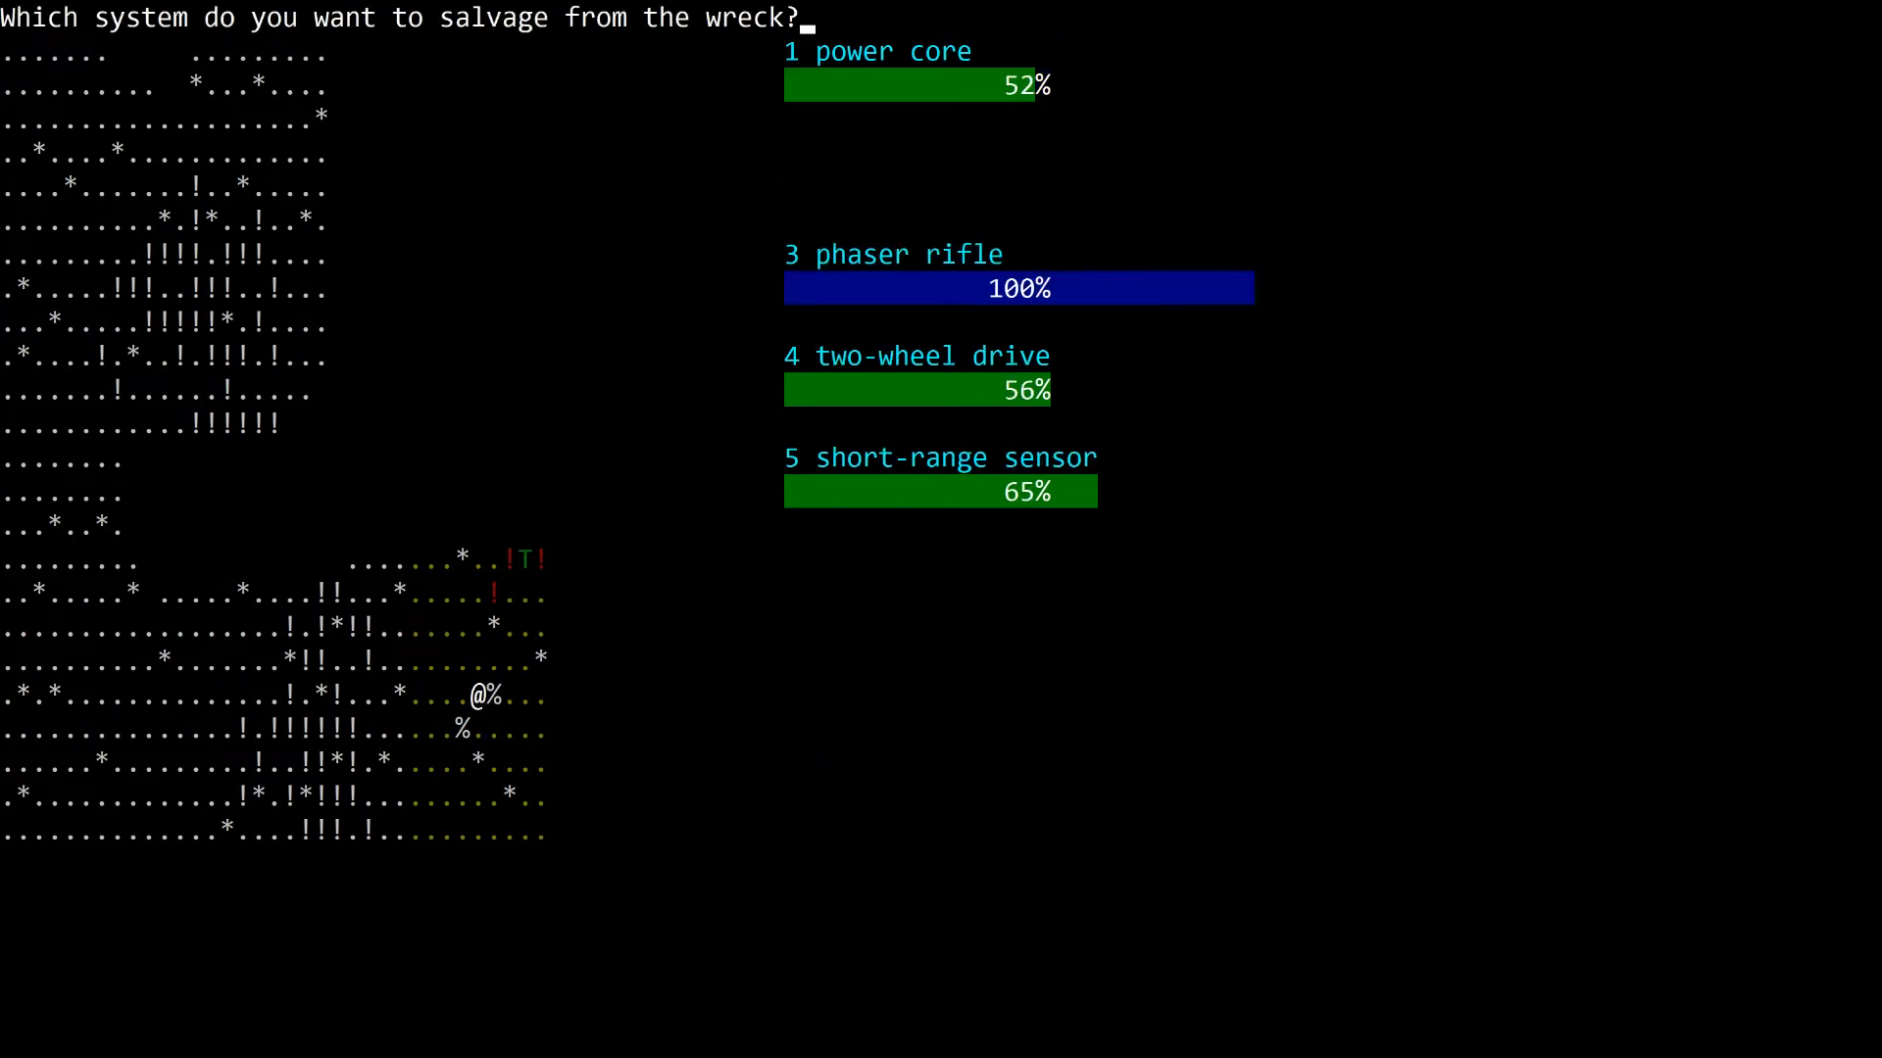
Step: Take the phaser rifle, close system details, and put the medium gun back into slot 3
{"action": "key", "text": "Escape"}
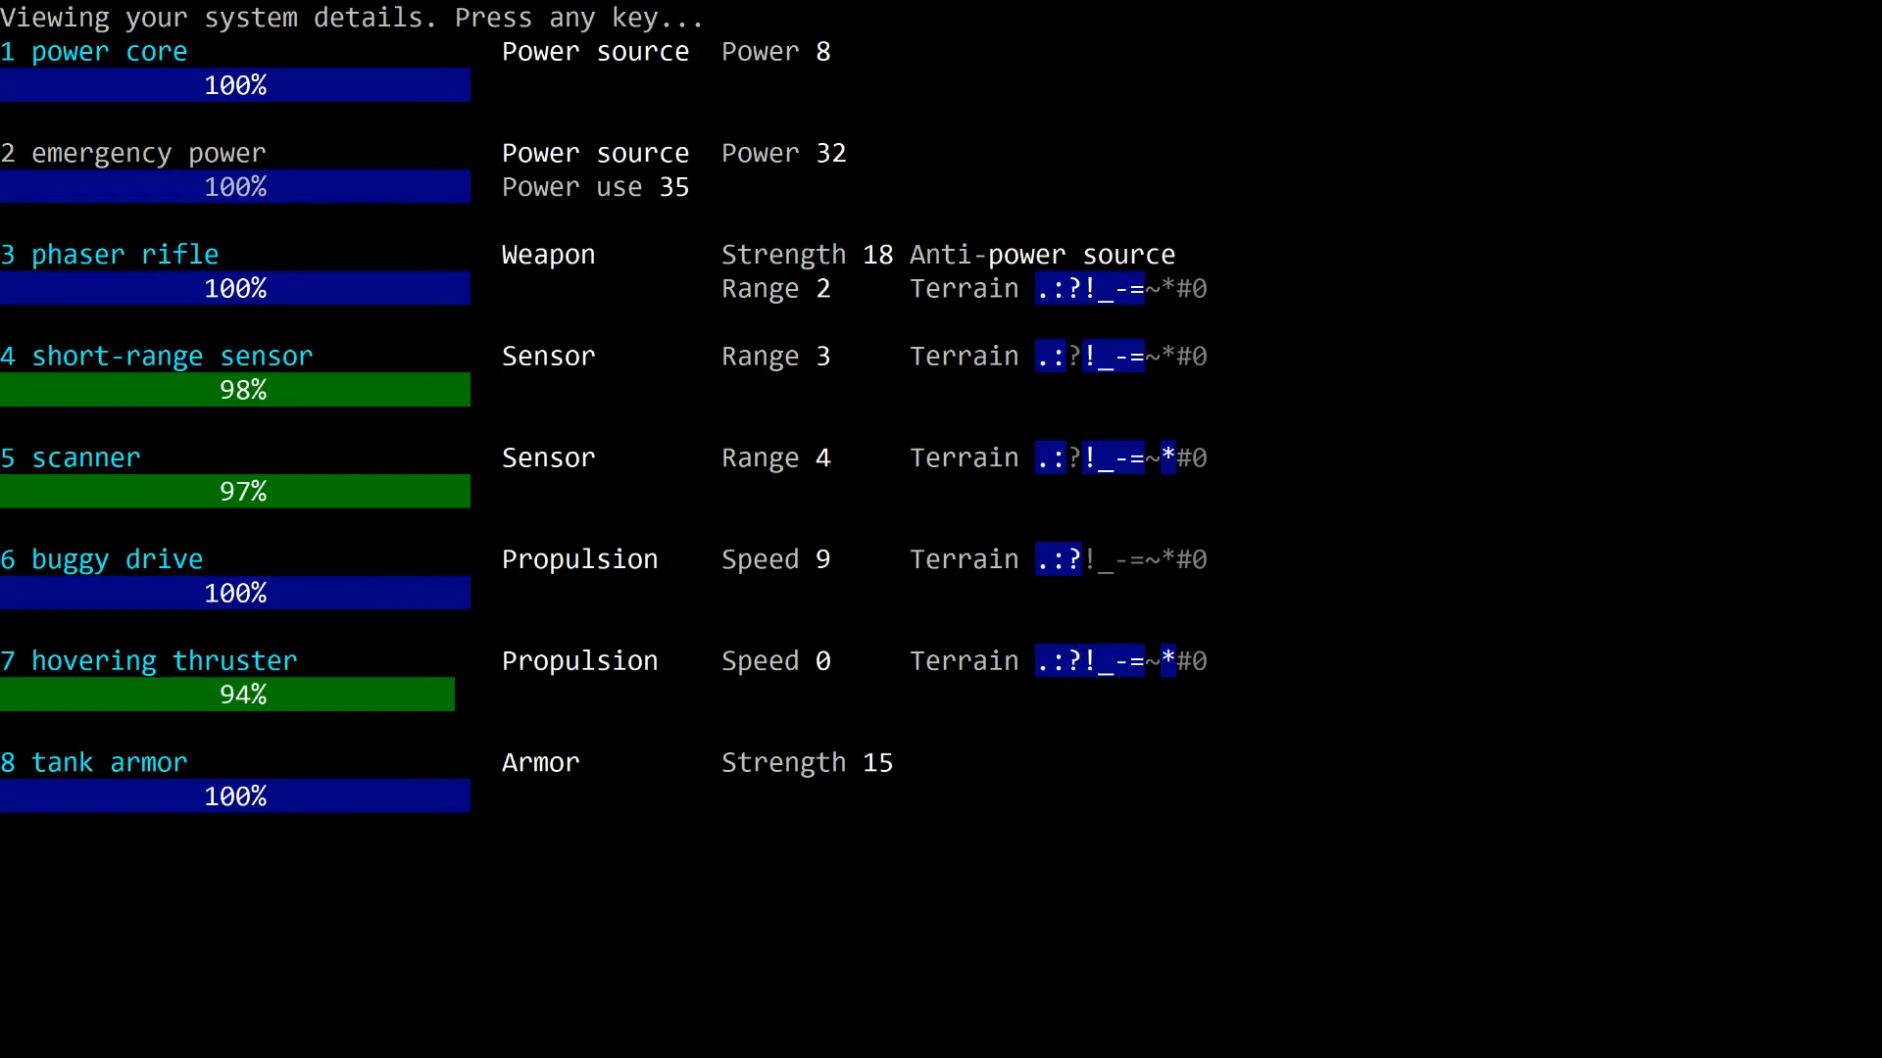
{"action": "key", "text": "space"}
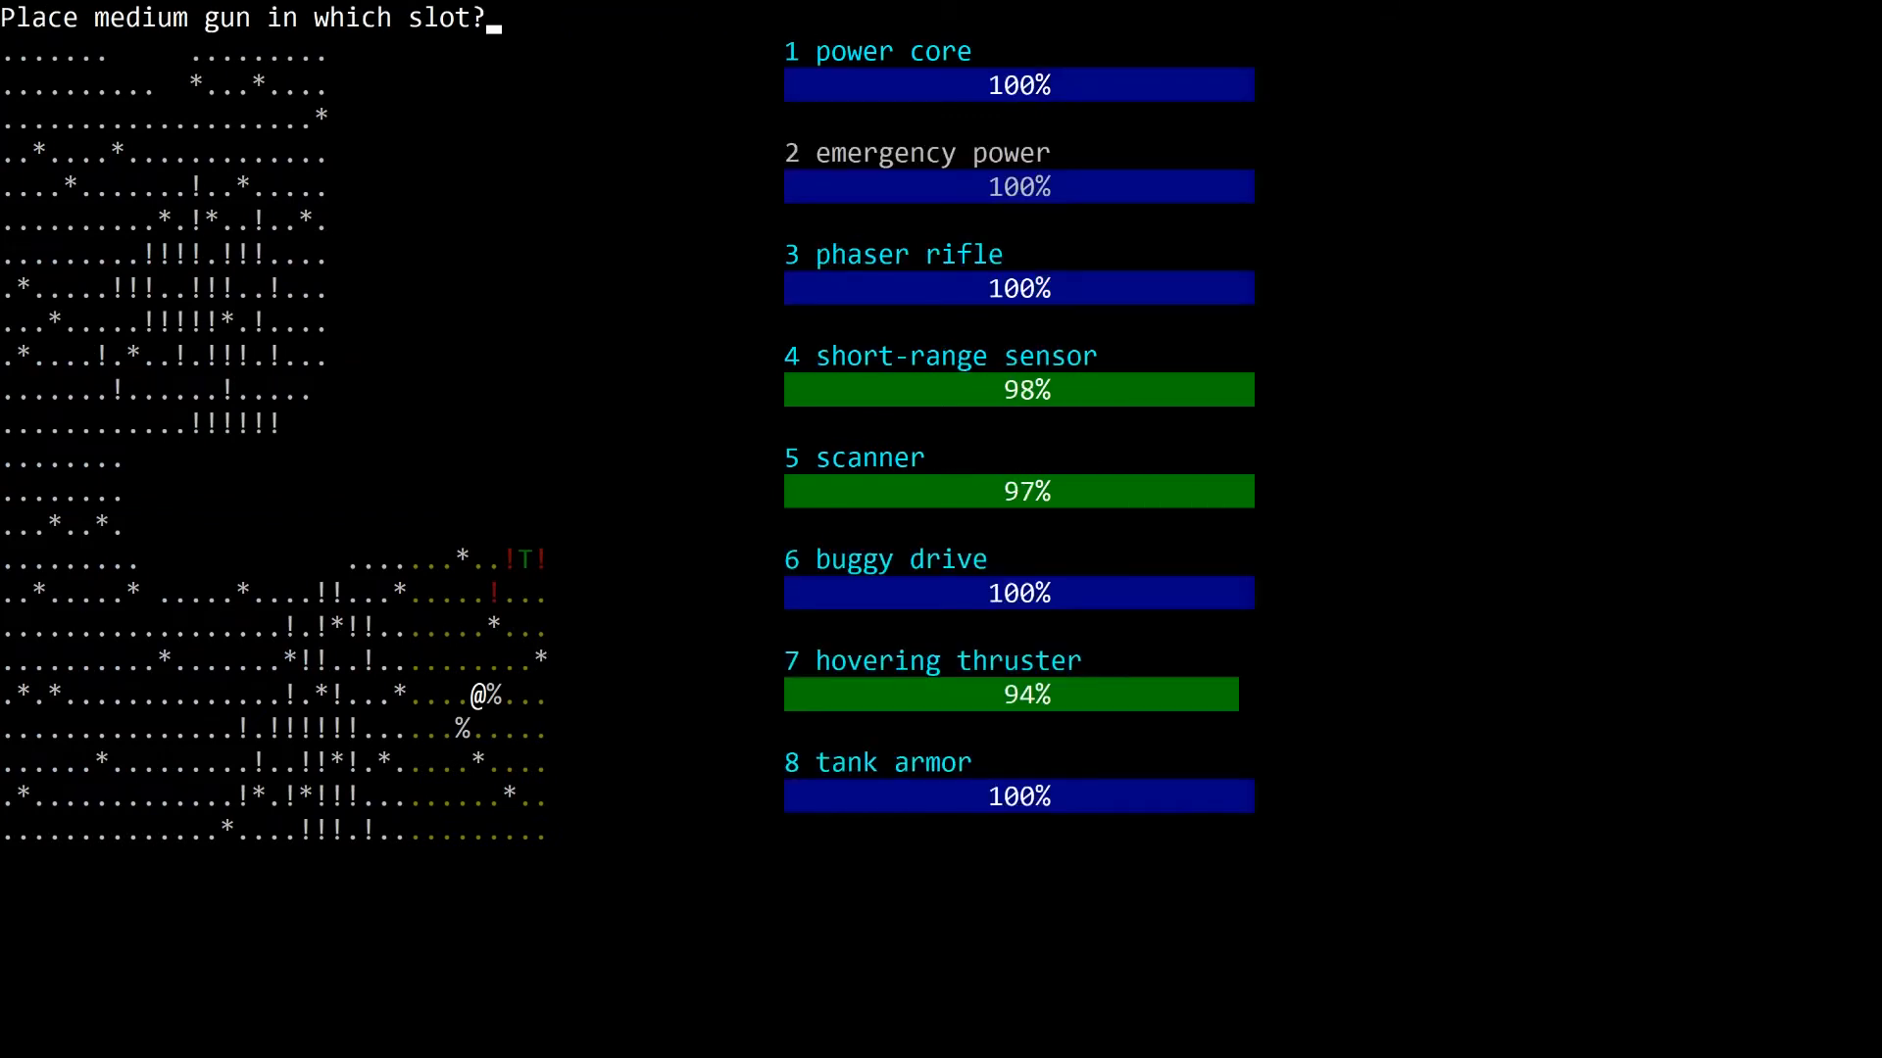
{"action": "key", "text": "3"}
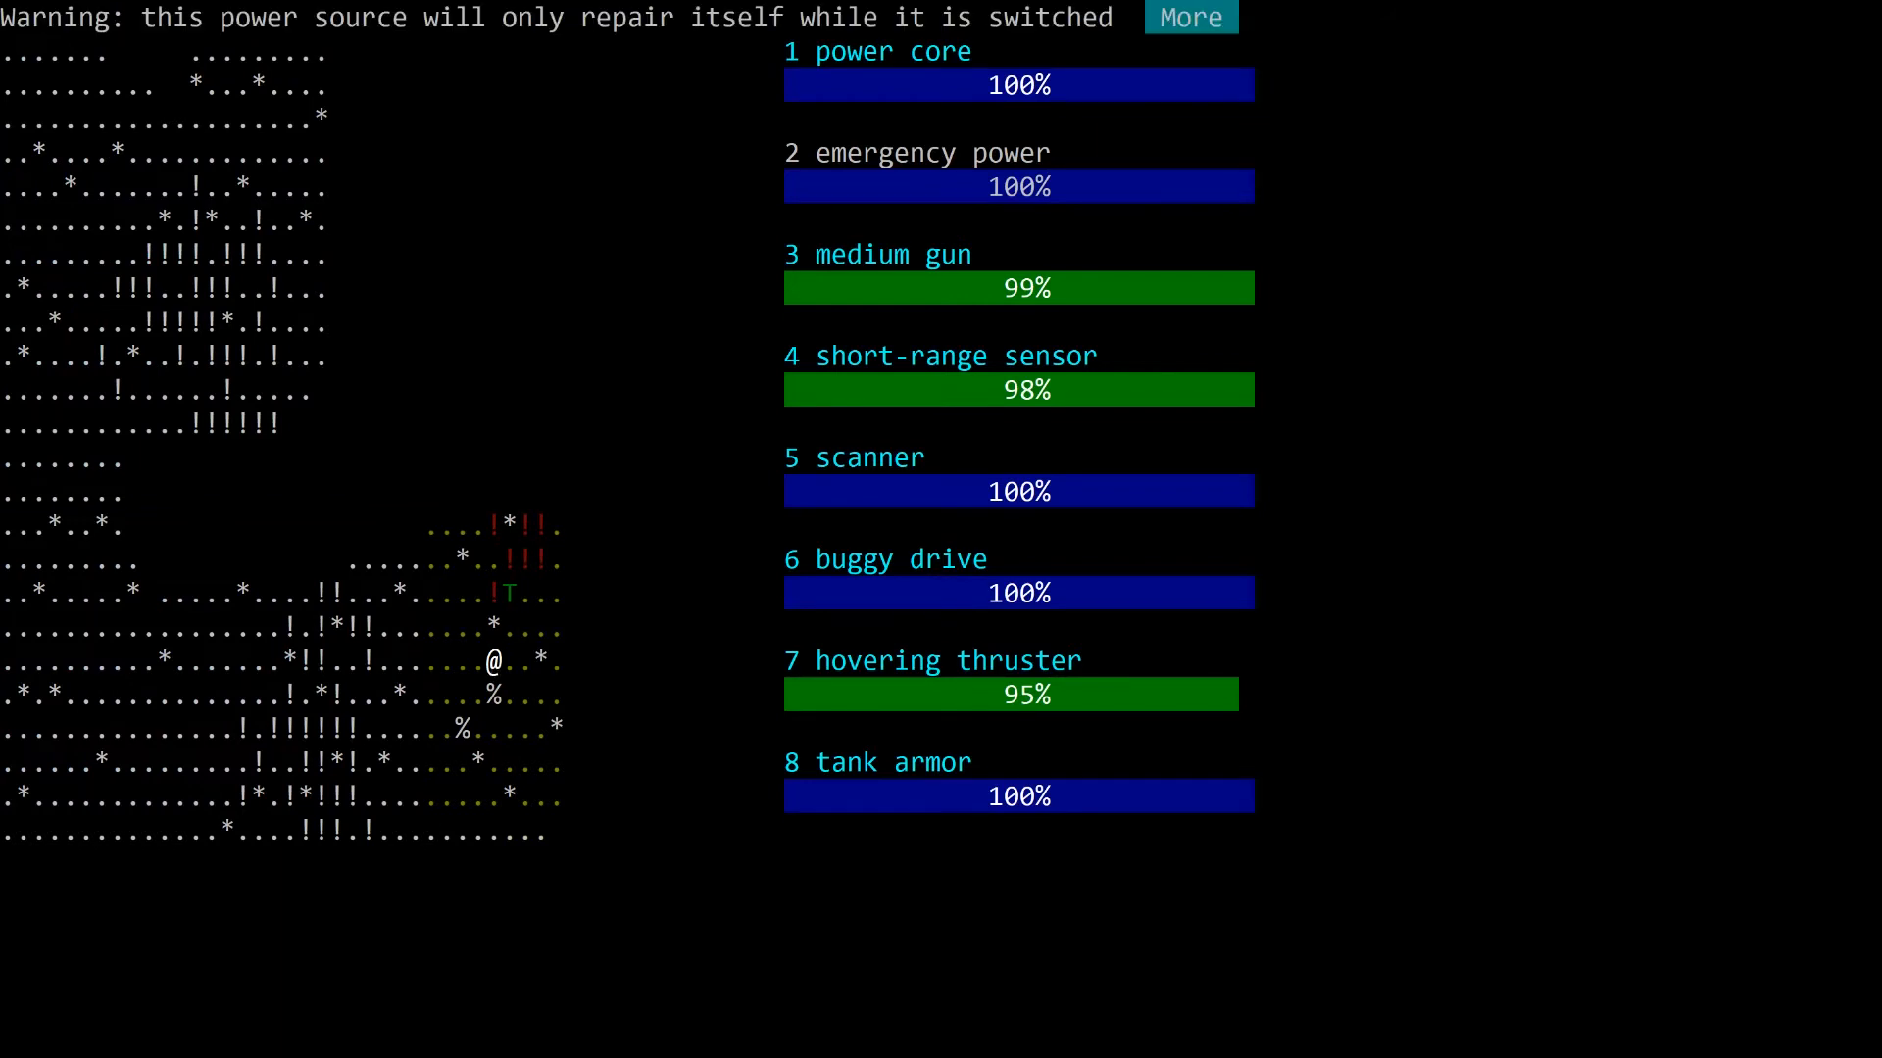
Step: Dismiss the message and lock targeting on the tank, whose systems read about 51%
{"action": "left_click", "coordinate": [1189, 17]}
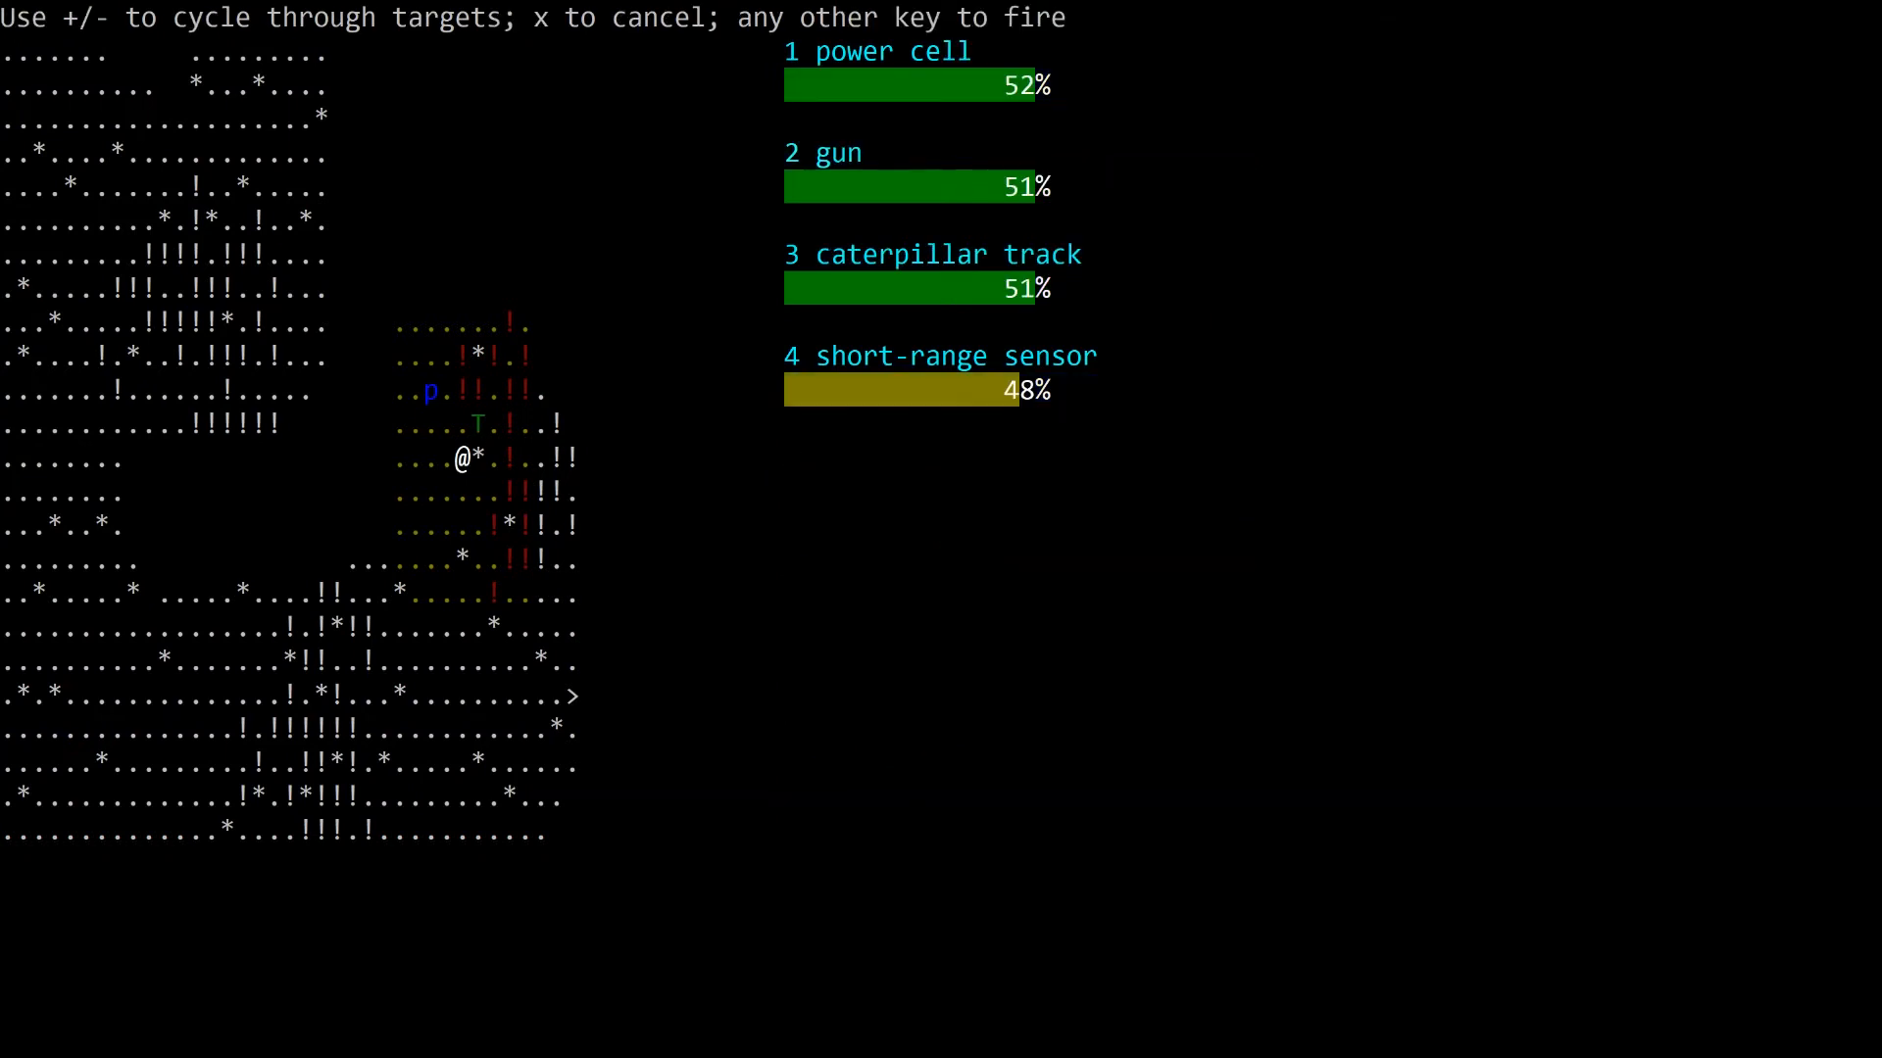
Step: Fire at the tank's power cell until it goes offline, dismissing the More messages
{"action": "key", "text": "space"}
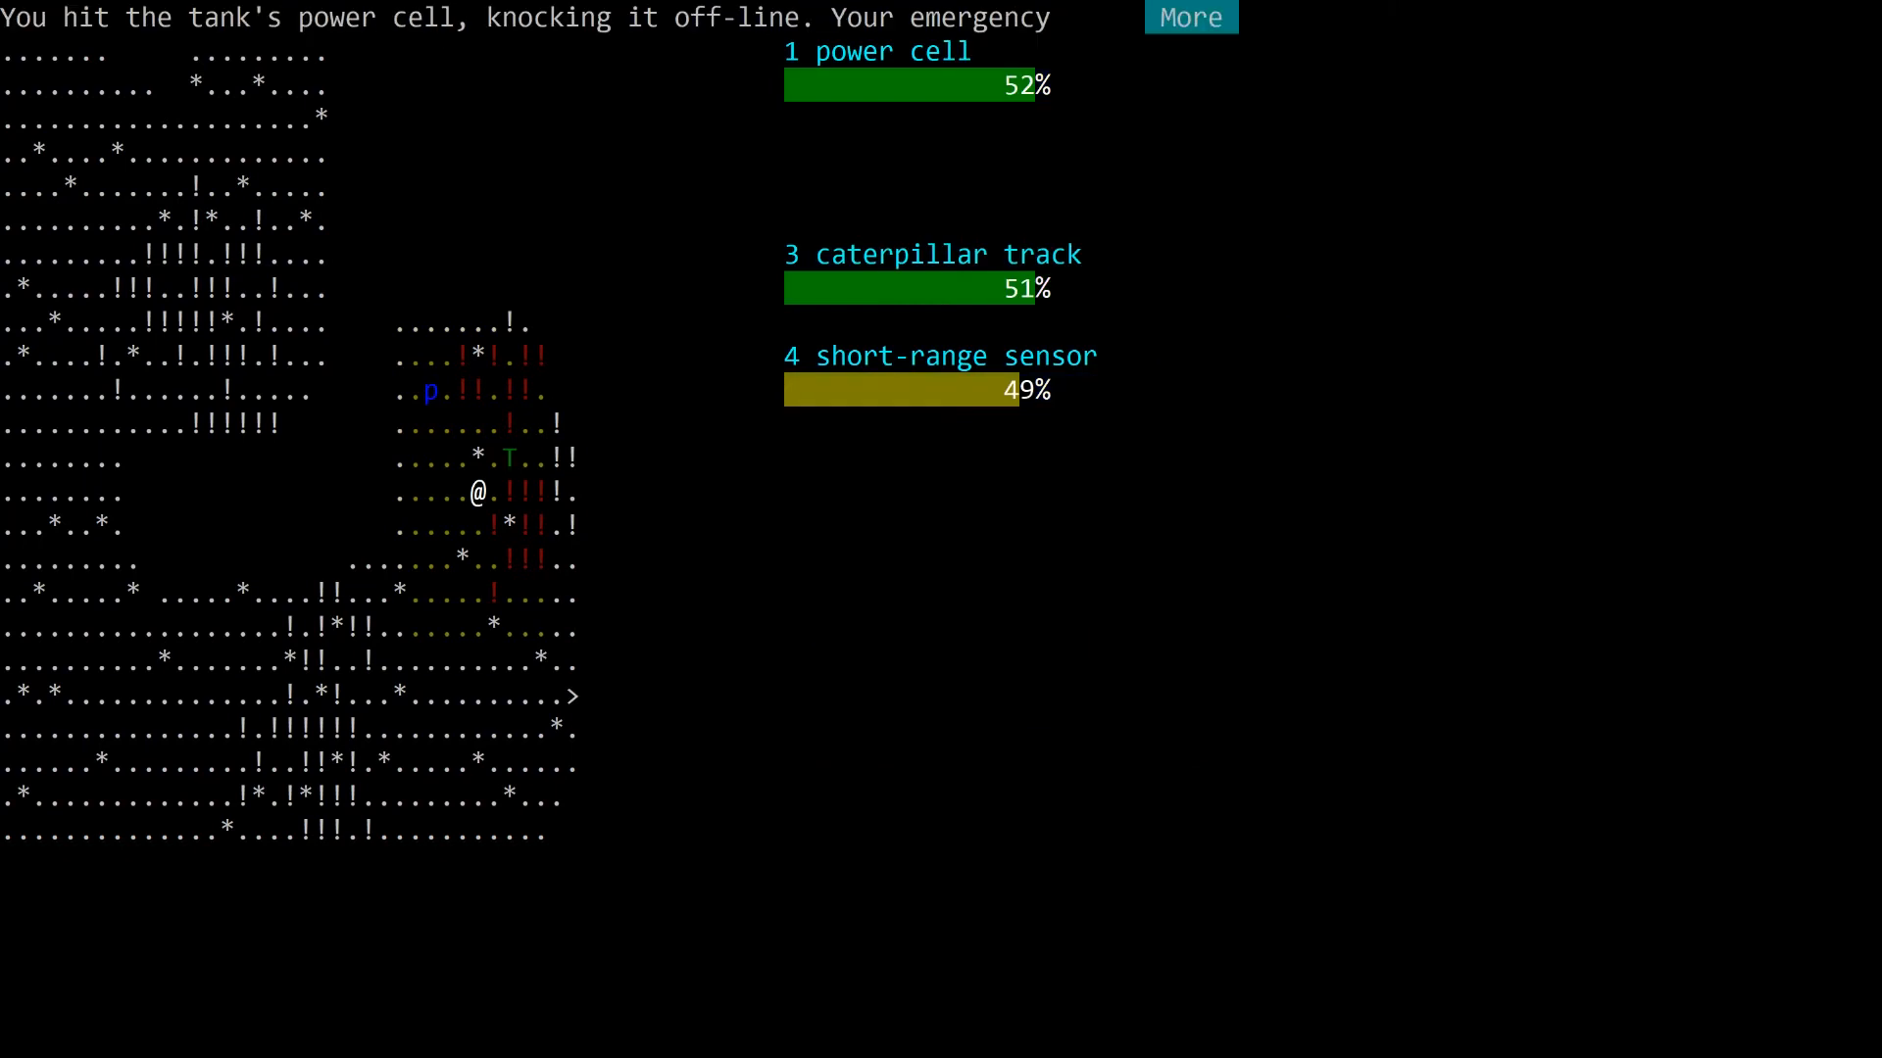
{"action": "left_click", "coordinate": [1189, 16]}
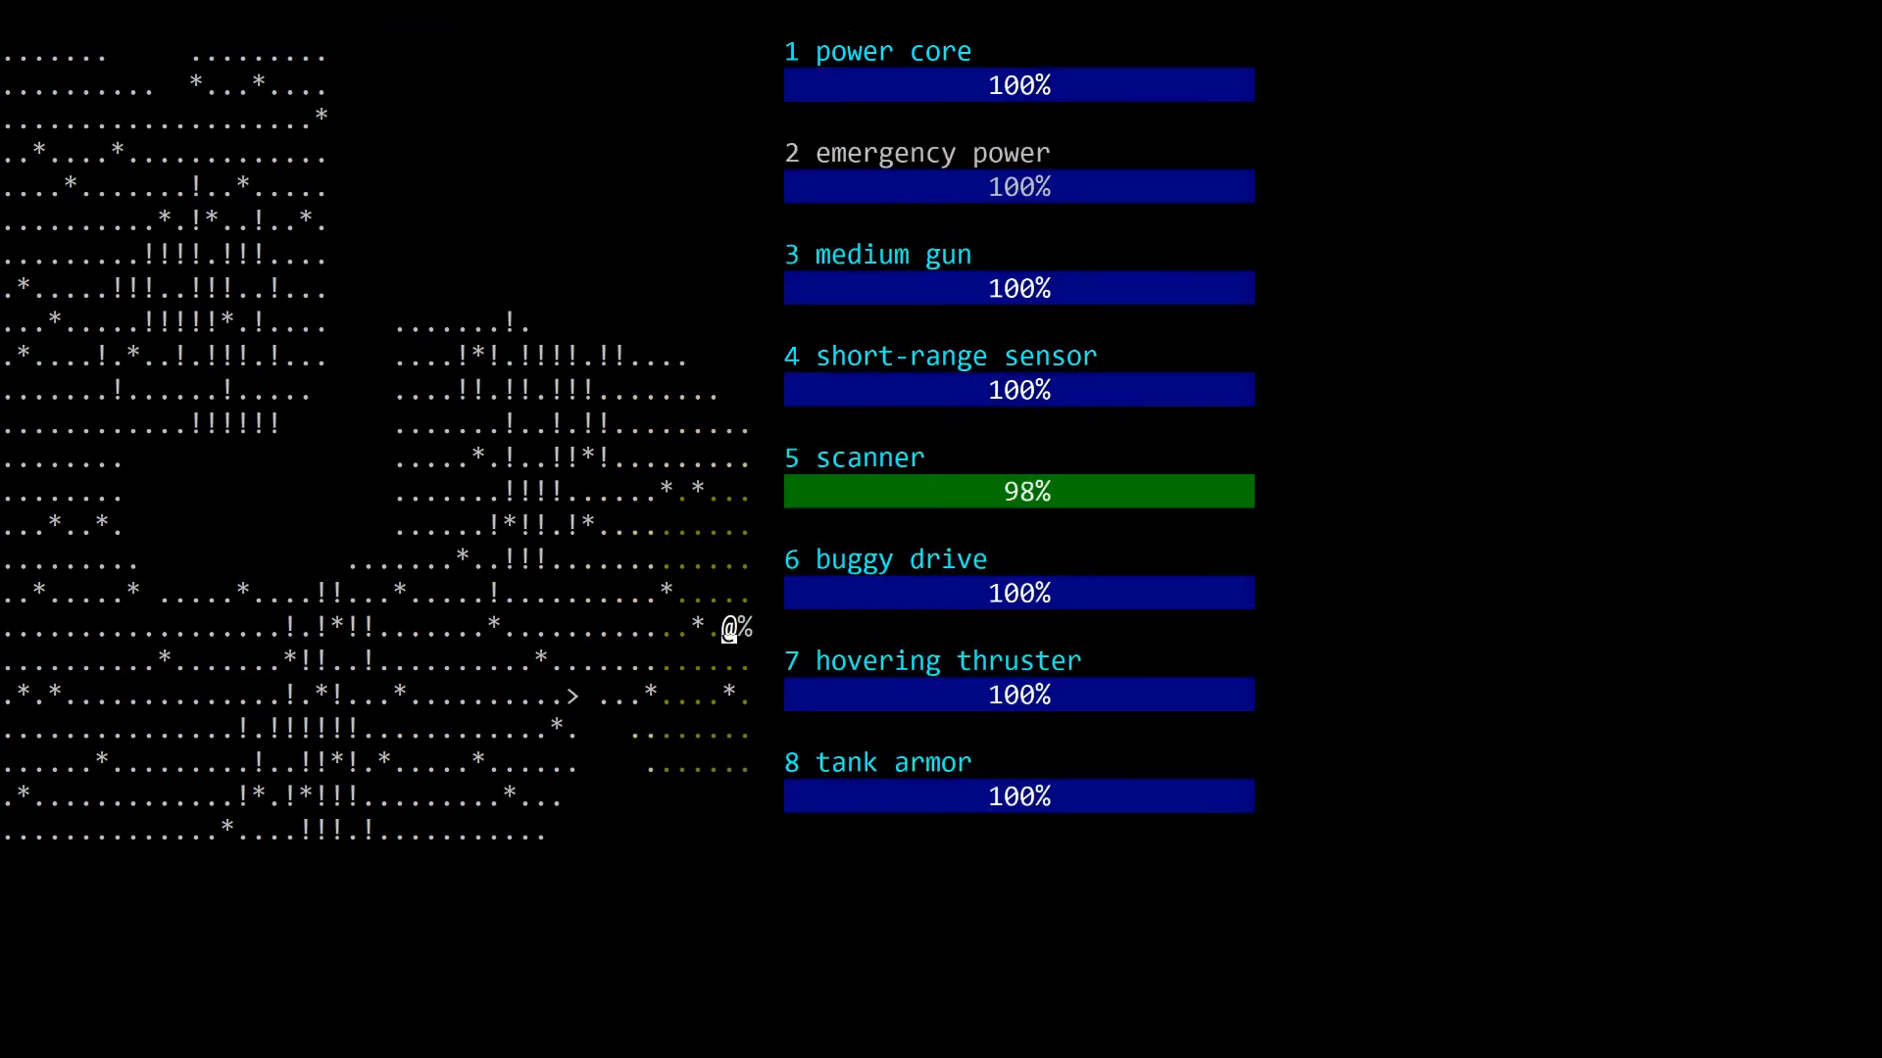
Step: Clear the prompts and bring up targeting on the probe with its 64% weak laser gun
{"action": "key", "text": "Escape"}
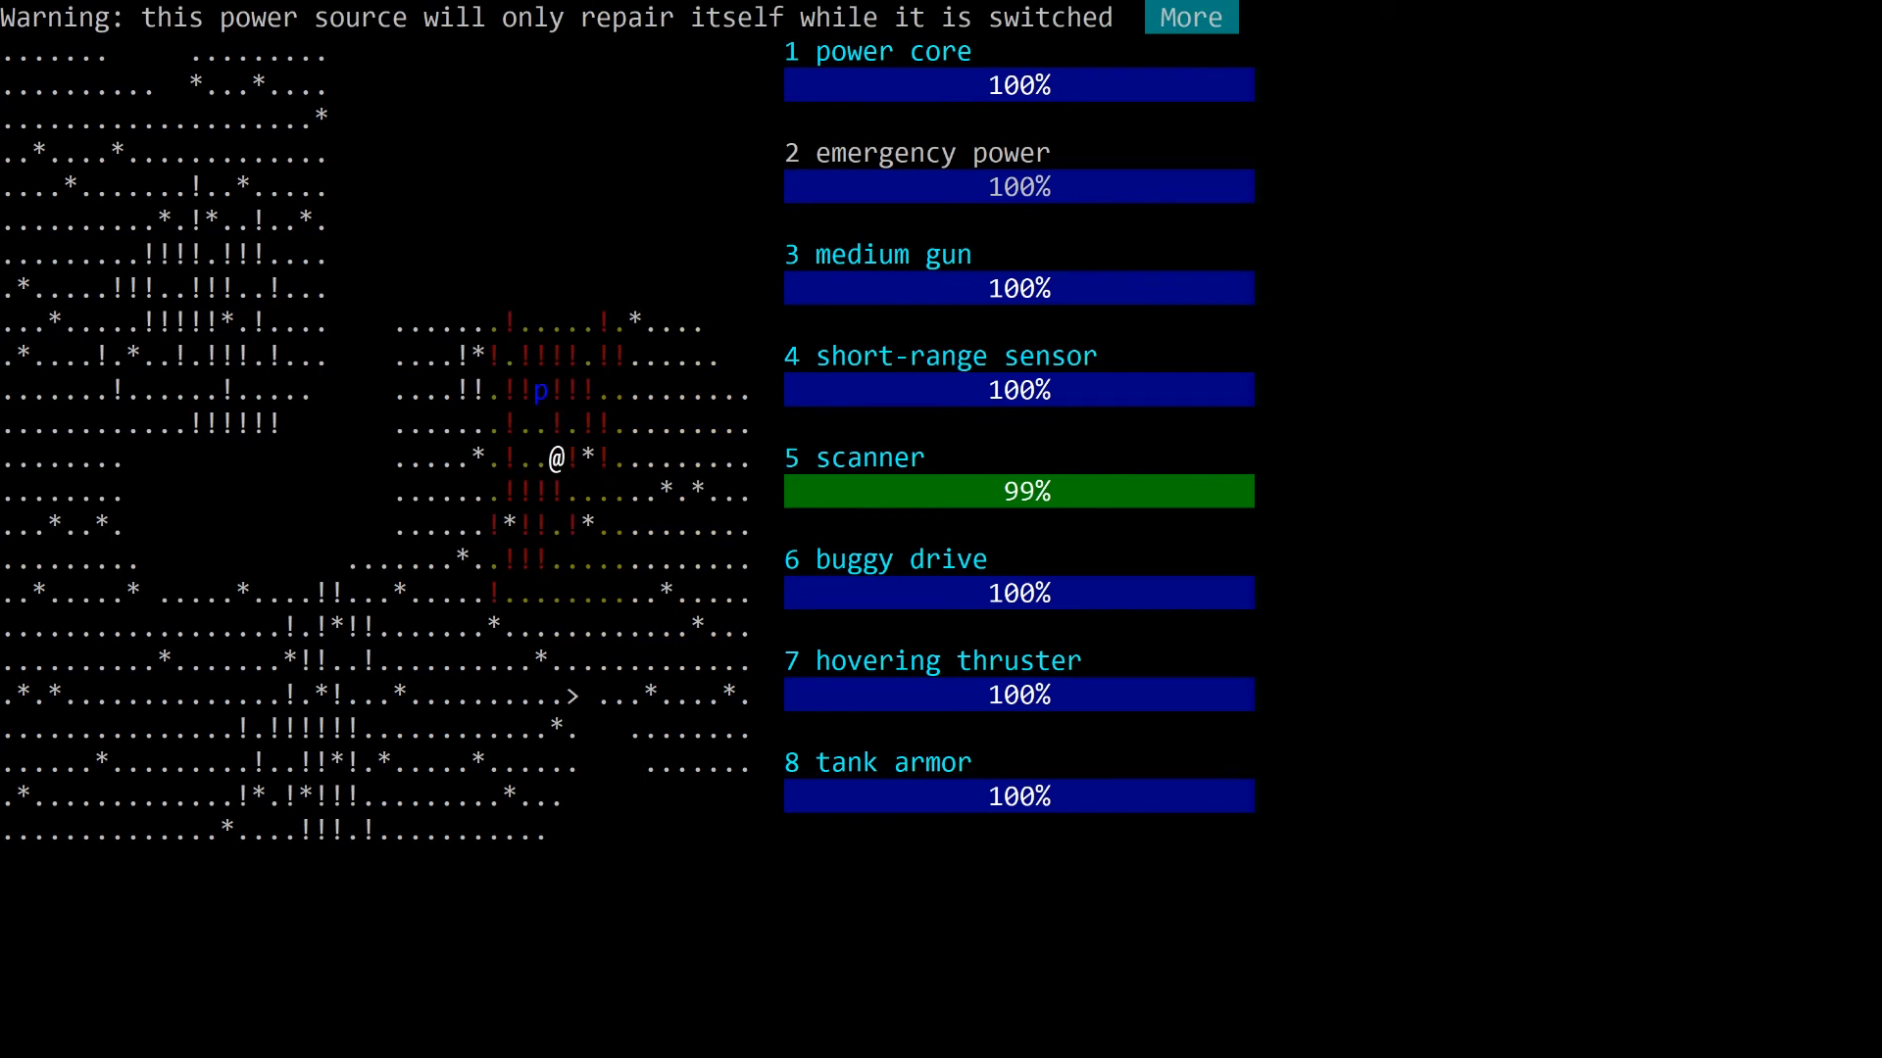
{"action": "left_click", "coordinate": [1189, 17]}
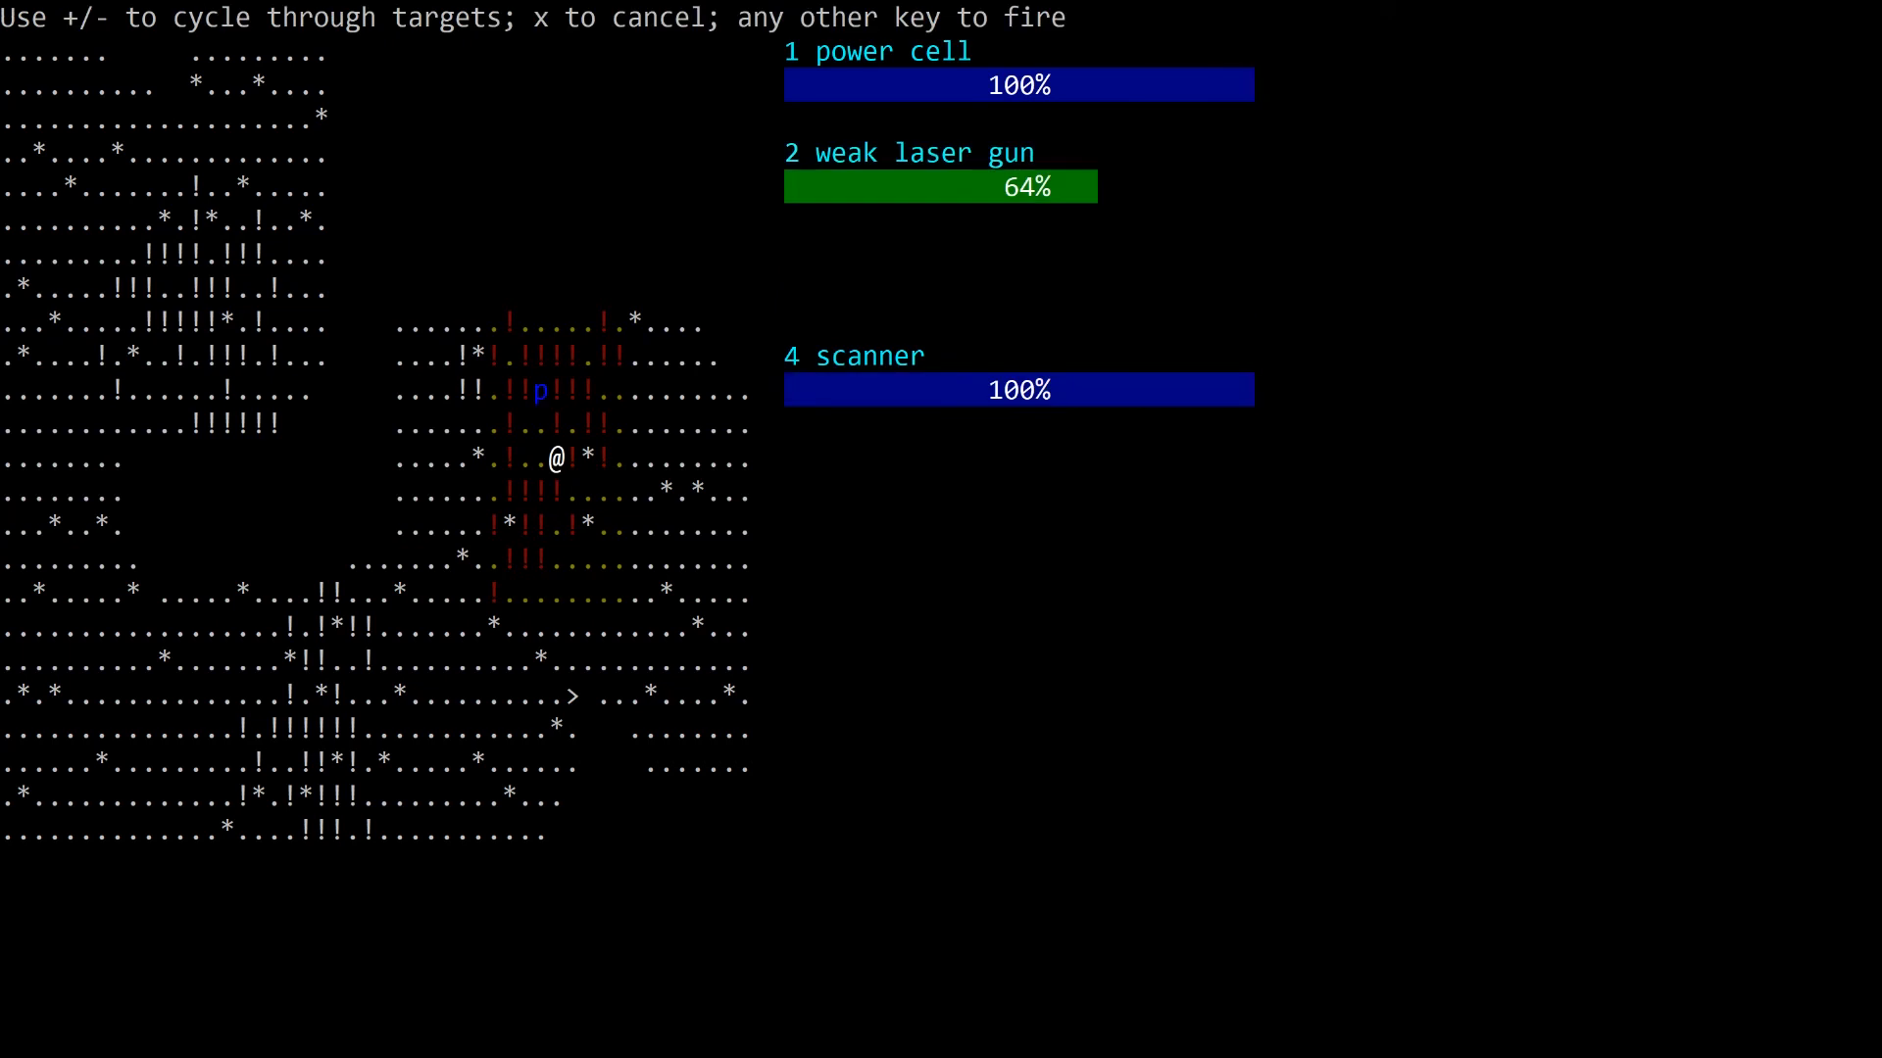
Step: Fire at the probe until it is destroyed, then head north-east into unrevealed map
{"action": "key", "text": "space"}
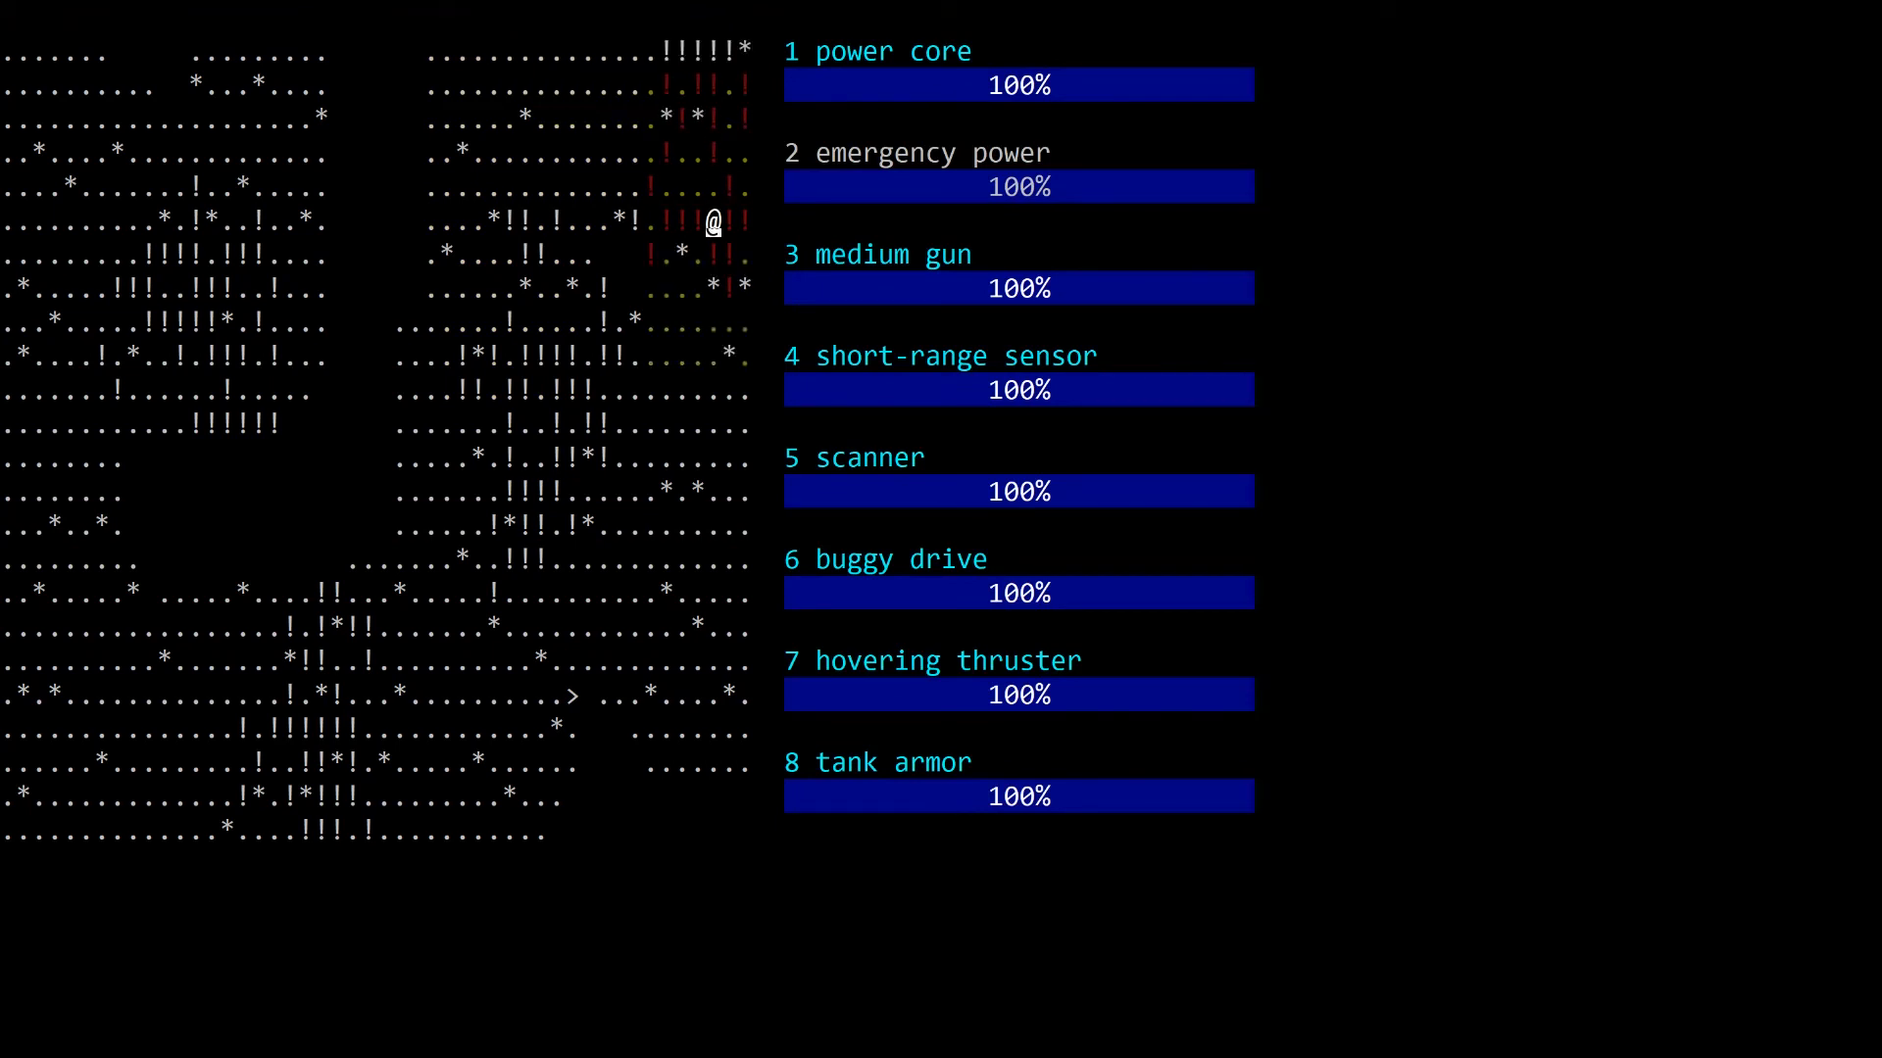
Step: Move down past the stairs to the bottom row, then up and west across the top
{"action": "key", "text": "Down"}
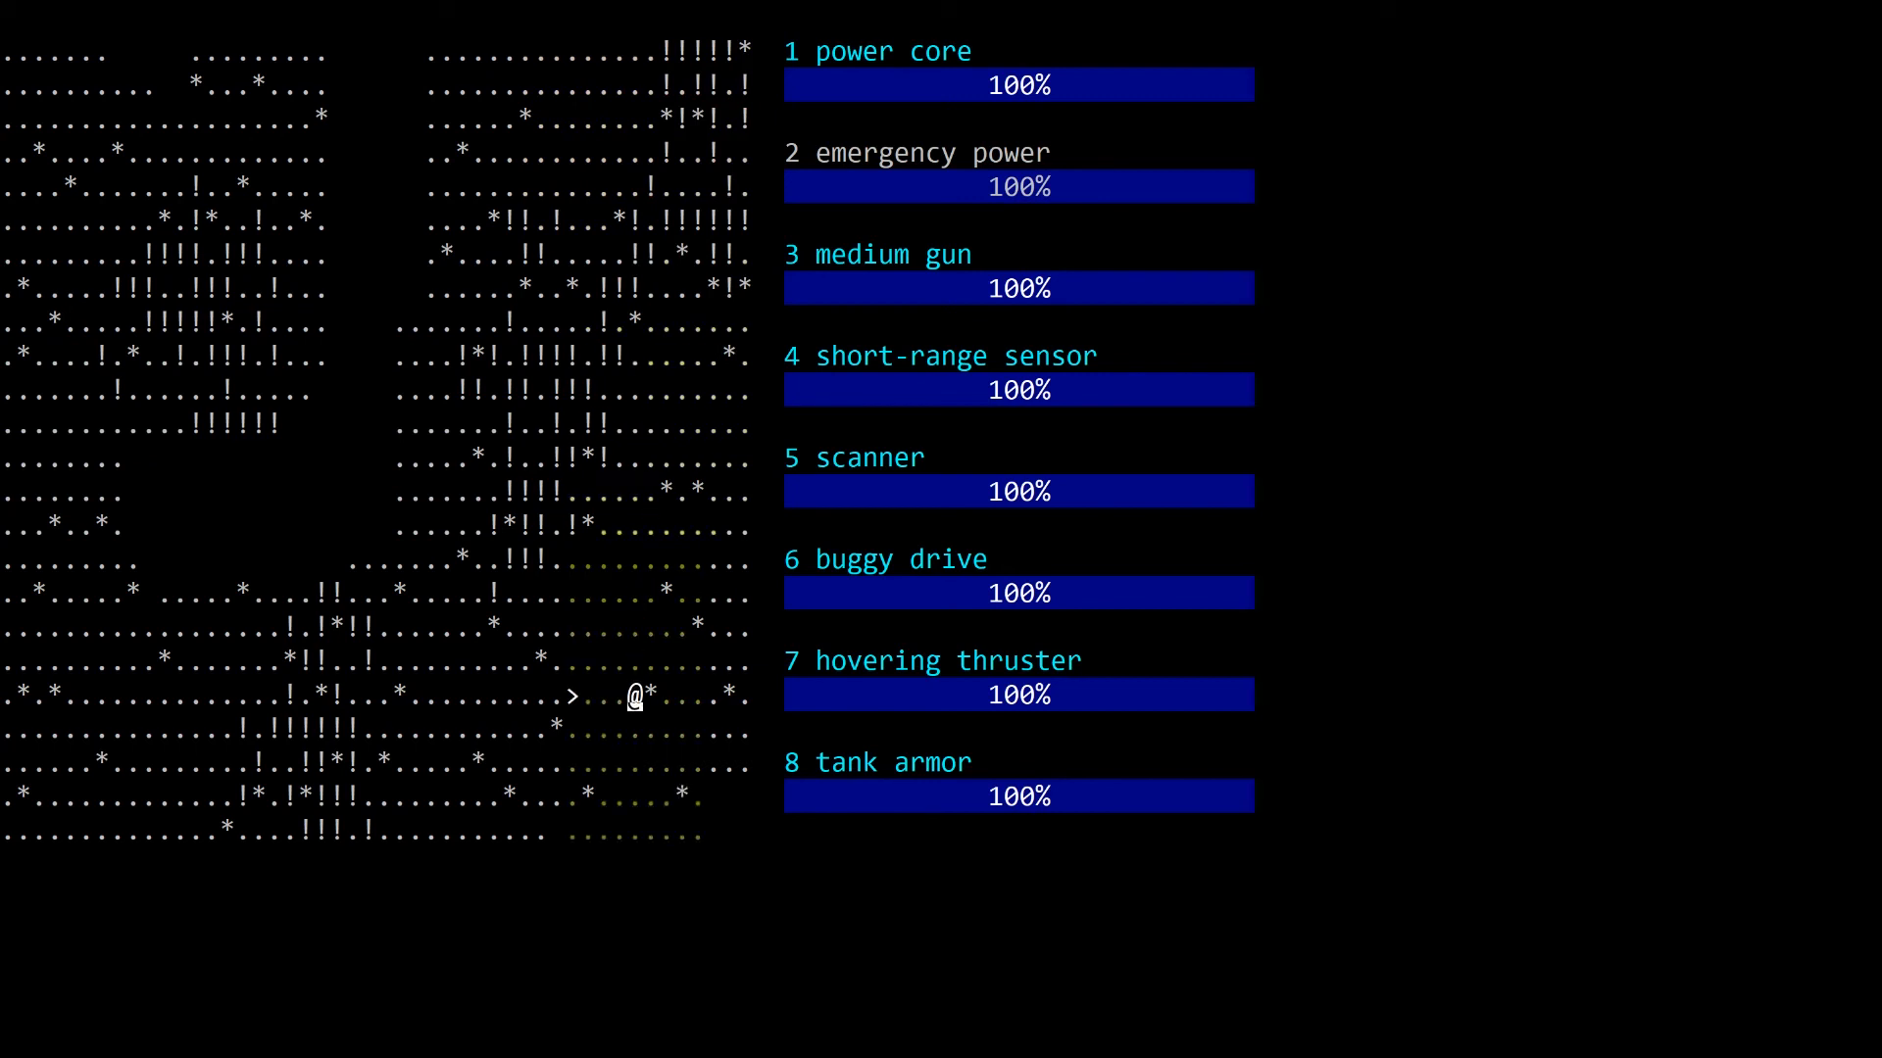
{"action": "key", "text": "Down"}
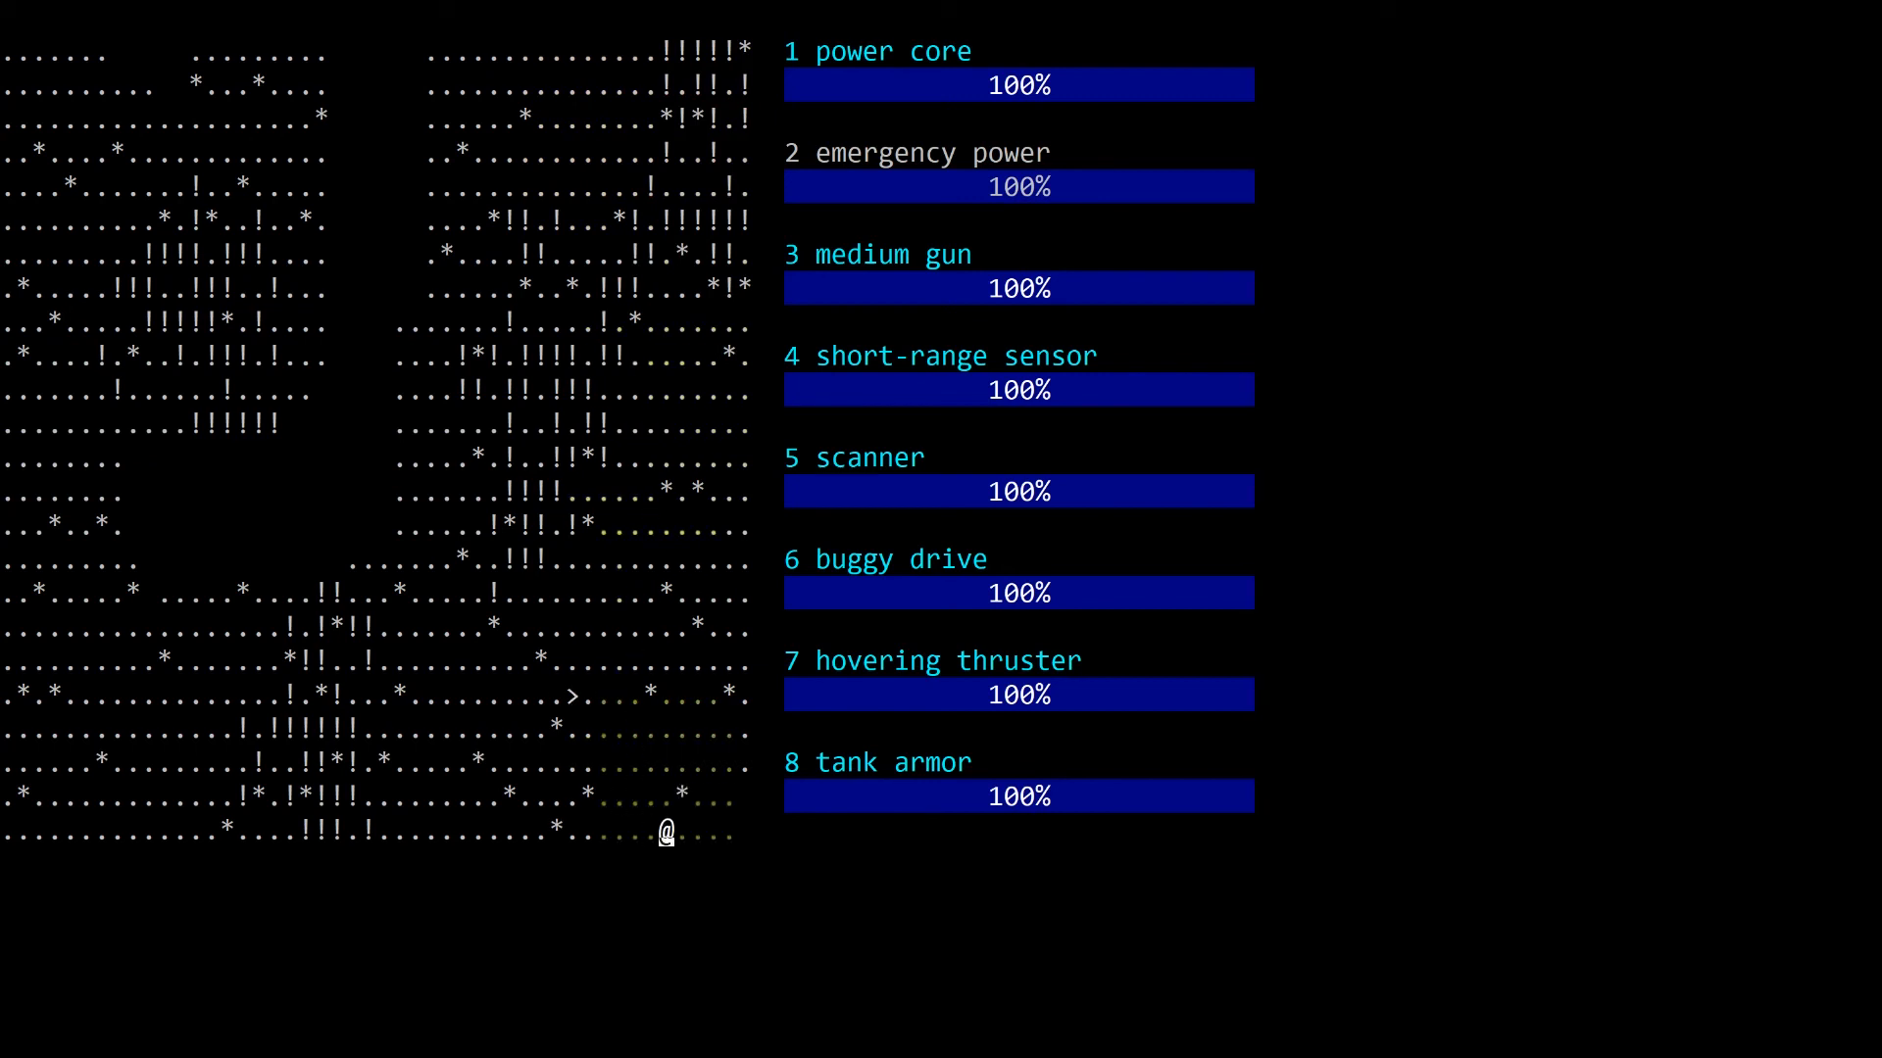
{"action": "key", "text": "up"}
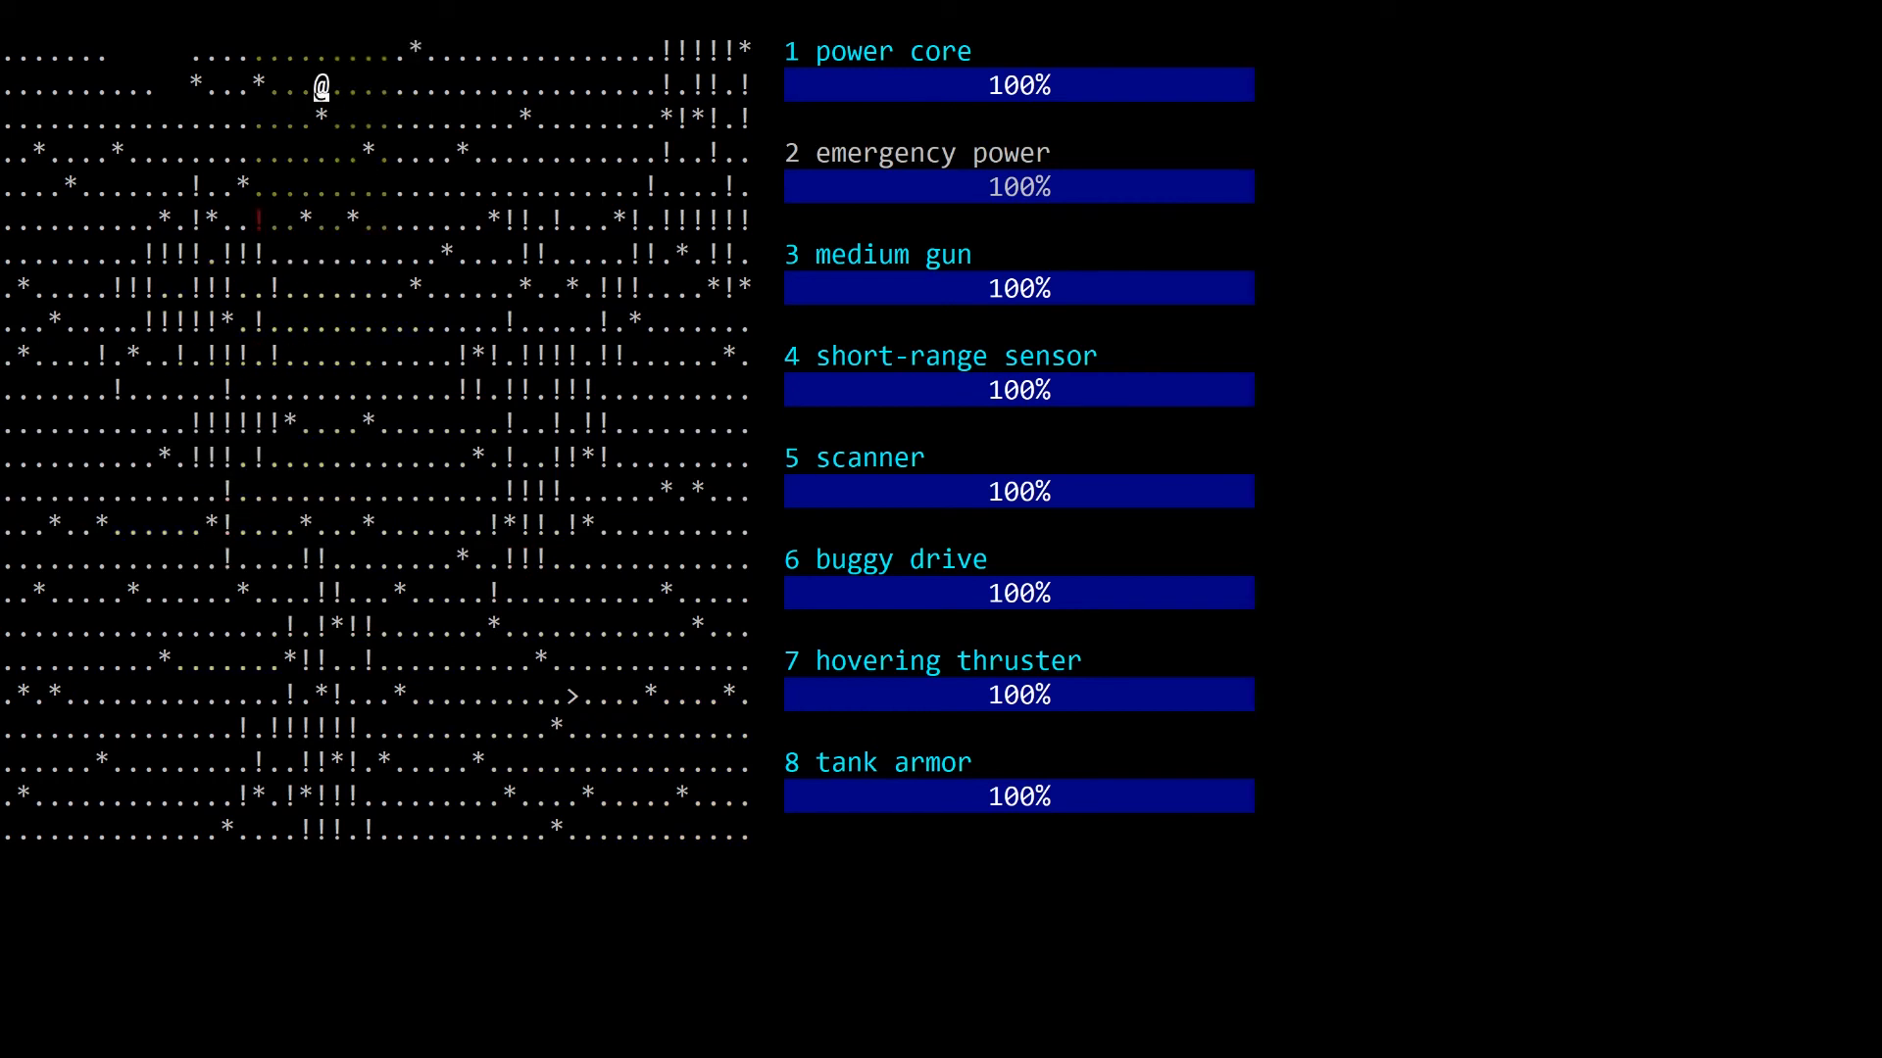
{"action": "key", "text": "Left"}
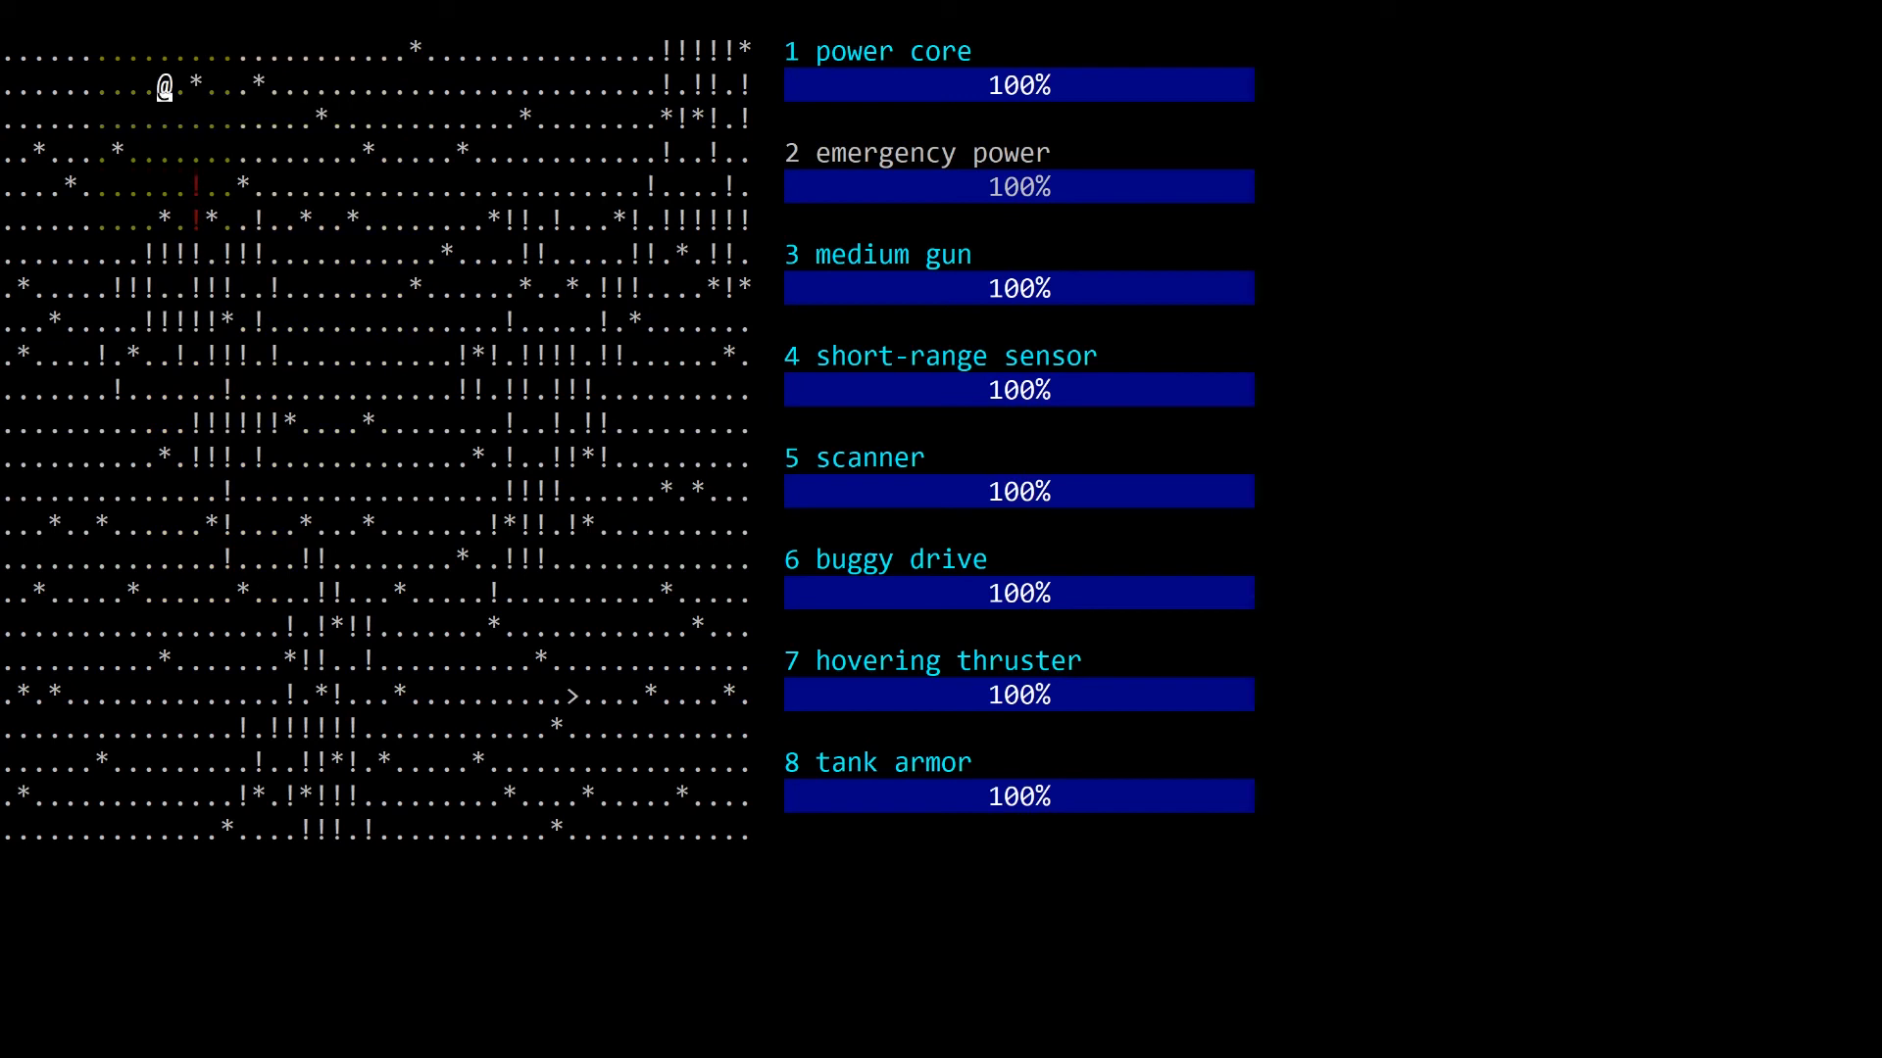